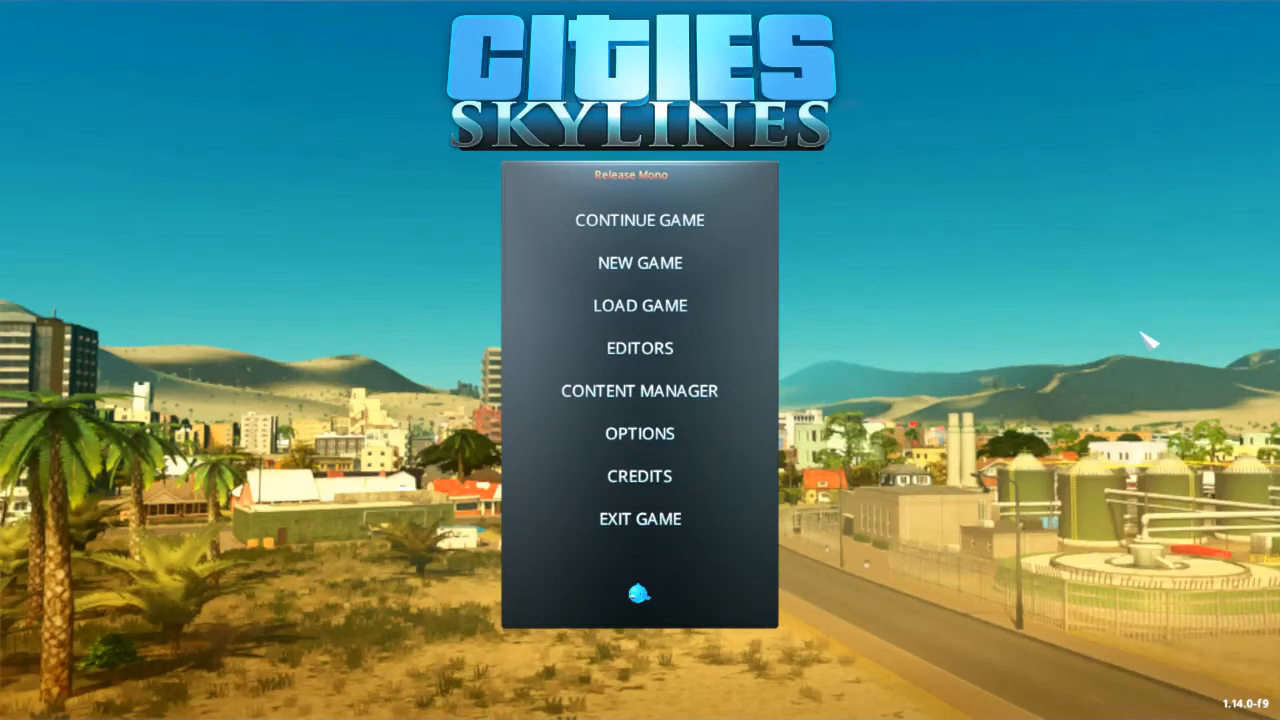
mouse_move(1152, 336)
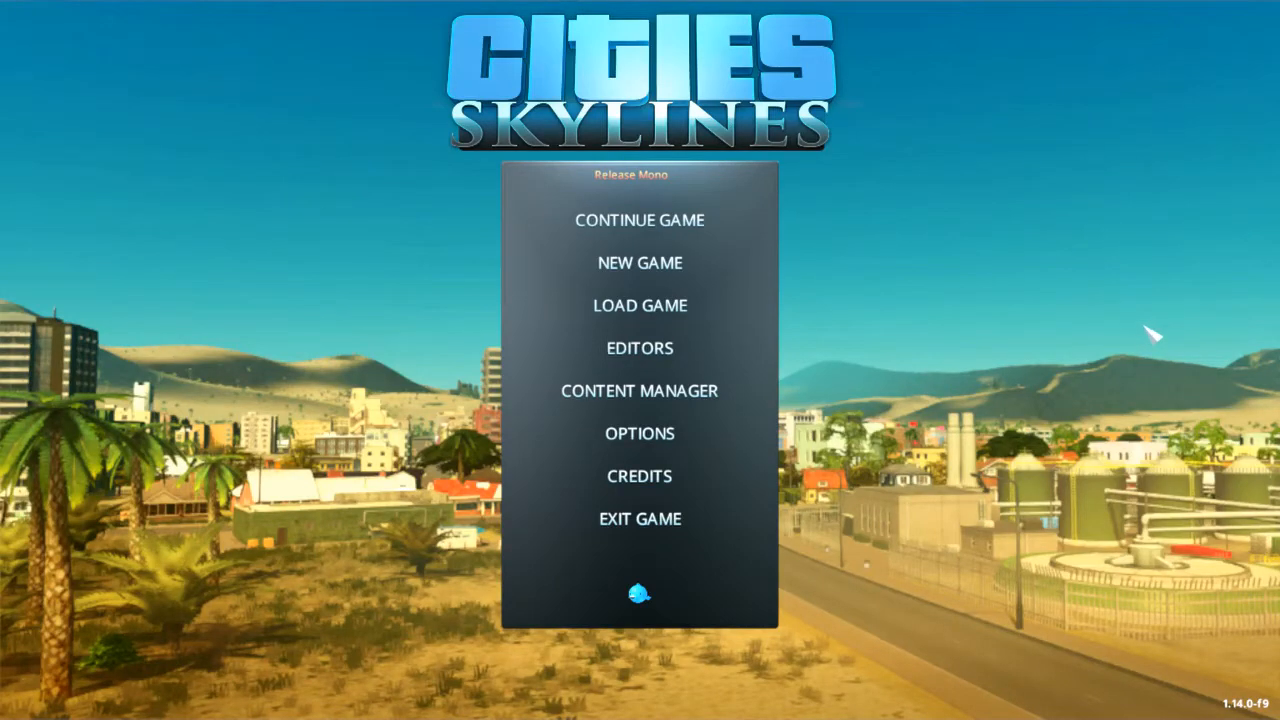
mouse_move(1178, 316)
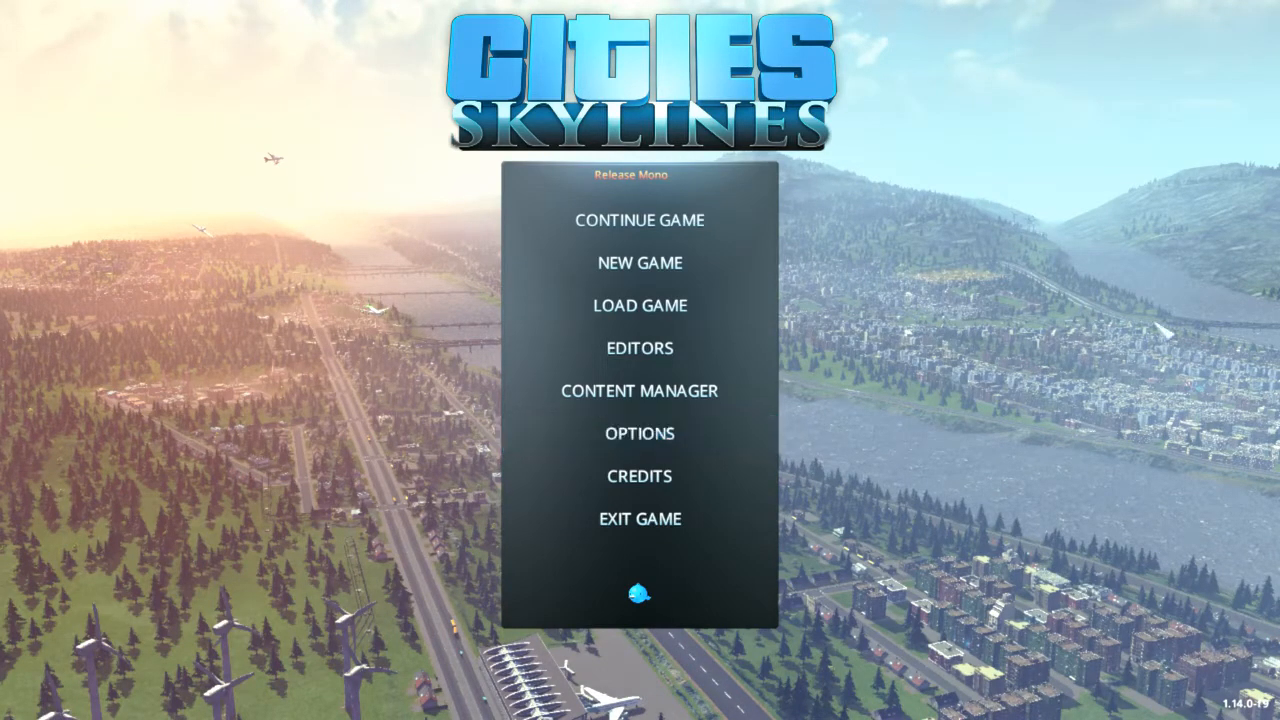
Step: Start a new game on the Noyou Port map and name the city Doverton
left_click(640, 262)
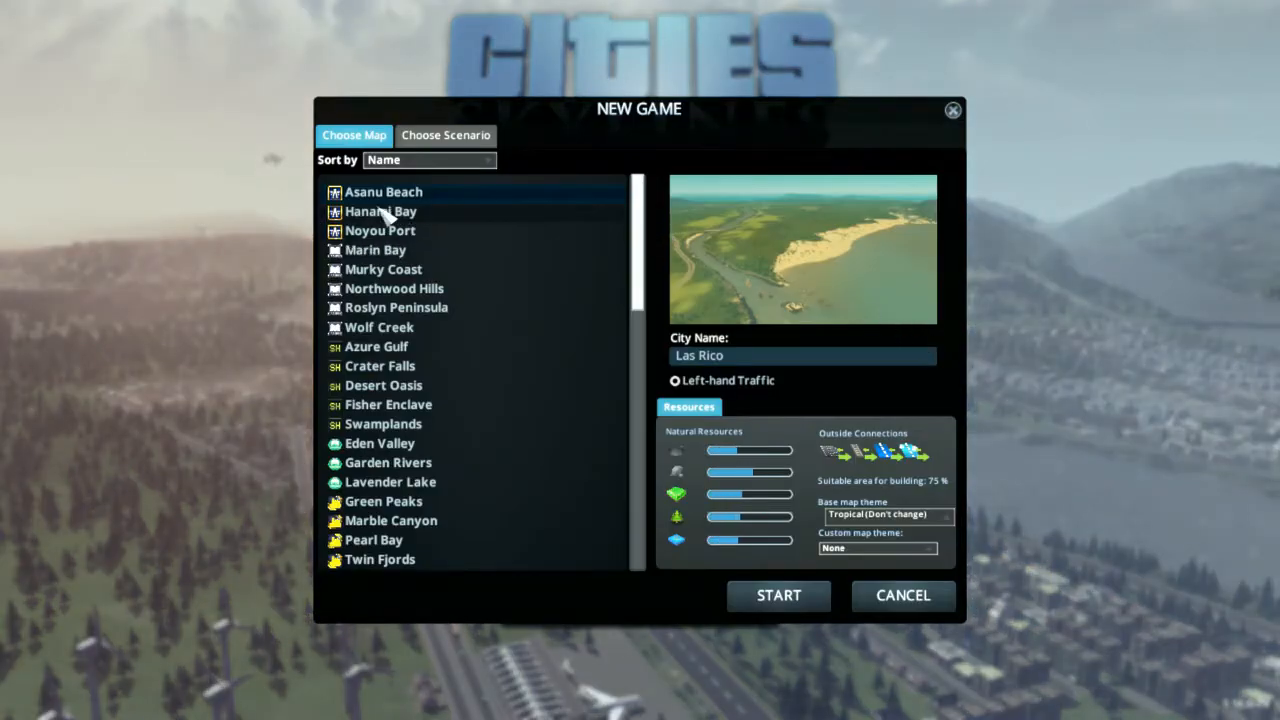
mouse_move(372, 248)
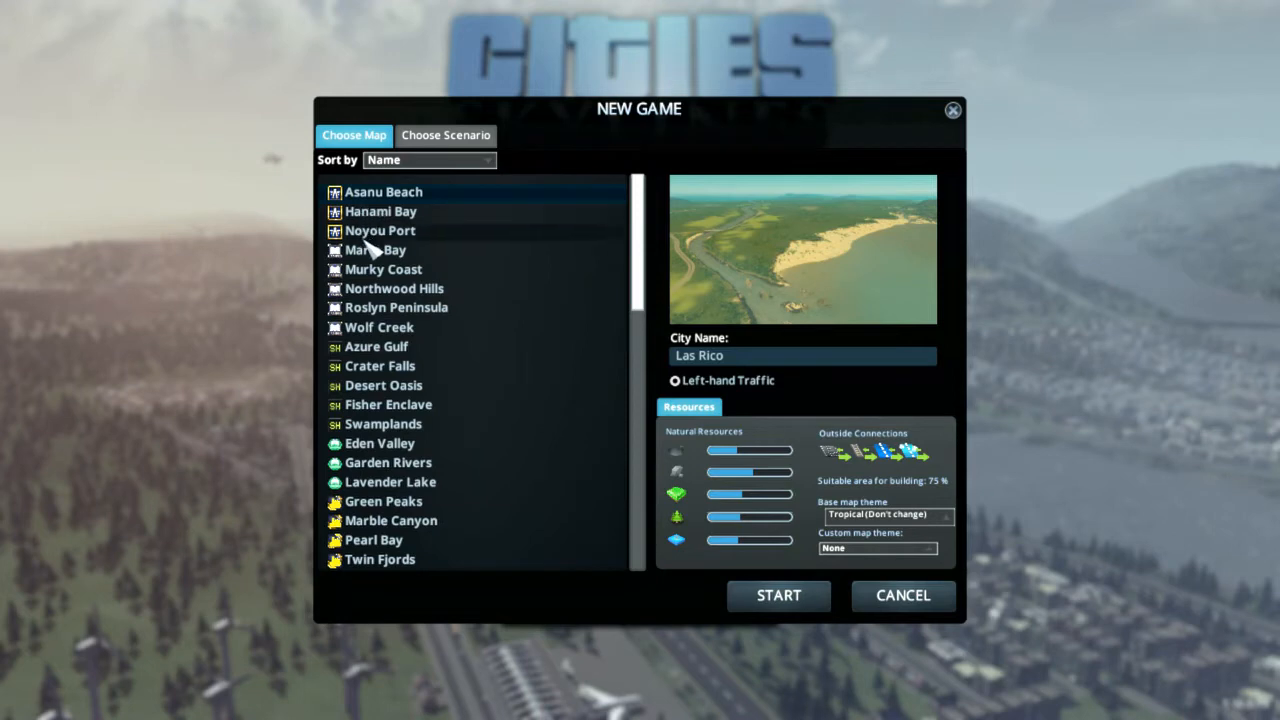
mouse_move(380, 212)
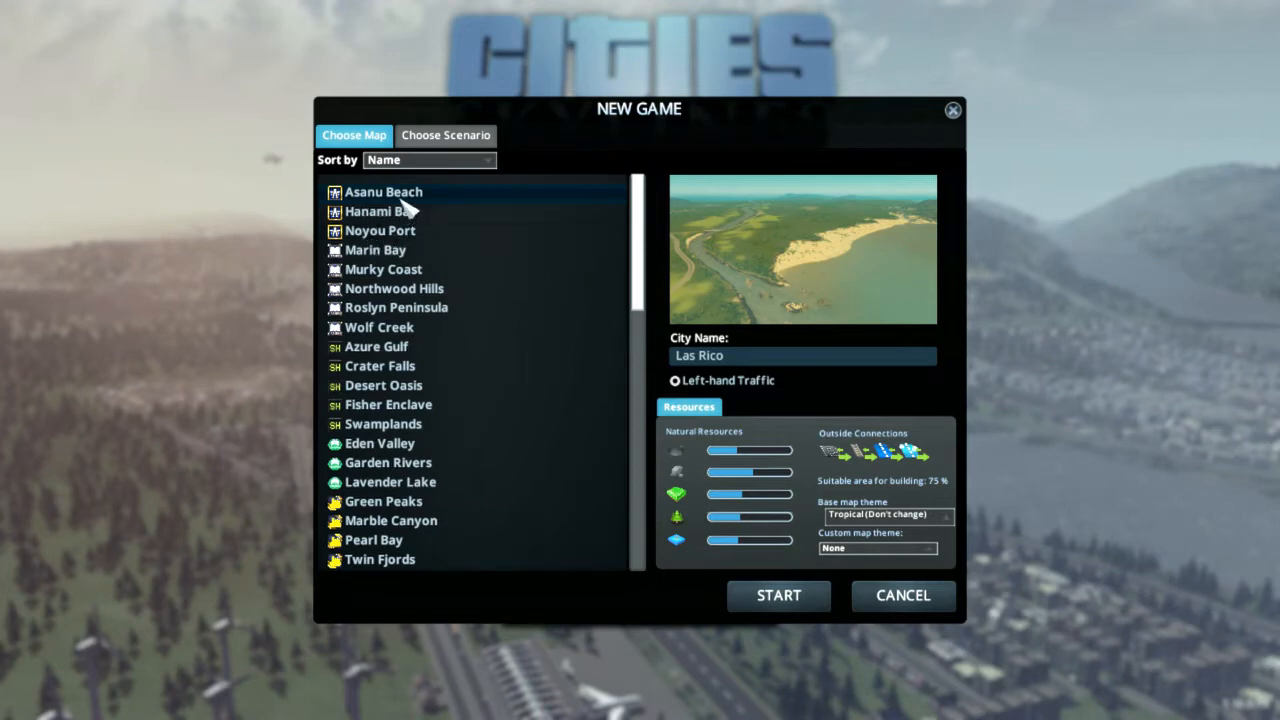
left_click(380, 230)
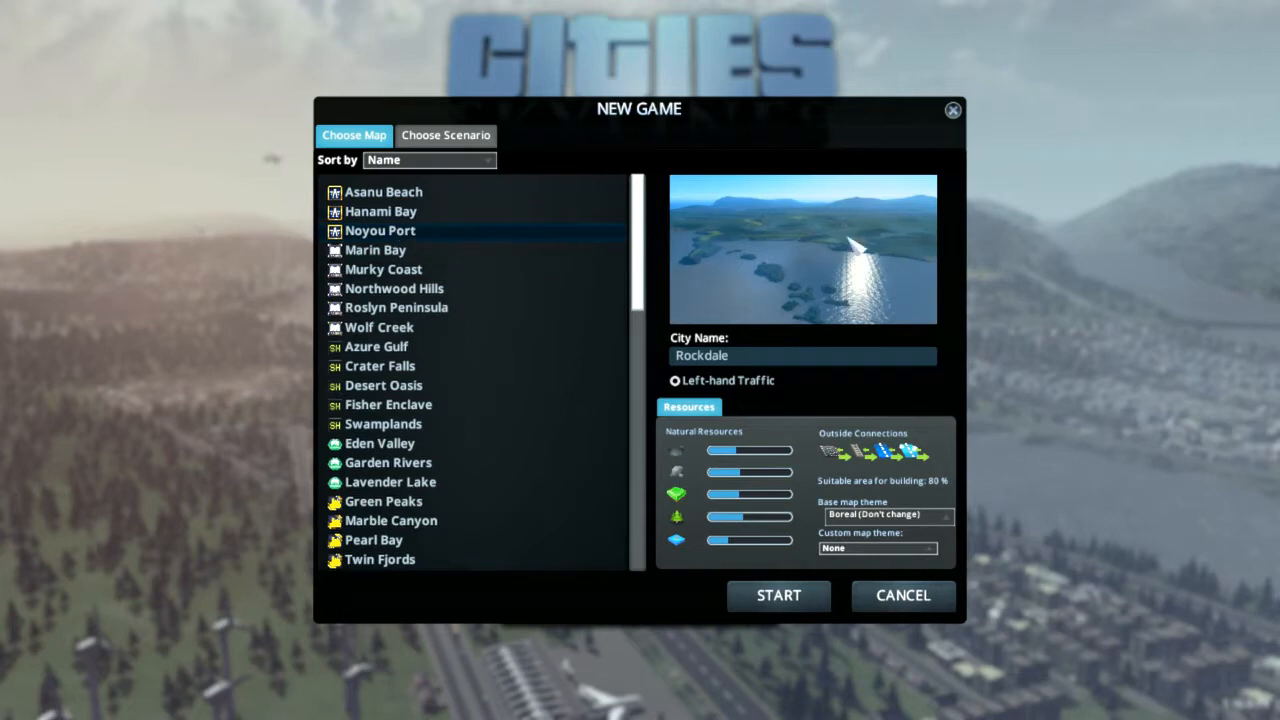
mouse_move(762, 248)
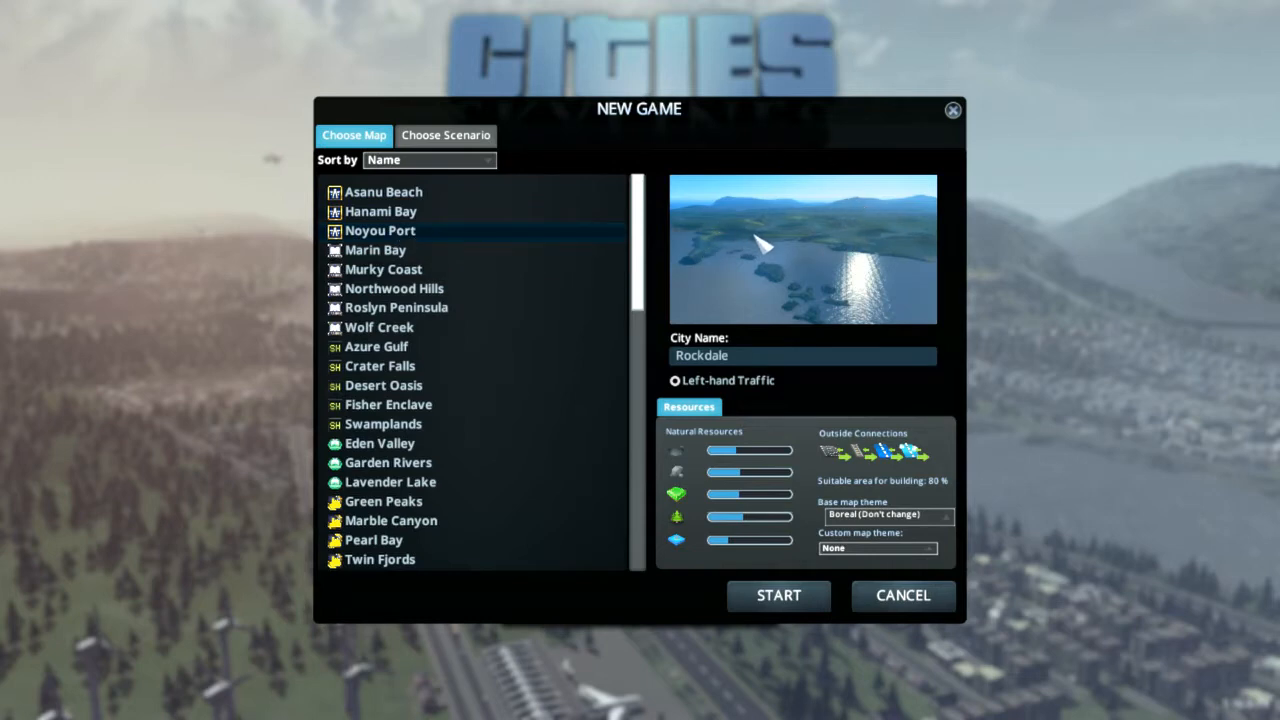
mouse_move(858, 204)
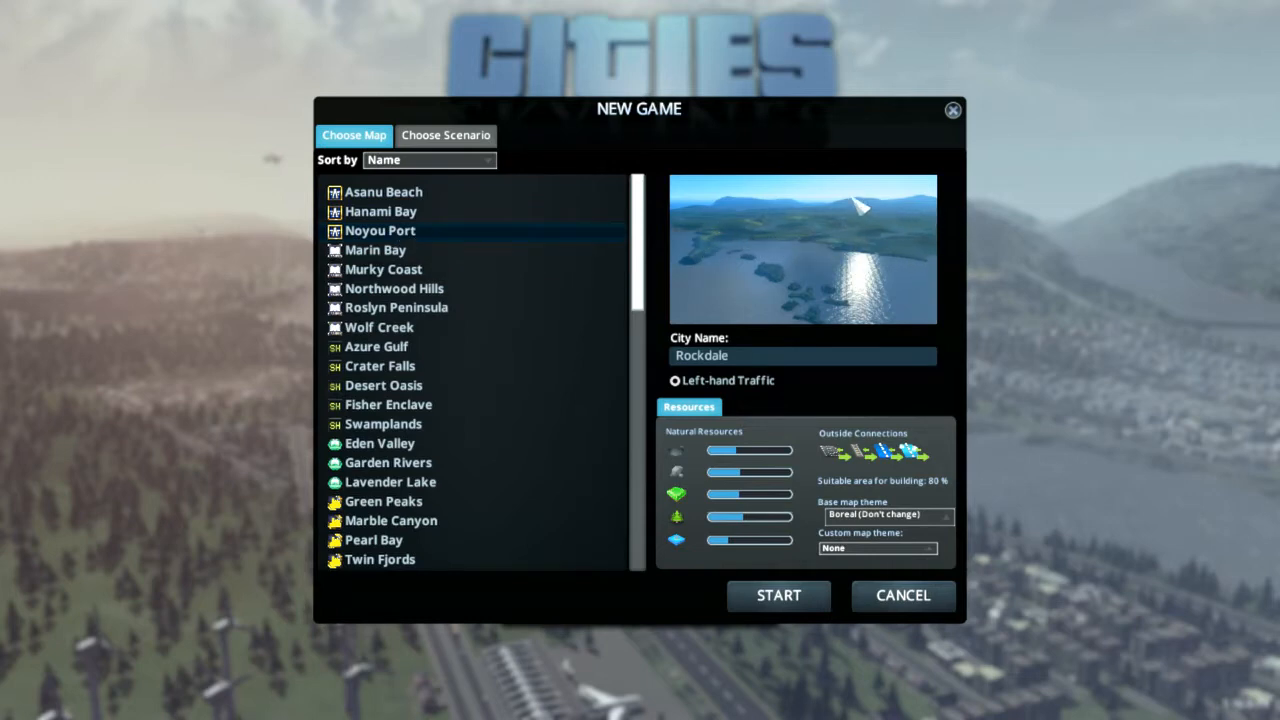
mouse_move(980, 256)
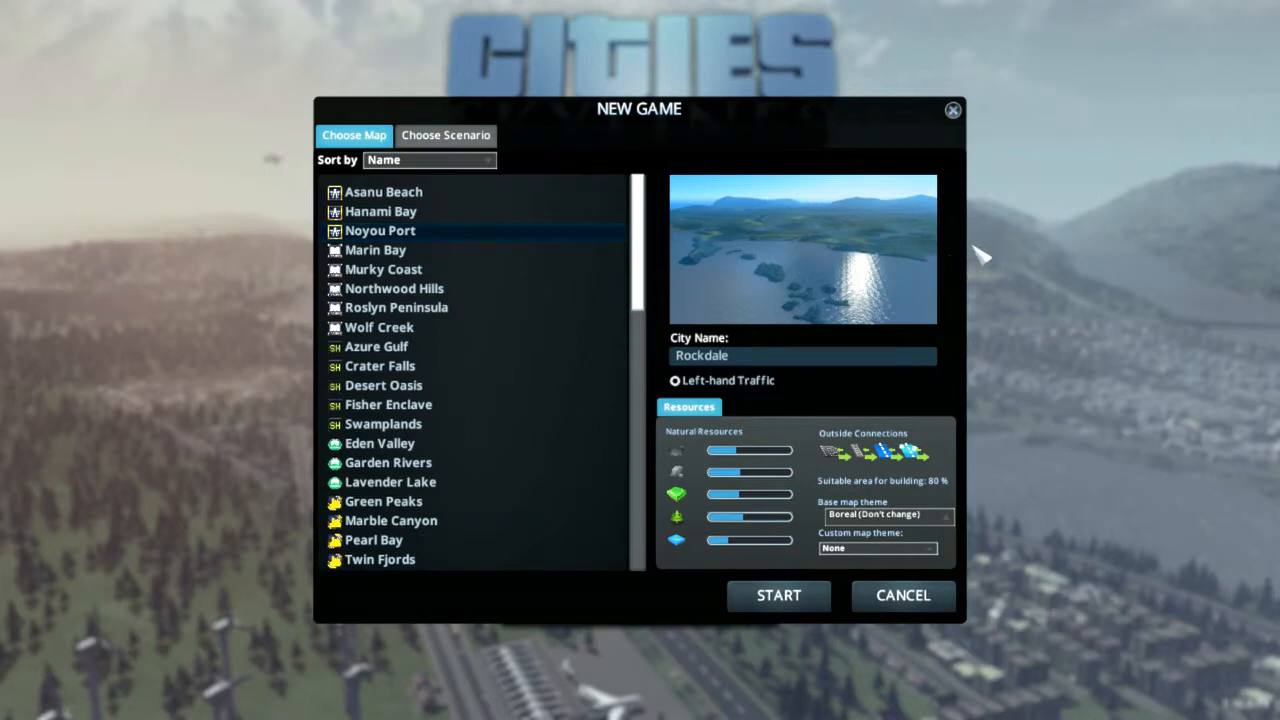
mouse_move(1000, 280)
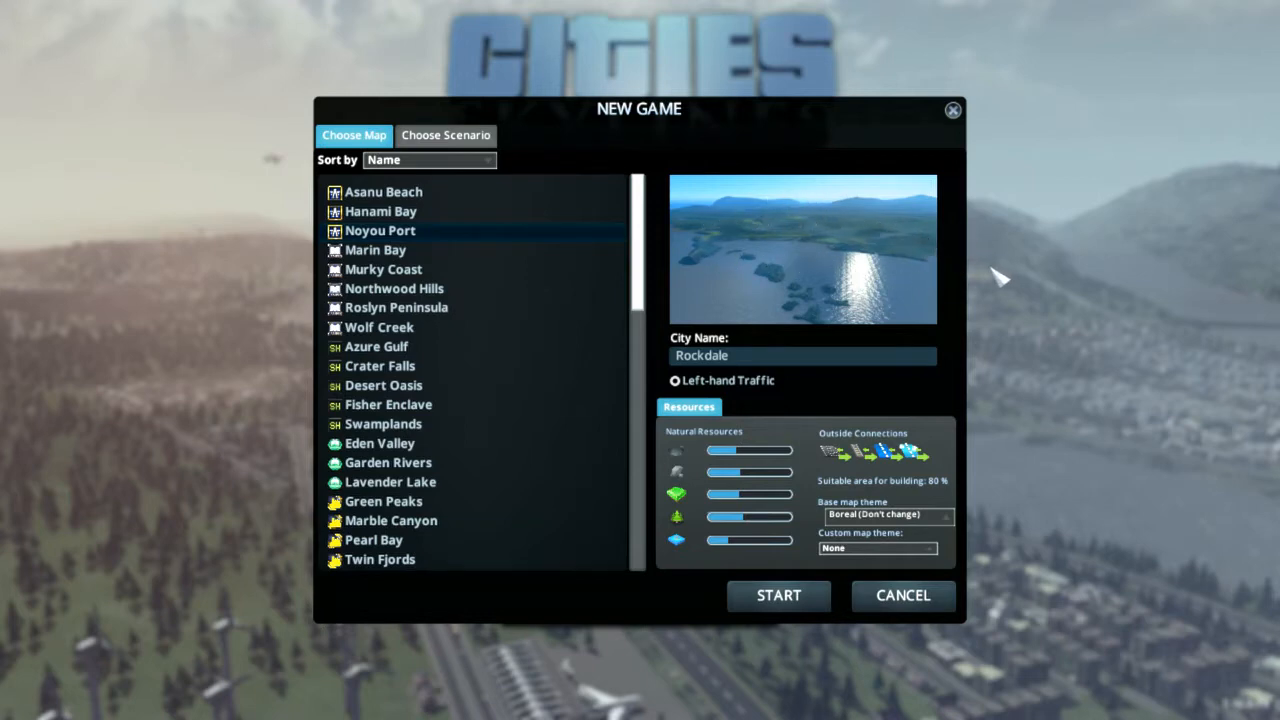
mouse_move(960, 276)
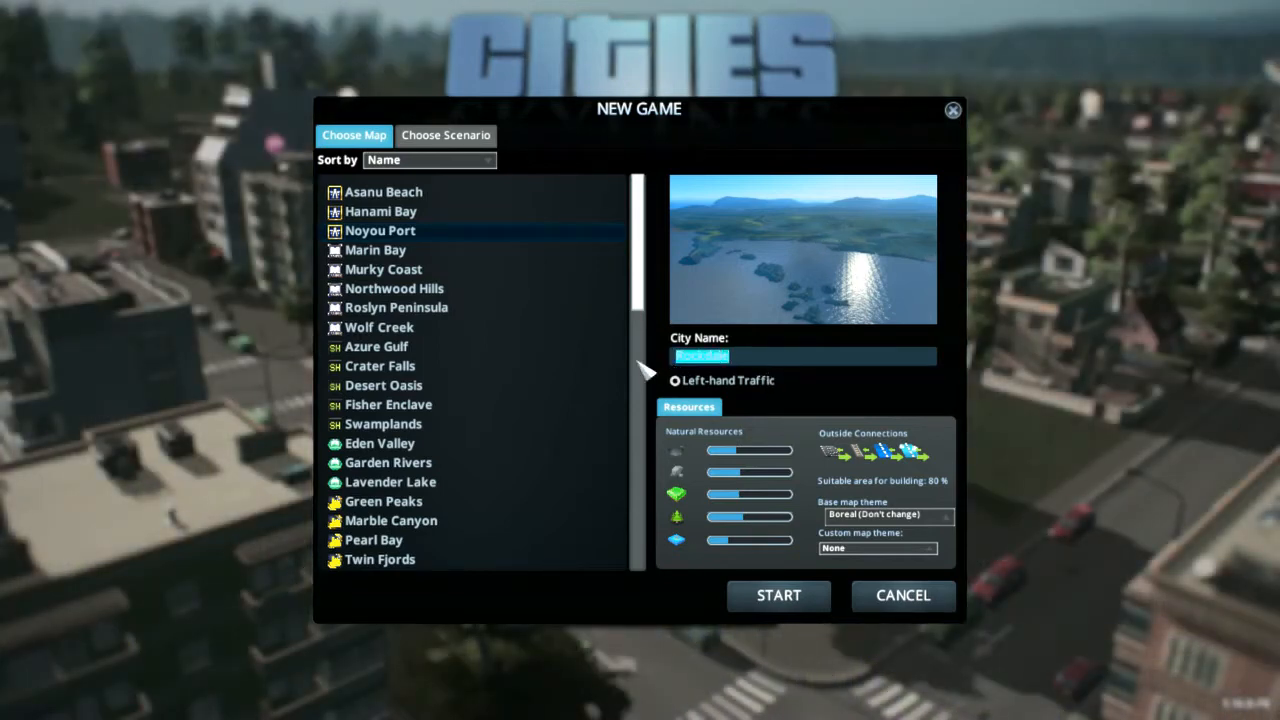
type("Dov")
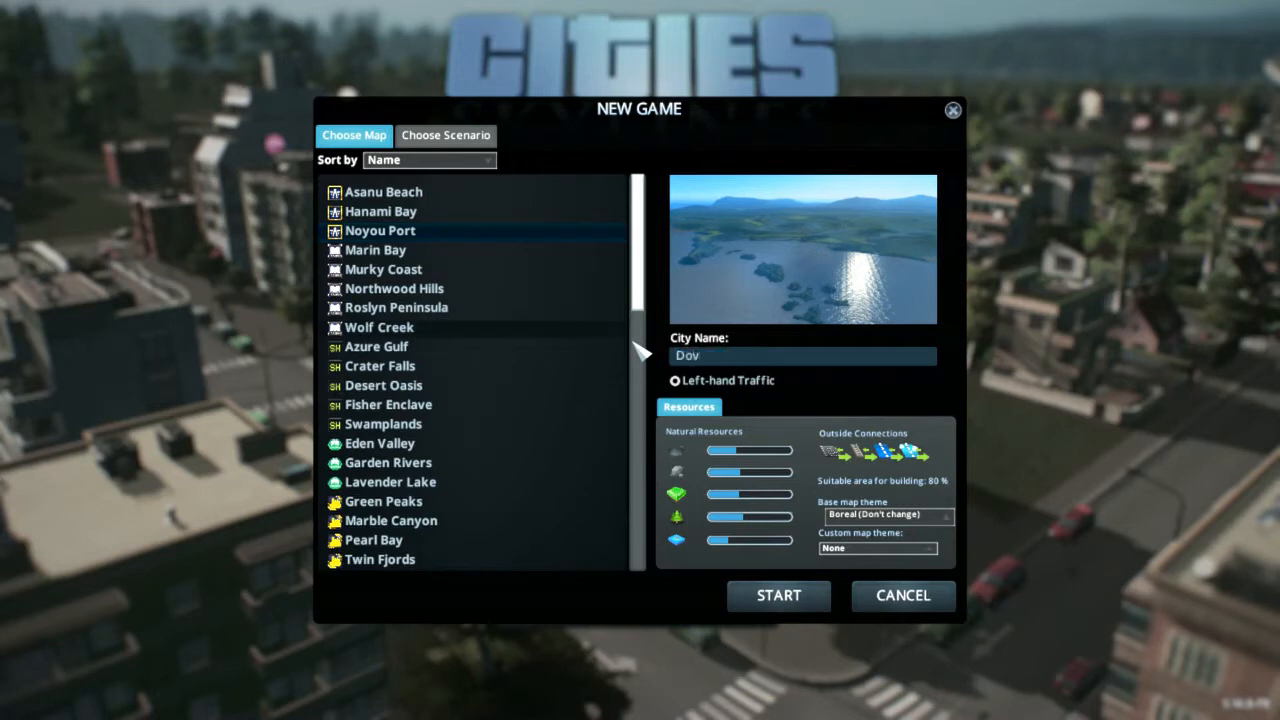
type("erton")
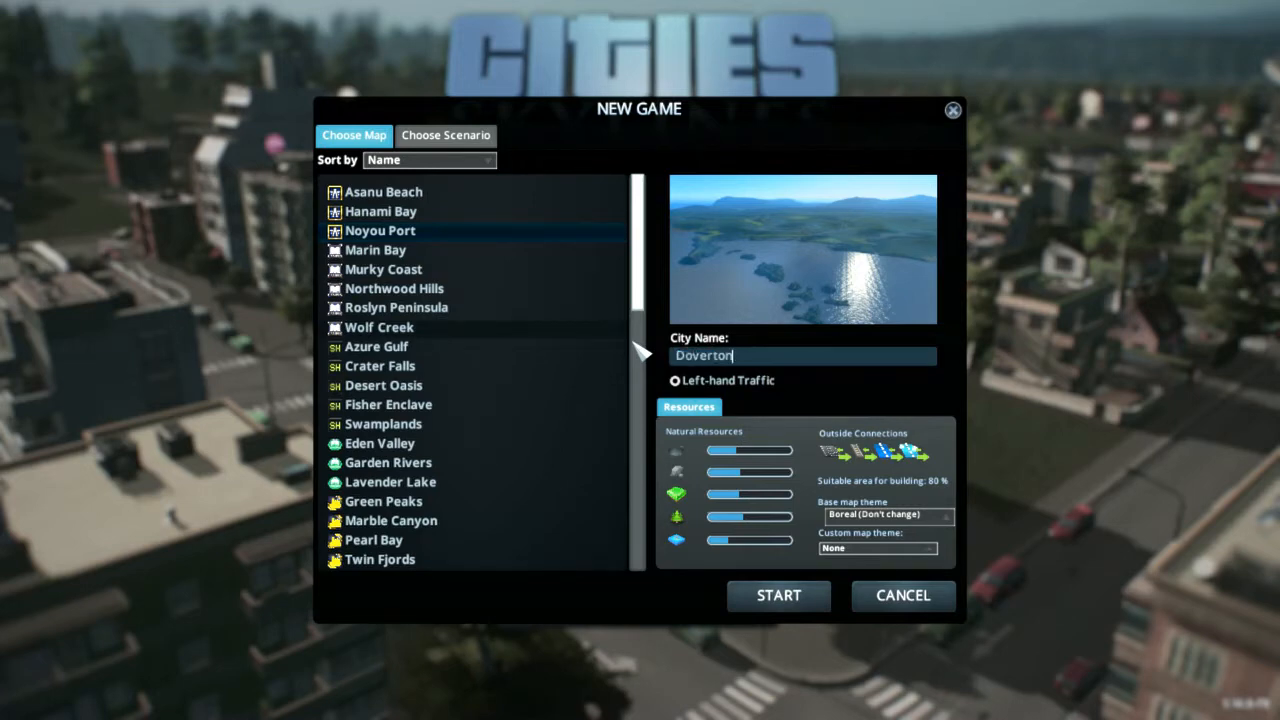
mouse_move(904, 596)
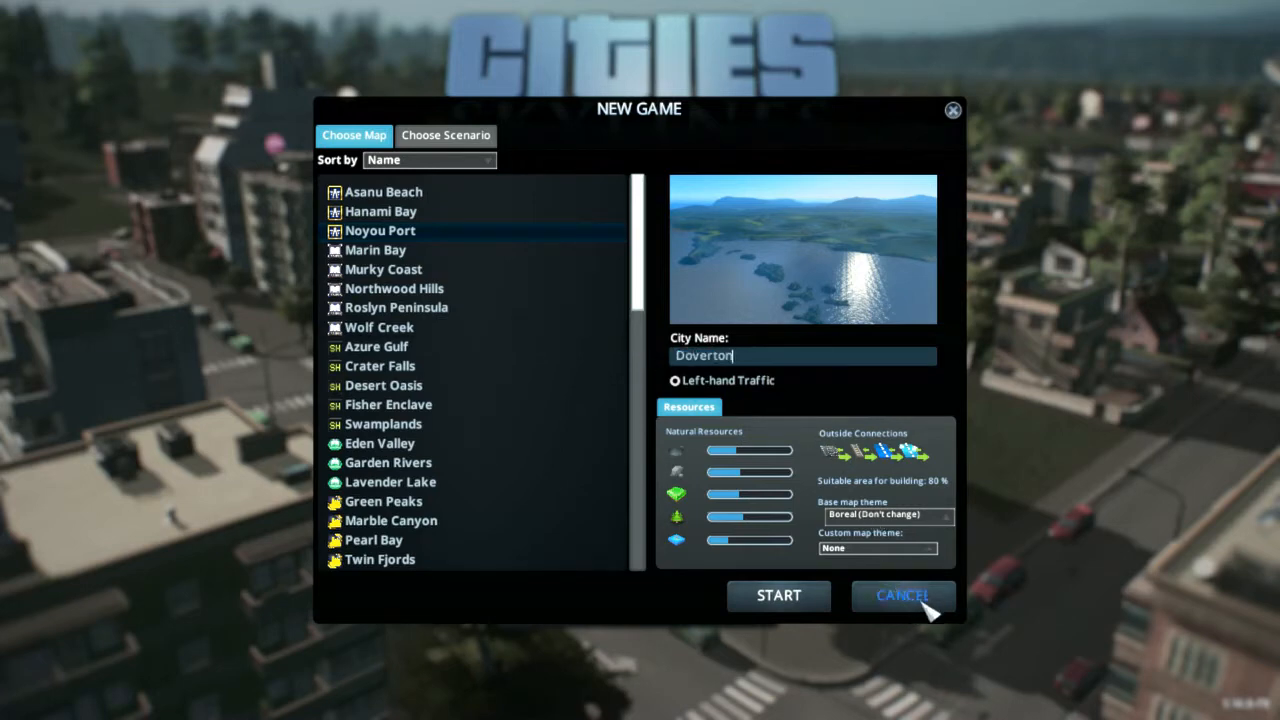
mouse_move(940, 490)
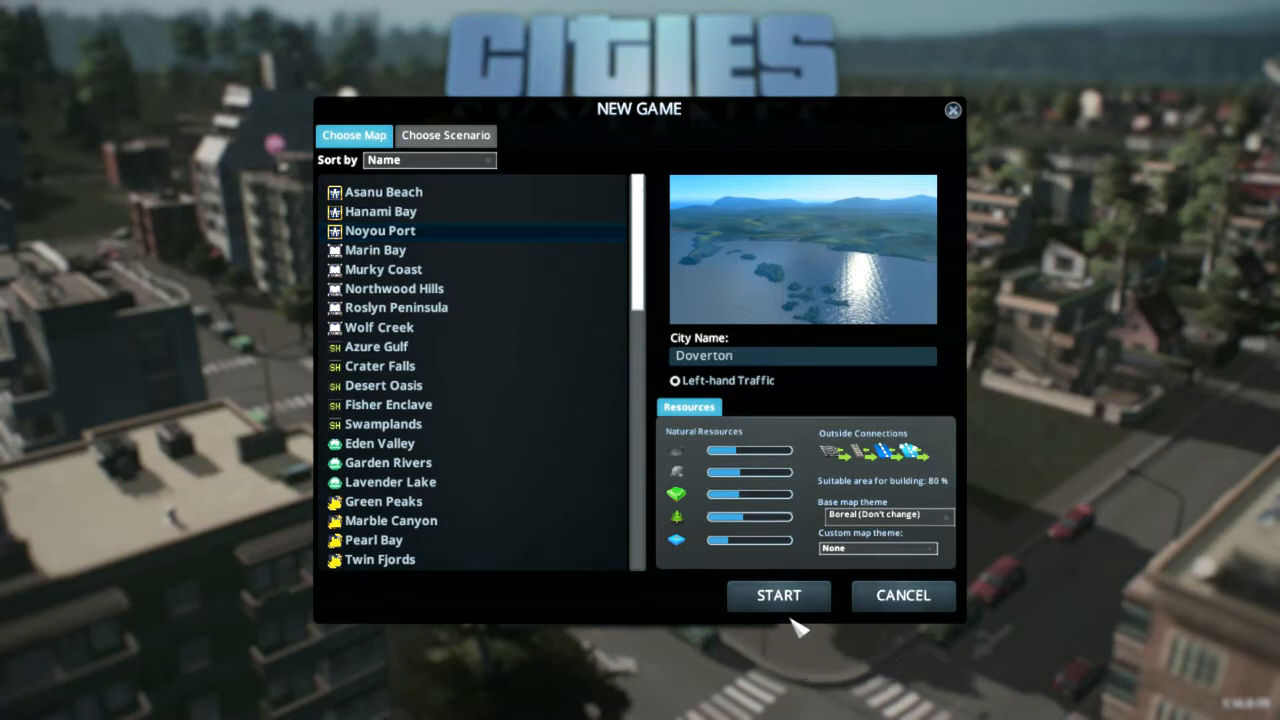
Step: Start the new game with the chosen map and city name
left_click(778, 596)
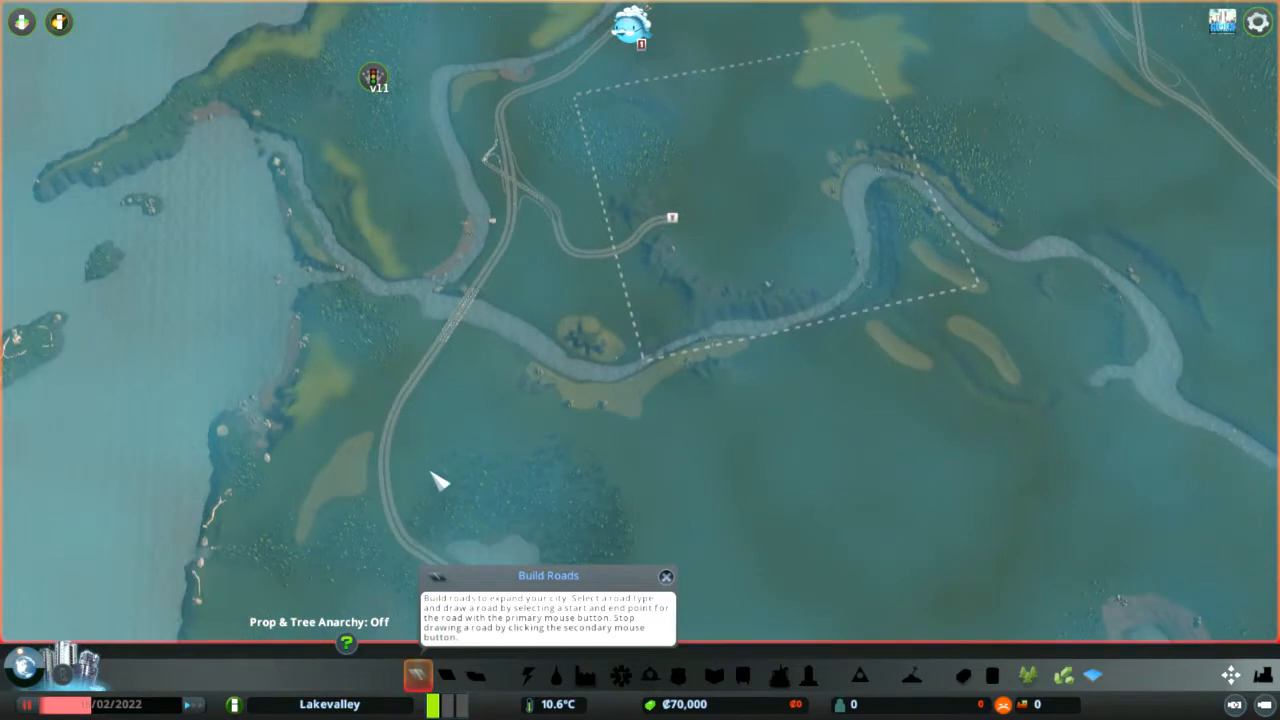
mouse_move(438, 512)
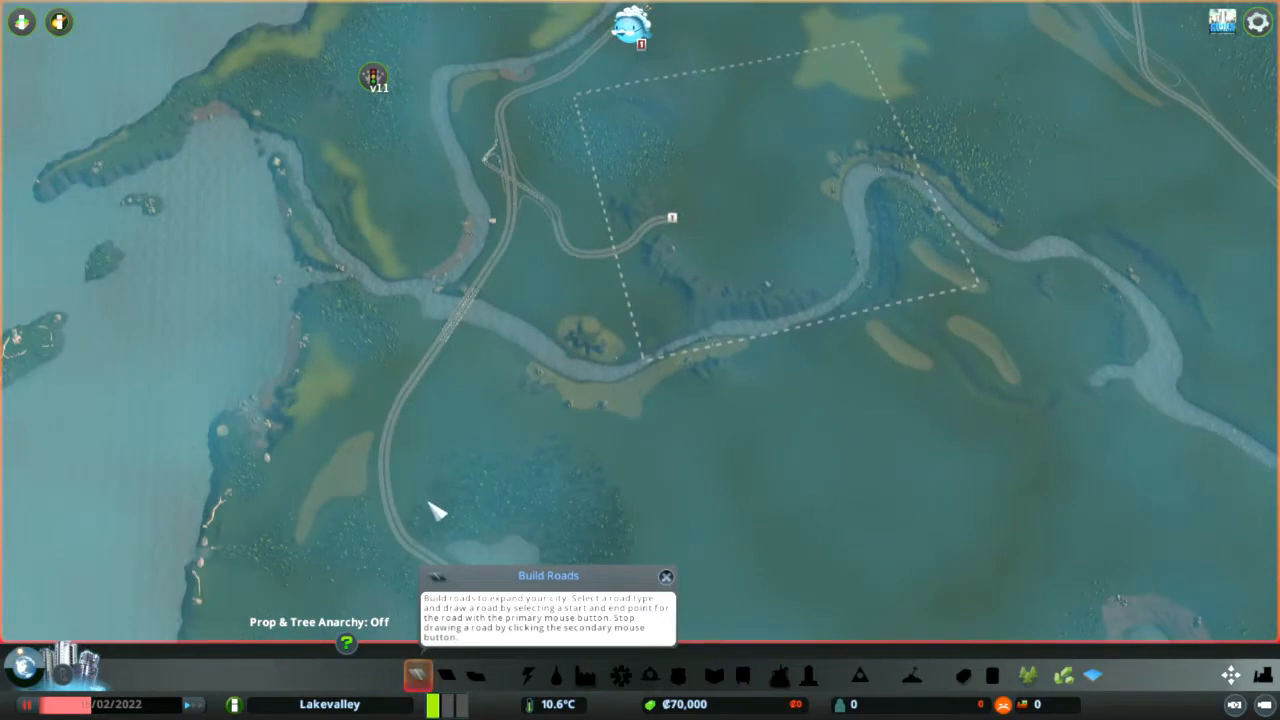
mouse_move(720, 108)
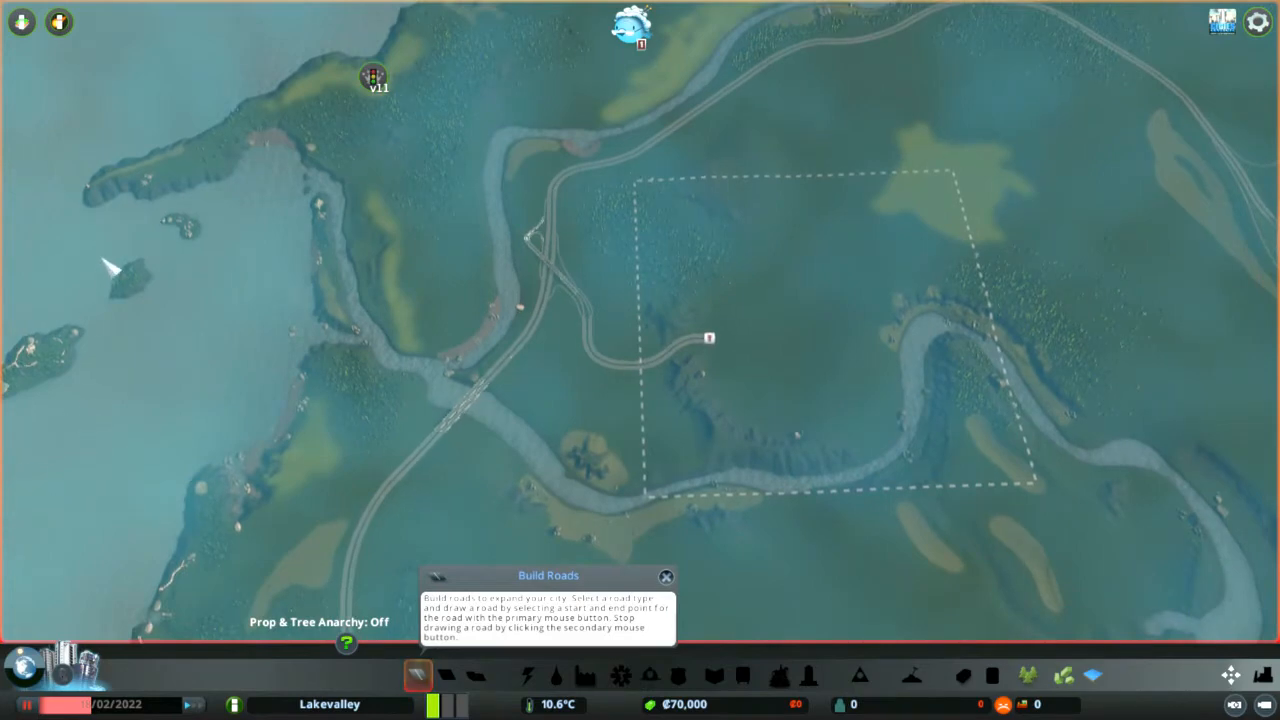
mouse_move(836, 404)
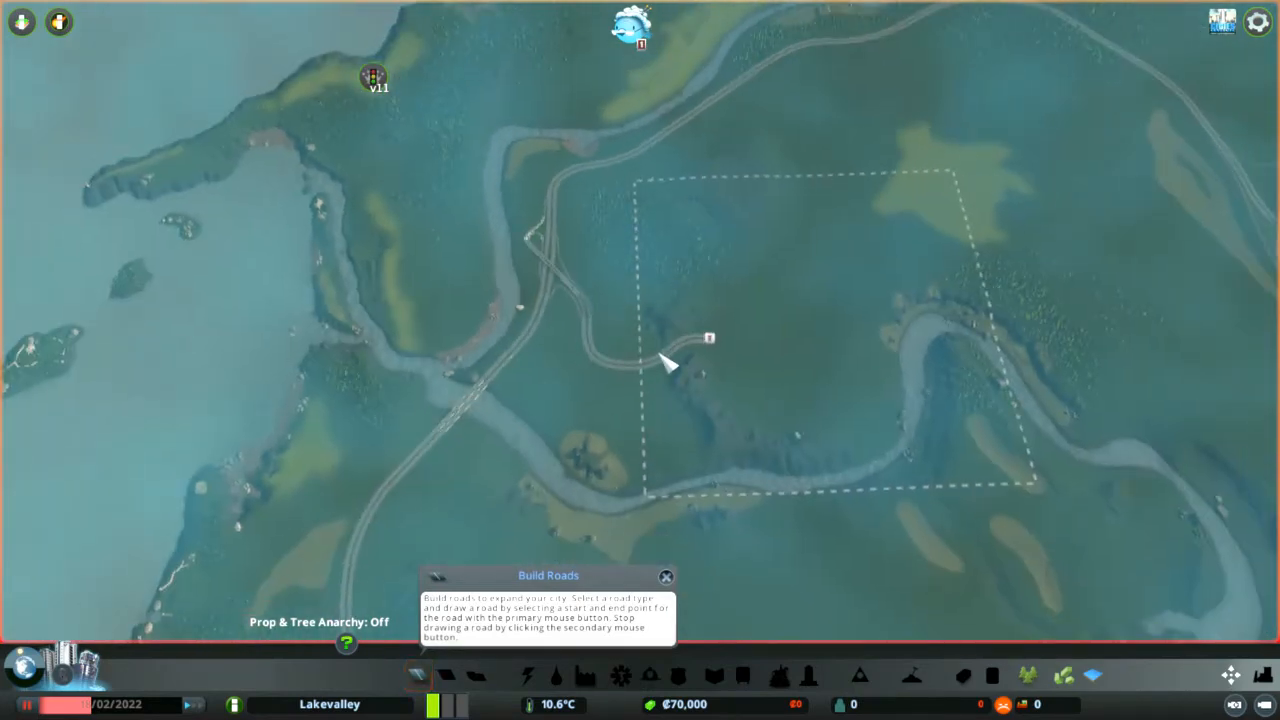
mouse_move(1230, 624)
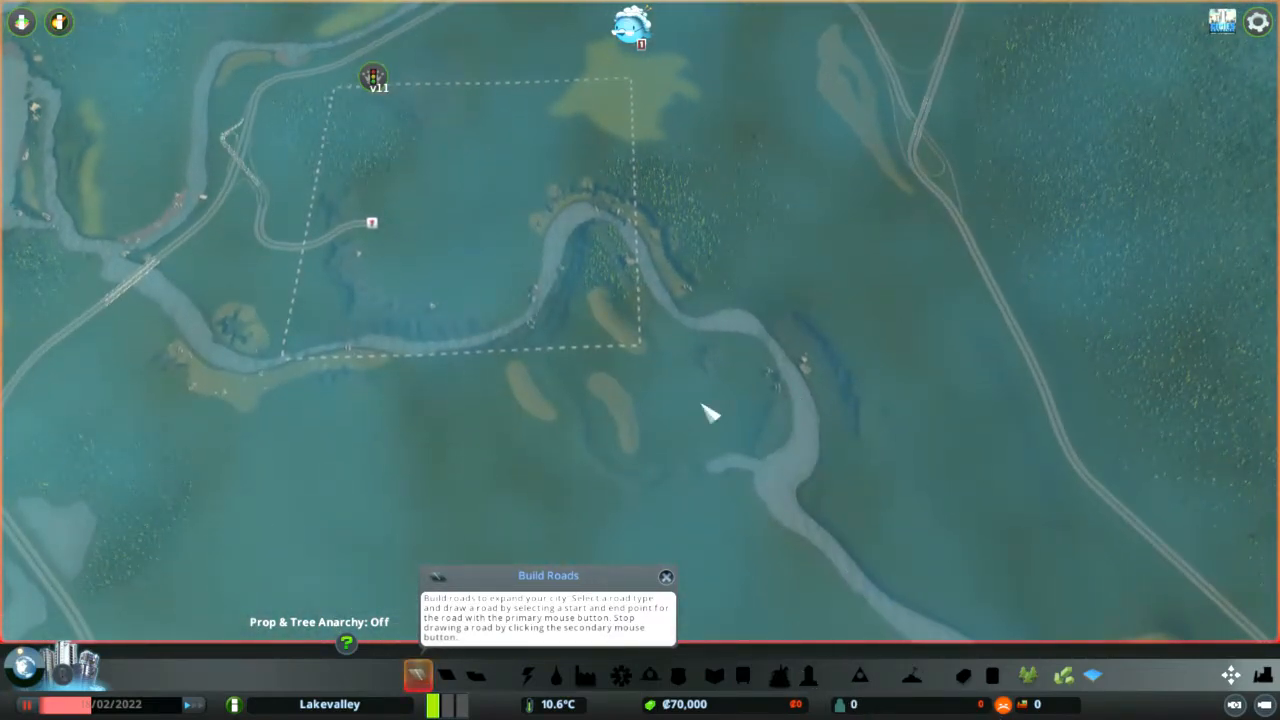
mouse_move(1080, 64)
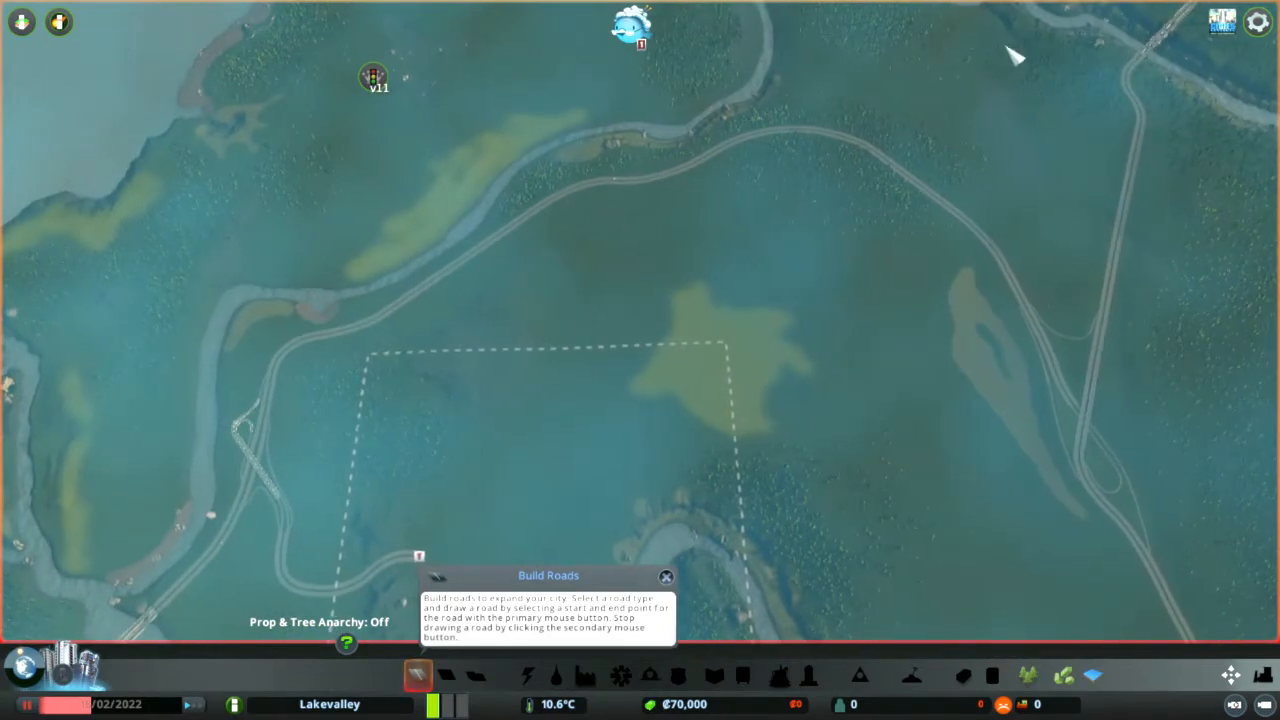
mouse_move(952, 508)
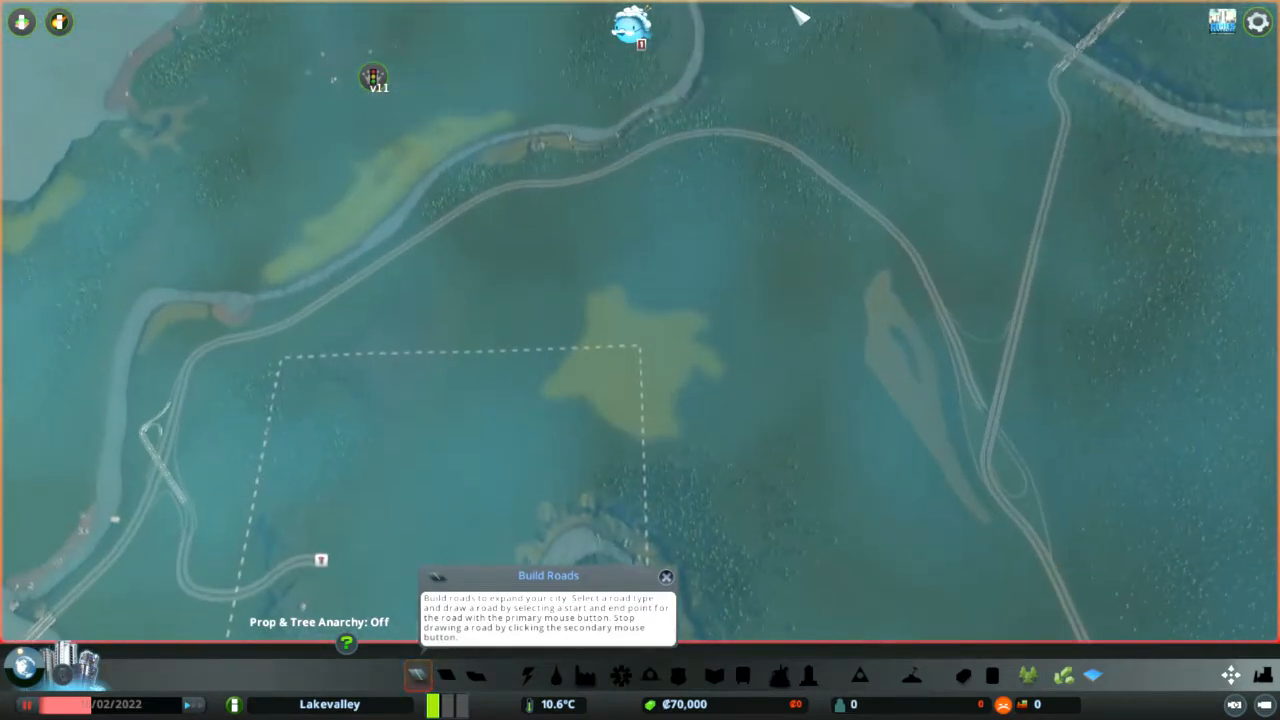
mouse_move(356, 420)
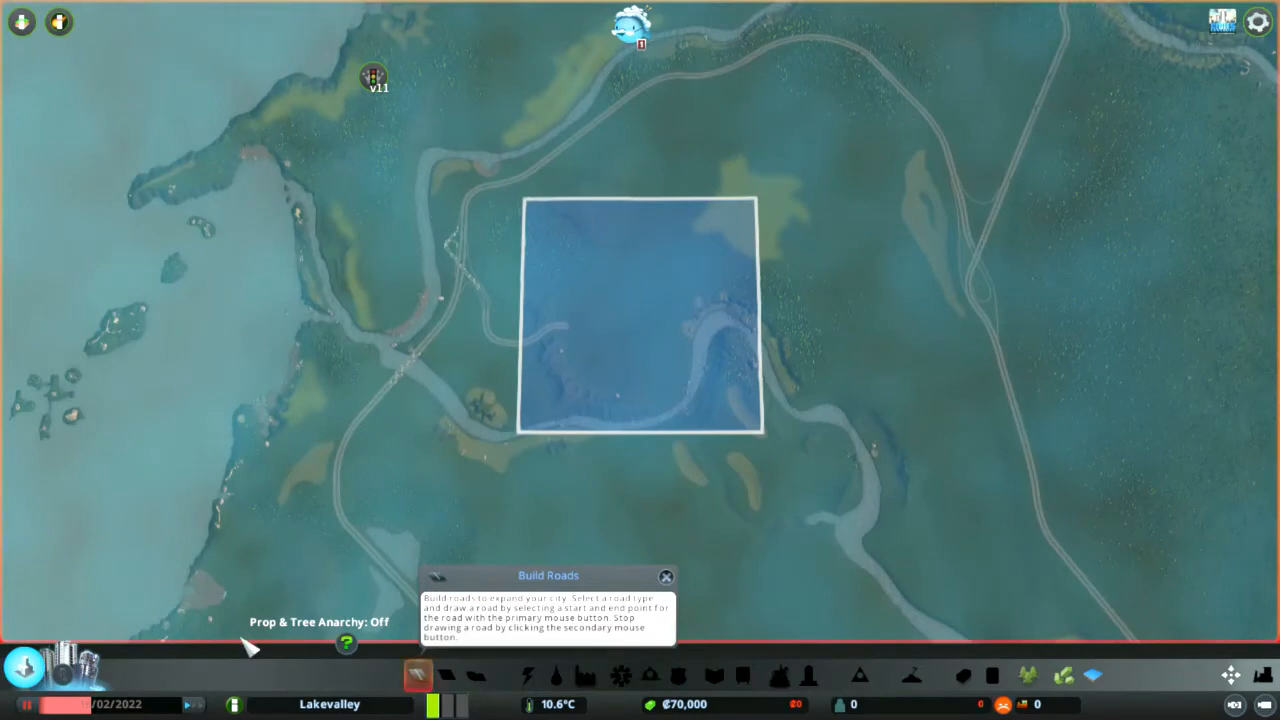
mouse_move(110, 684)
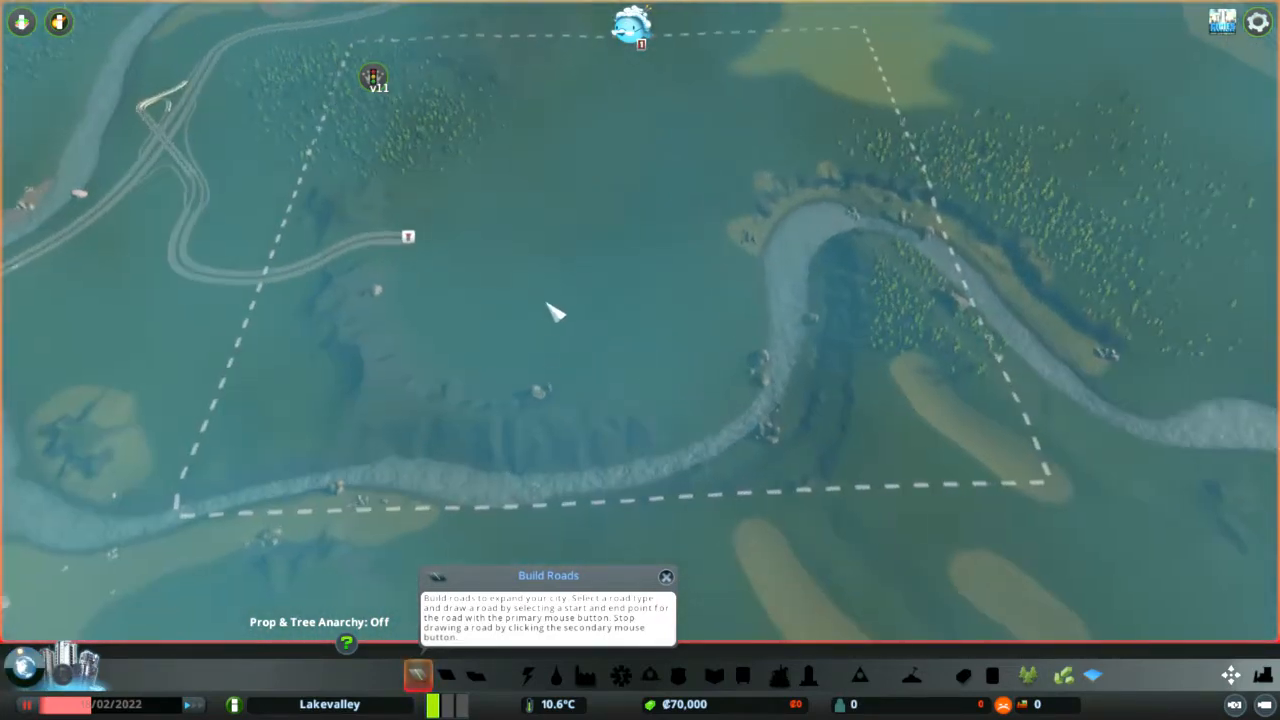
mouse_move(290, 340)
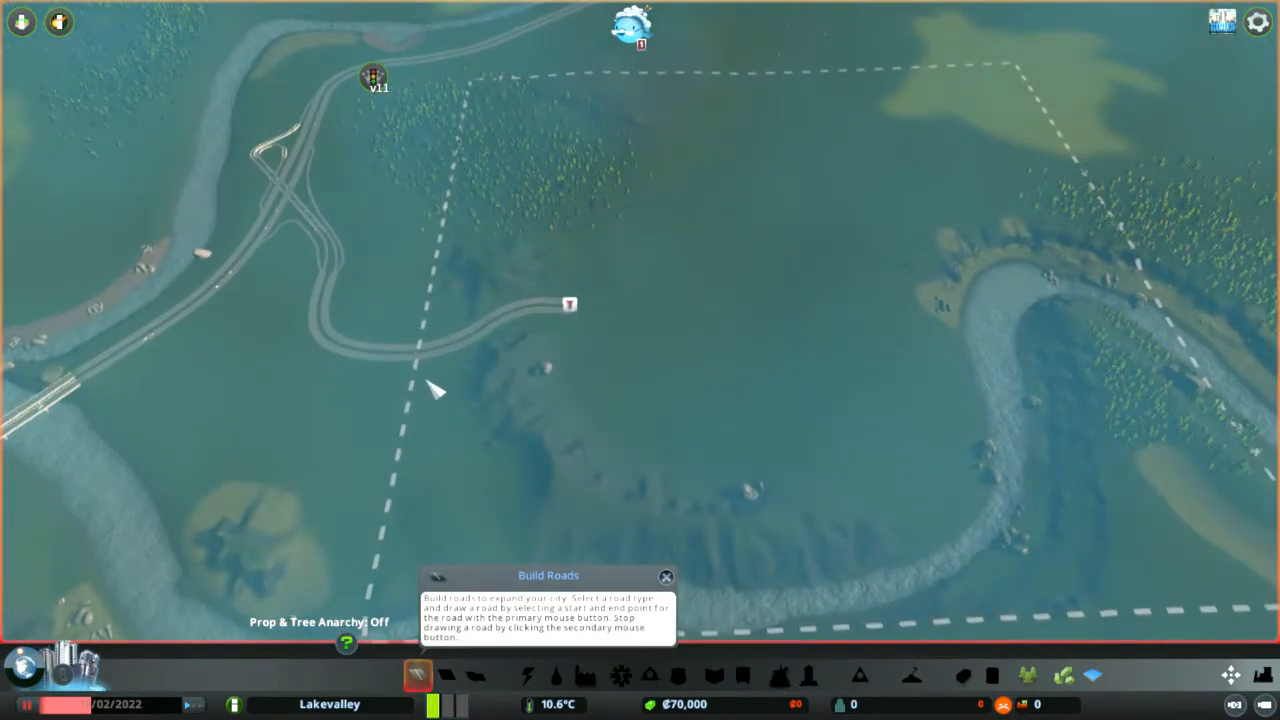
mouse_move(452, 400)
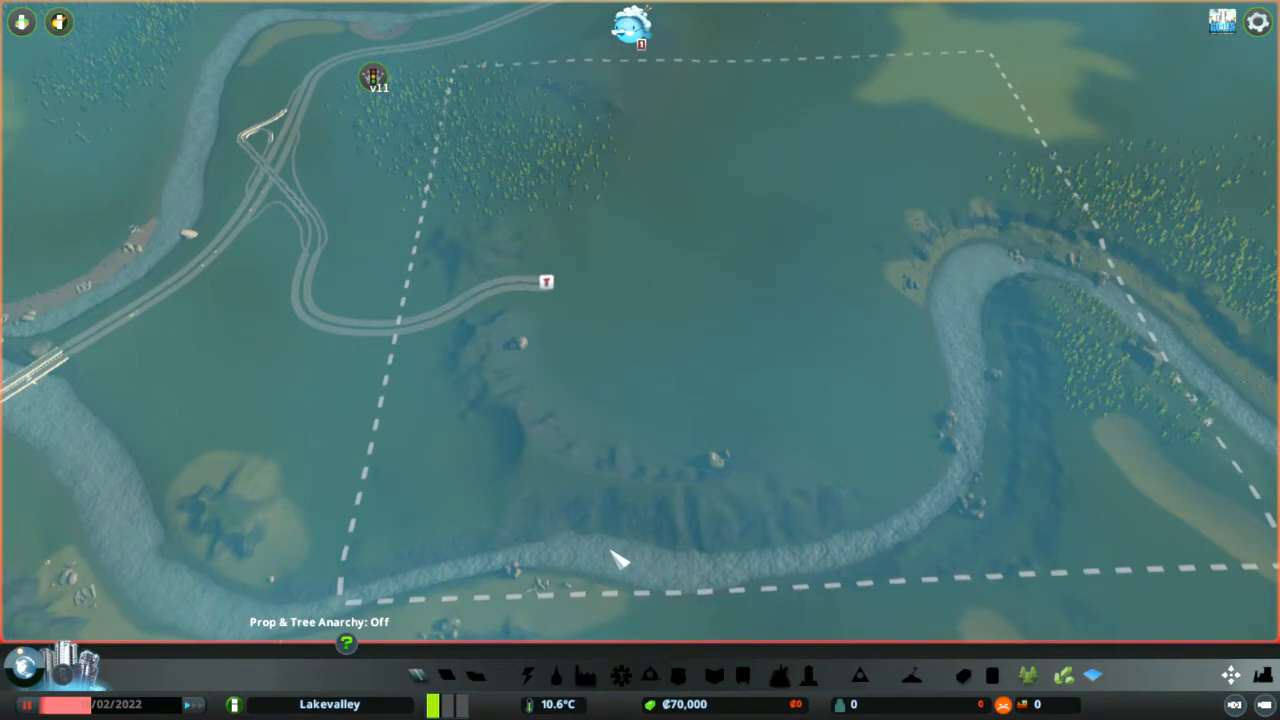
mouse_move(610, 496)
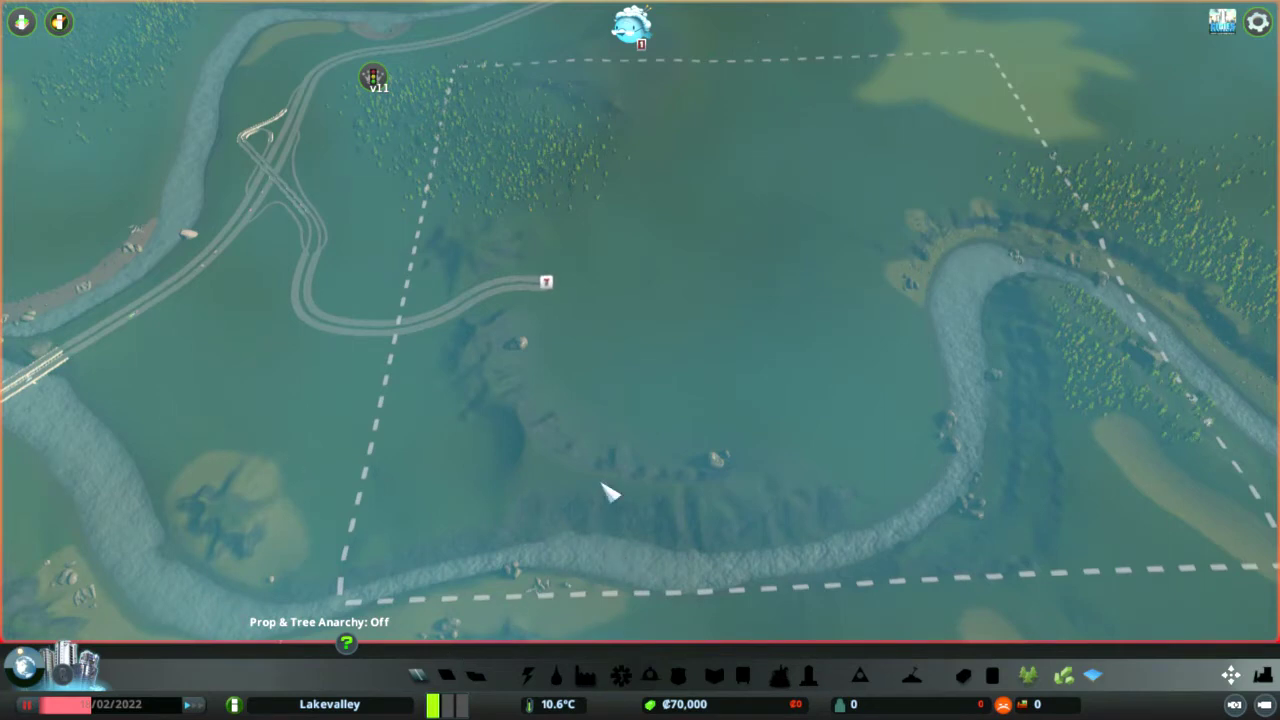
mouse_move(596, 408)
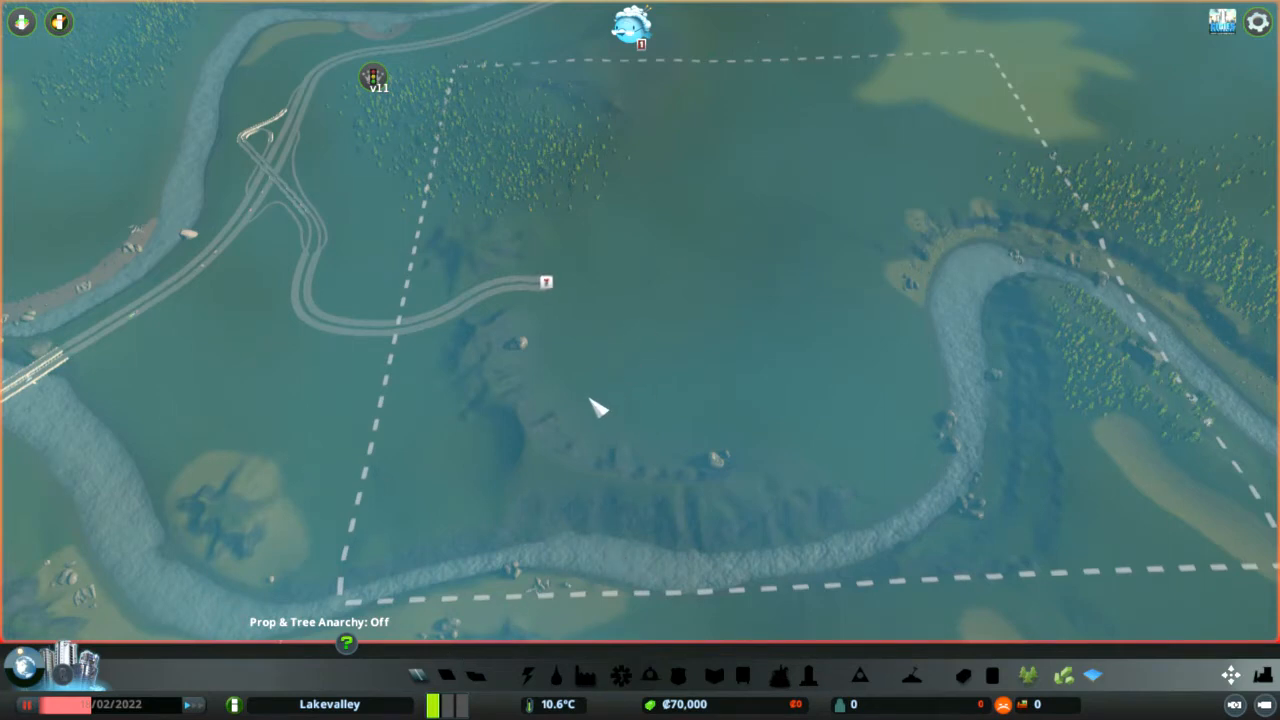
mouse_move(660, 292)
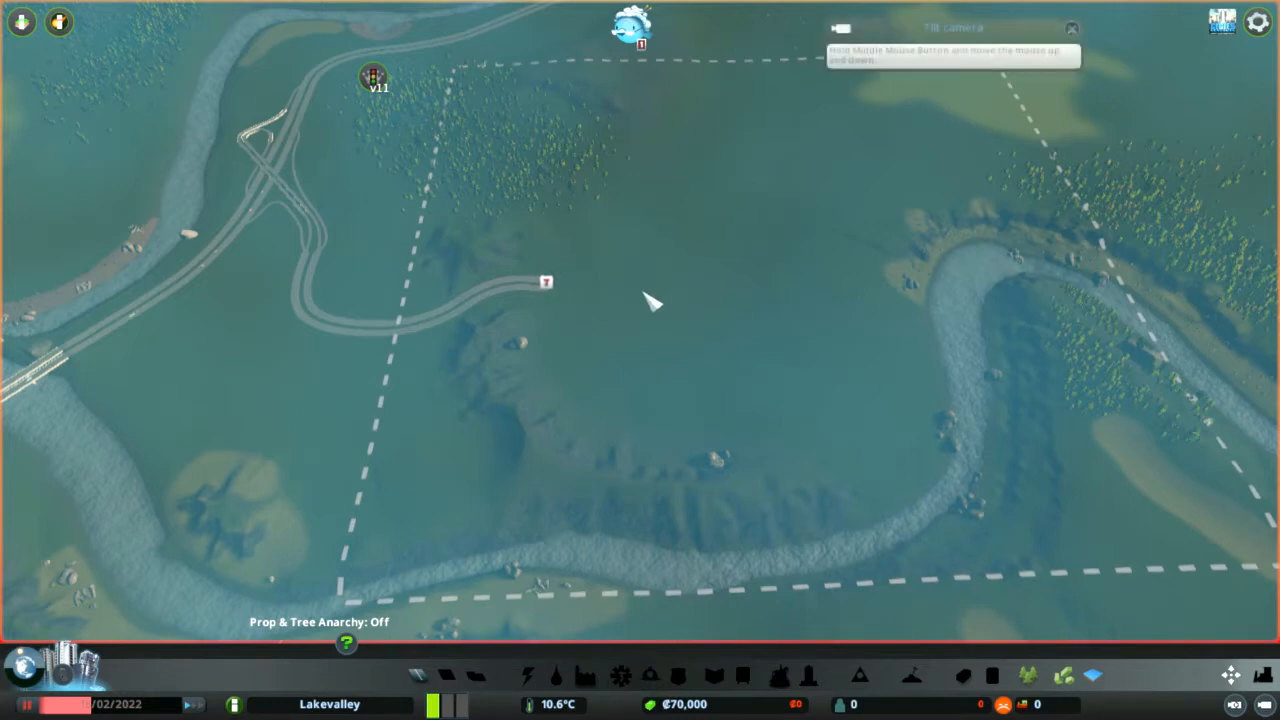
mouse_move(620, 318)
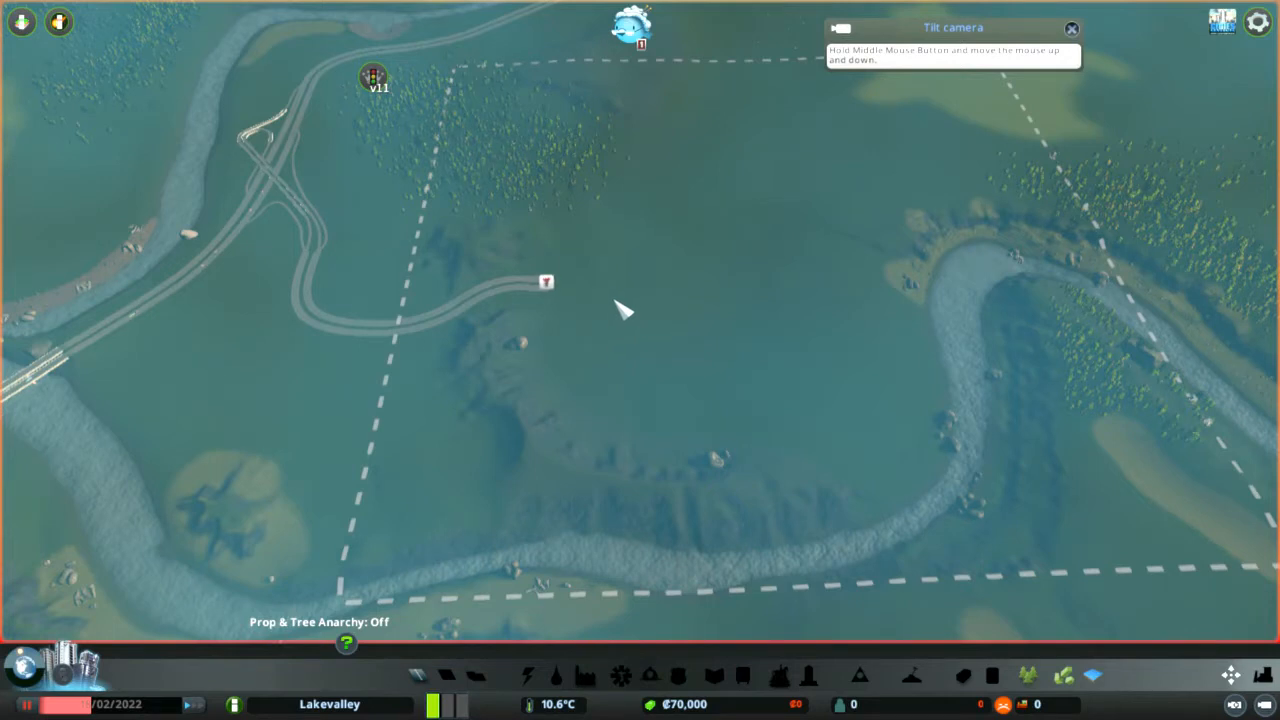
mouse_move(624, 318)
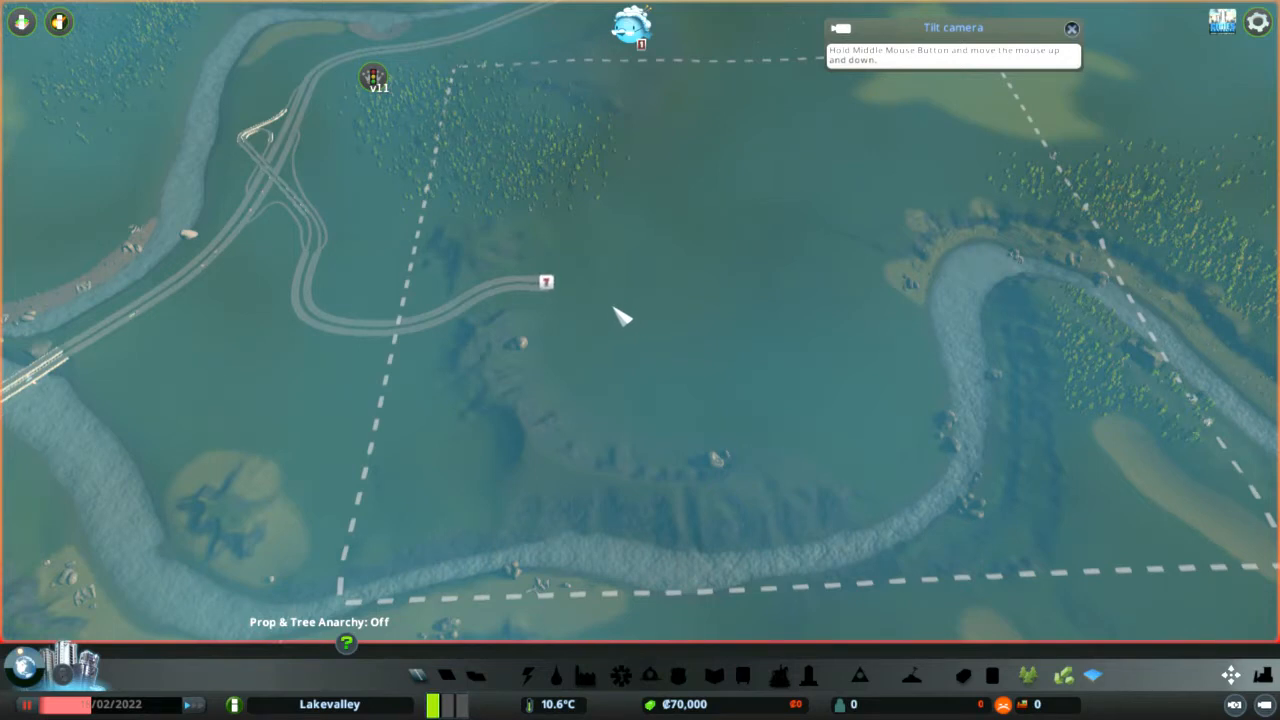
mouse_move(976, 304)
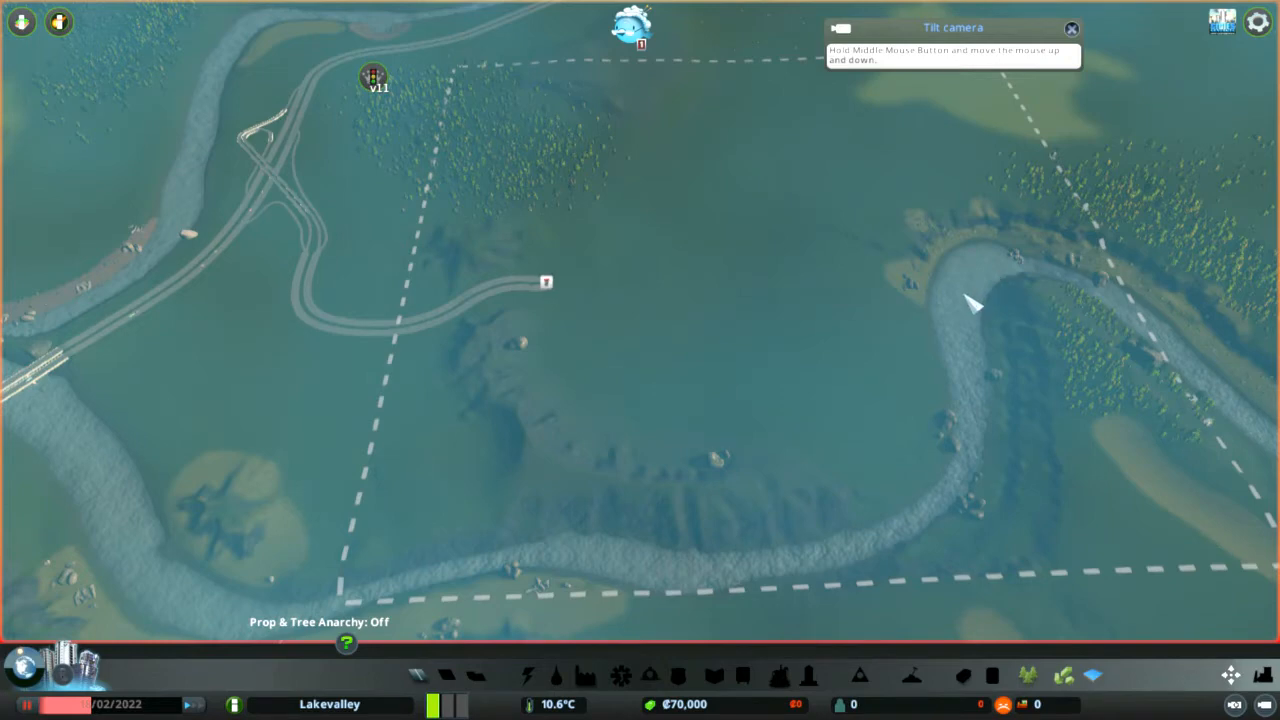
mouse_move(950, 312)
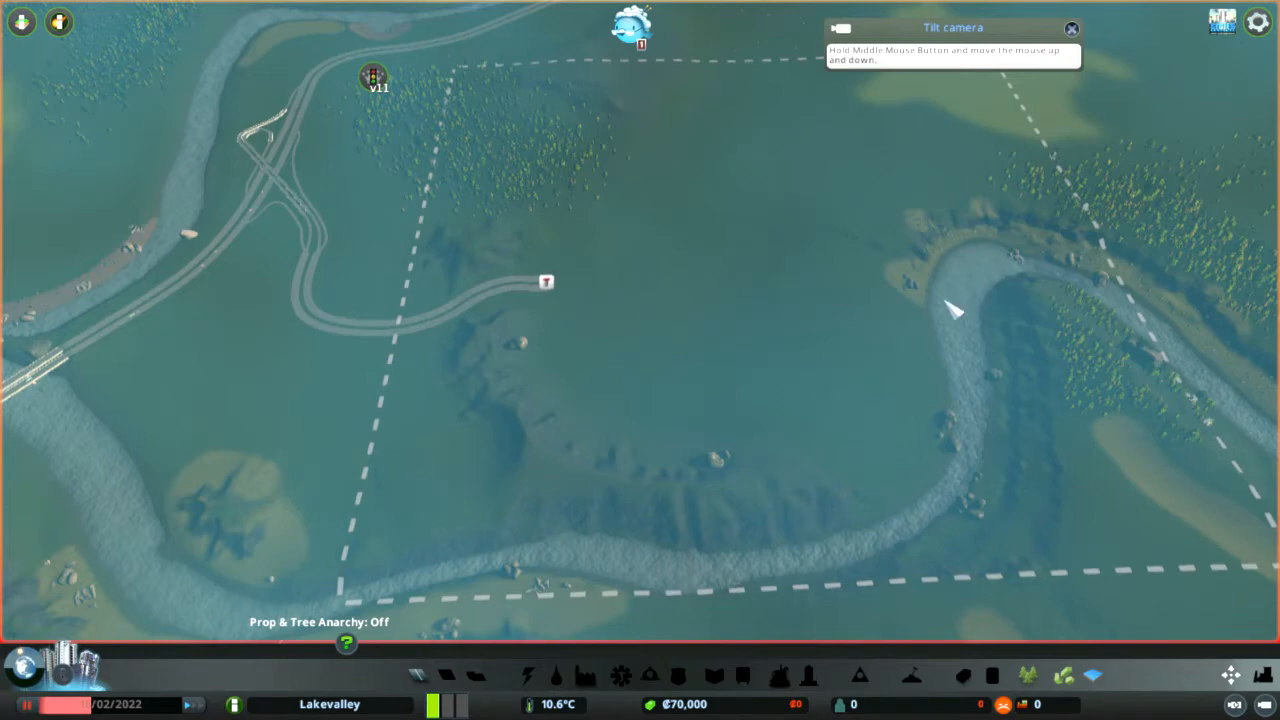
mouse_move(760, 390)
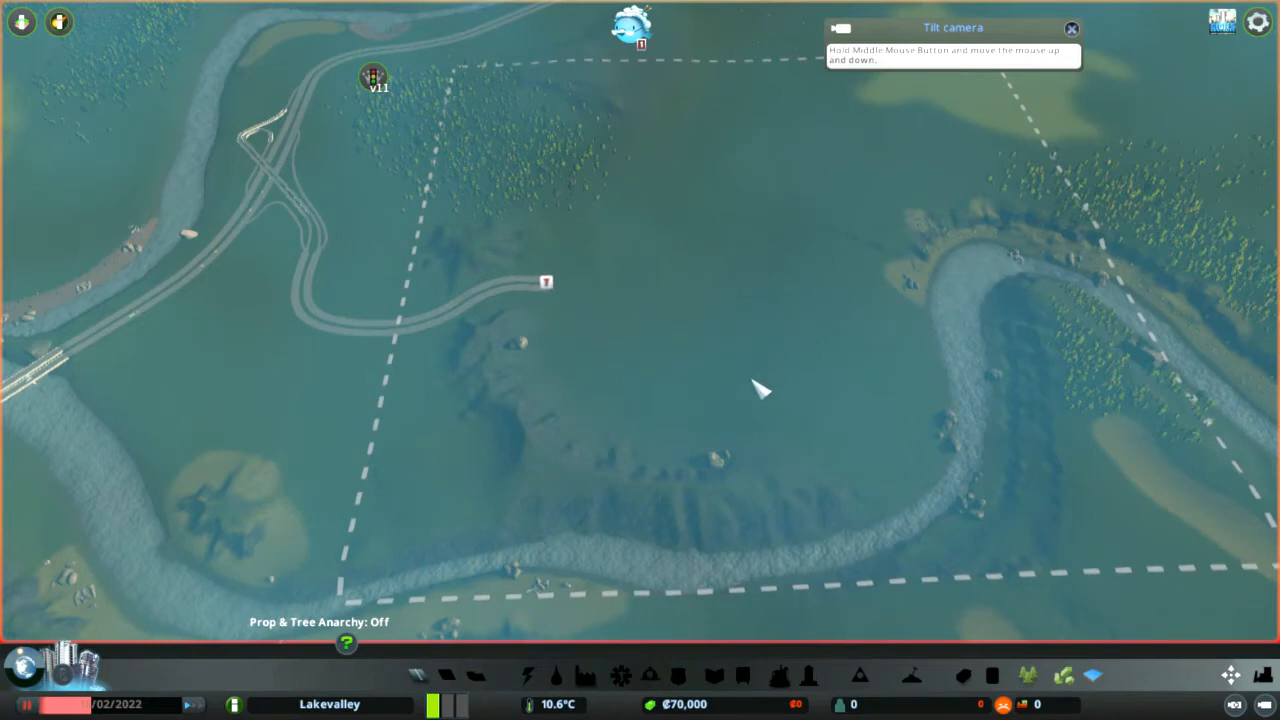
mouse_move(690, 400)
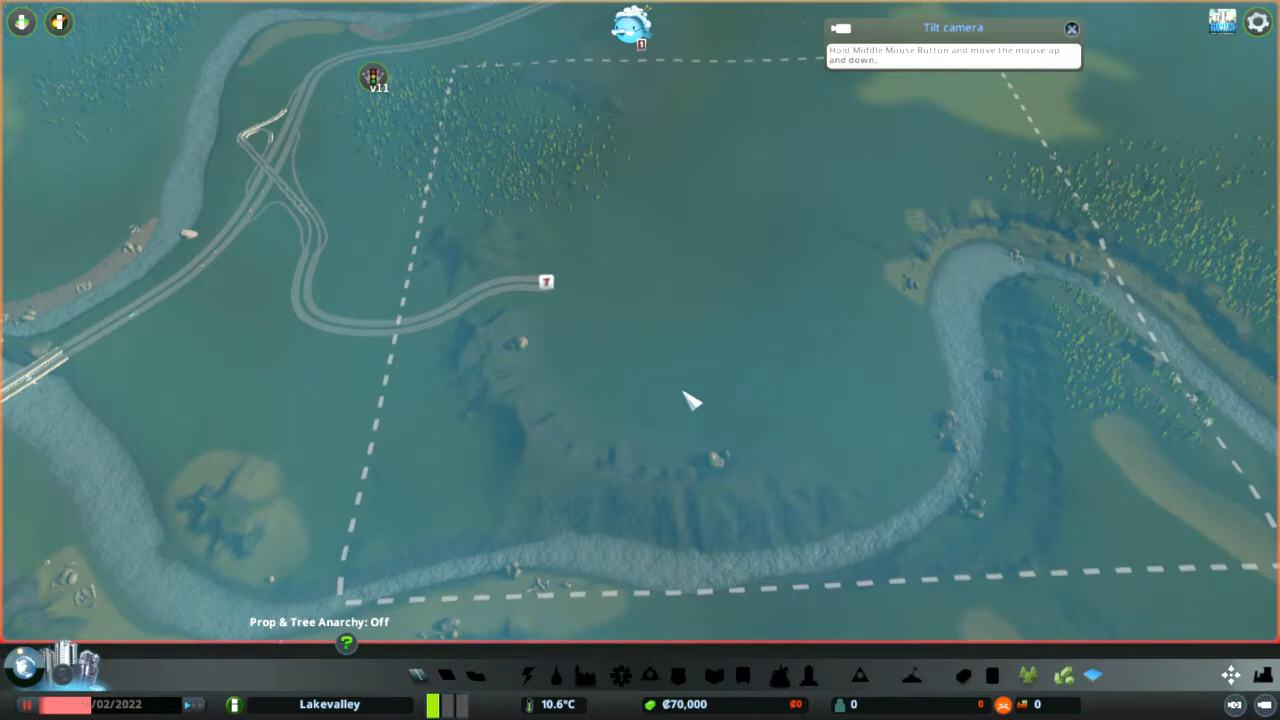
mouse_move(640, 336)
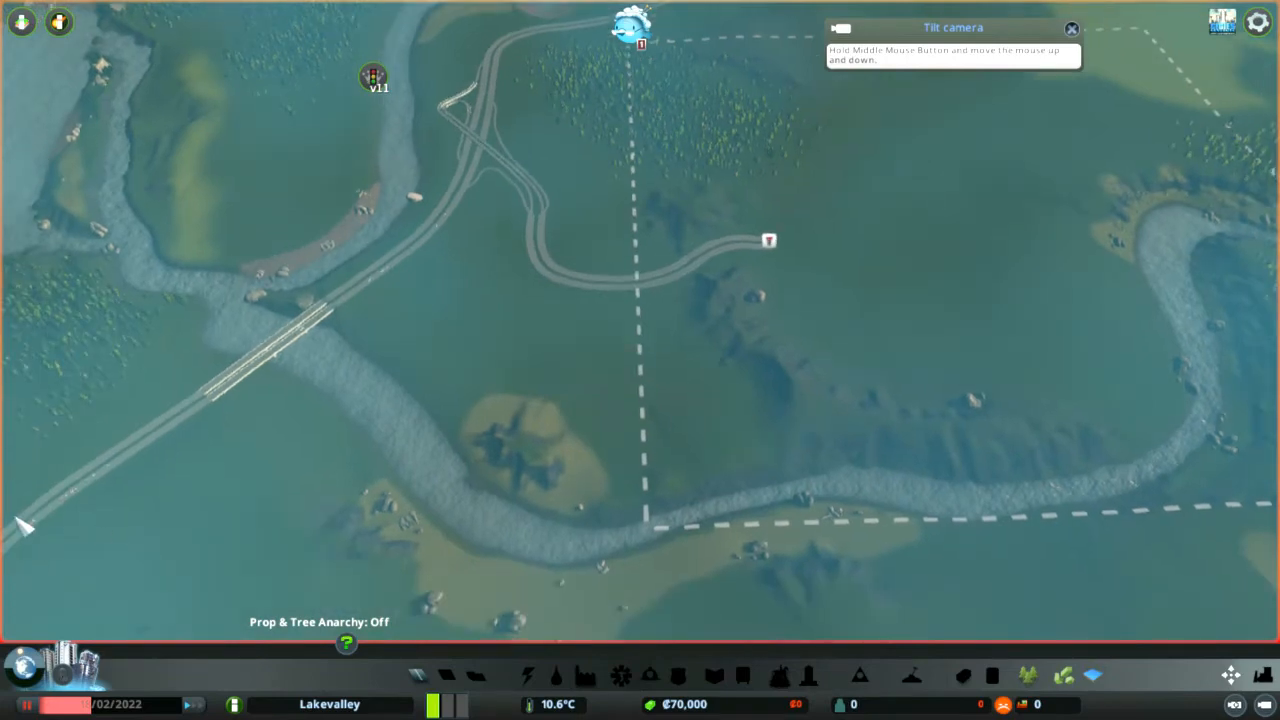
mouse_move(96, 542)
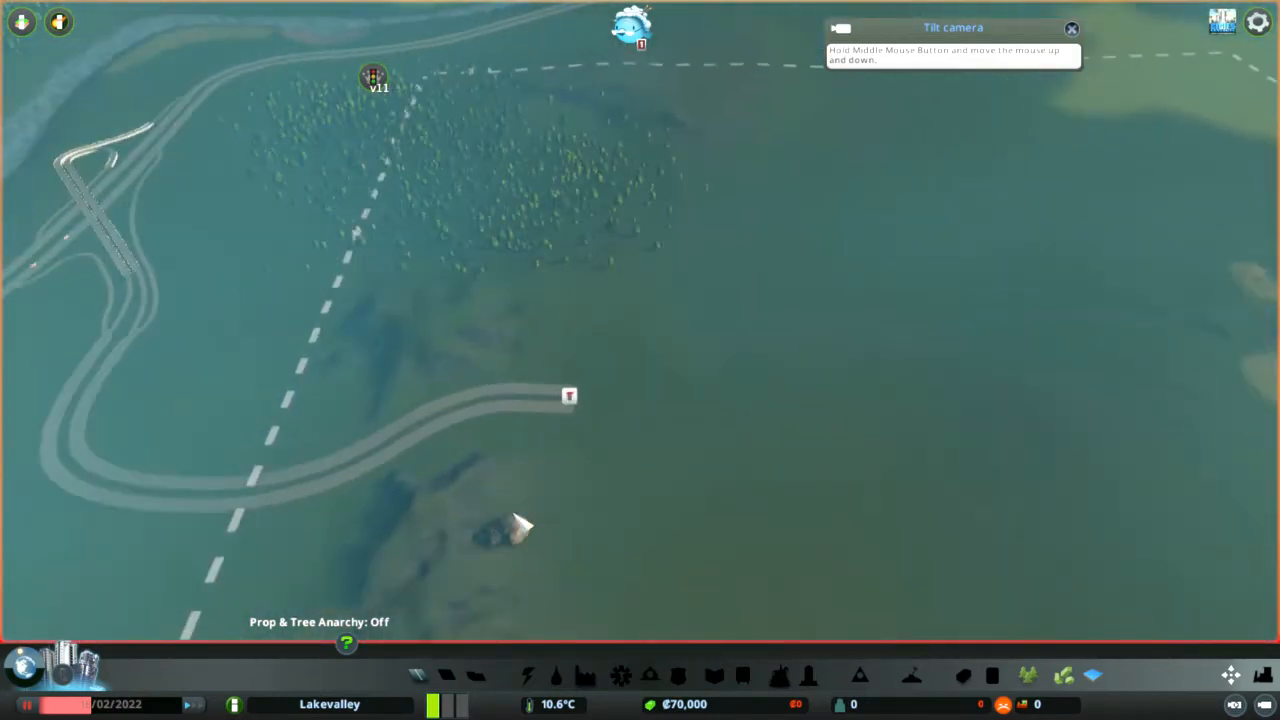
mouse_move(620, 396)
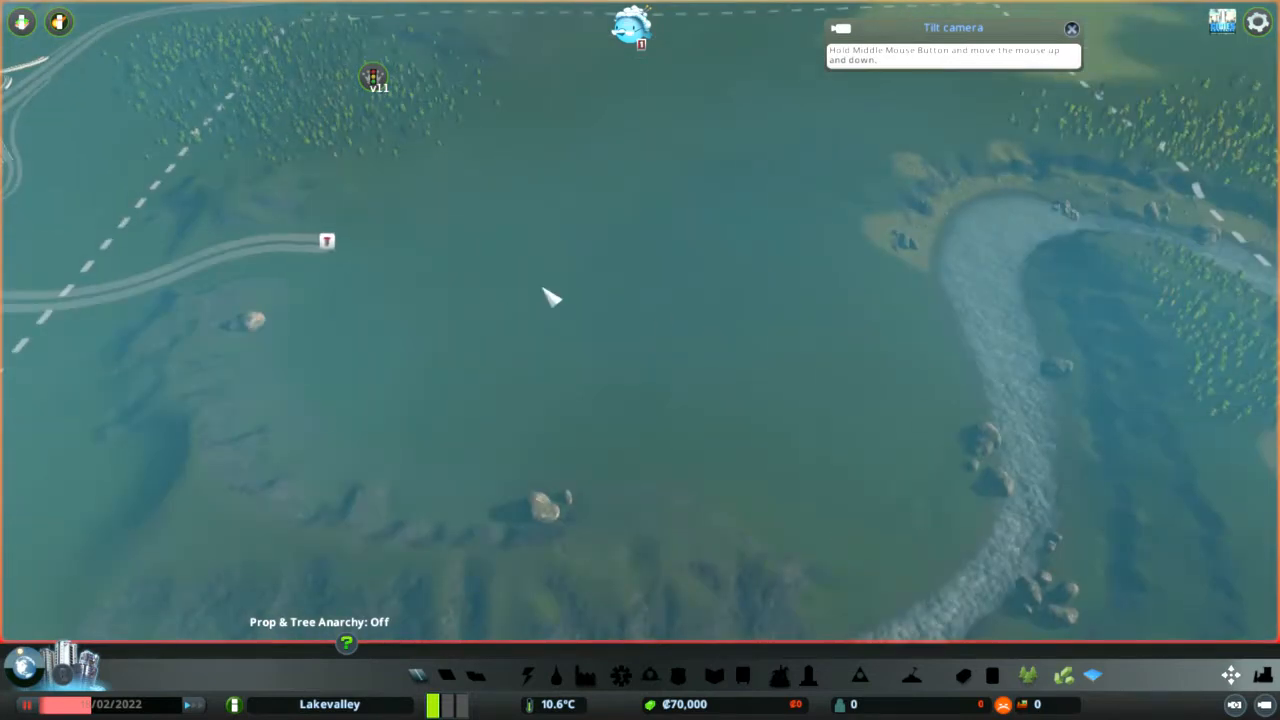
mouse_move(576, 278)
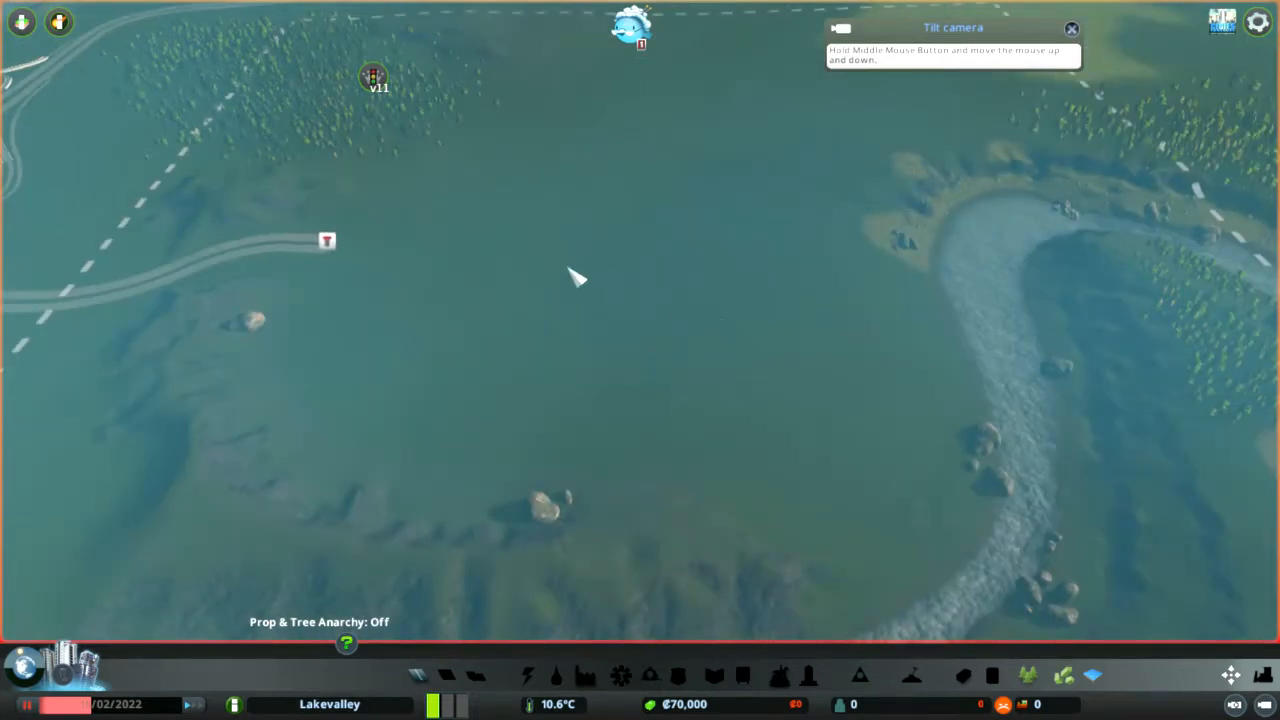
mouse_move(290, 336)
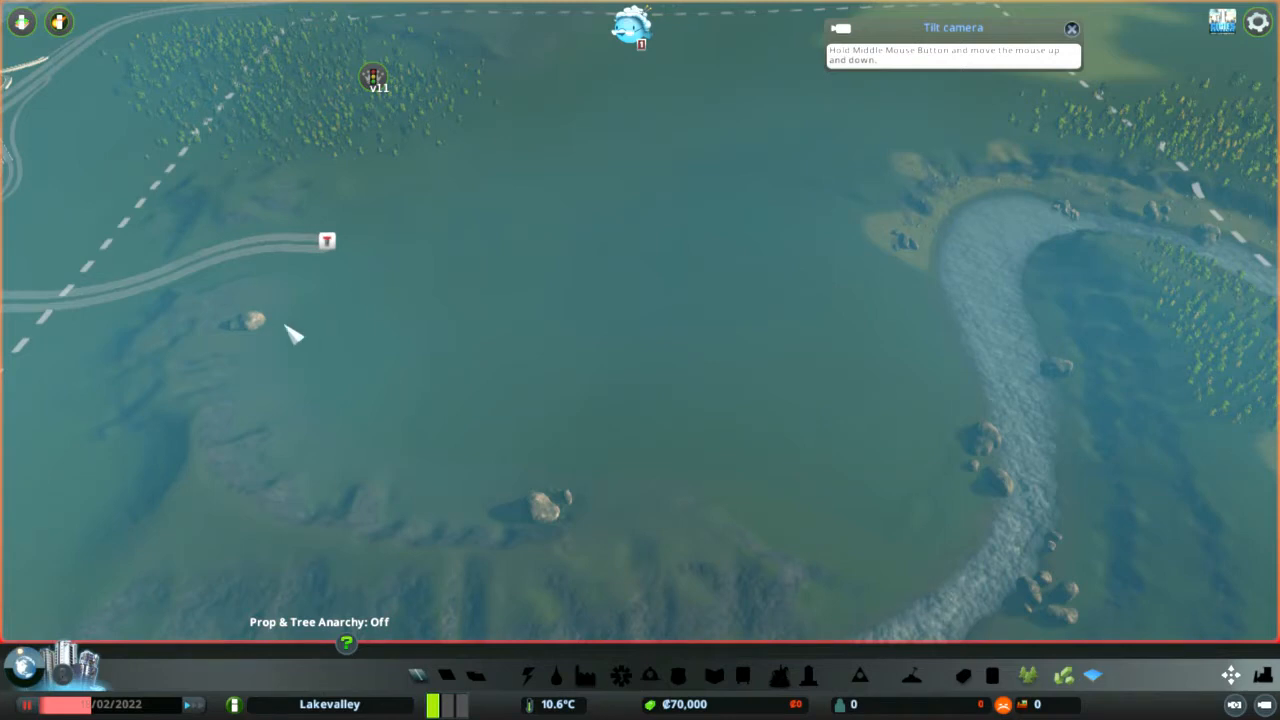
mouse_move(924, 368)
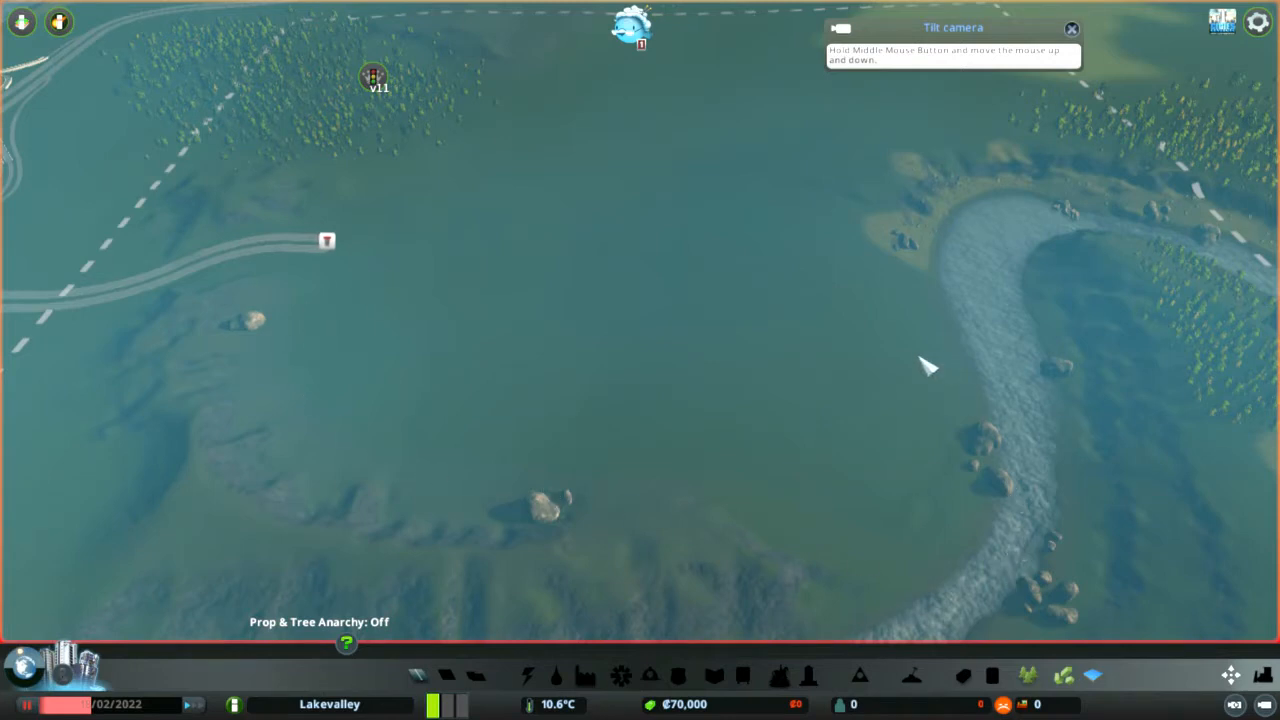
mouse_move(364, 388)
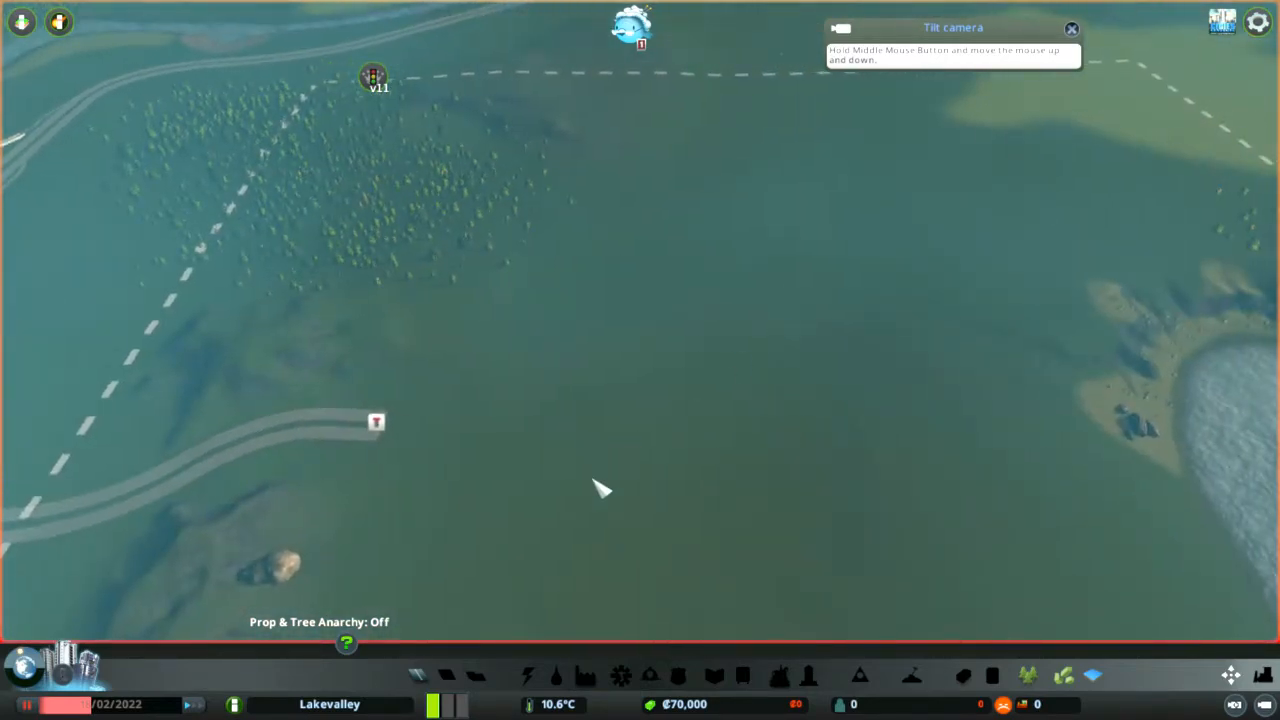
mouse_move(476, 396)
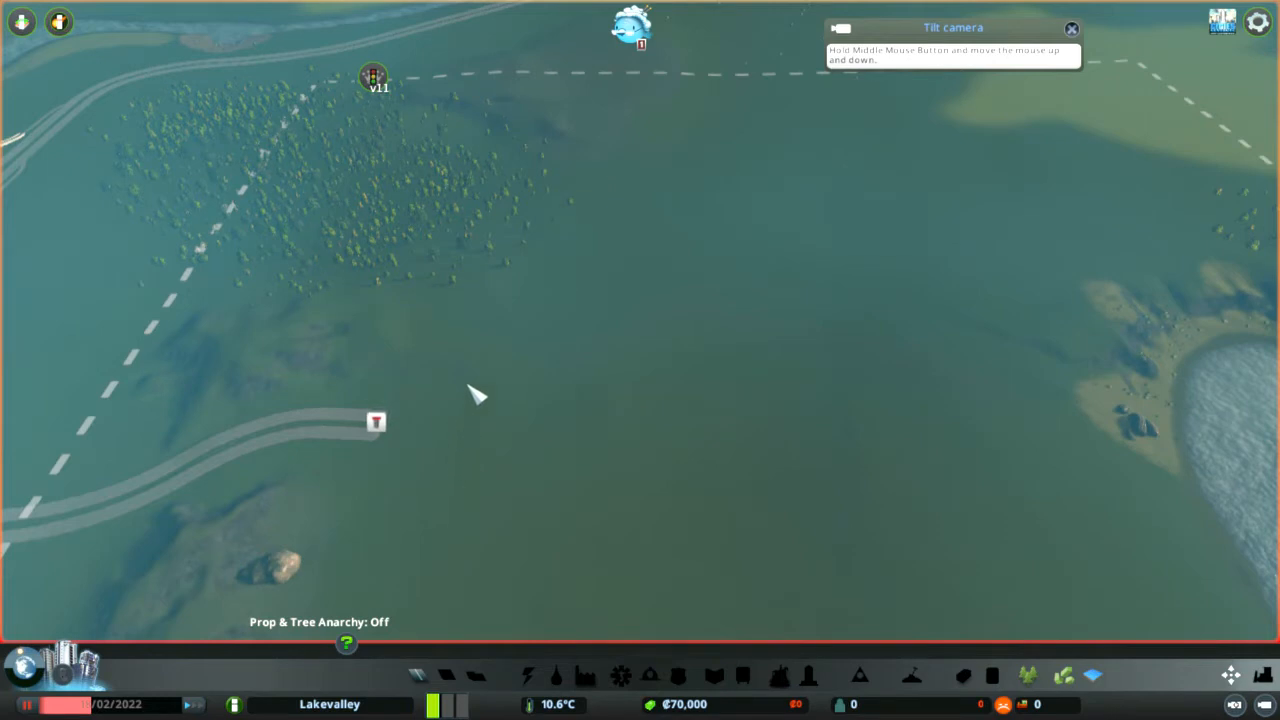
mouse_move(1048, 132)
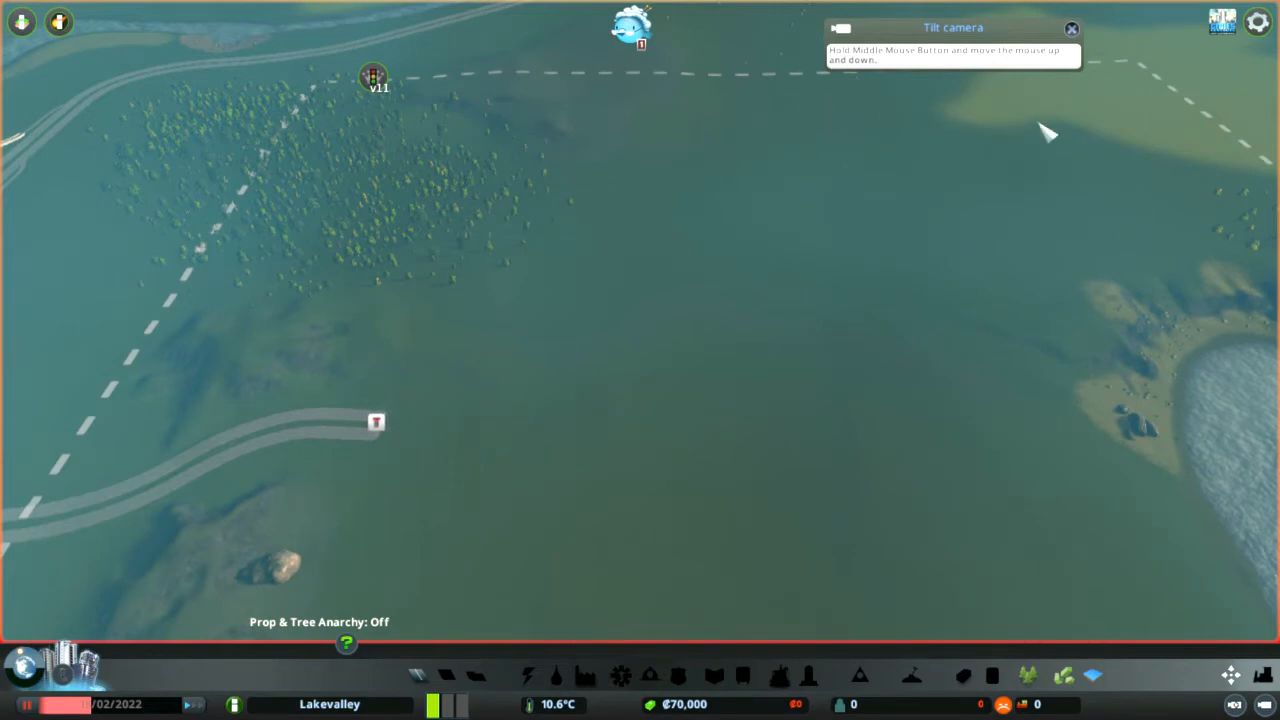
mouse_move(1050, 178)
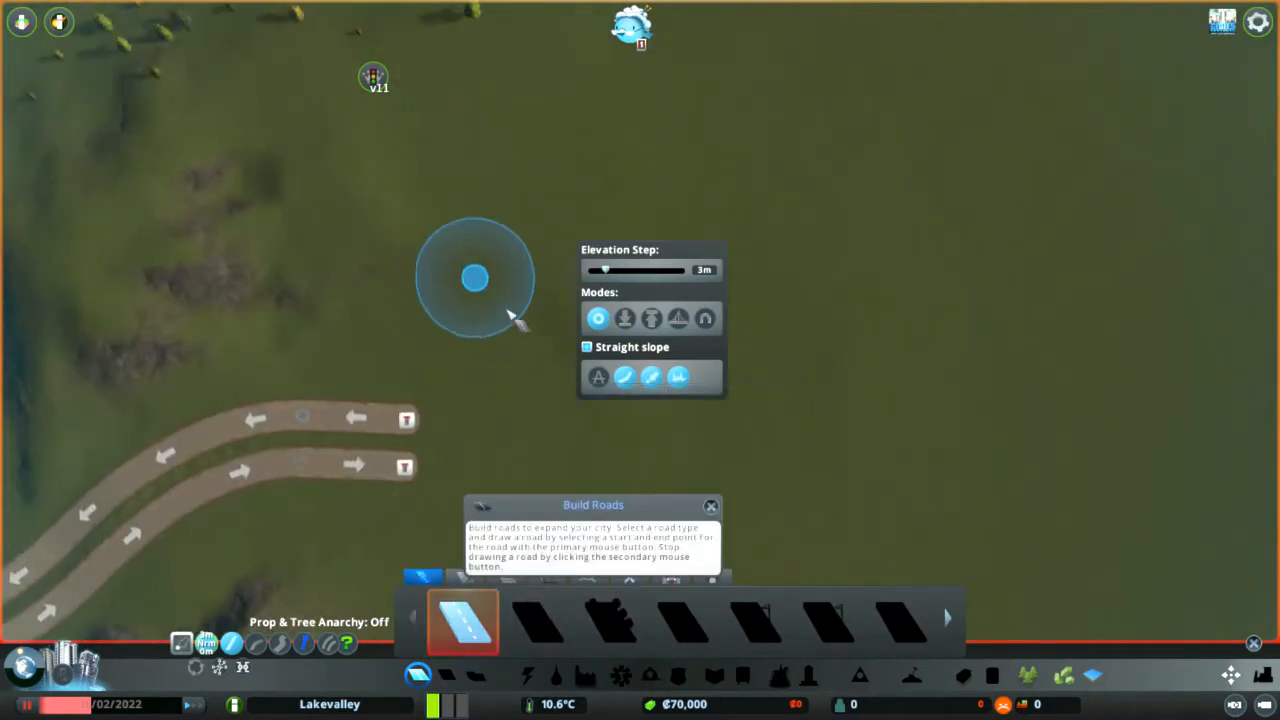
Step: Draw a two-lane road north from the existing road ends, then ready the roundabout builder
left_click(476, 278)
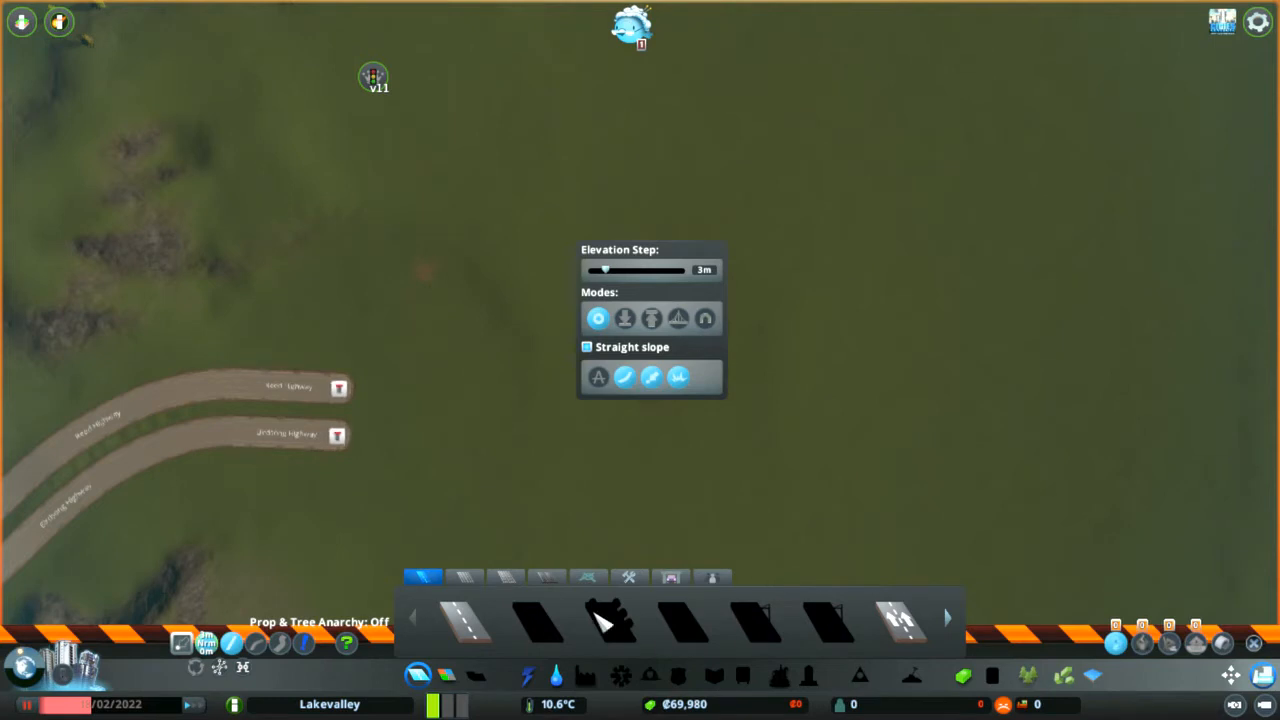
mouse_move(464, 578)
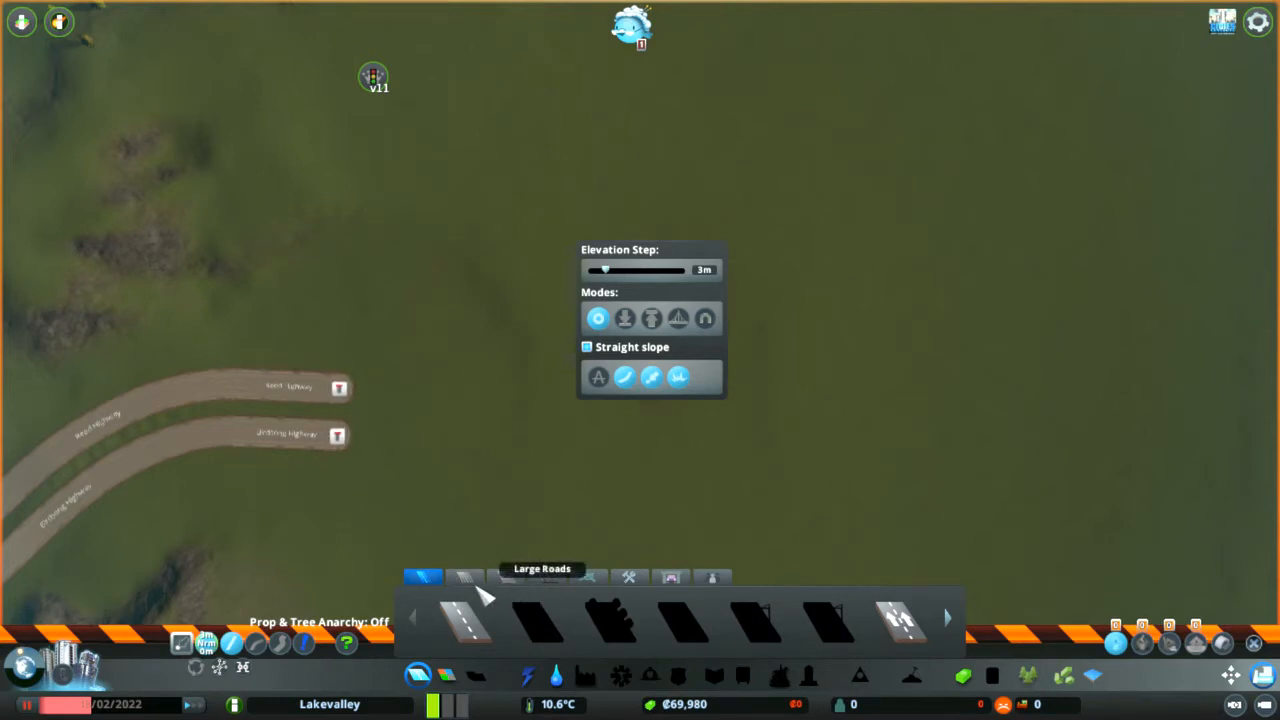
left_click(464, 578)
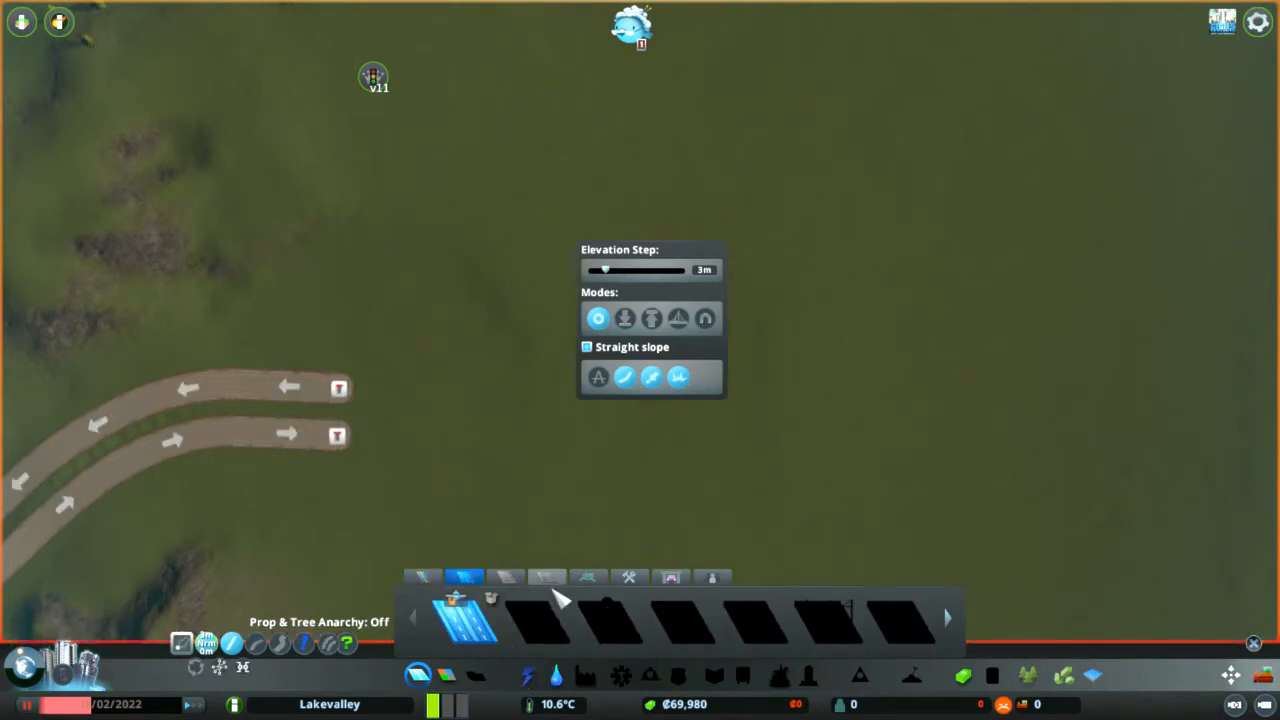
left_click(548, 576)
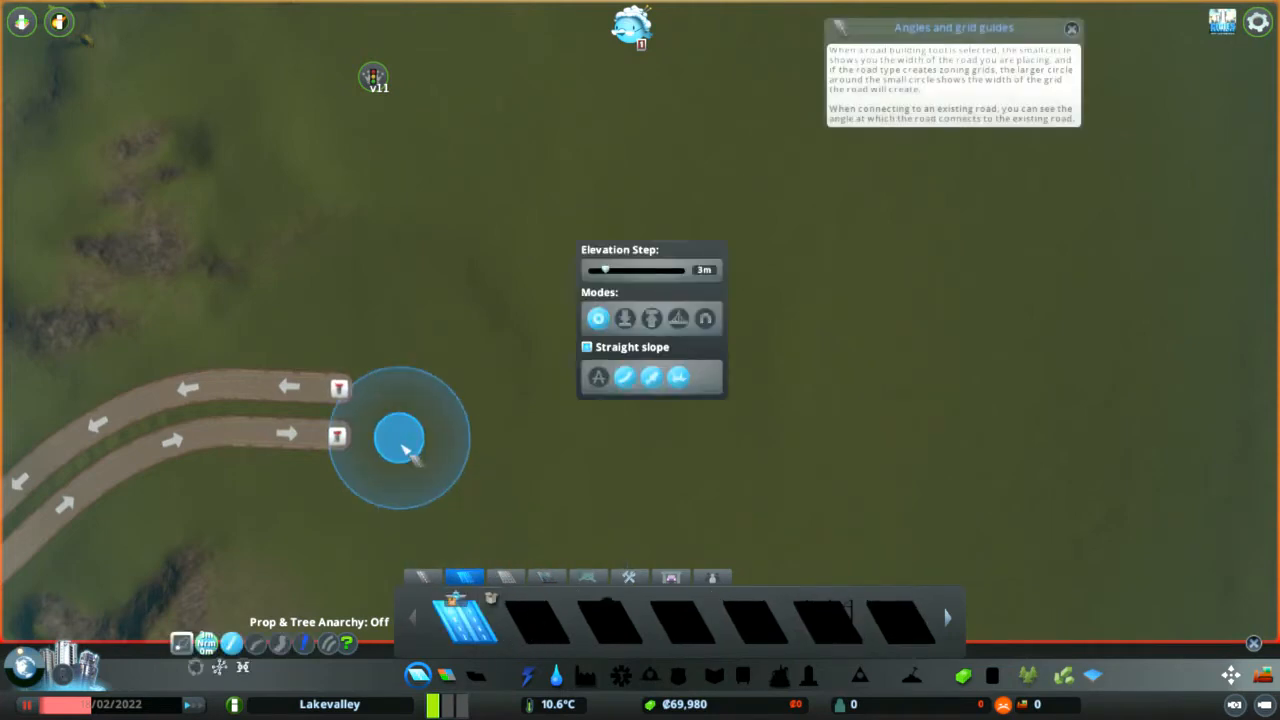
mouse_move(460, 440)
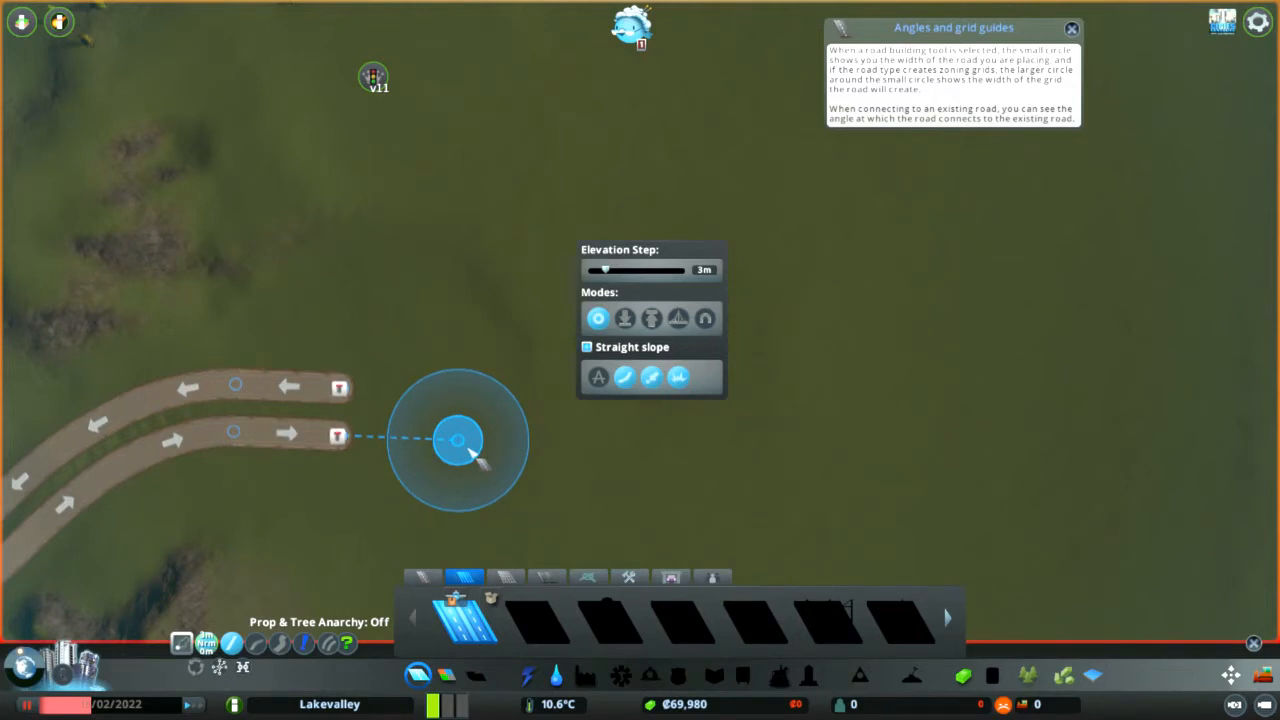
left_click(456, 442)
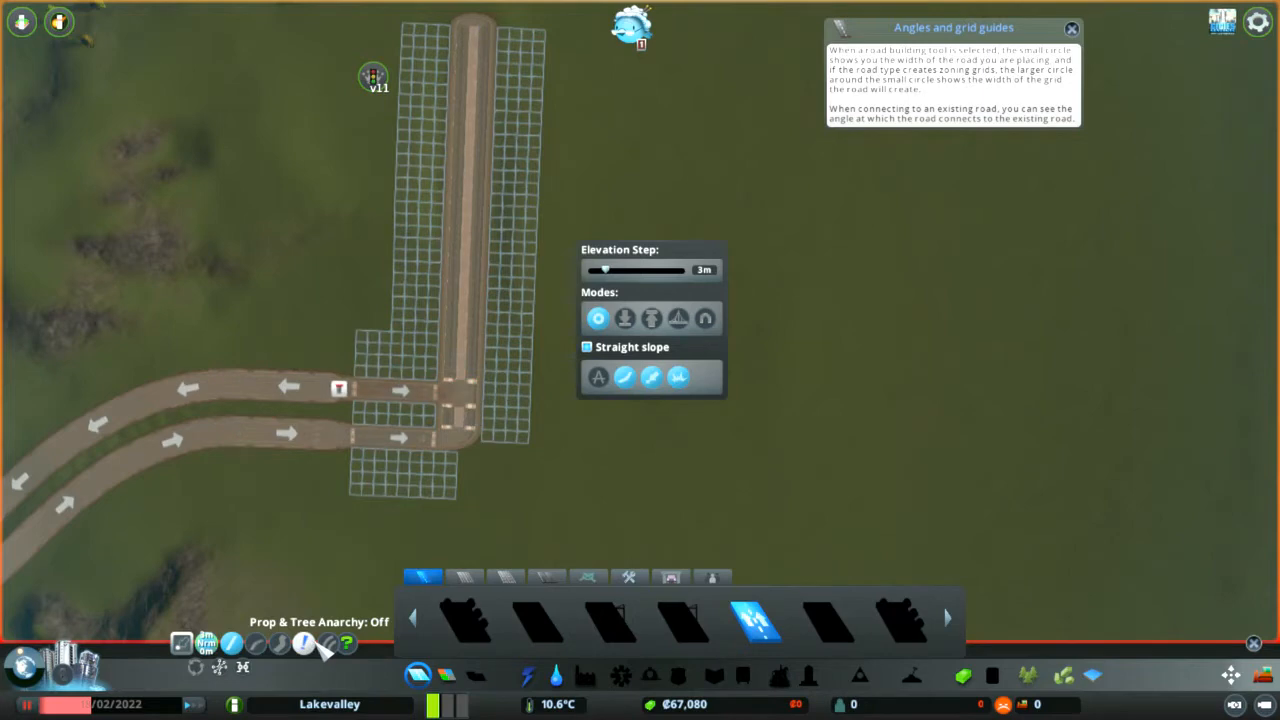
left_click(400, 388)
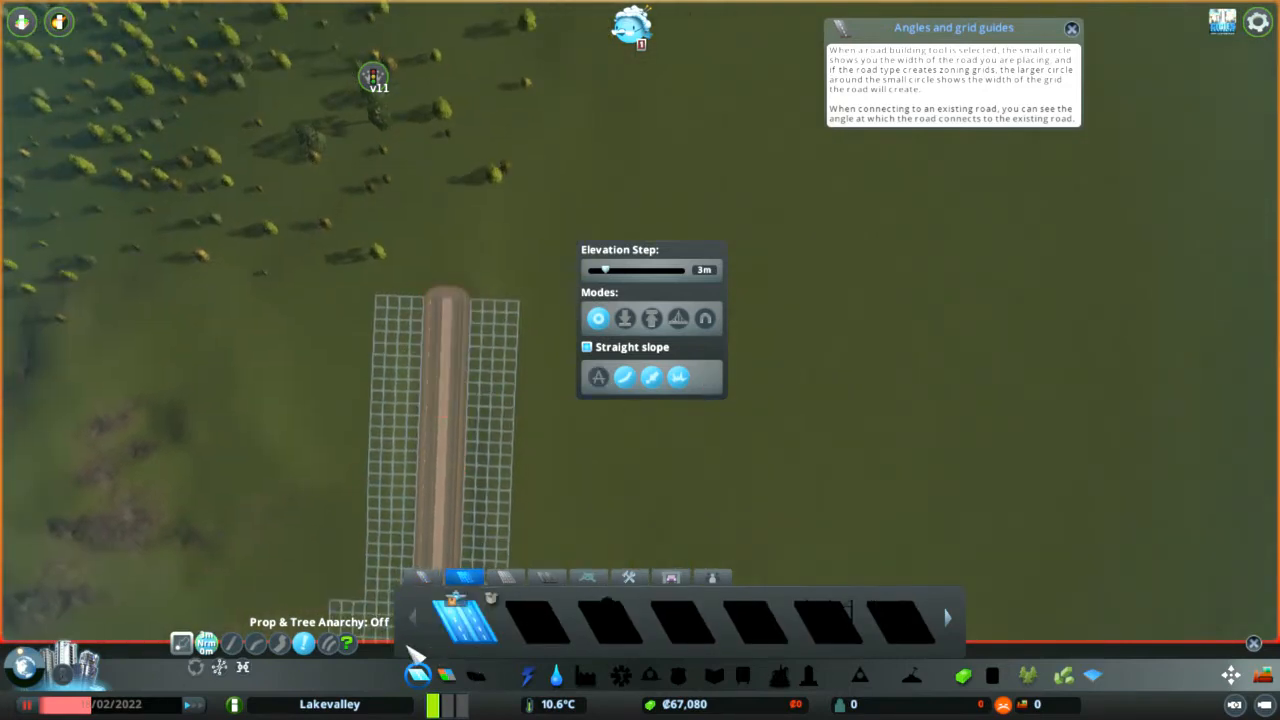
mouse_move(450, 304)
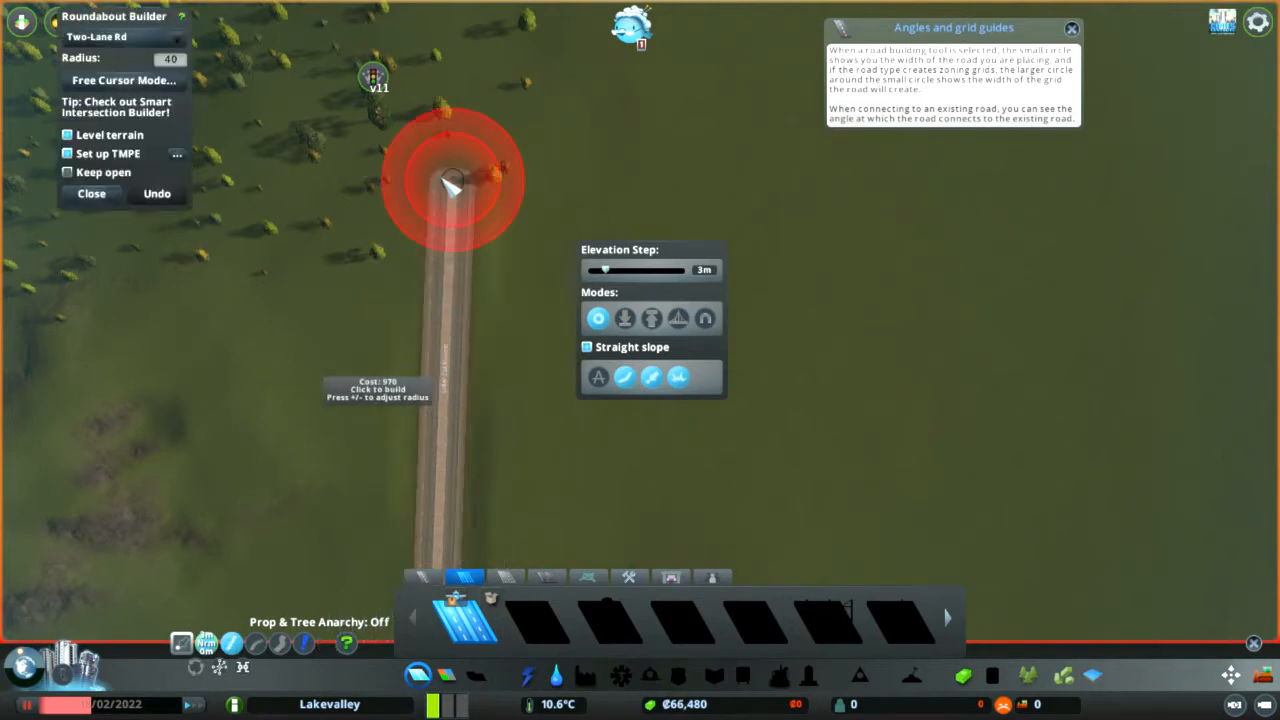
mouse_move(476, 206)
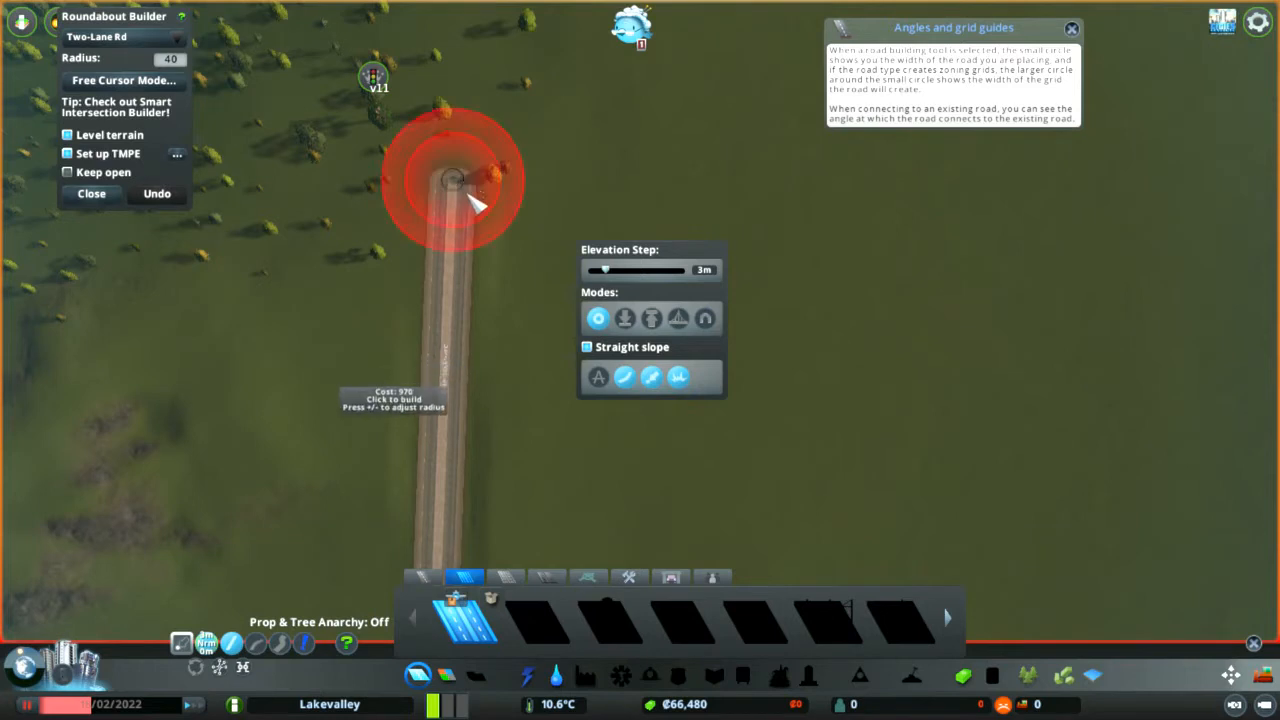
Step: Place a two-lane roundabout at the northern road's end
left_click(456, 180)
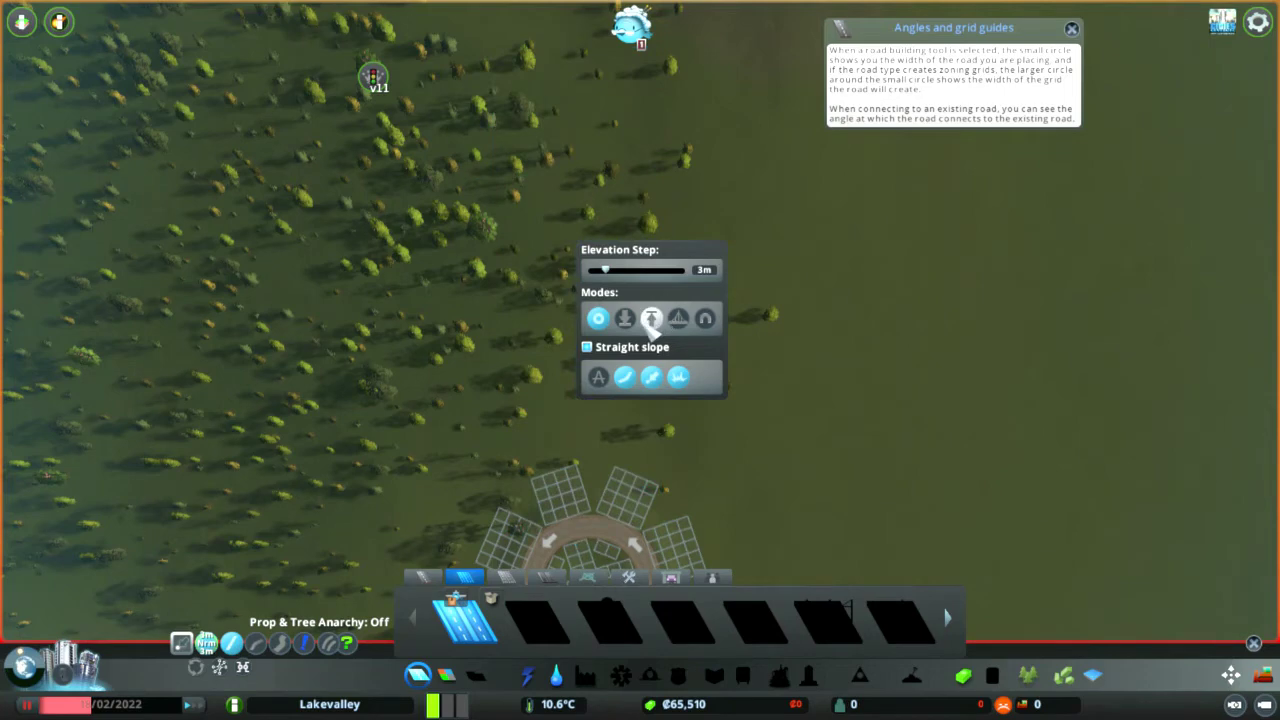
left_click(624, 318)
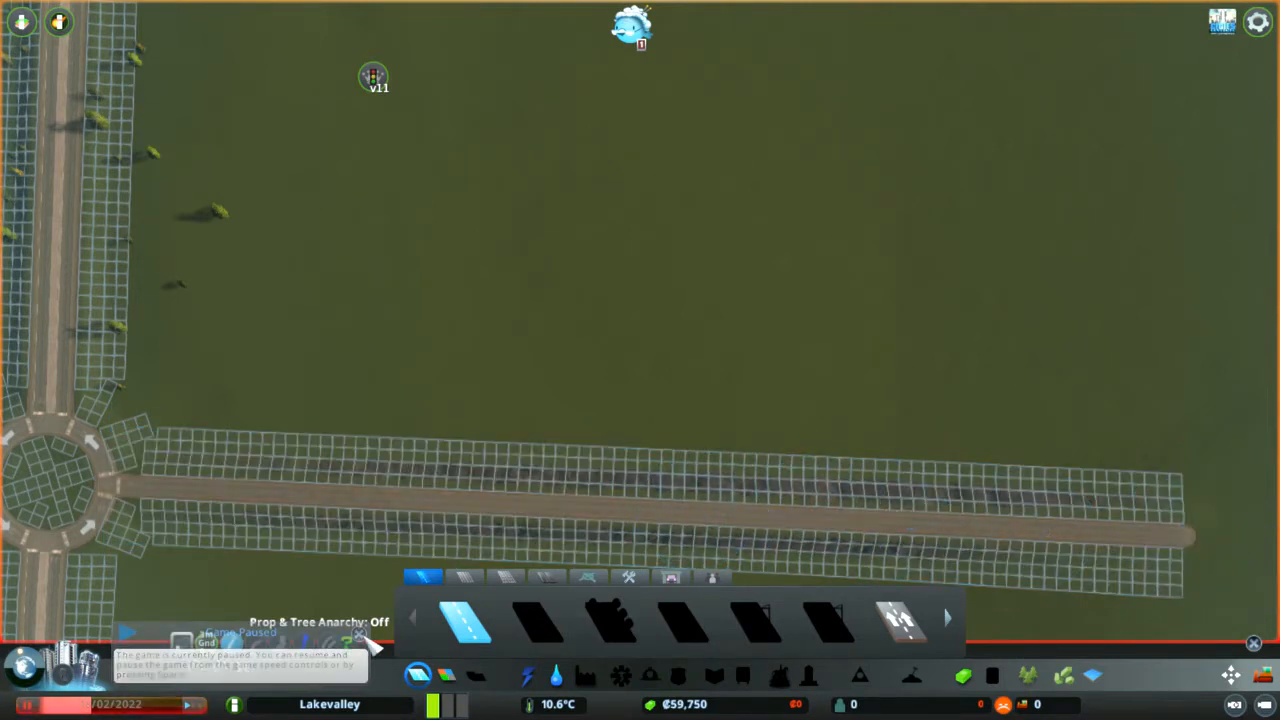
Step: Draw a road east from the roundabout and a short road near it
left_click(316, 496)
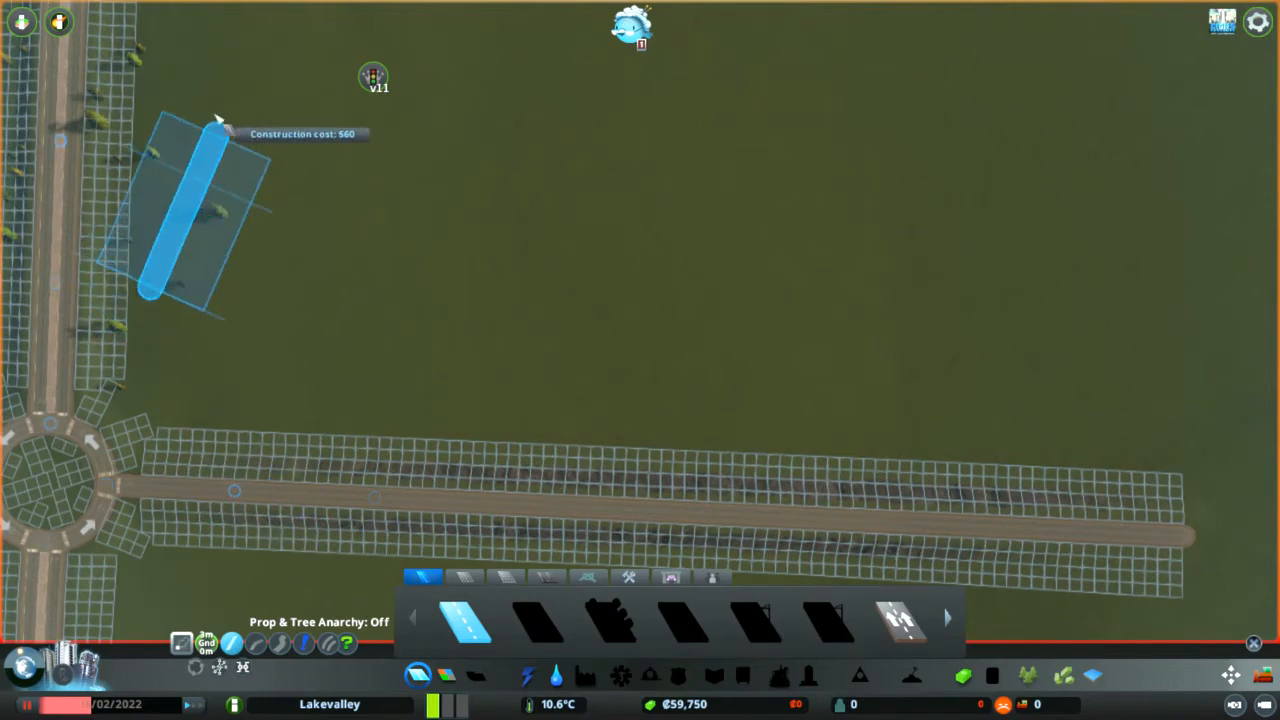
mouse_move(158, 150)
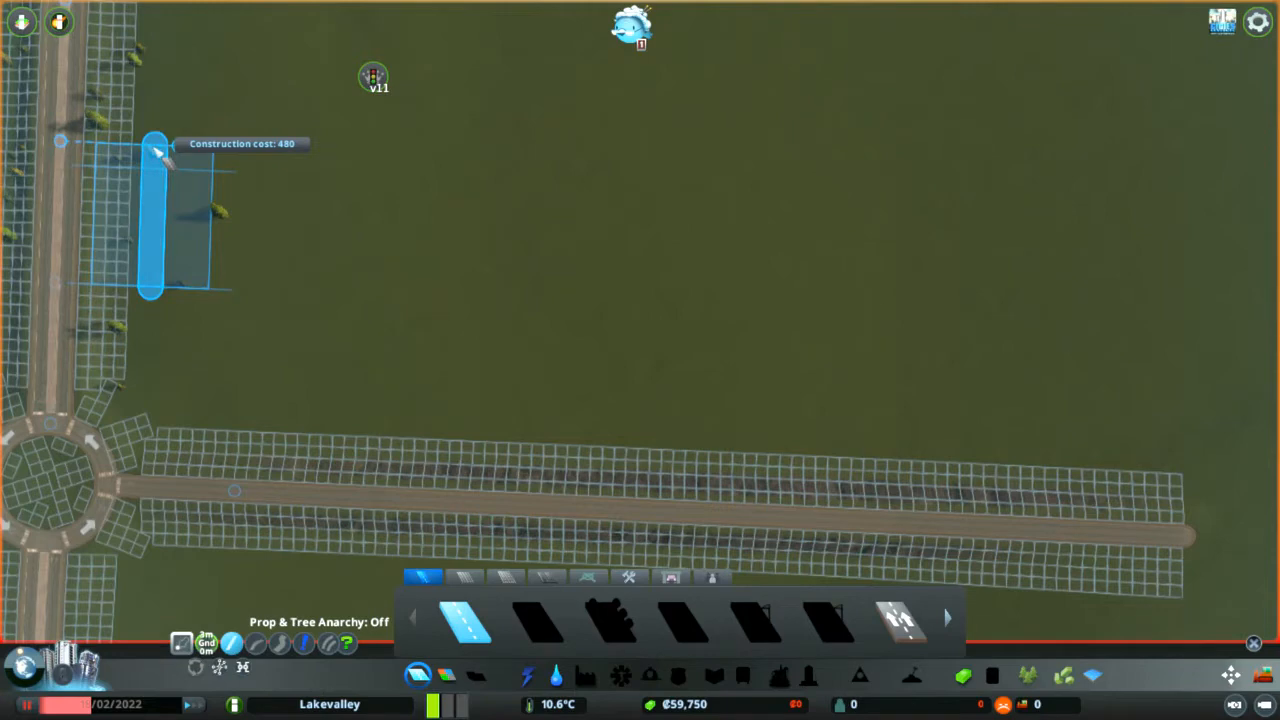
mouse_move(160, 164)
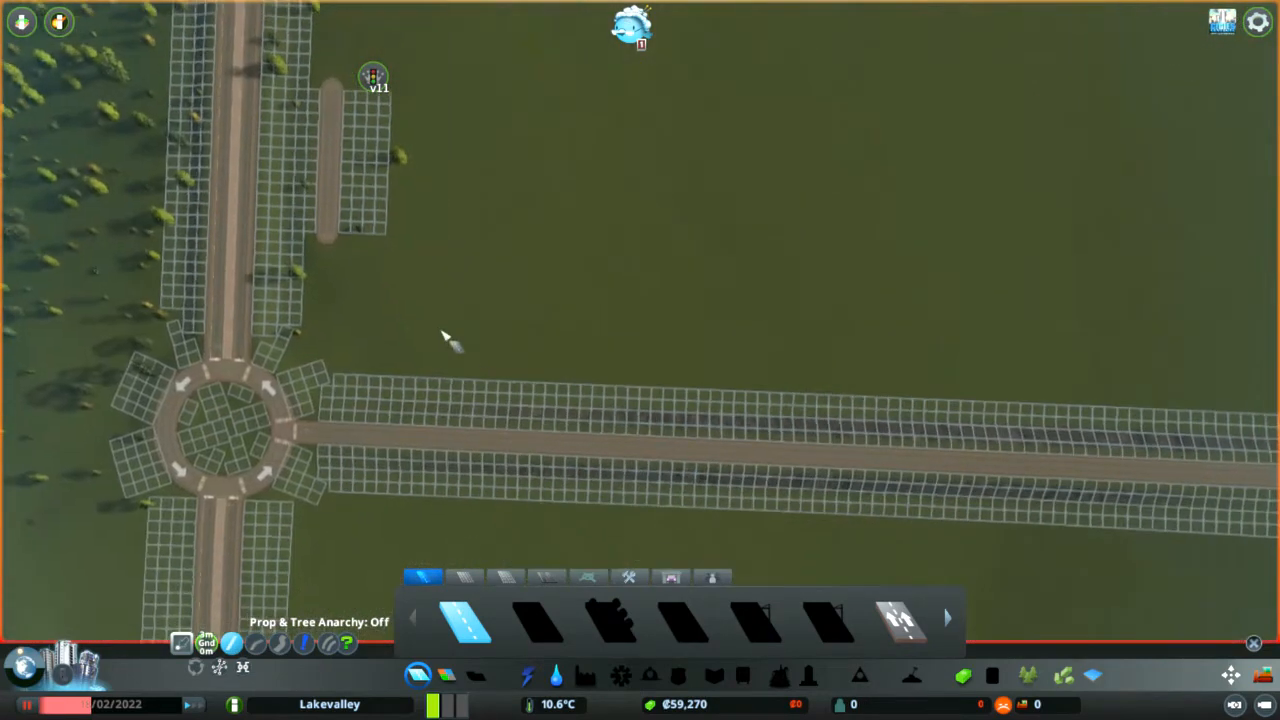
left_click(430, 236)
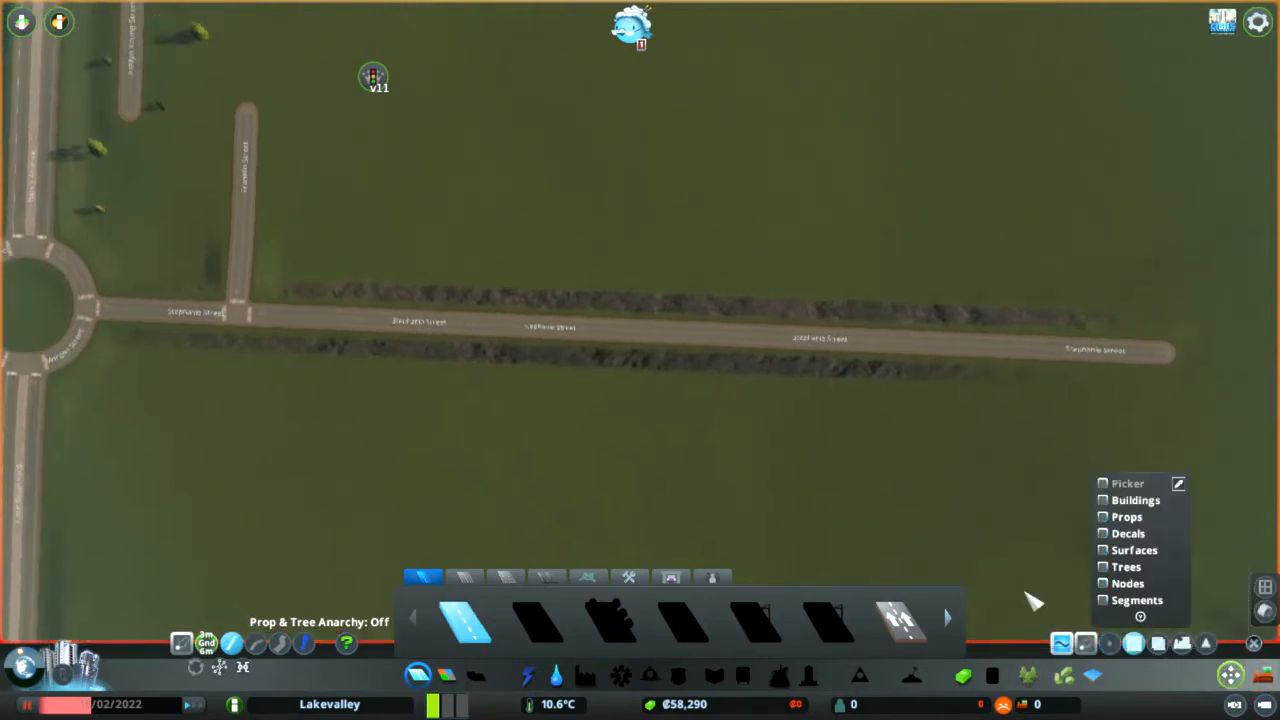
Step: Enable all object types in the Move It filter and drag-select the roads
left_click_drag(176, 96, 916, 396)
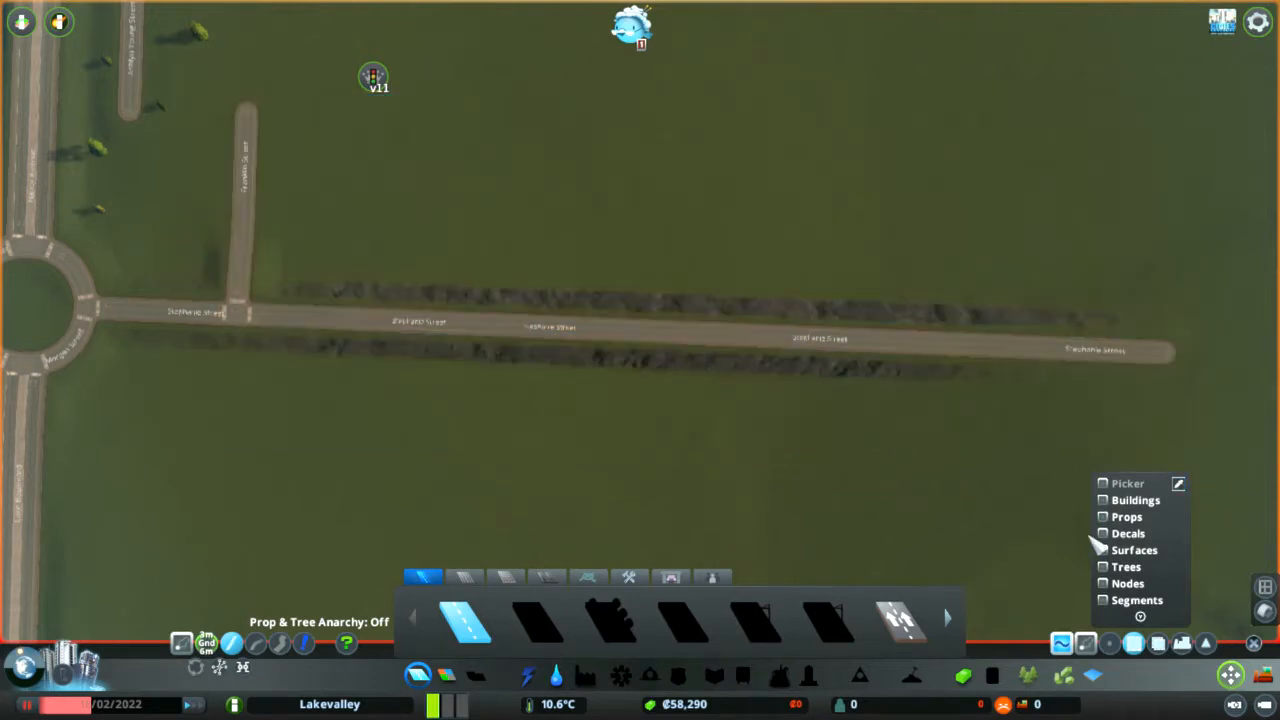
left_click(1104, 600)
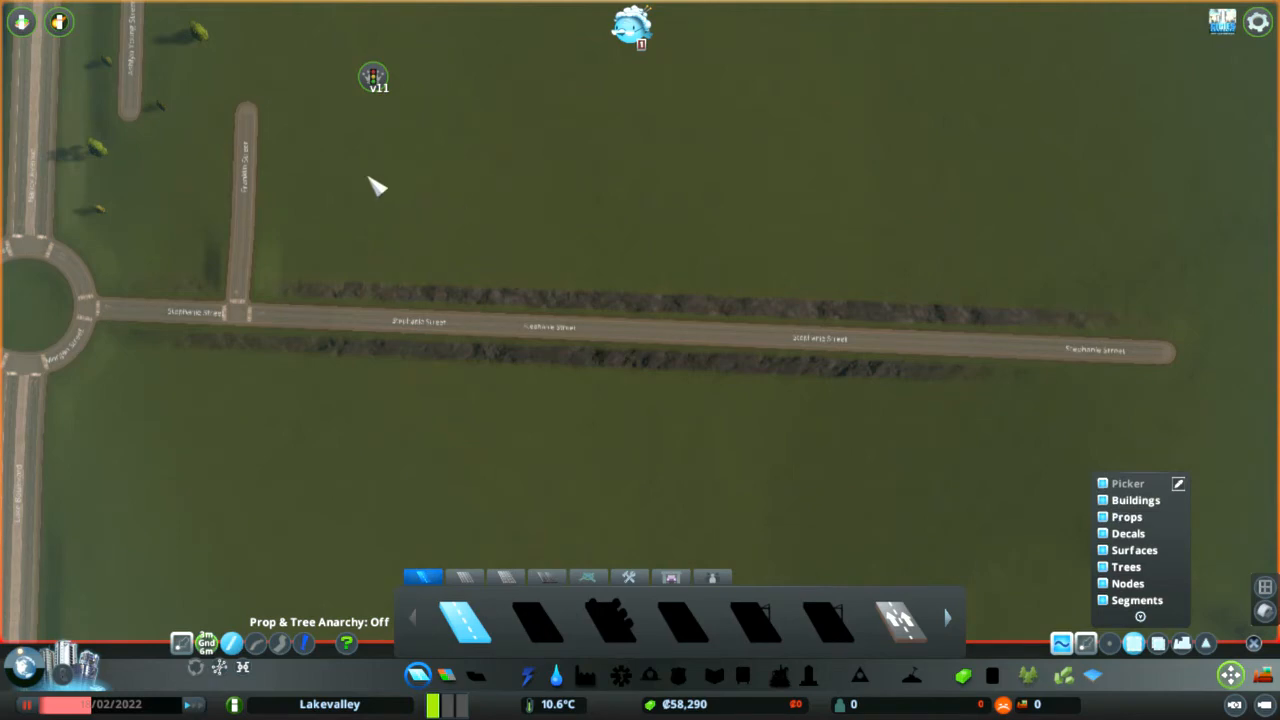
left_click_drag(378, 186, 1248, 458)
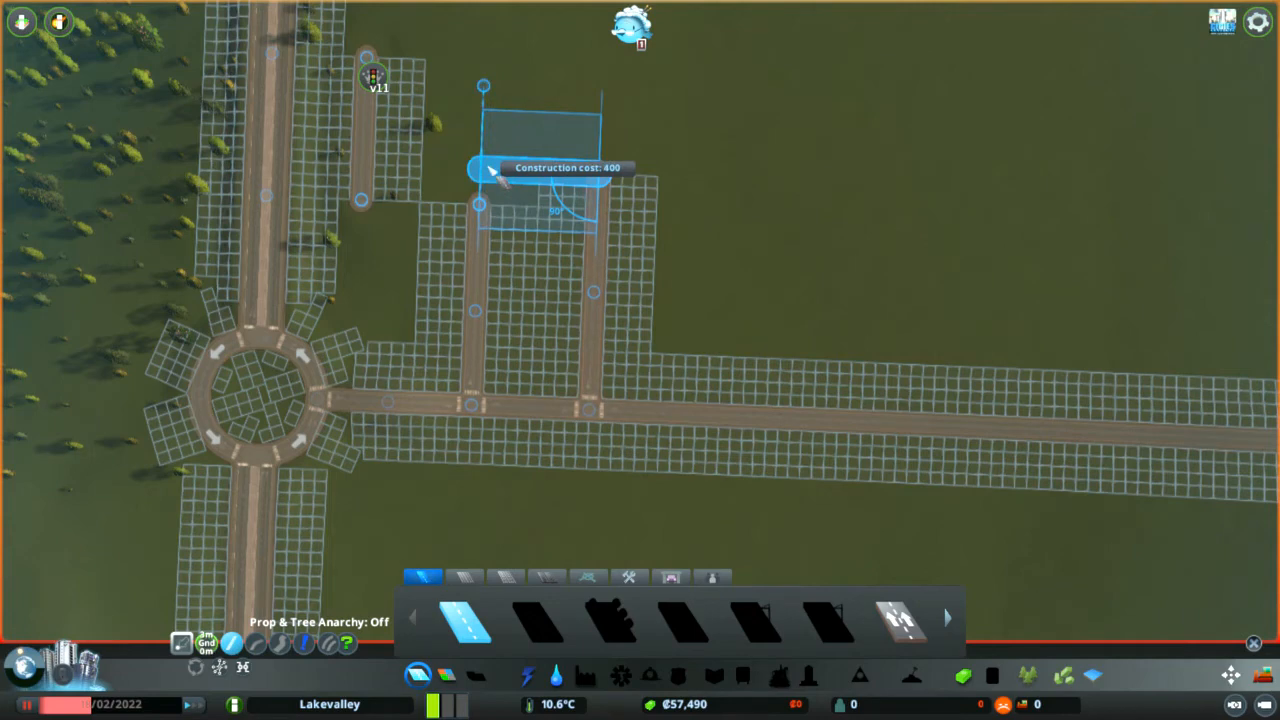
Step: Join the two short north roads with a connecting street
left_click(480, 176)
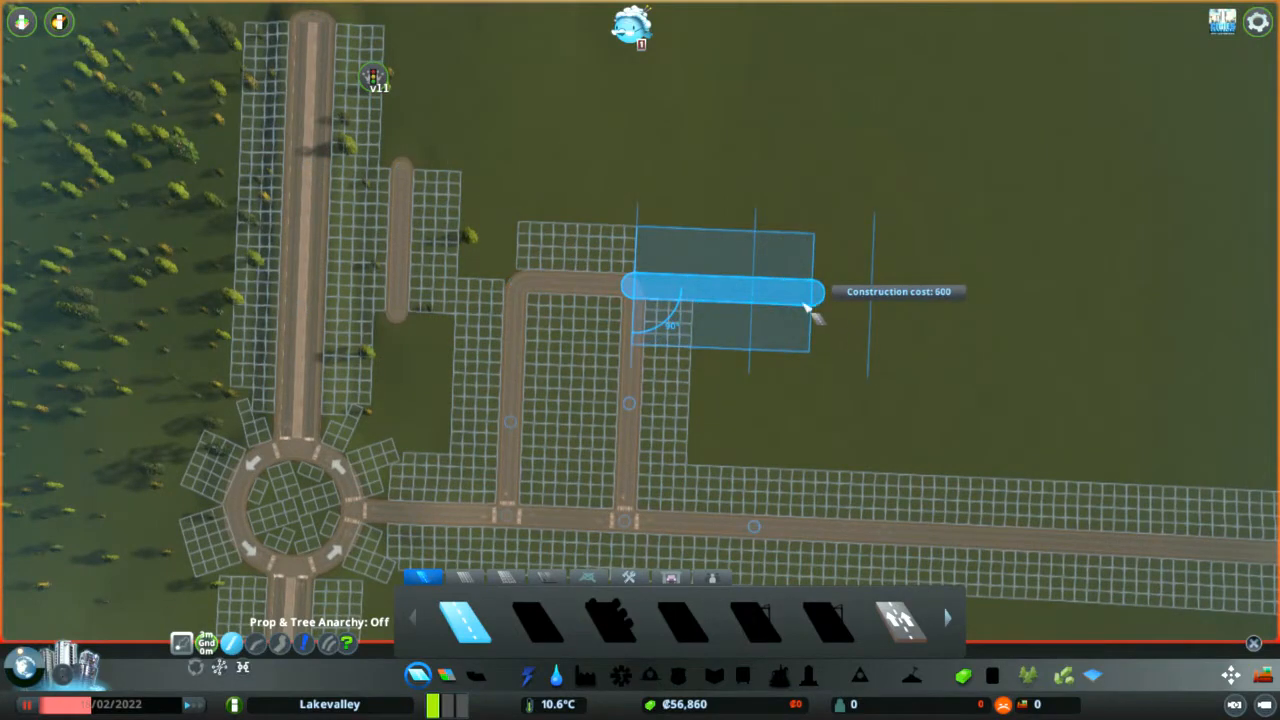
mouse_move(764, 316)
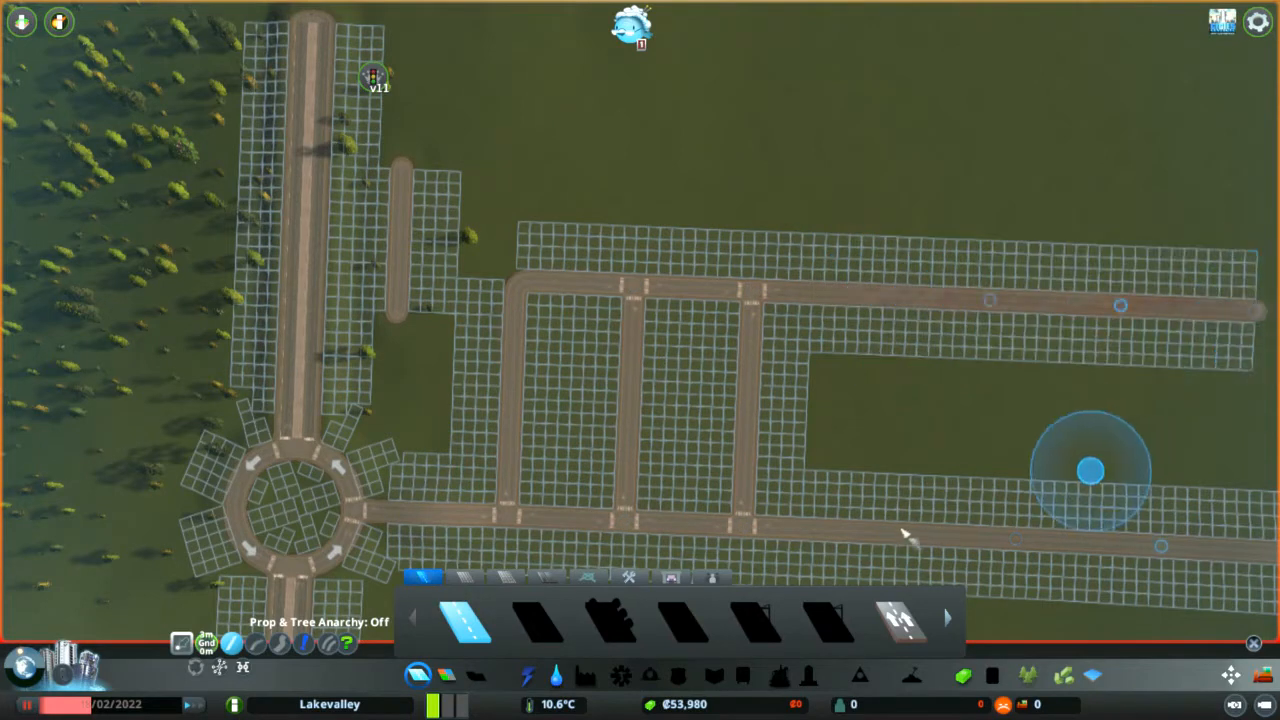
mouse_move(864, 530)
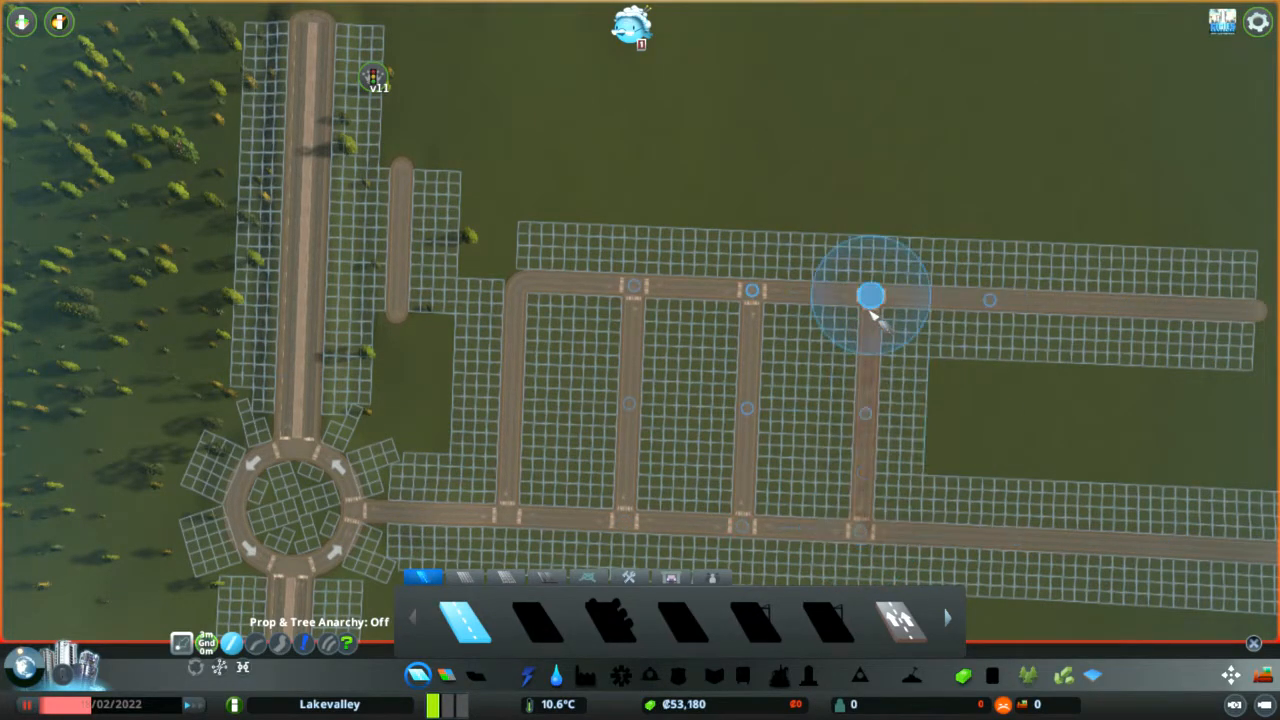
mouse_move(1064, 384)
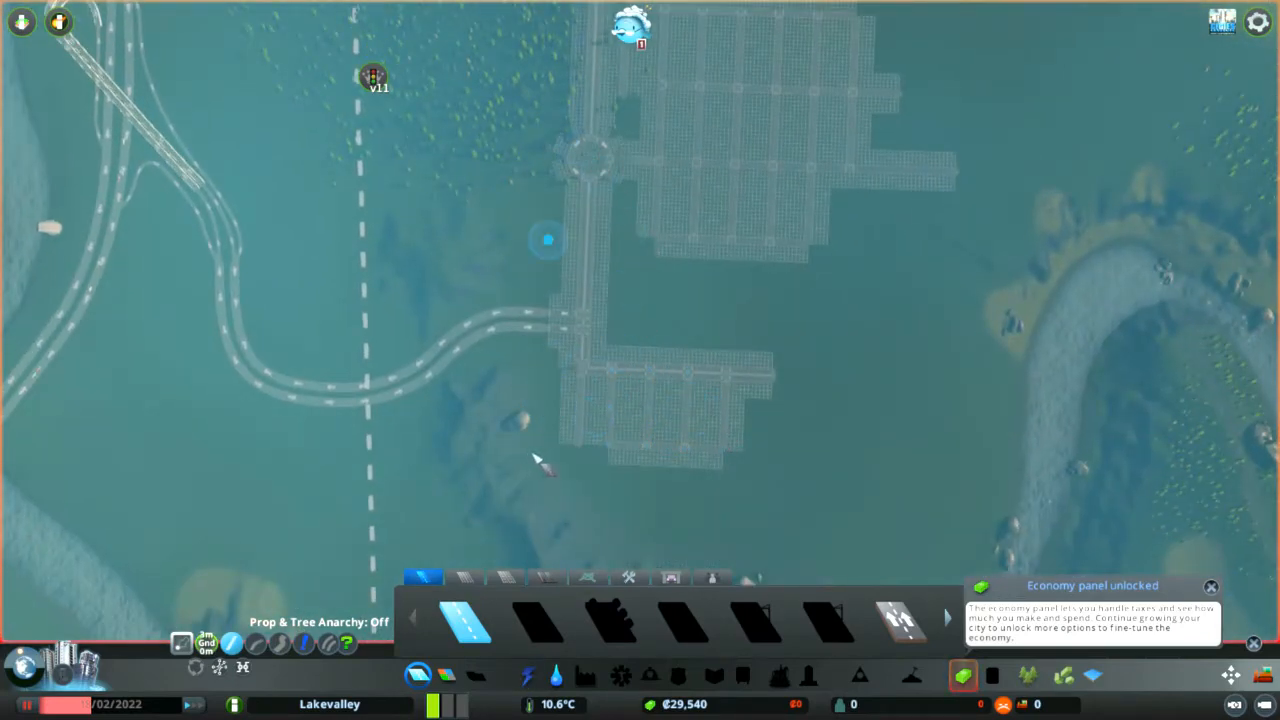
Step: Show the electricity building options with the power coverage view
left_click(528, 676)
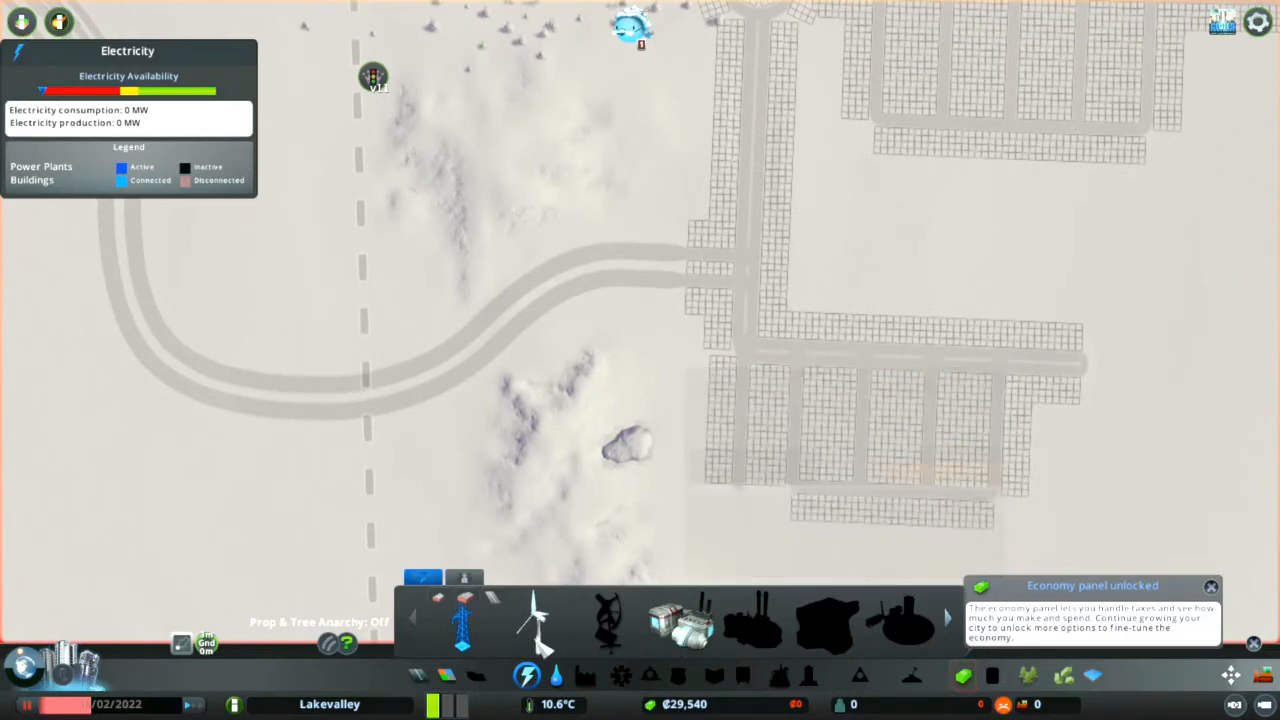
mouse_move(538, 620)
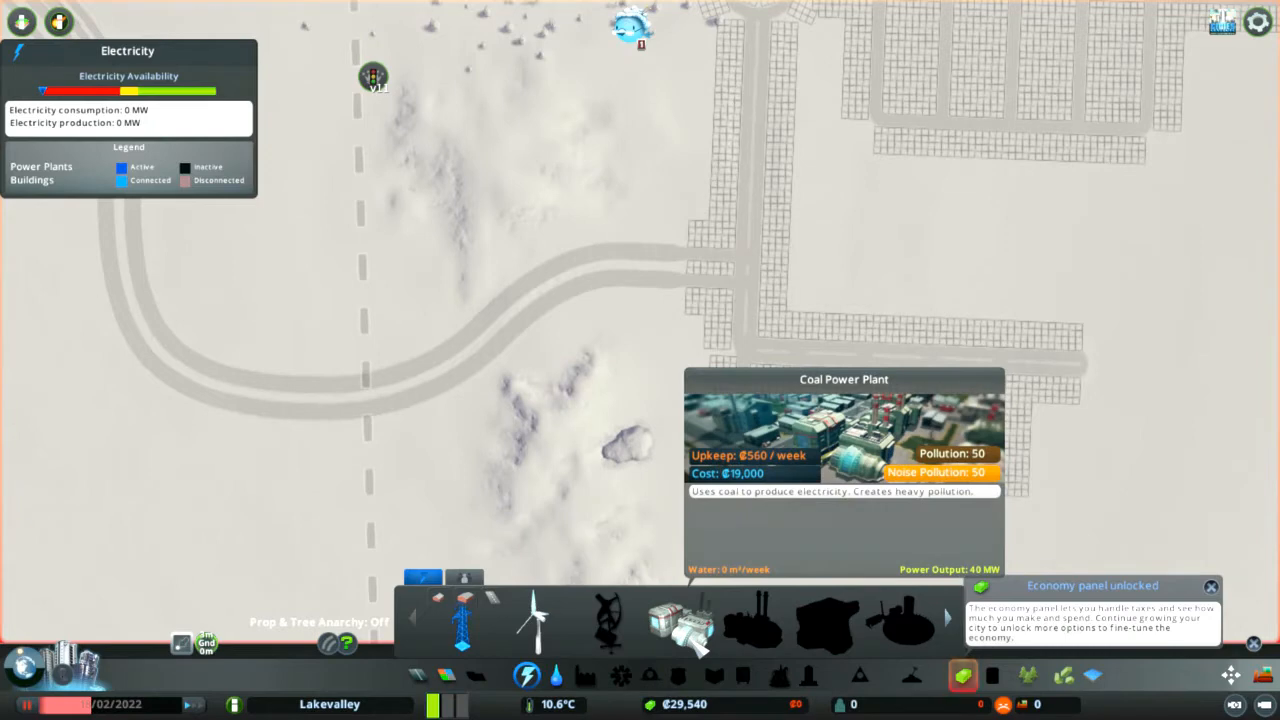
mouse_move(696, 650)
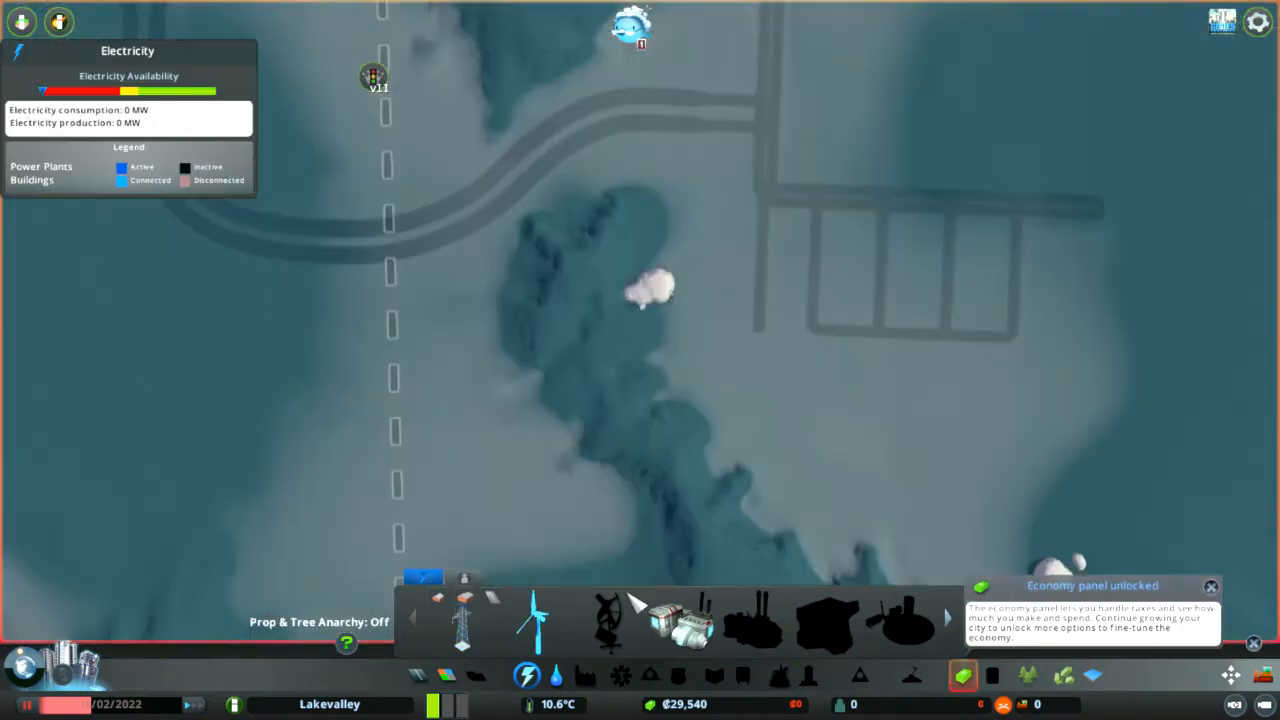
mouse_move(568, 264)
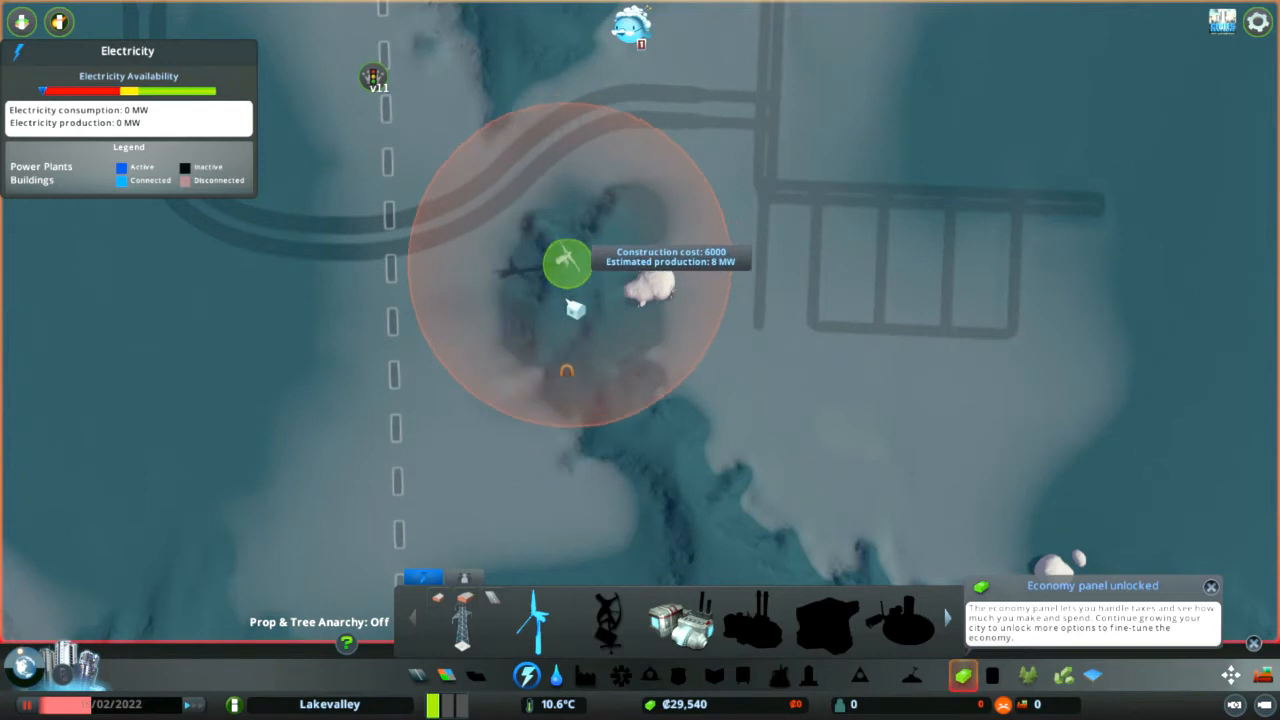
mouse_move(628, 244)
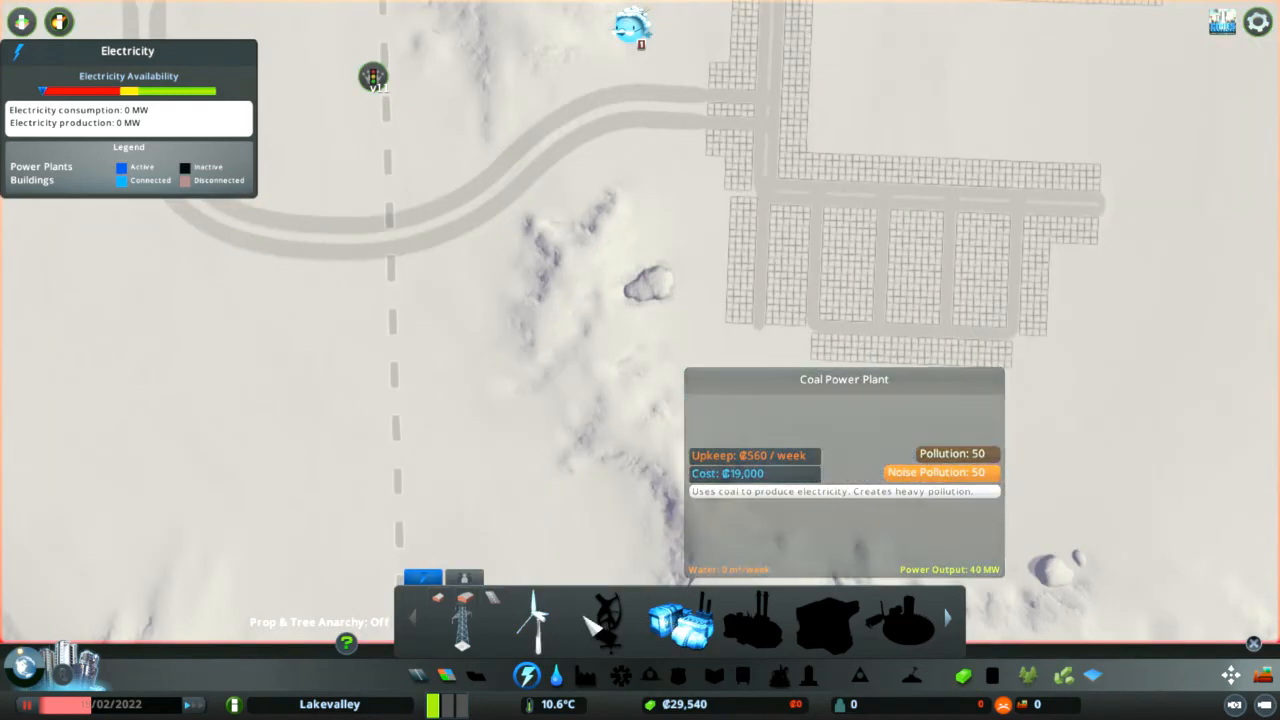
Step: Choose a wind turbine to place on the high-wind area near the streets
left_click(530, 618)
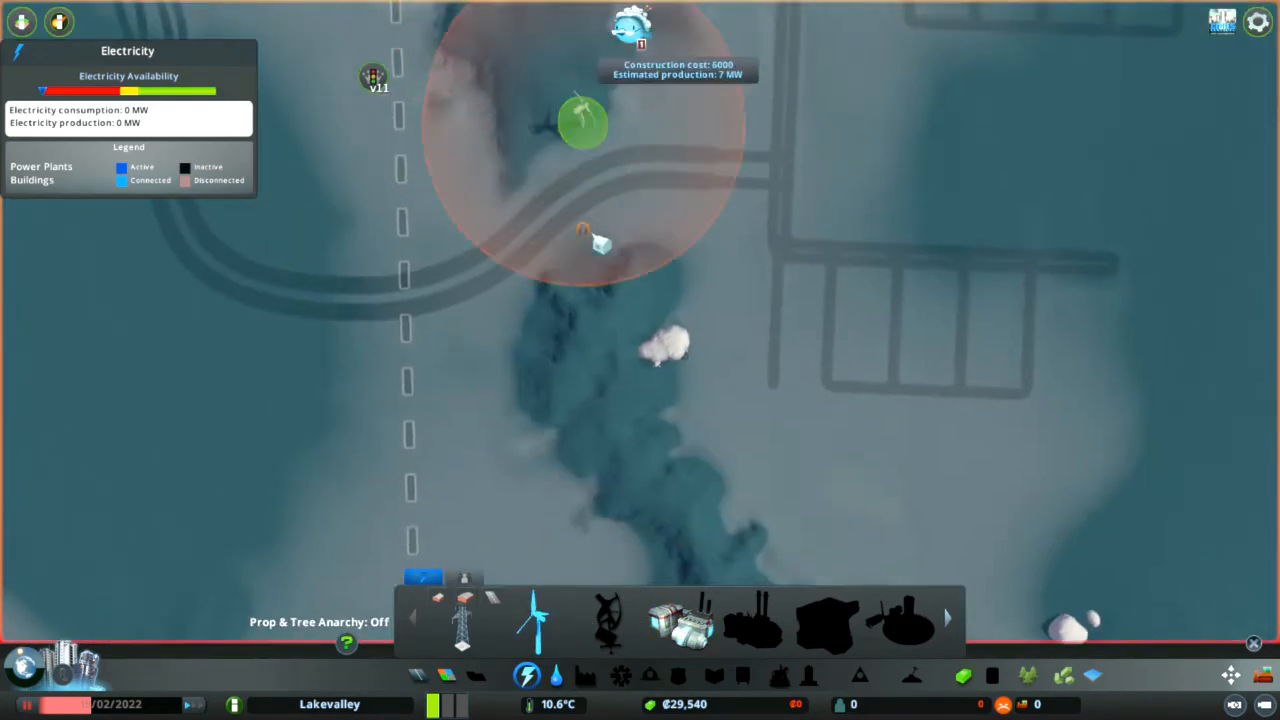
mouse_move(644, 280)
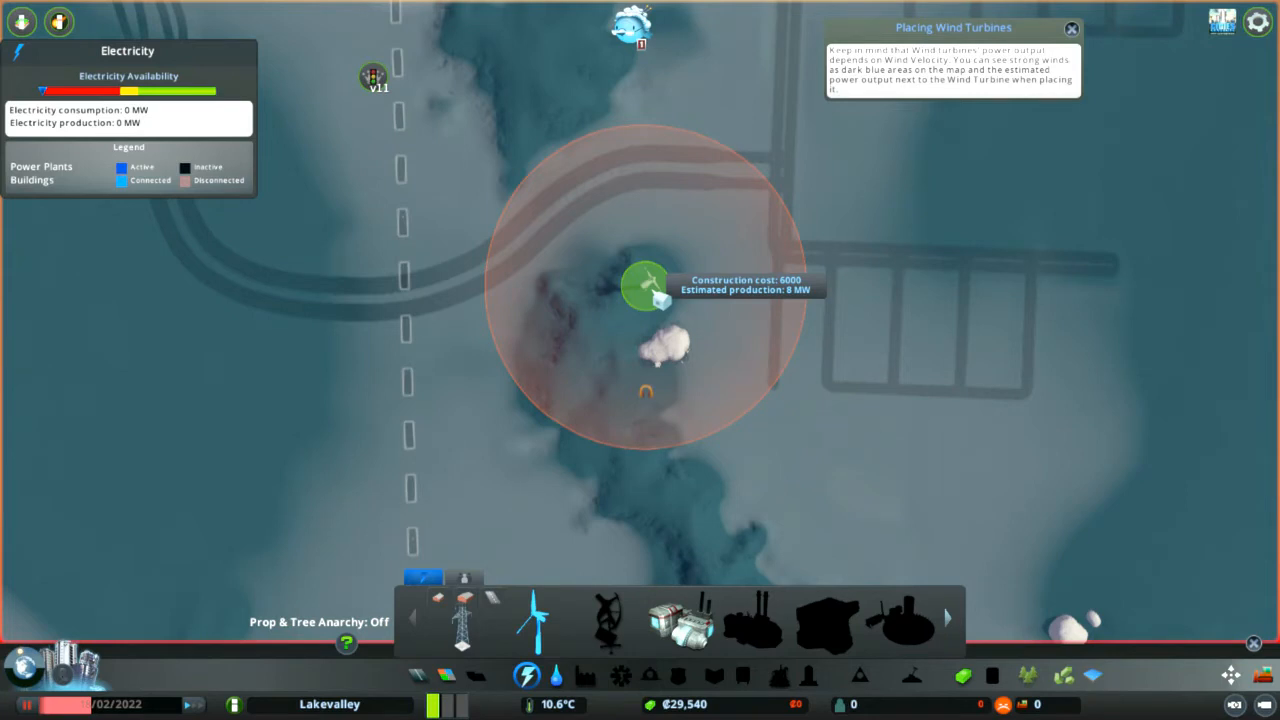
mouse_move(656, 284)
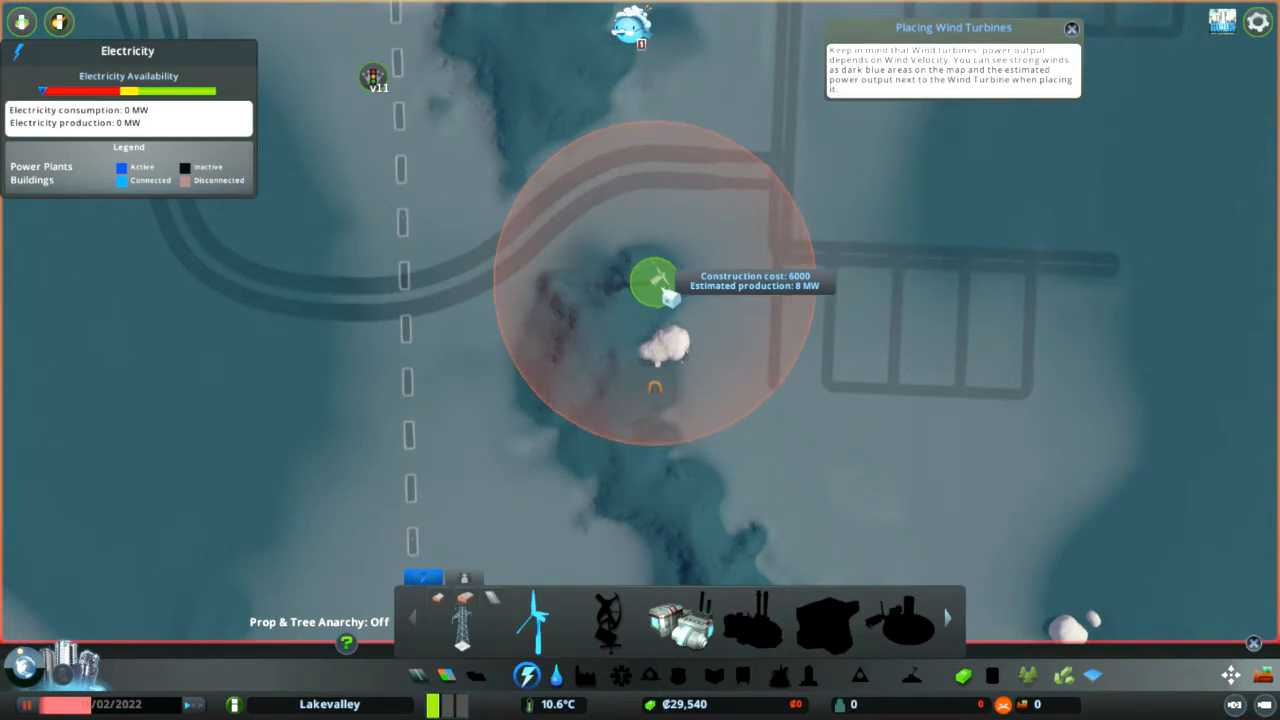
mouse_move(660, 280)
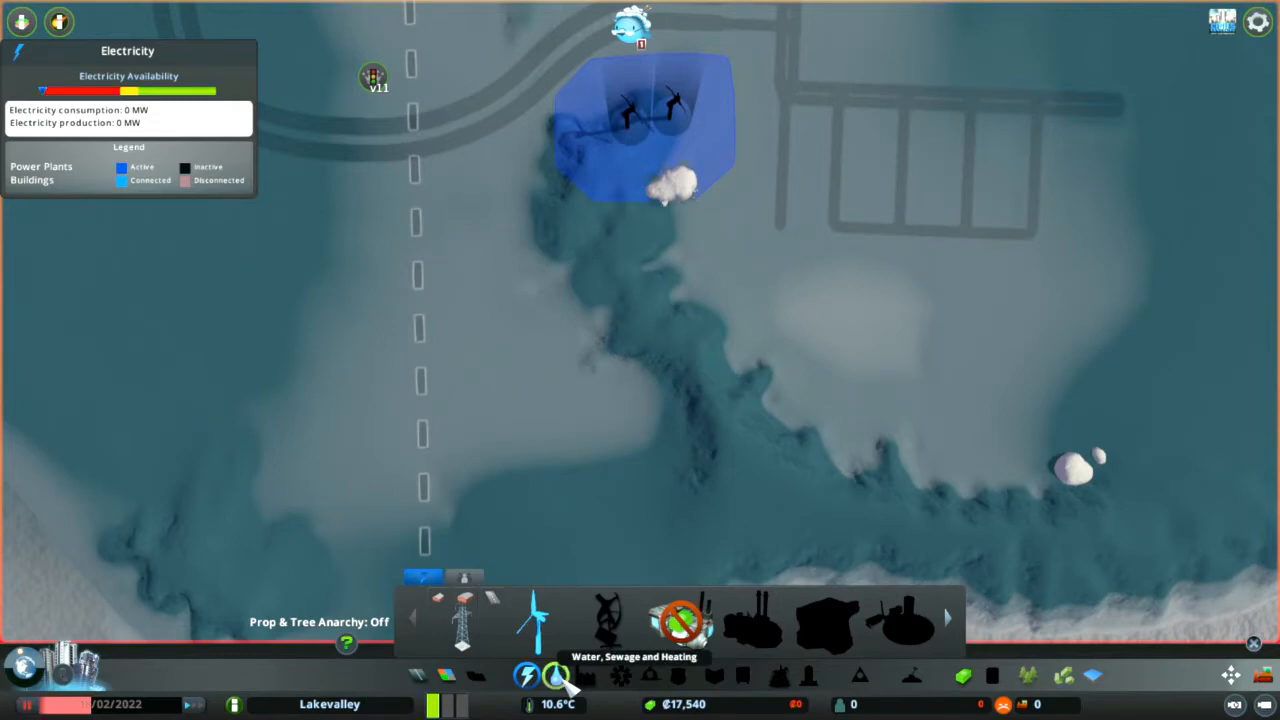
Step: Place a water pumping station and a second water facility beside the street grid
left_click(556, 676)
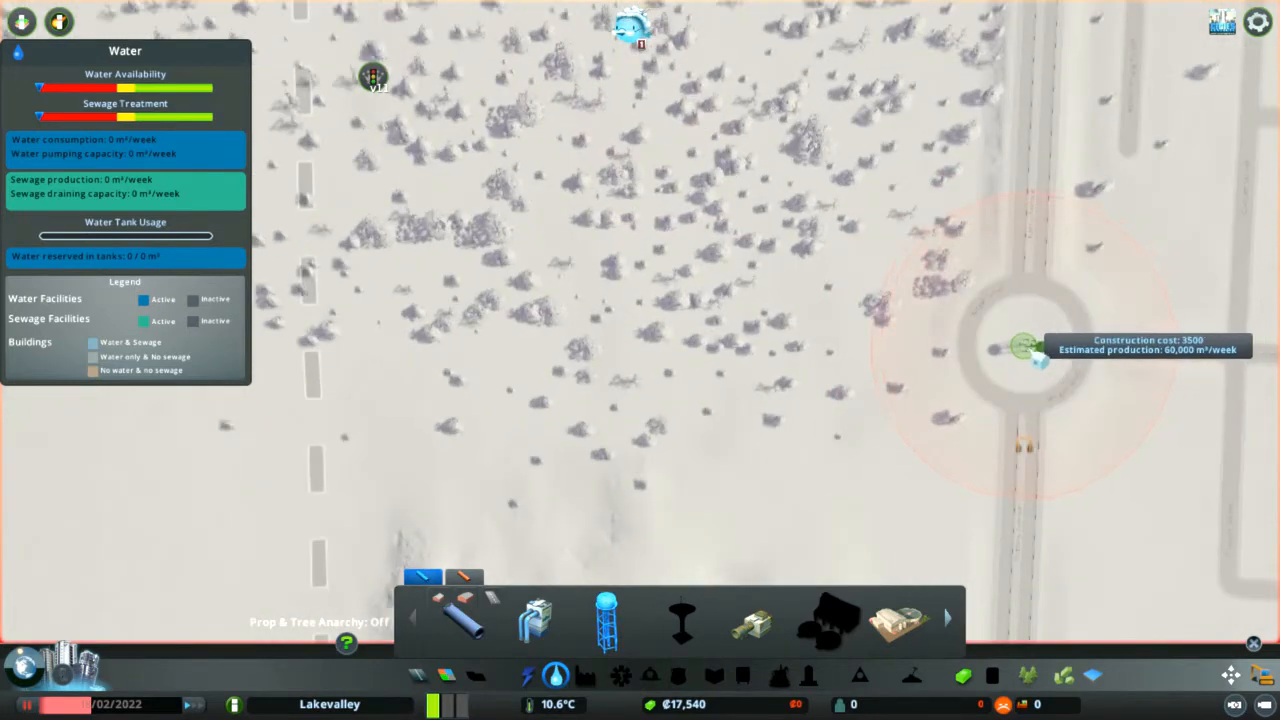
mouse_move(1040, 360)
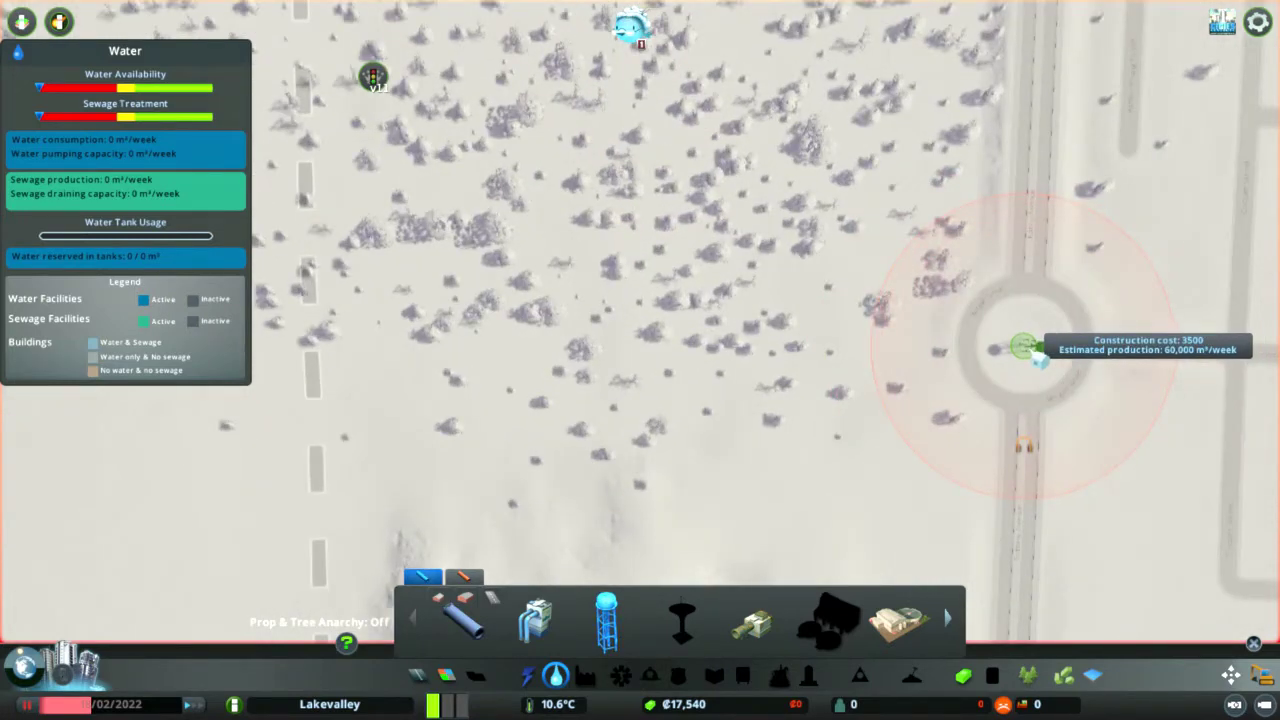
left_click(1022, 346)
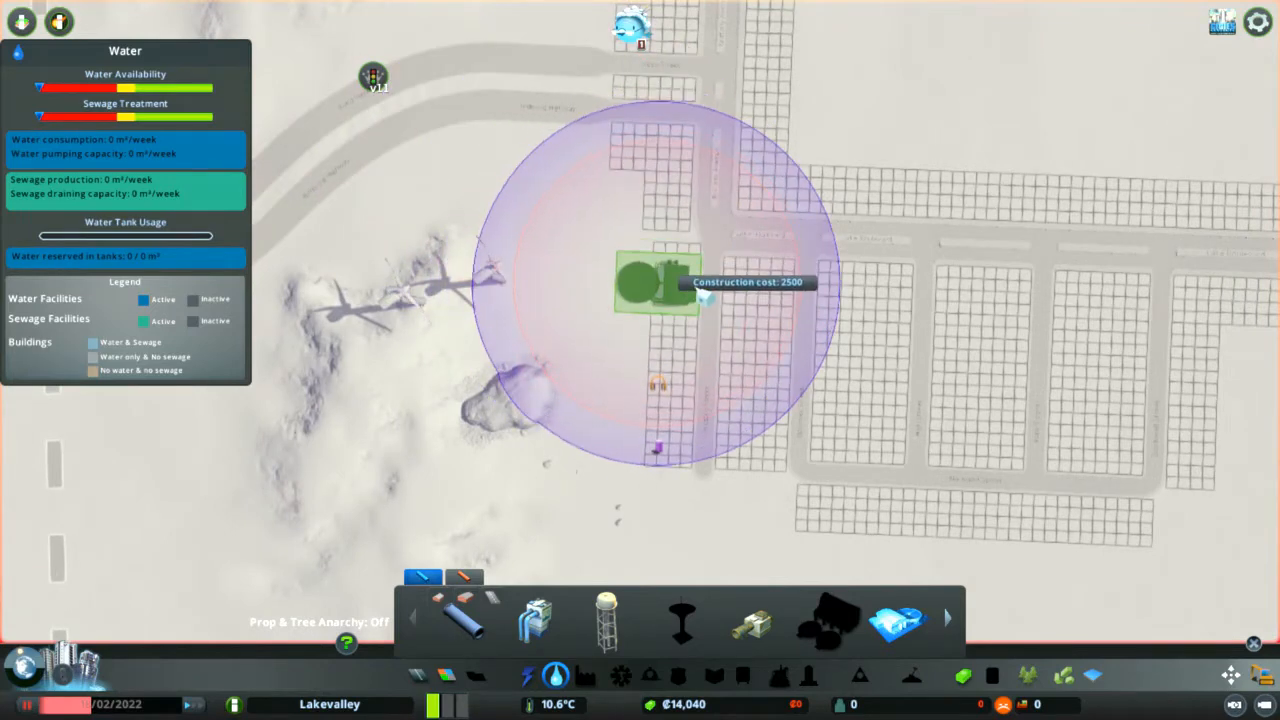
left_click(658, 284)
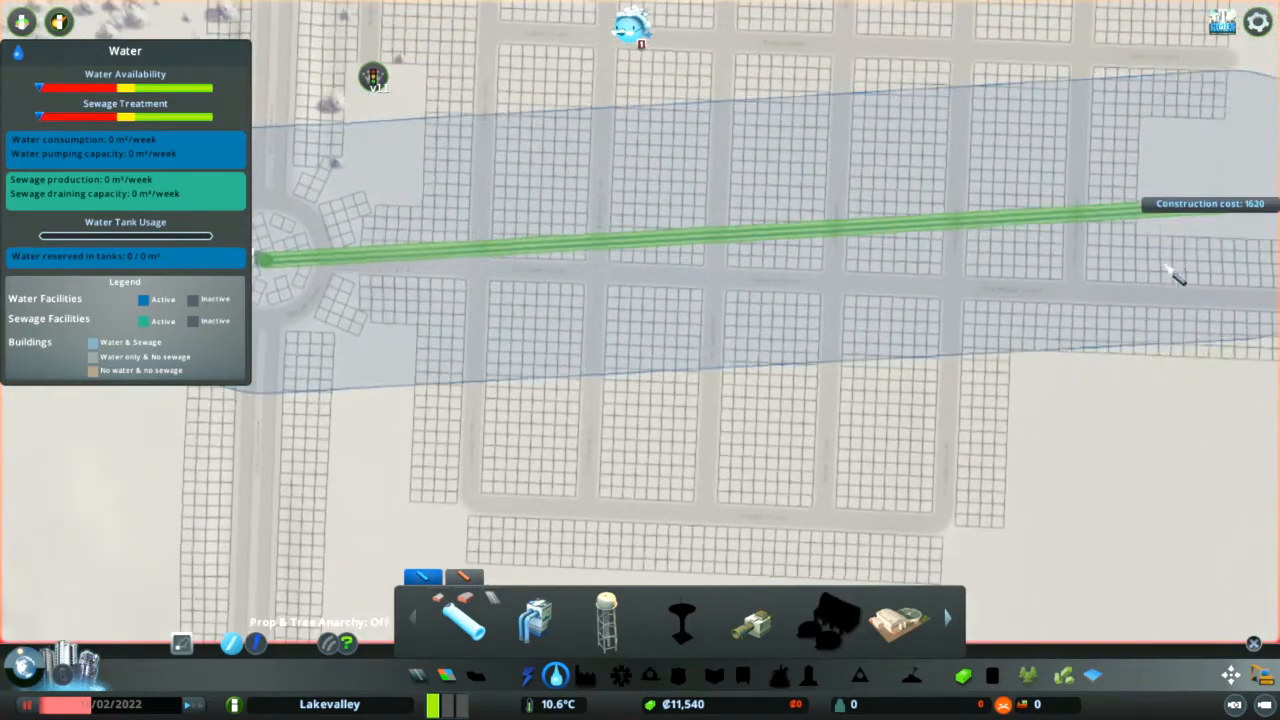
mouse_move(1084, 292)
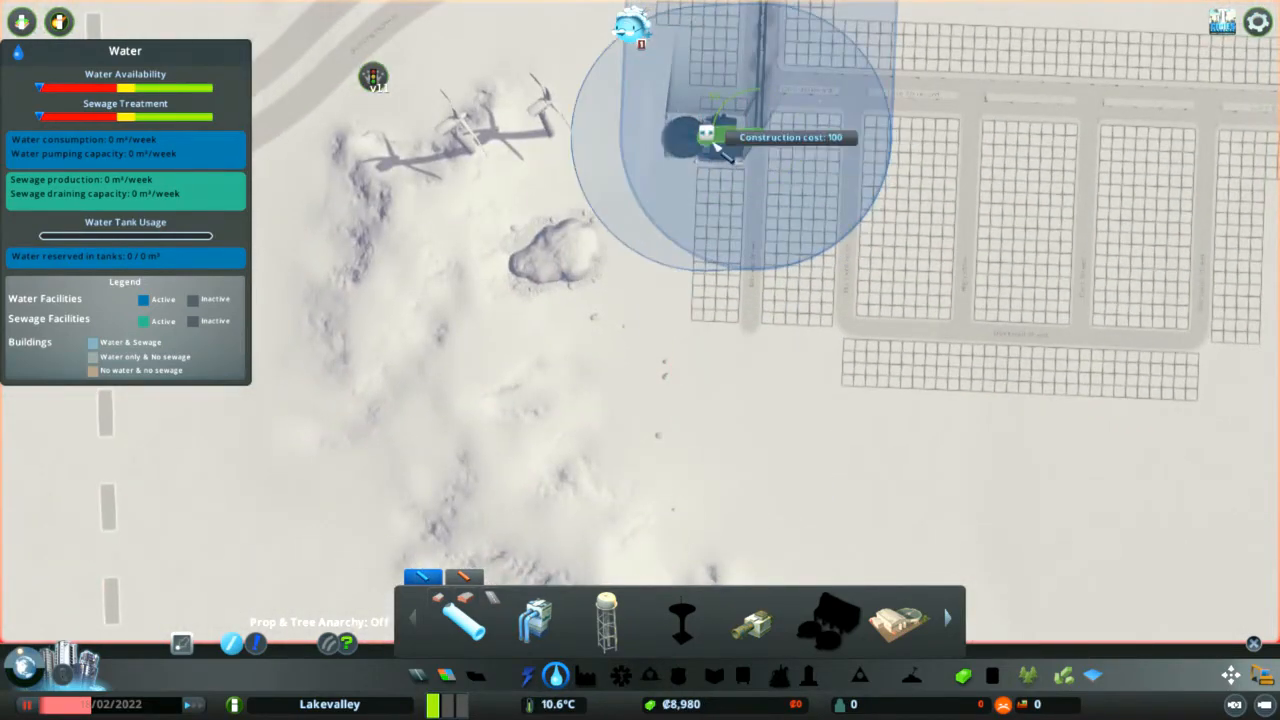
Step: Lay water pipes from the water facility along the top street of the grid
left_click(716, 140)
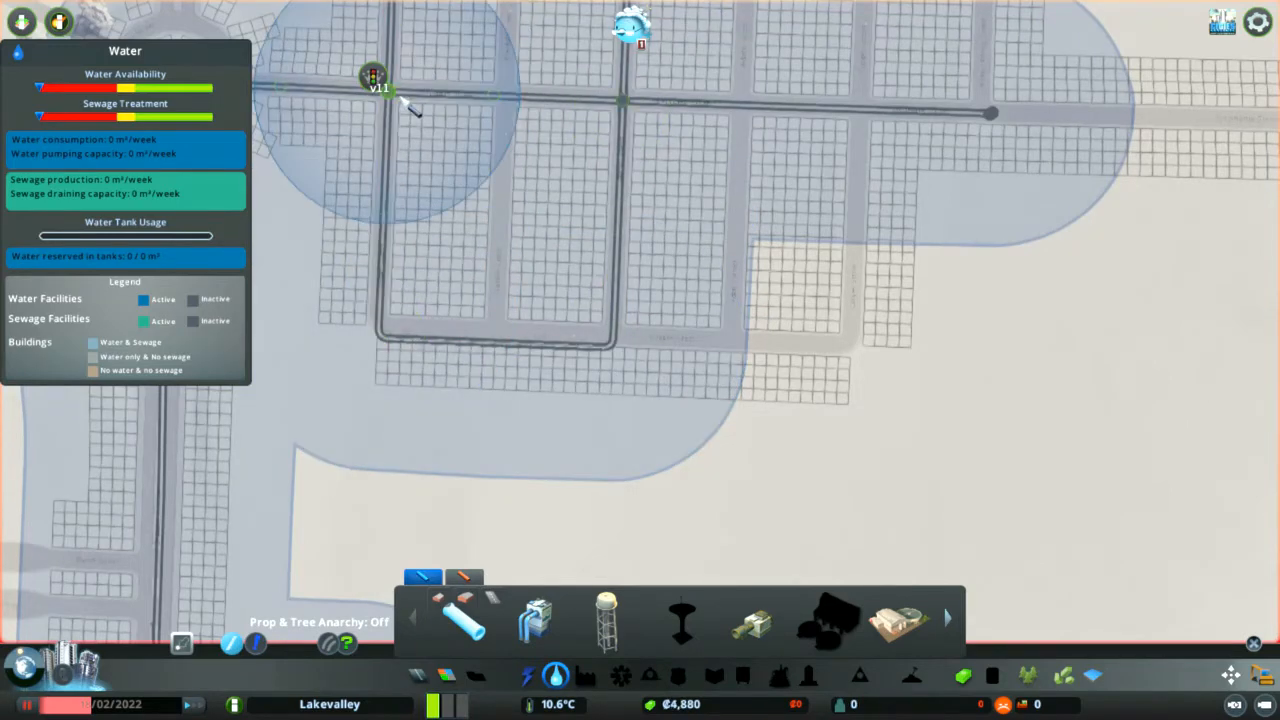
left_click(528, 676)
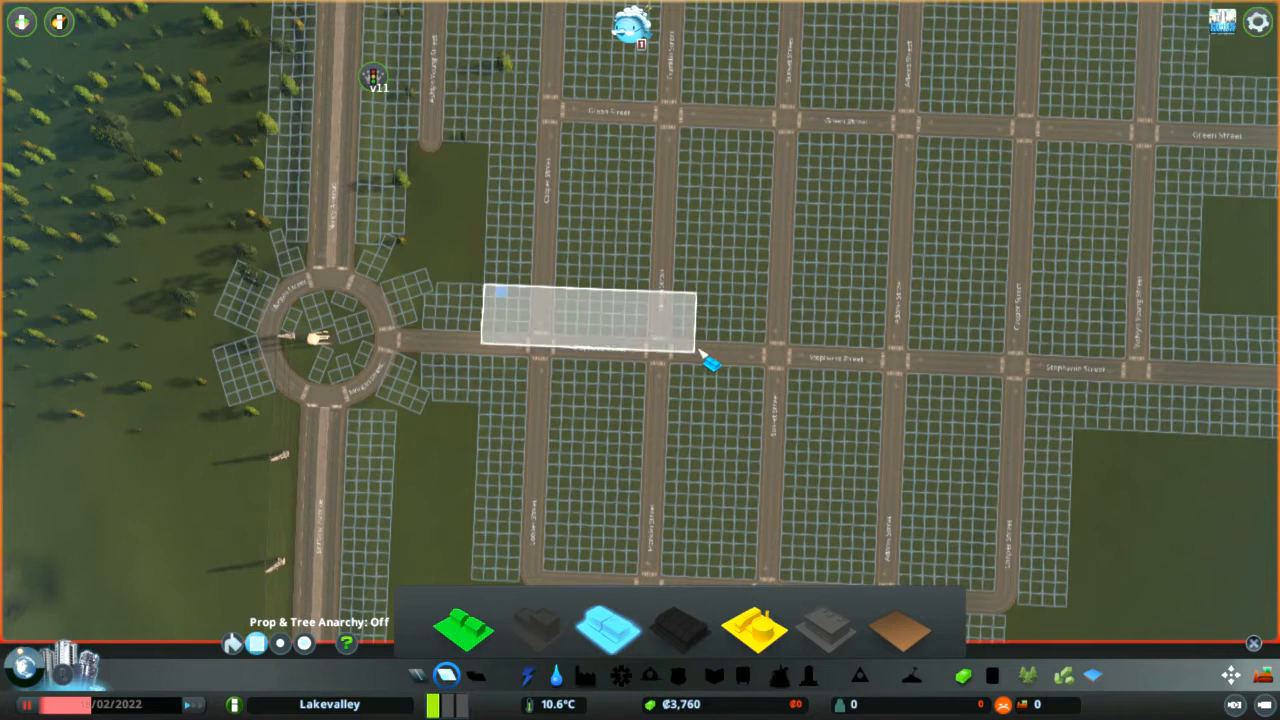
Step: Paint zoning over the cells beside the street east of the roundabout
left_click_drag(710, 360, 784, 410)
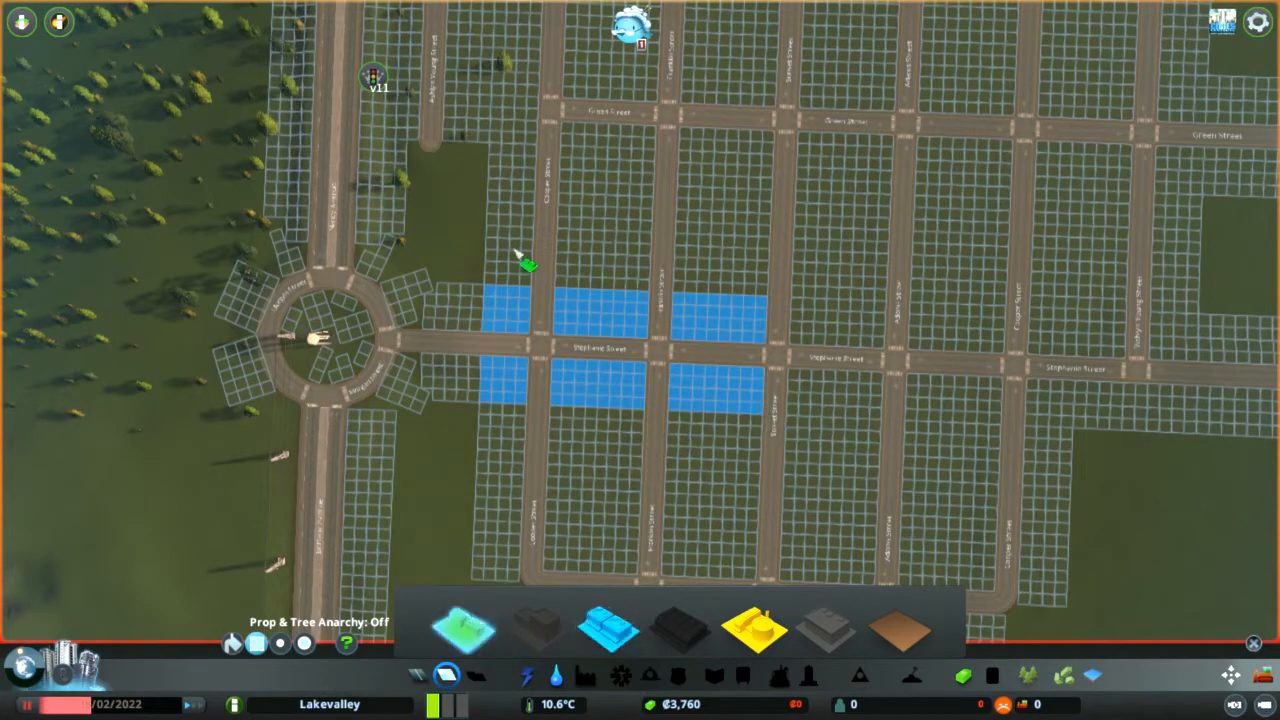
mouse_move(510, 144)
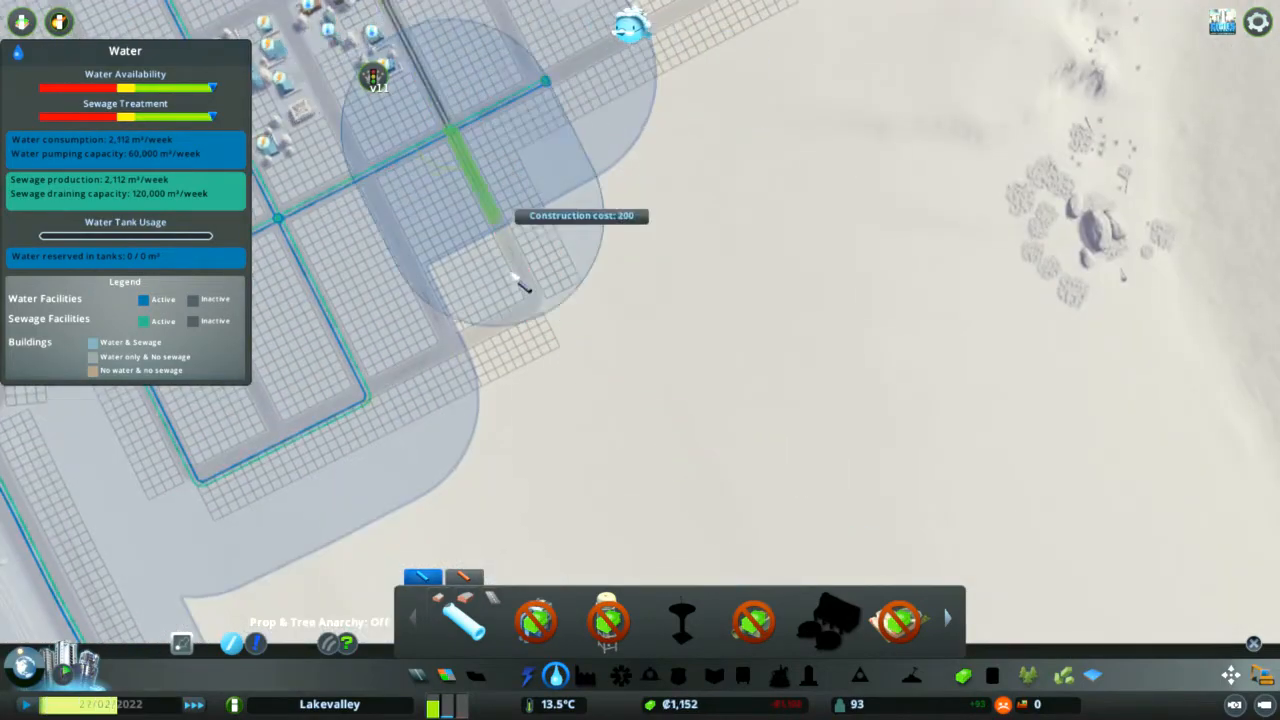
Step: Draw a short water pipe down the edge street and confirm its placement
left_click(524, 290)
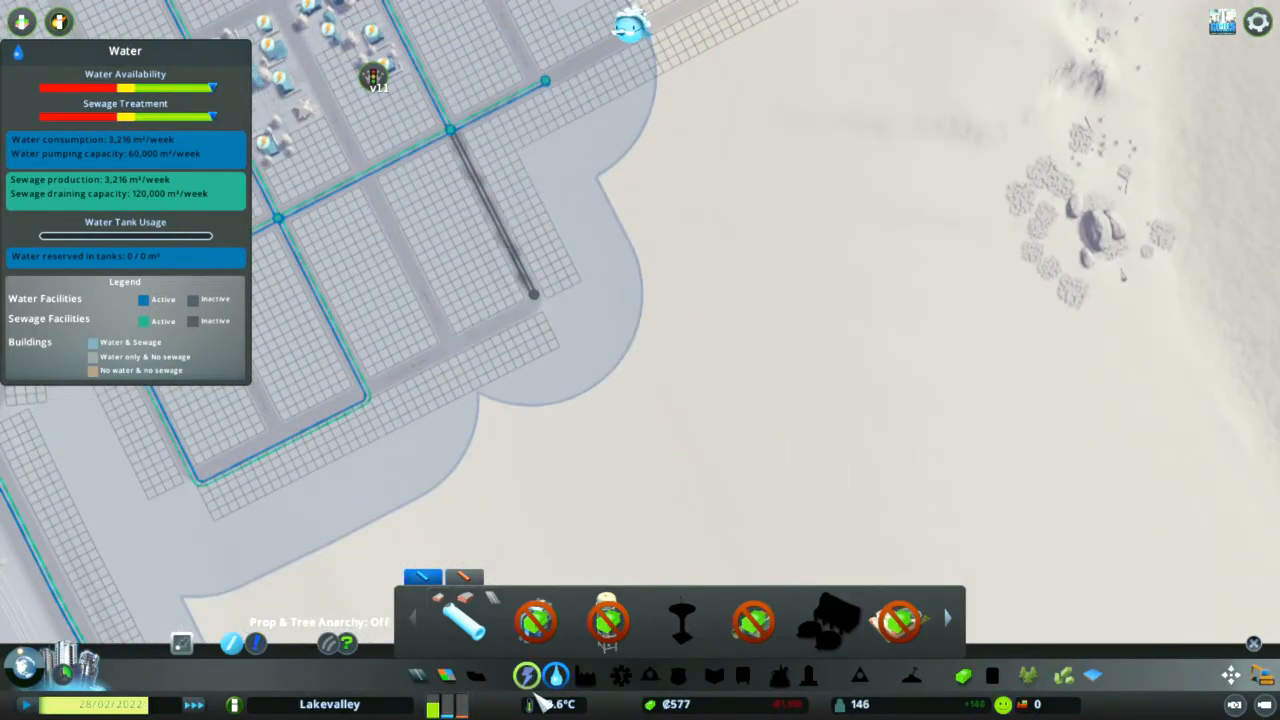
left_click(528, 676)
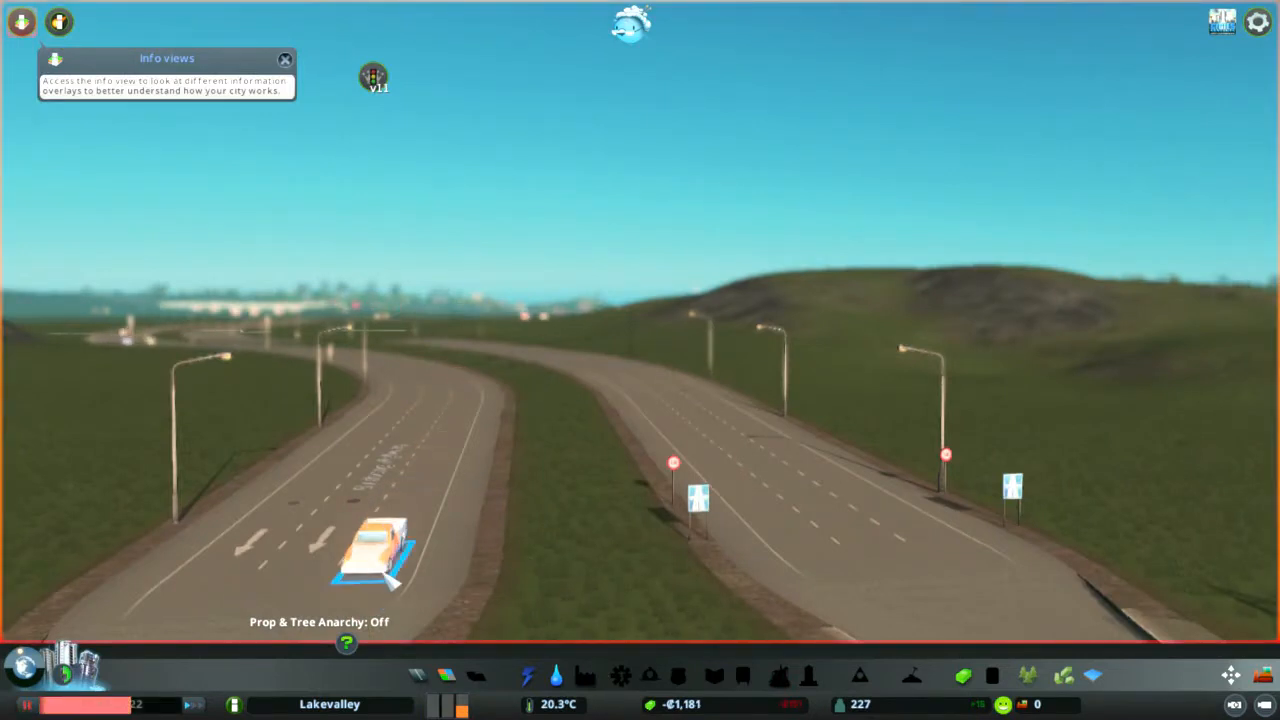
left_click(378, 556)
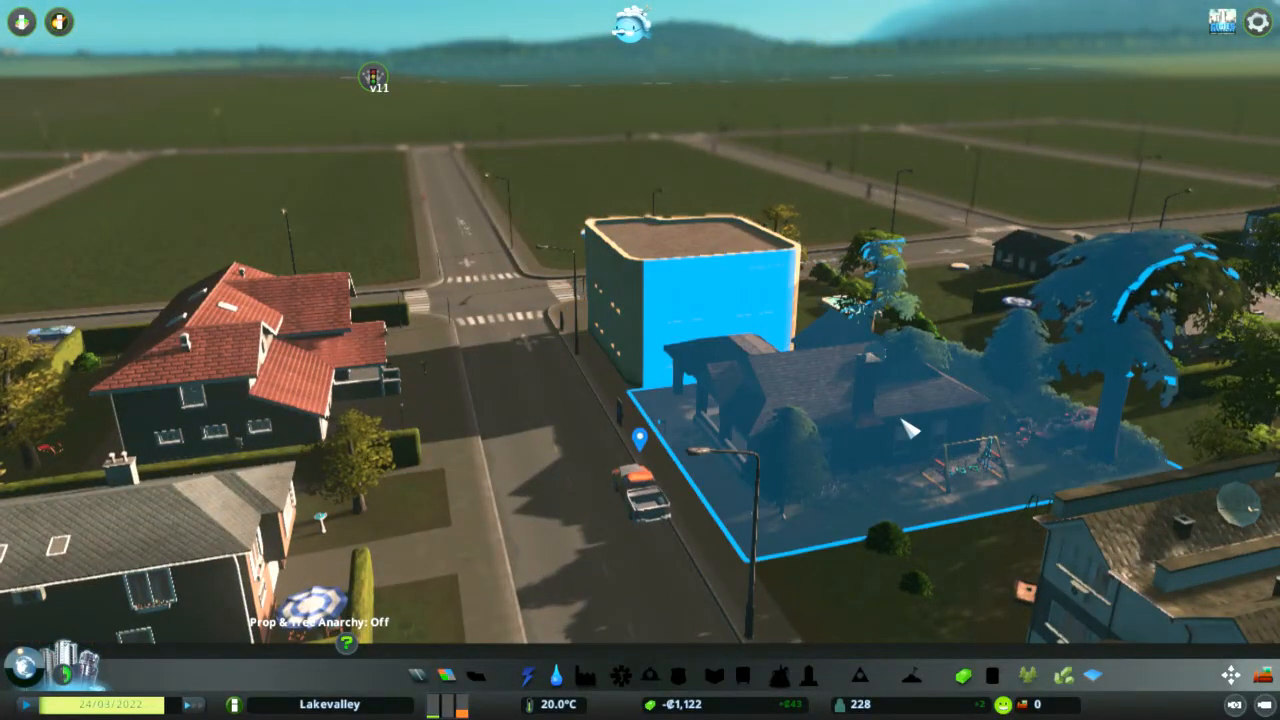
left_click(900, 430)
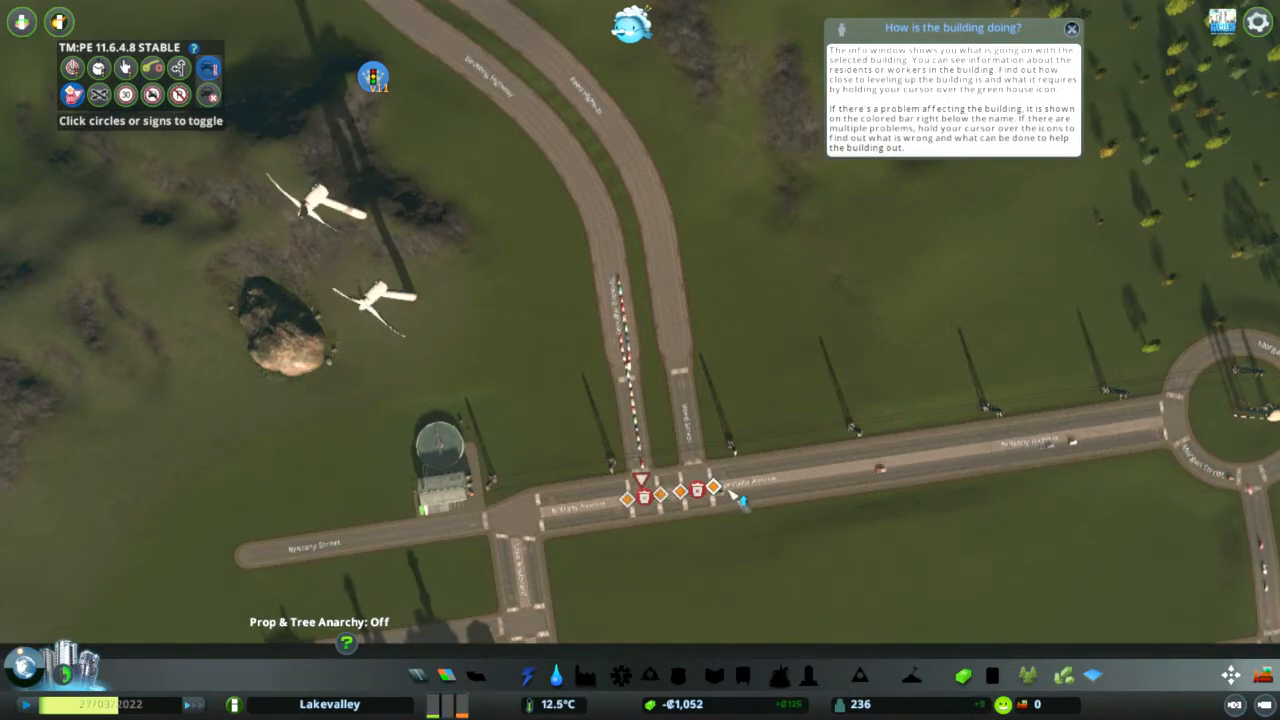
mouse_move(920, 532)
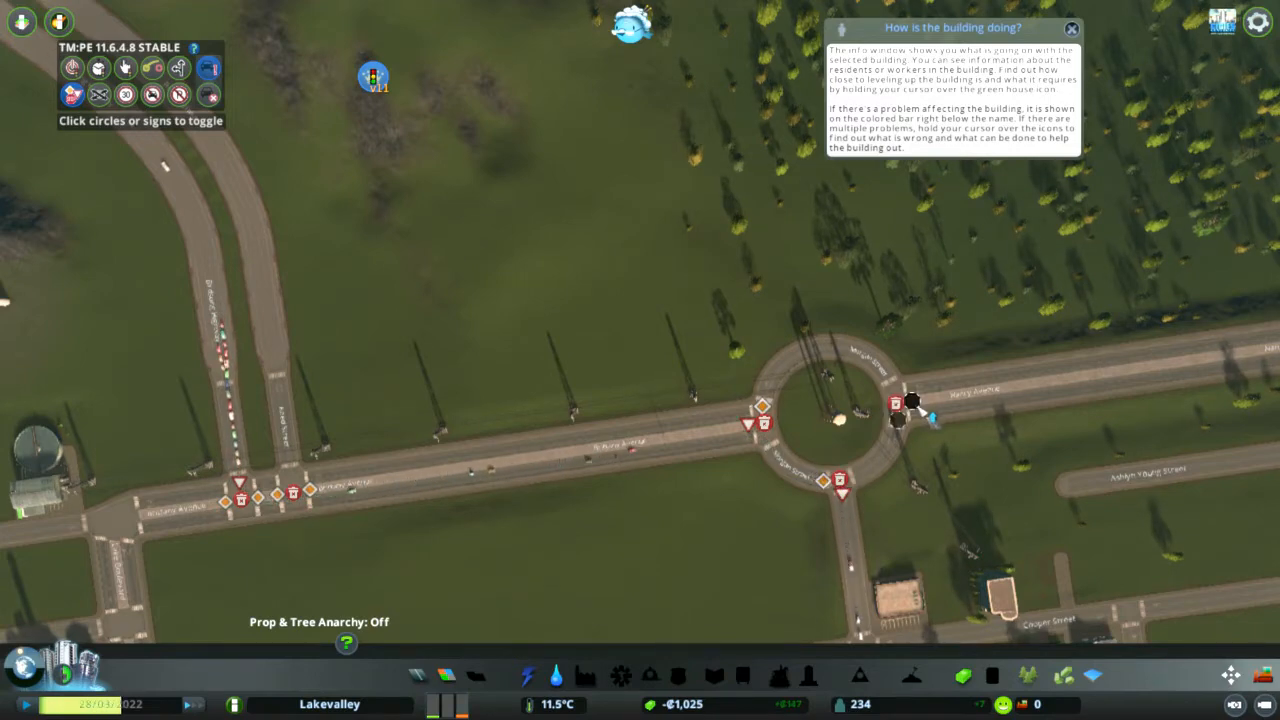
mouse_move(750, 488)
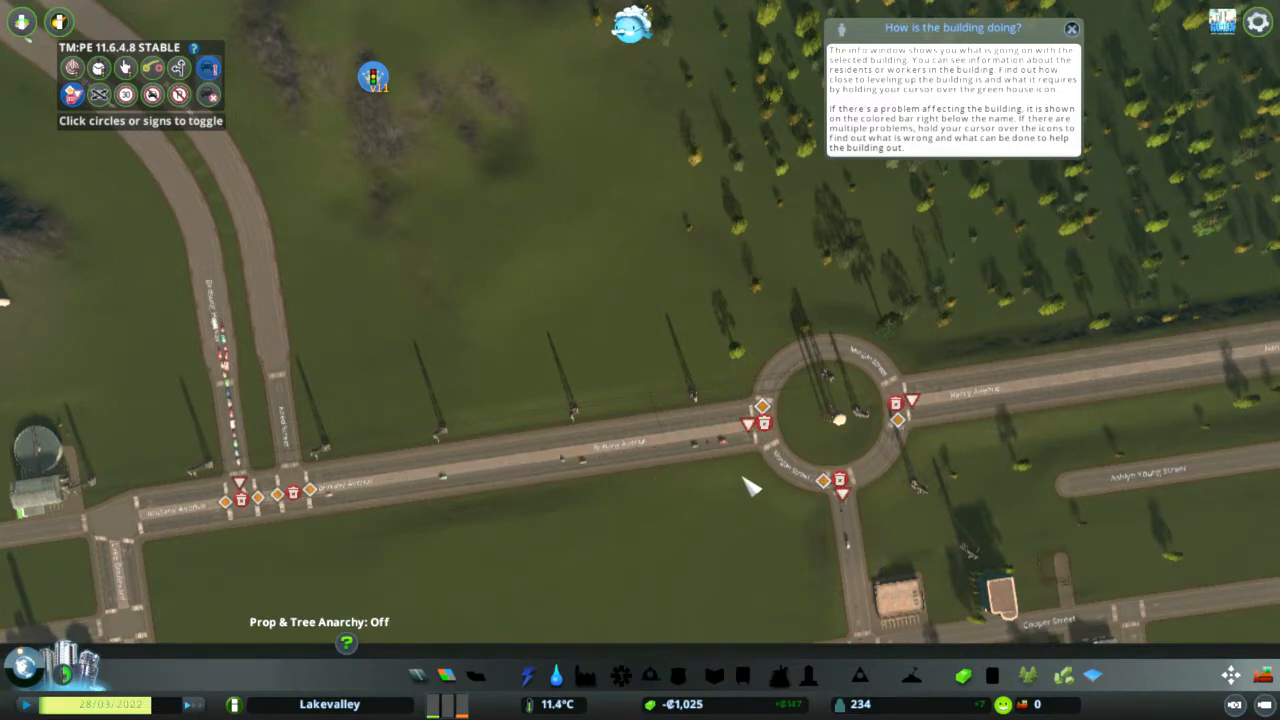
scroll("up", 3)
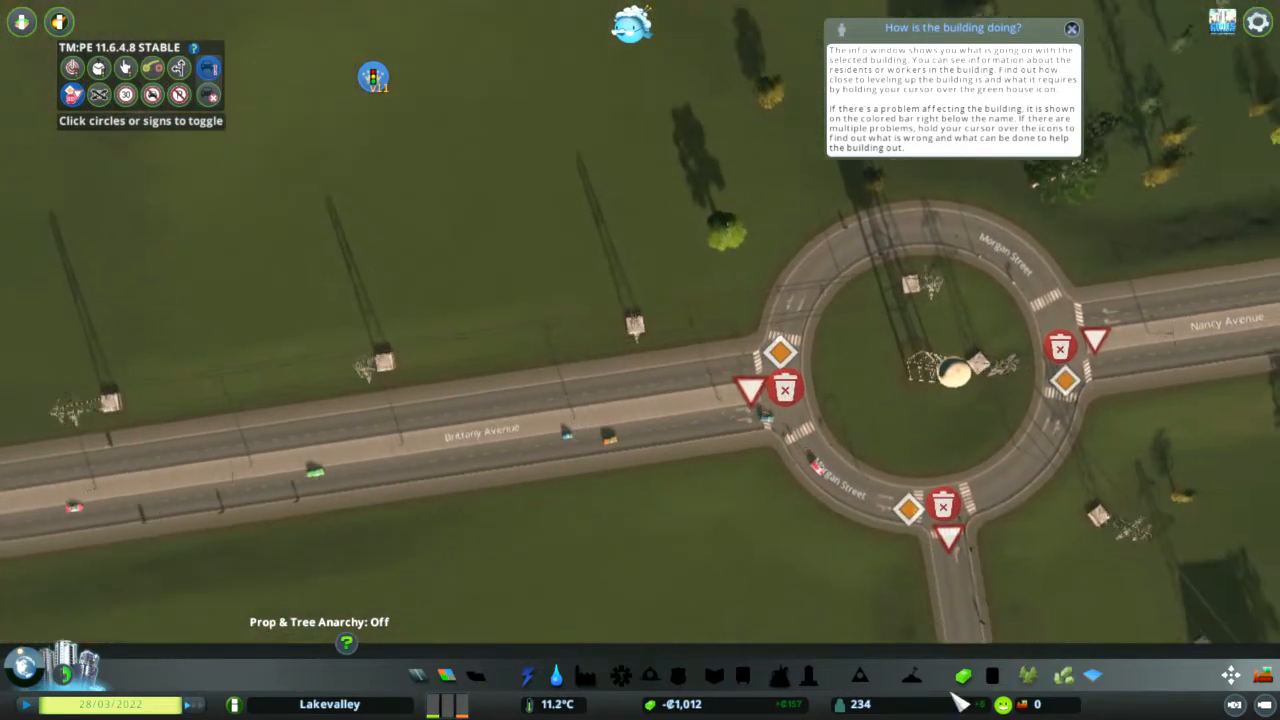
left_click(180, 68)
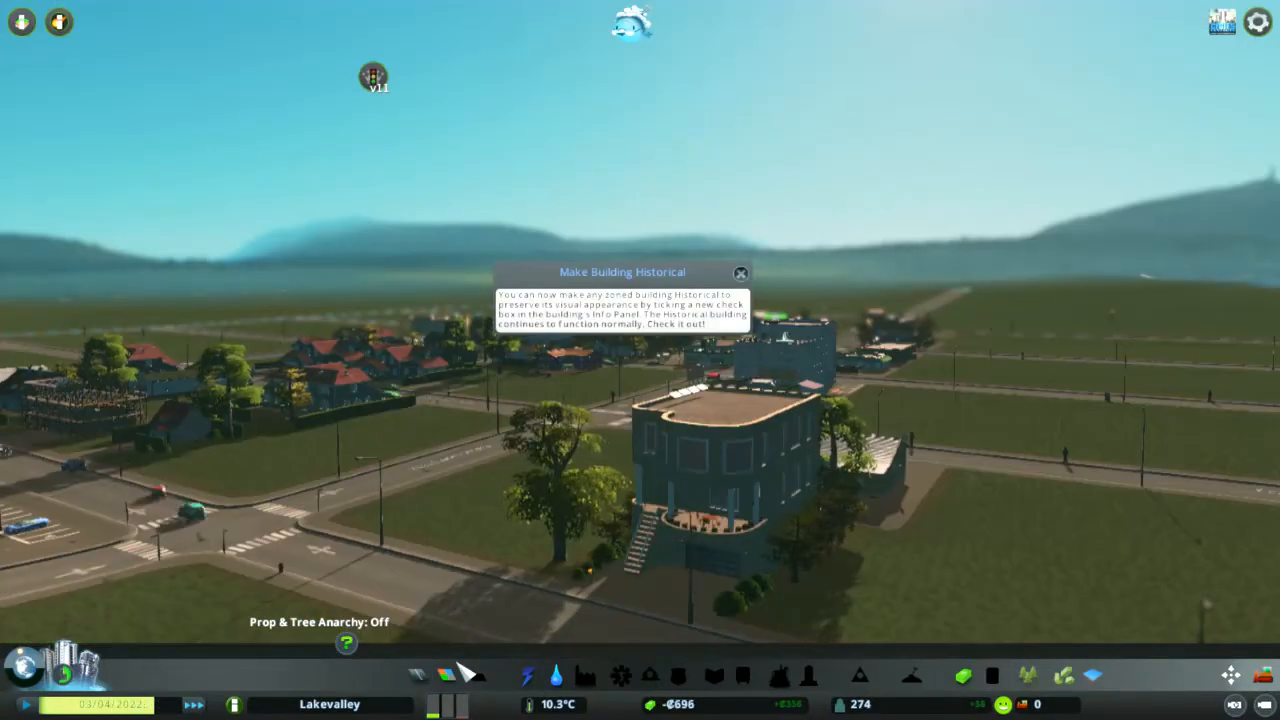
left_click(740, 272)
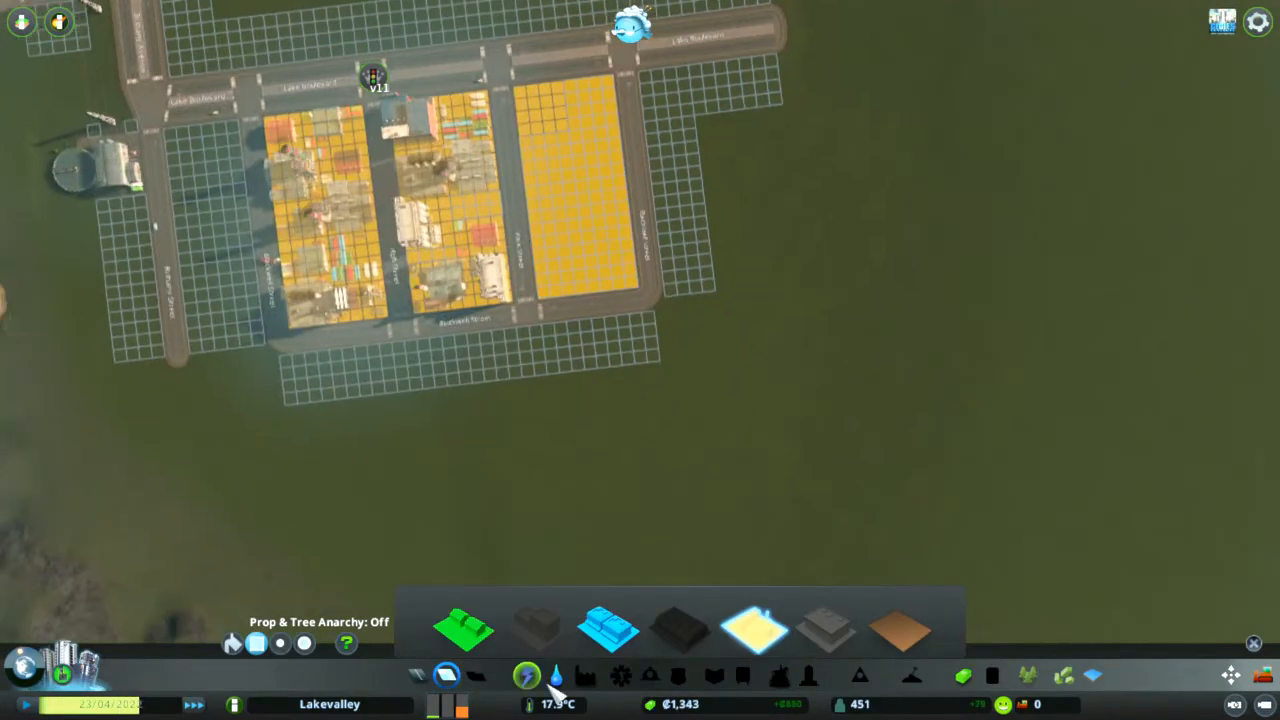
Step: Paint industrial zoning over the empty block beside the town
left_click(526, 676)
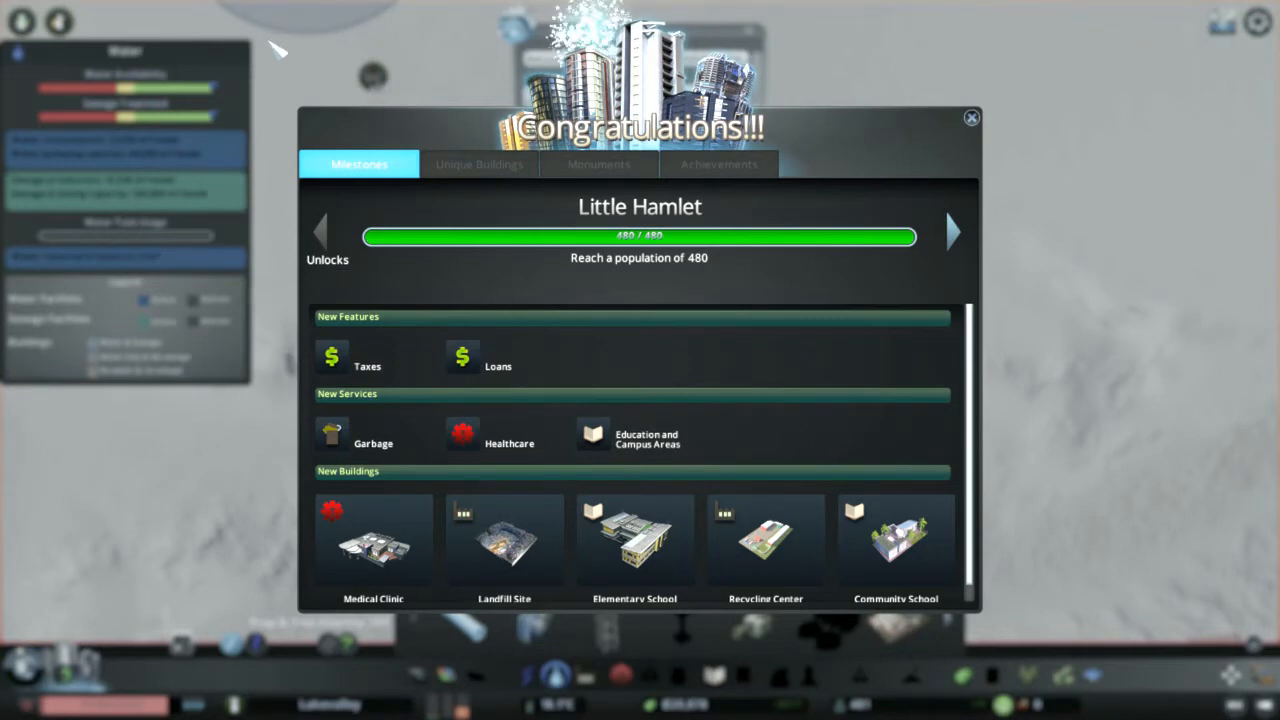
mouse_move(398, 376)
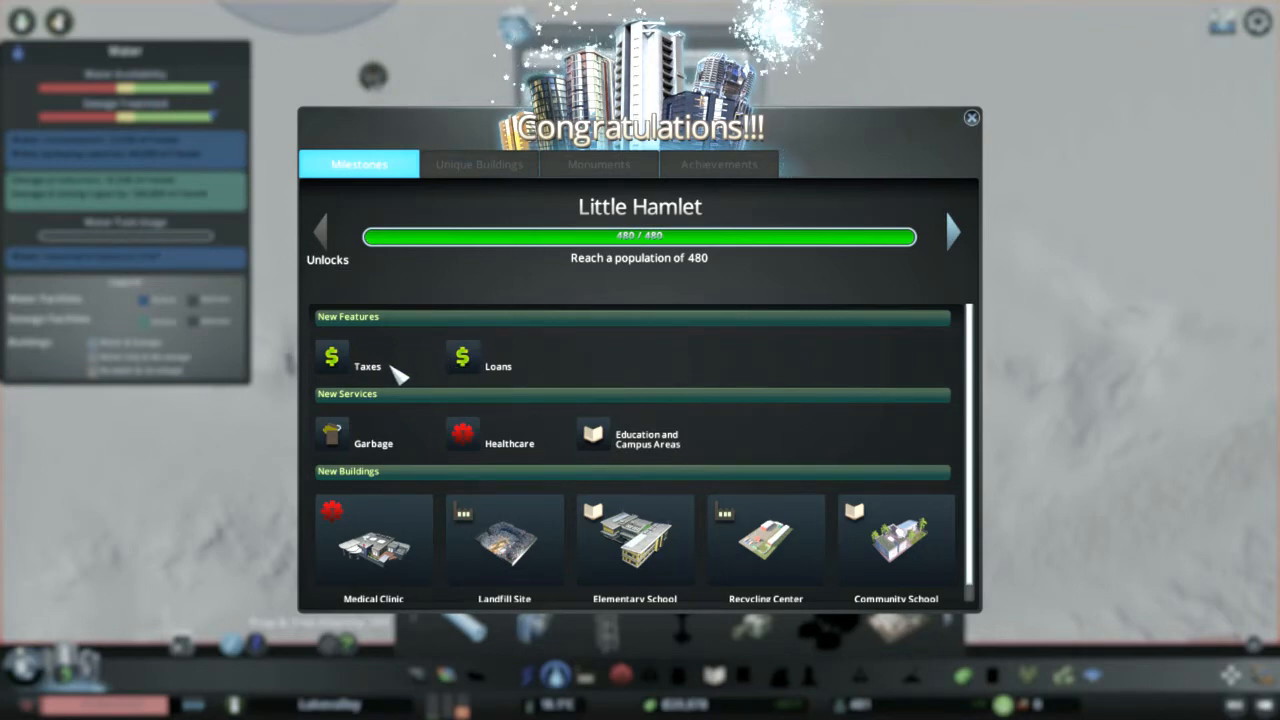
mouse_move(430, 456)
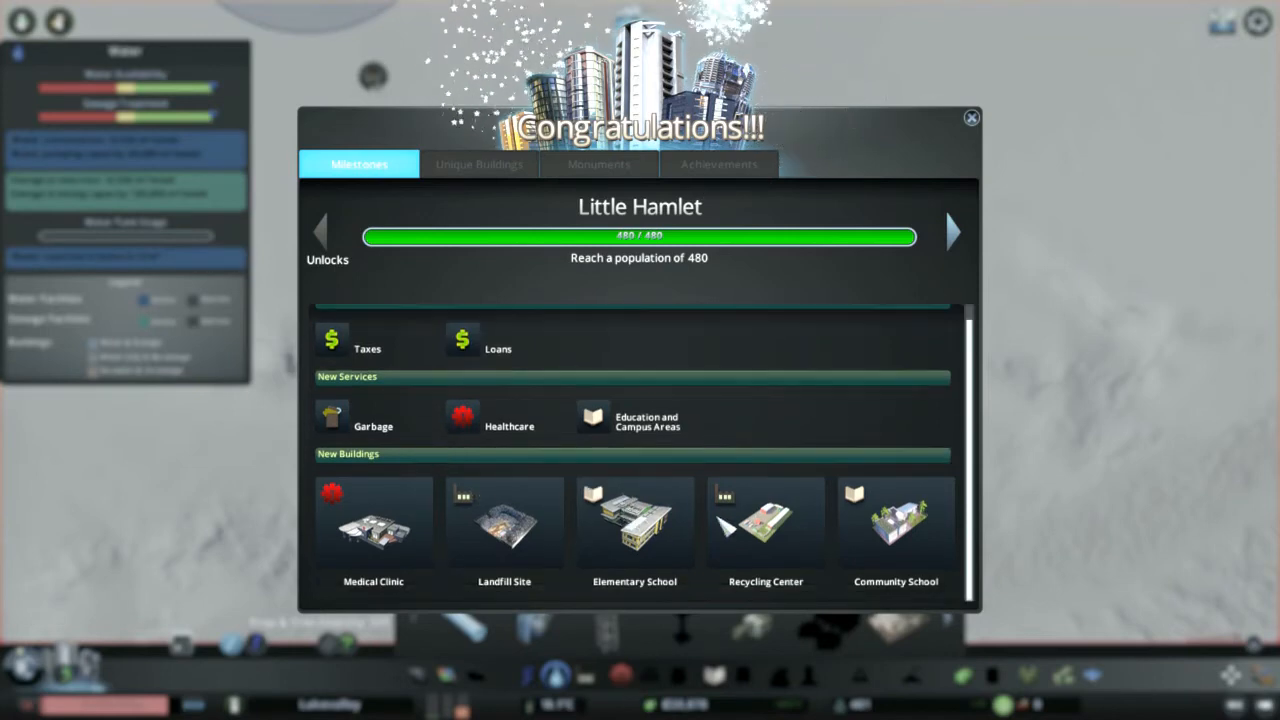
mouse_move(1000, 144)
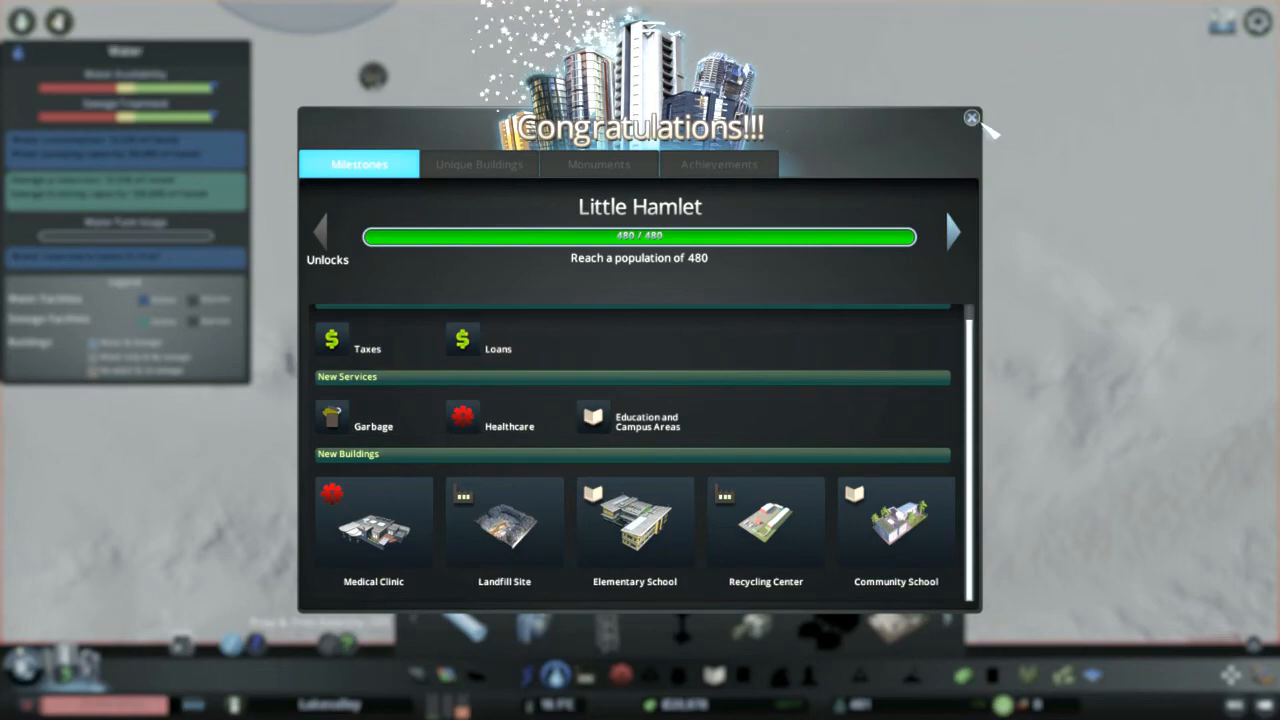
Step: Dismiss the Little Hamlet milestone congratulations window
left_click(970, 118)
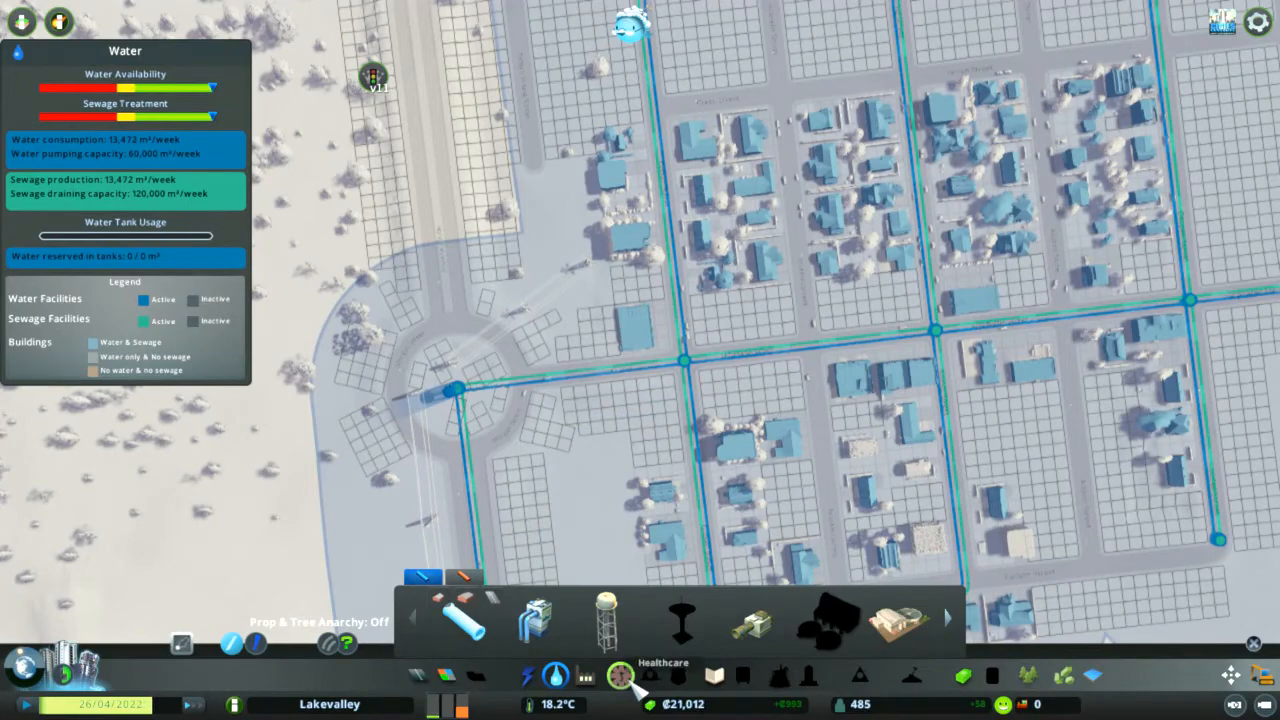
Step: Bring up the healthcare buildings from the bottom toolbar
left_click(620, 676)
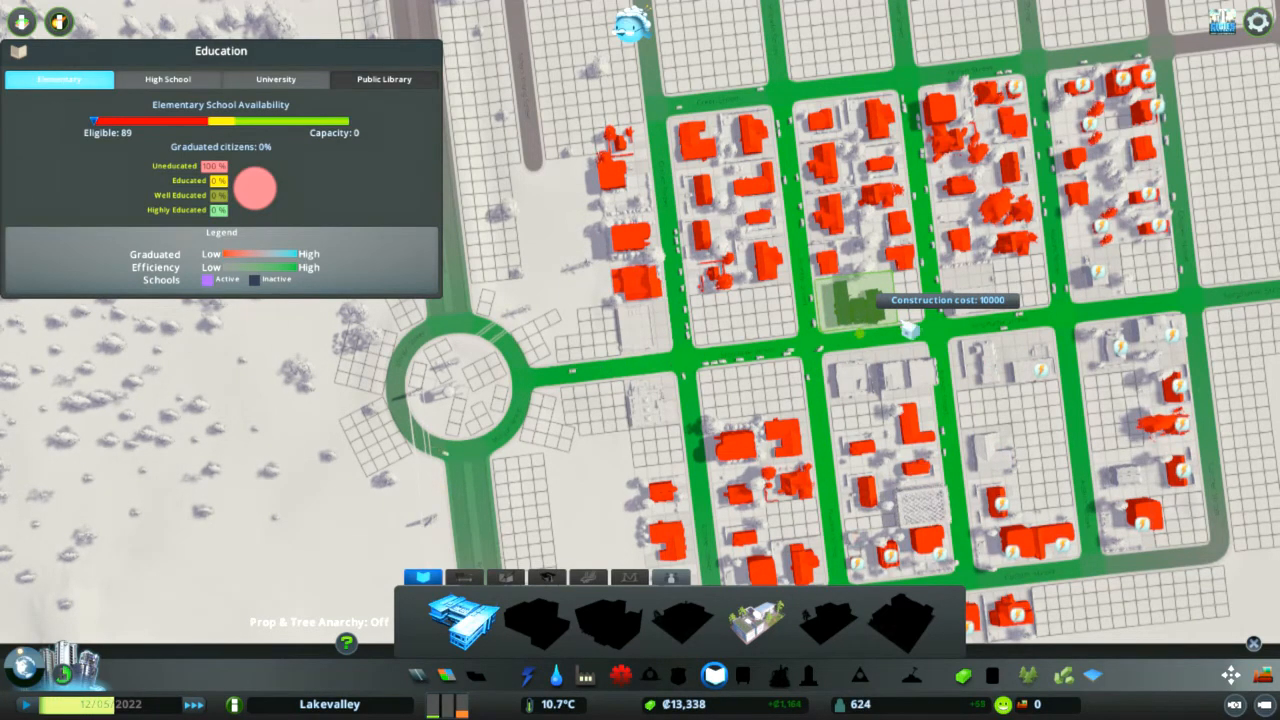
mouse_move(1020, 280)
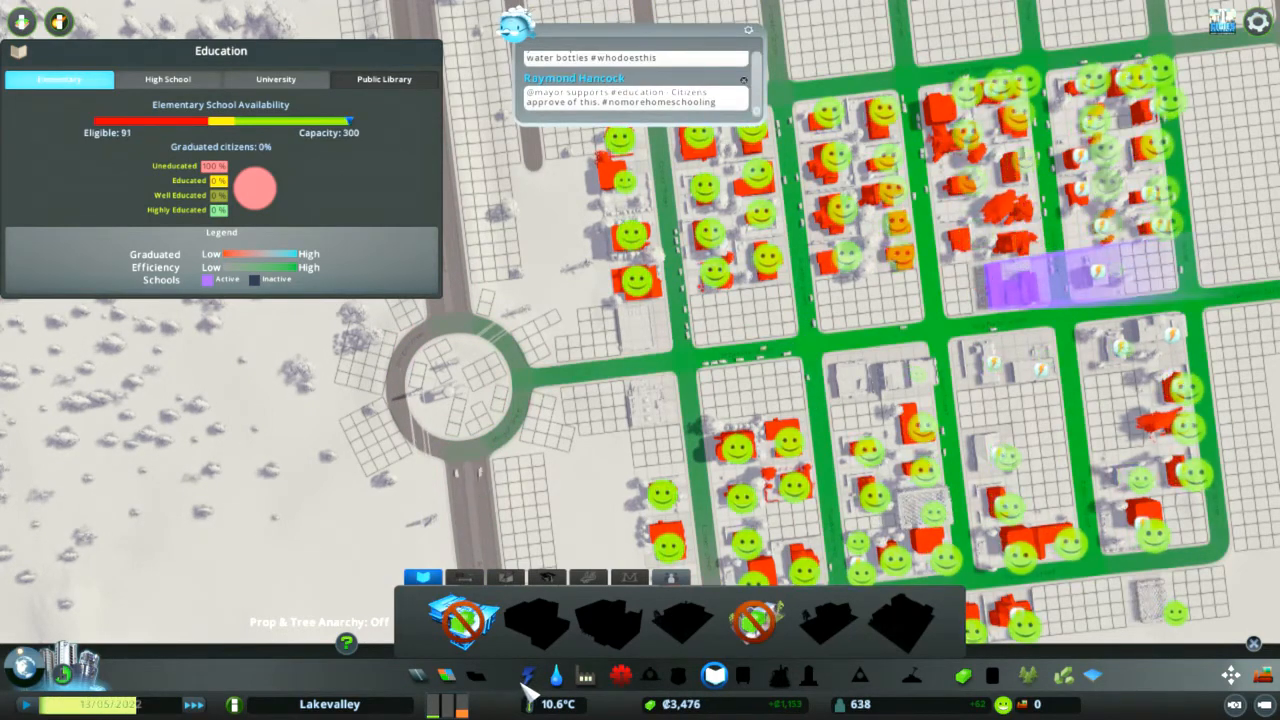
Step: Place an elementary school inside the residential grid
left_click(528, 676)
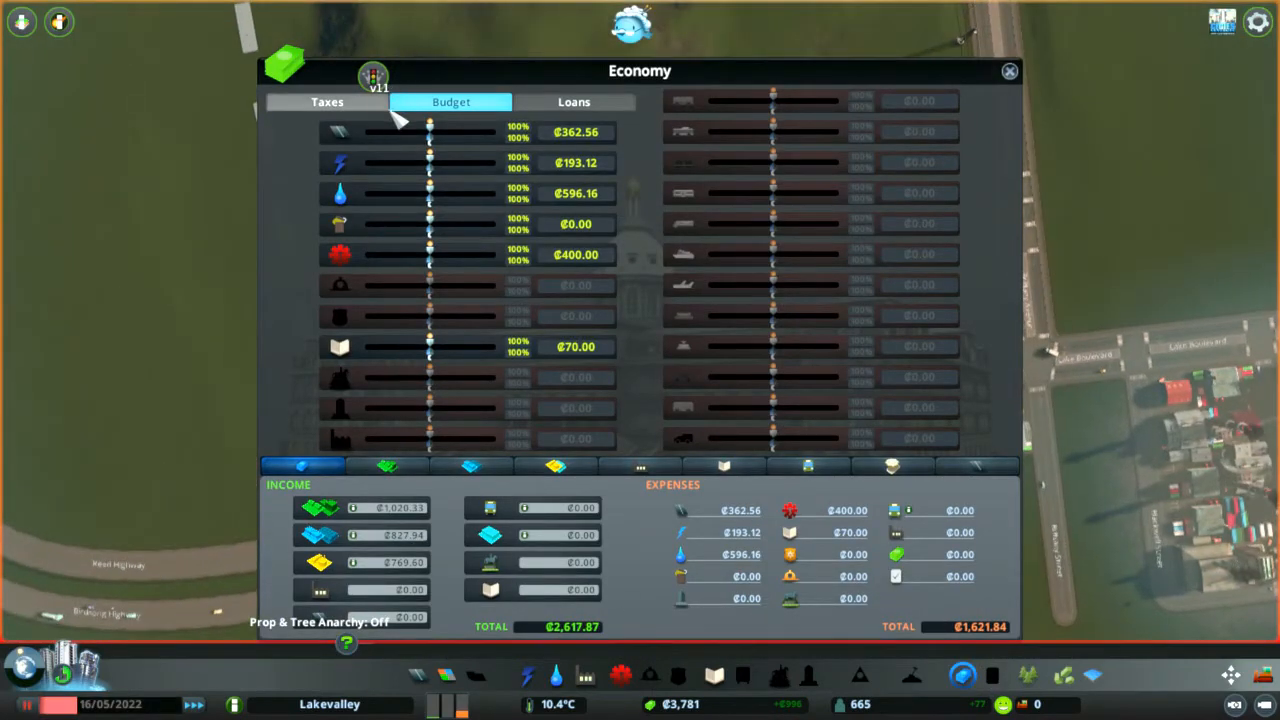
mouse_move(448, 164)
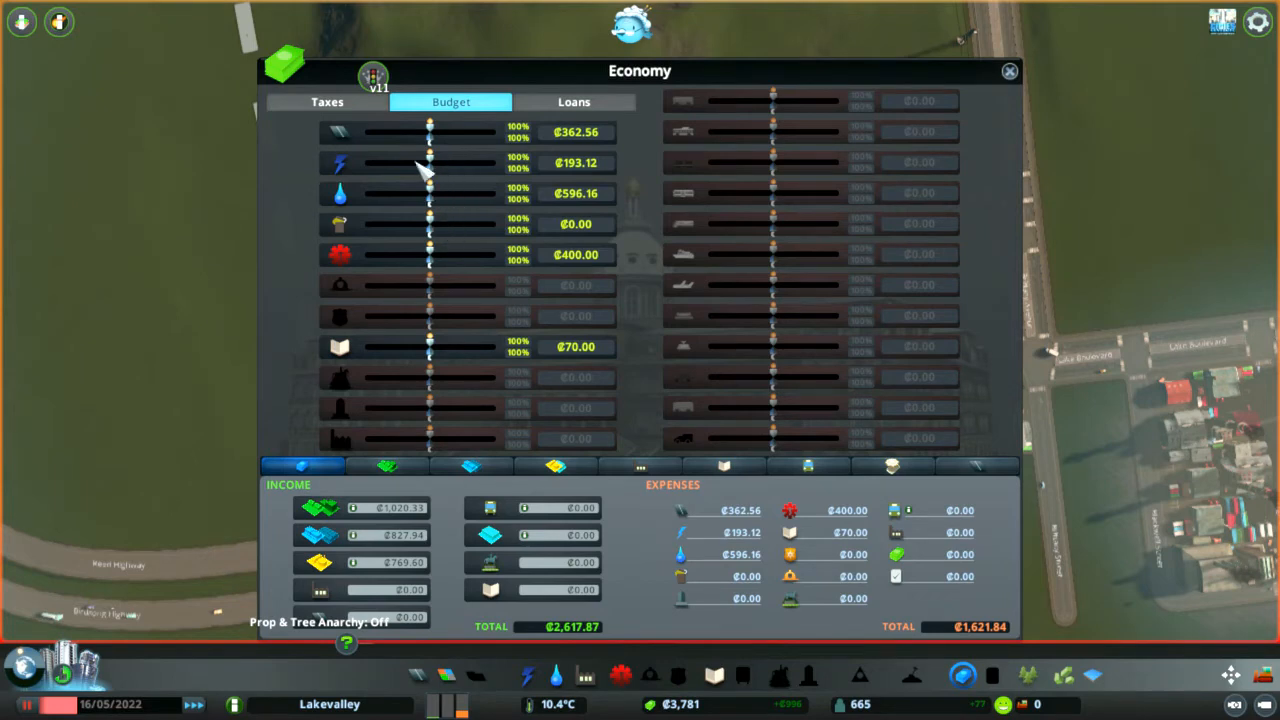
Step: Adjust a service budget slider and take the ₡20,000 Silver Sunset Bank loan
left_click_drag(430, 132, 364, 132)
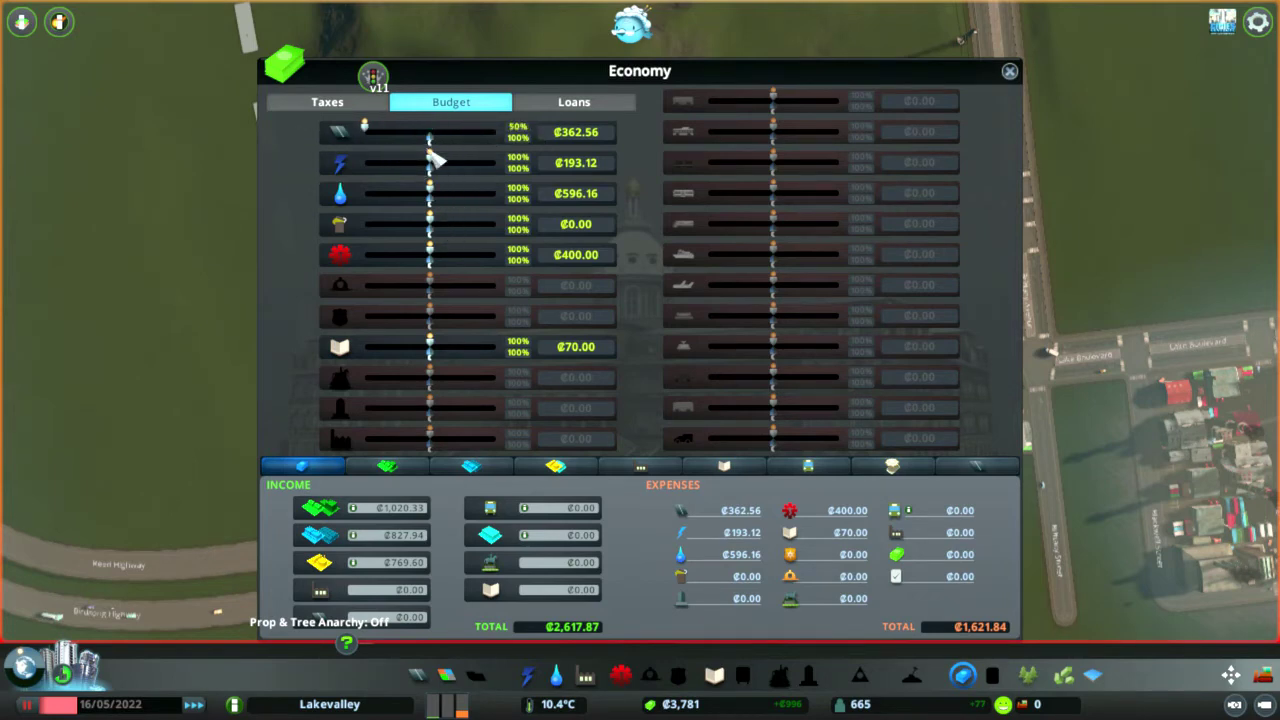
left_click(572, 100)
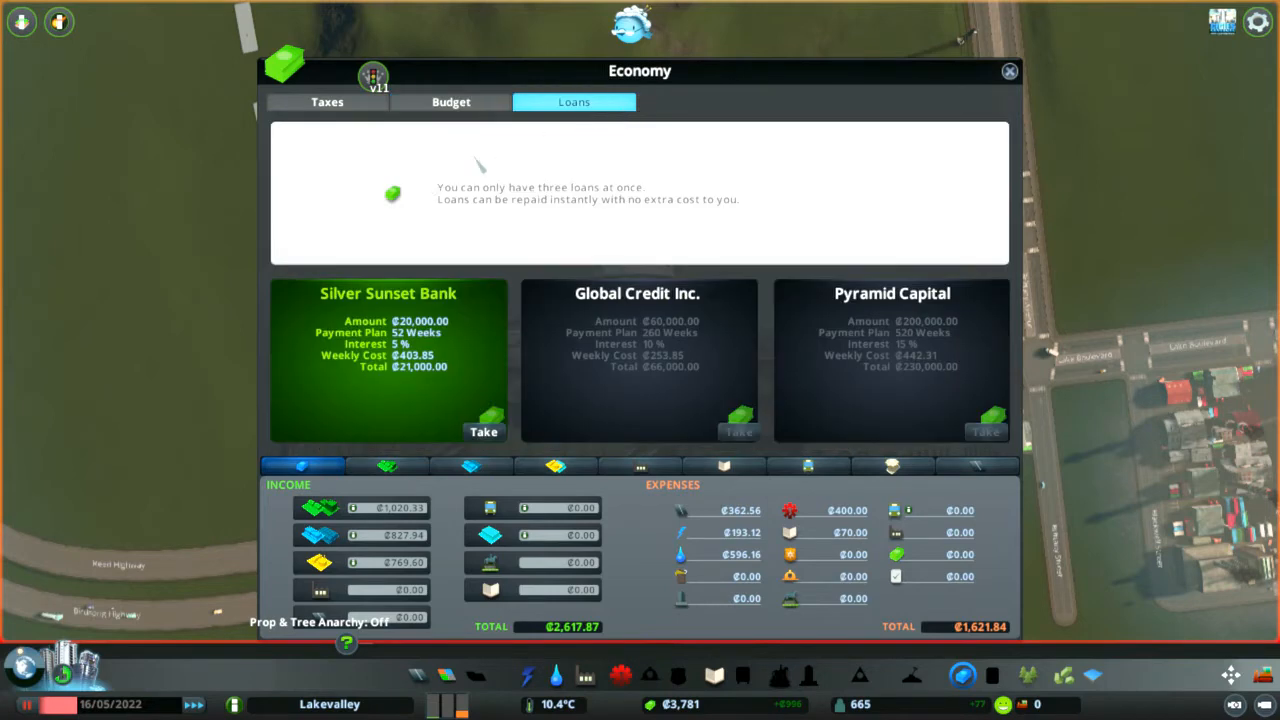
left_click(484, 418)
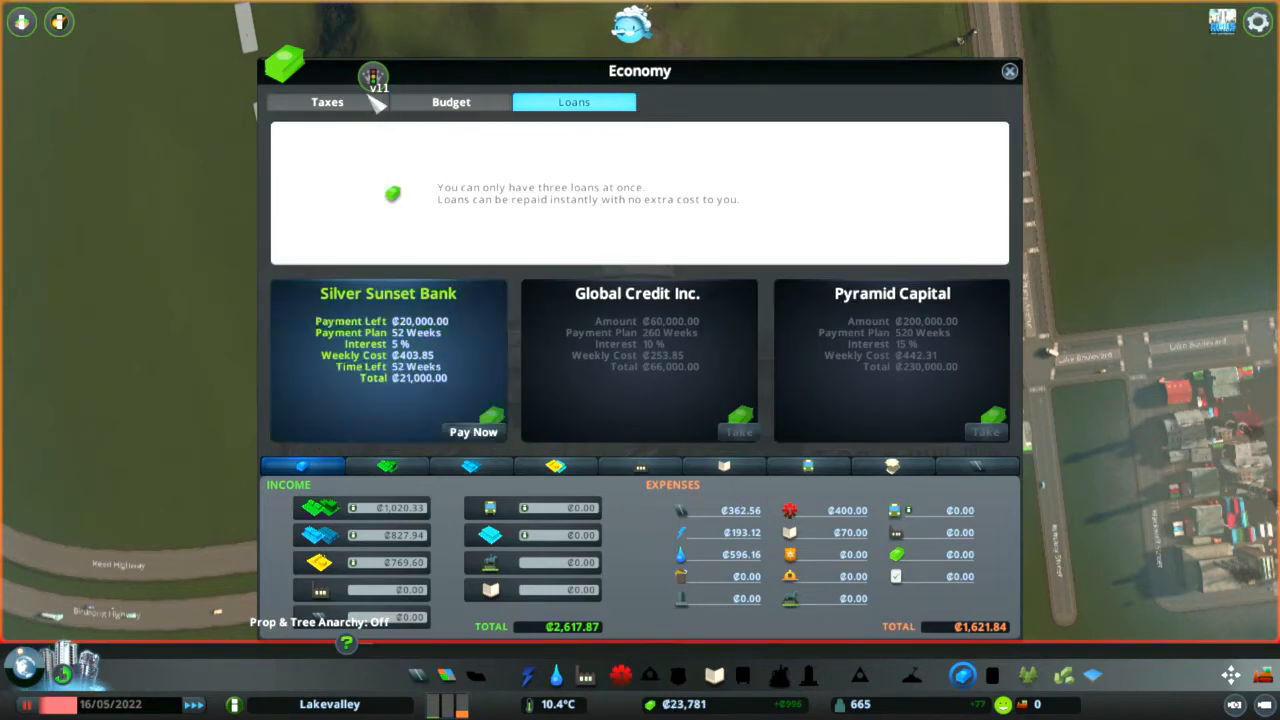
Step: Raise residential, commercial and industrial tax rates to 12% and close Economy
left_click(328, 100)
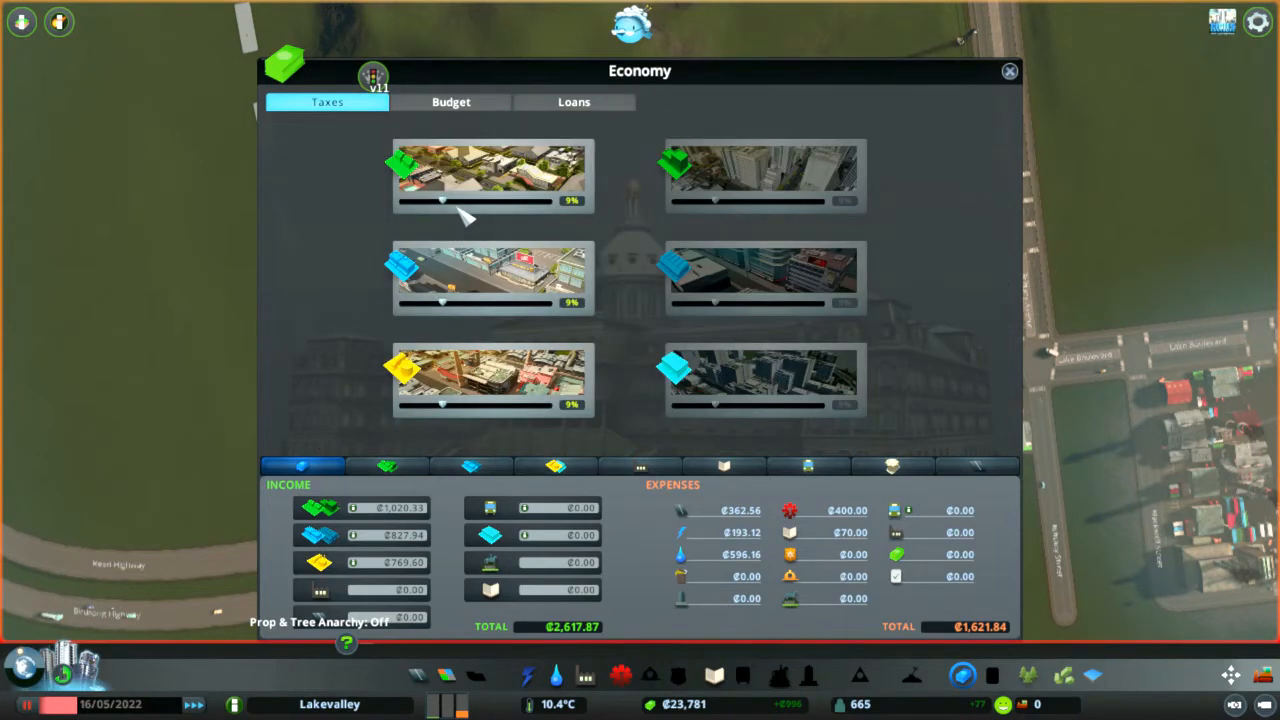
left_click_drag(444, 200, 464, 200)
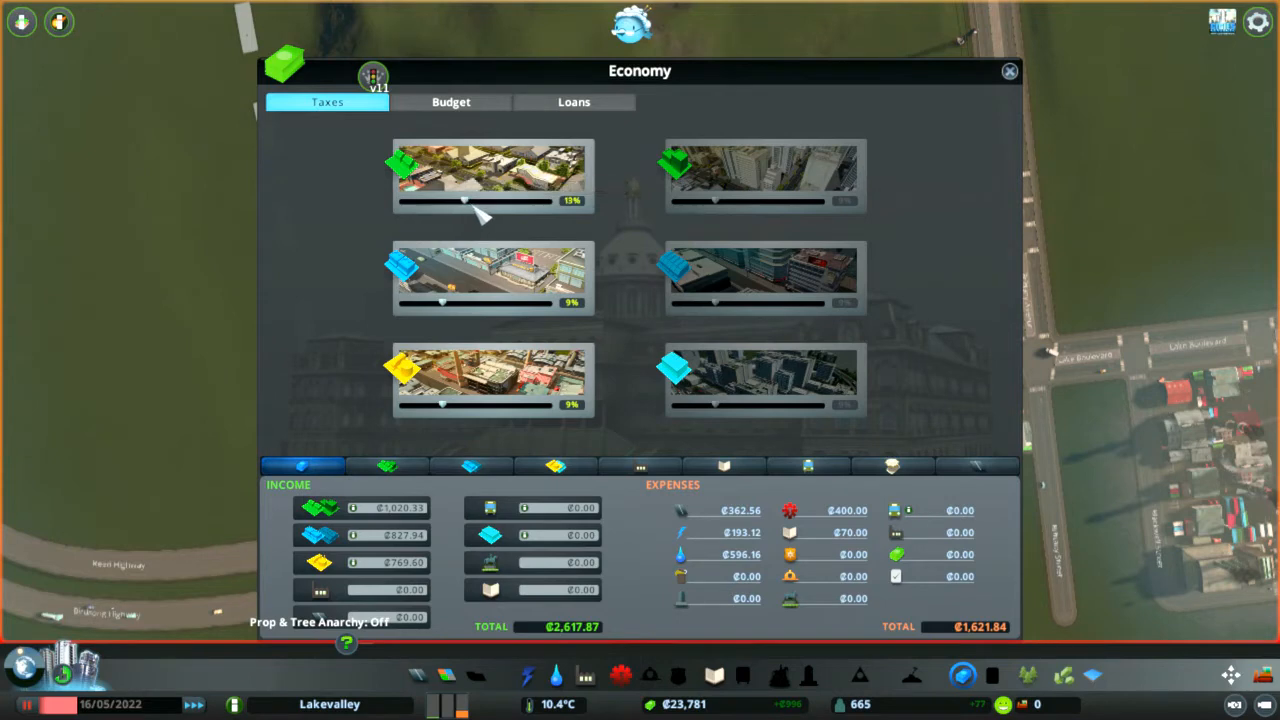
left_click_drag(476, 200, 460, 200)
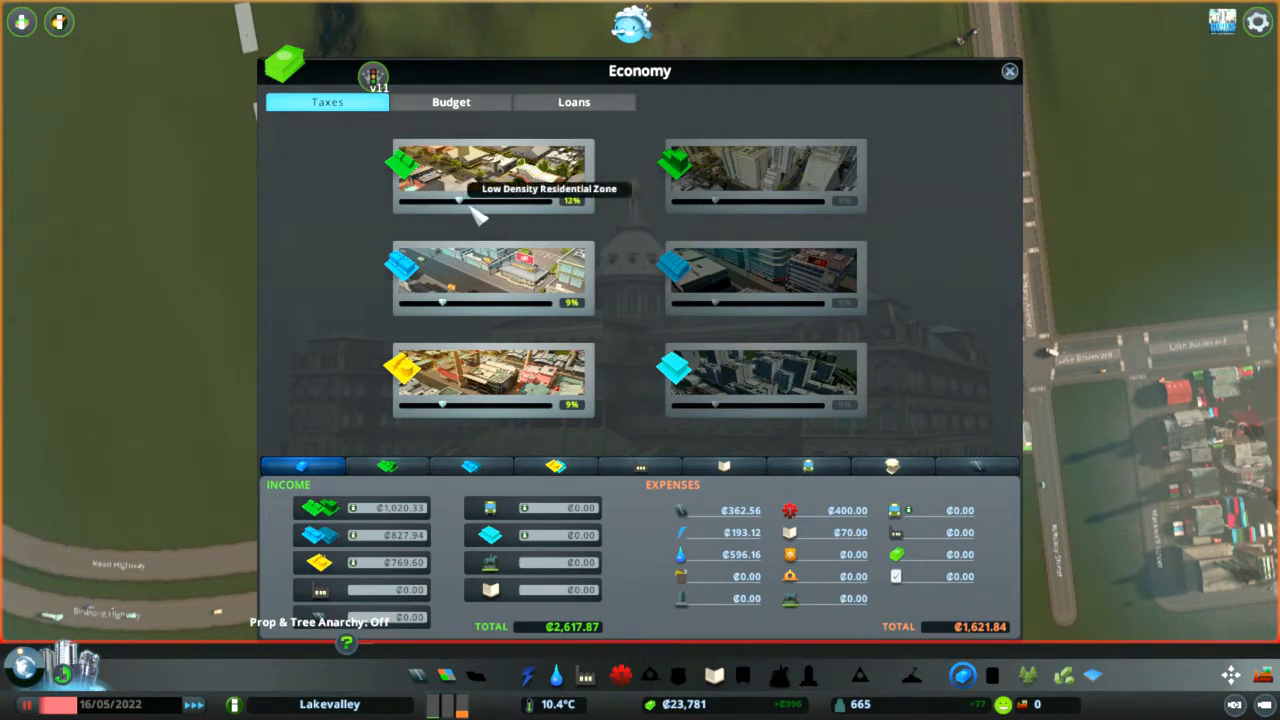
mouse_move(472, 312)
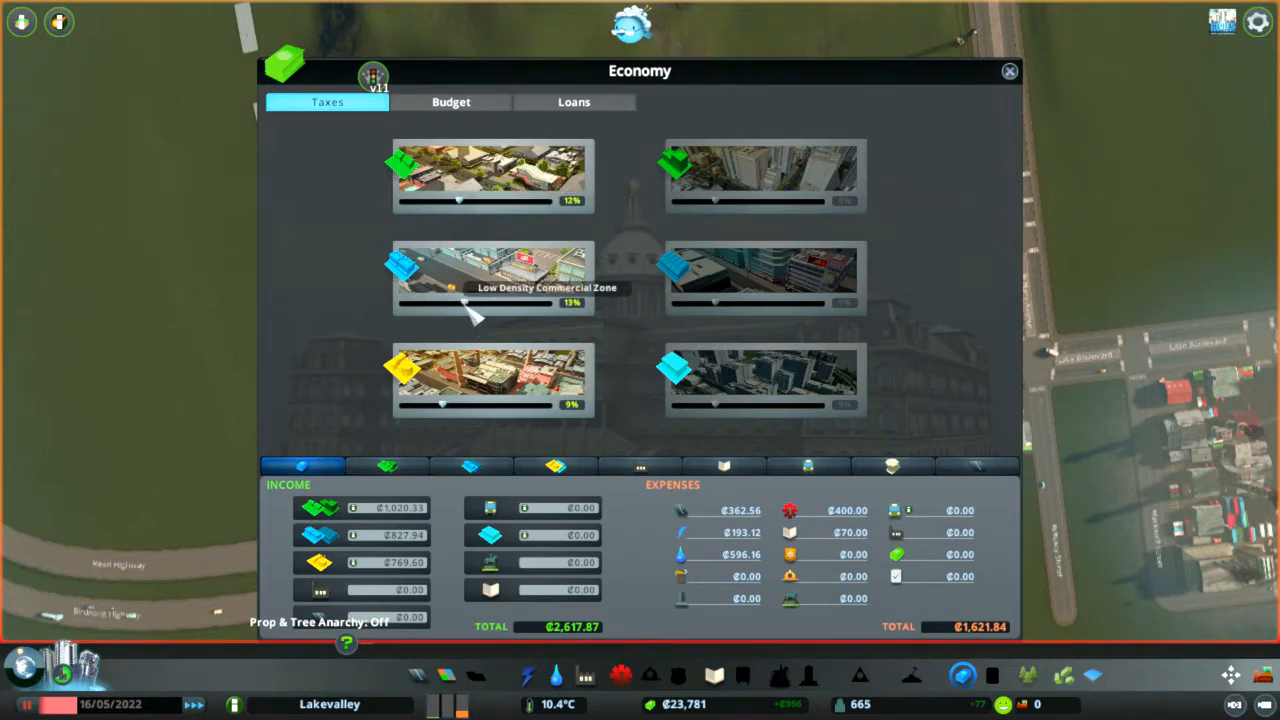
left_click_drag(460, 302, 452, 302)
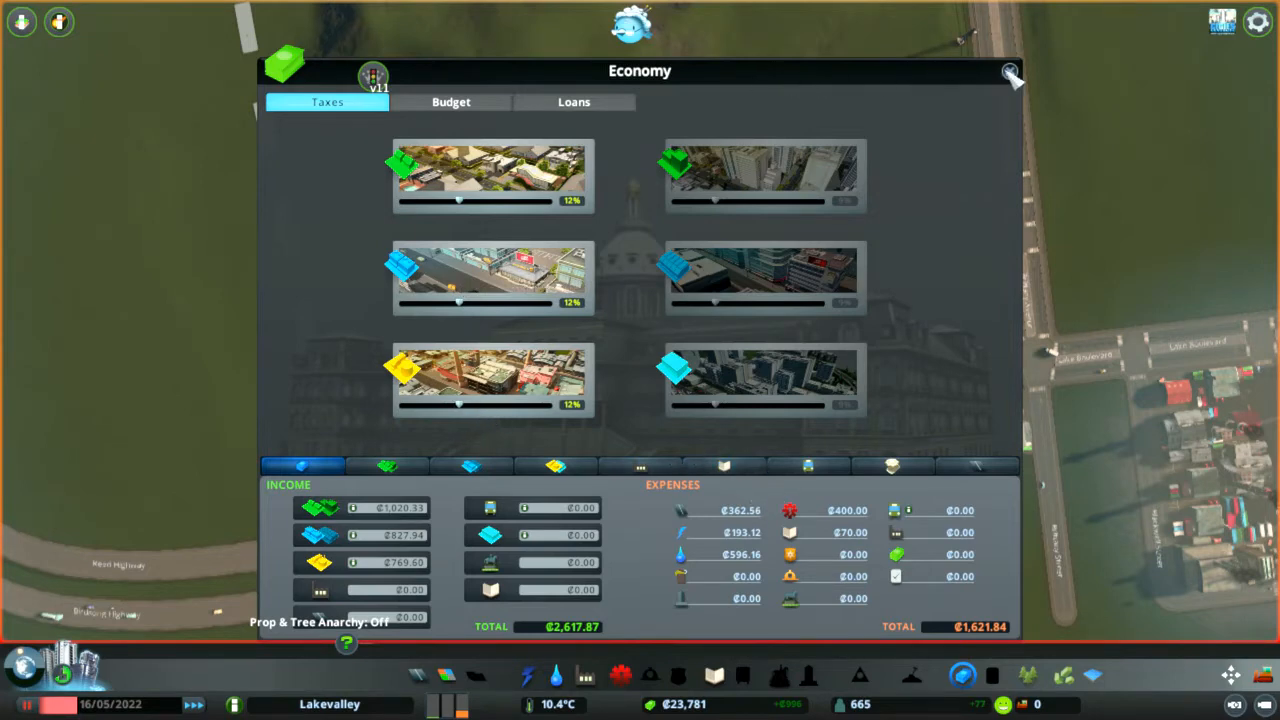
left_click(1010, 72)
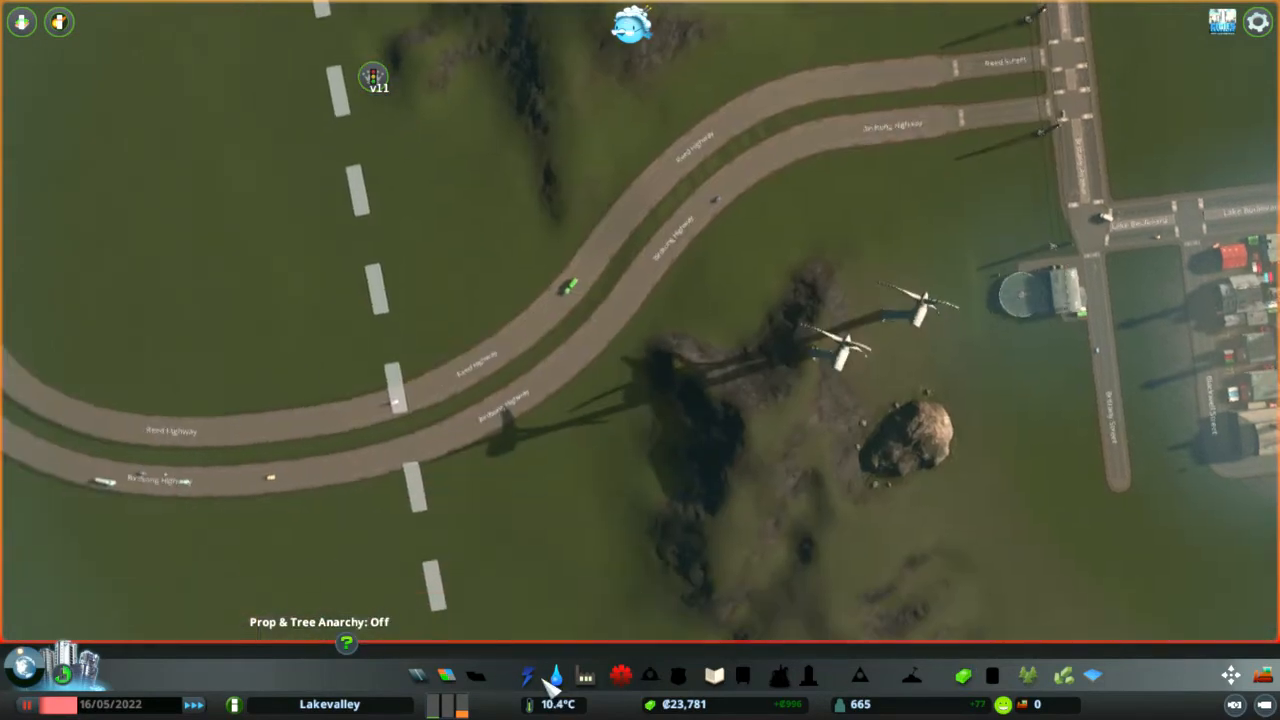
Step: Place two wind turbines on the rocky ground beside the existing ones
left_click(528, 676)
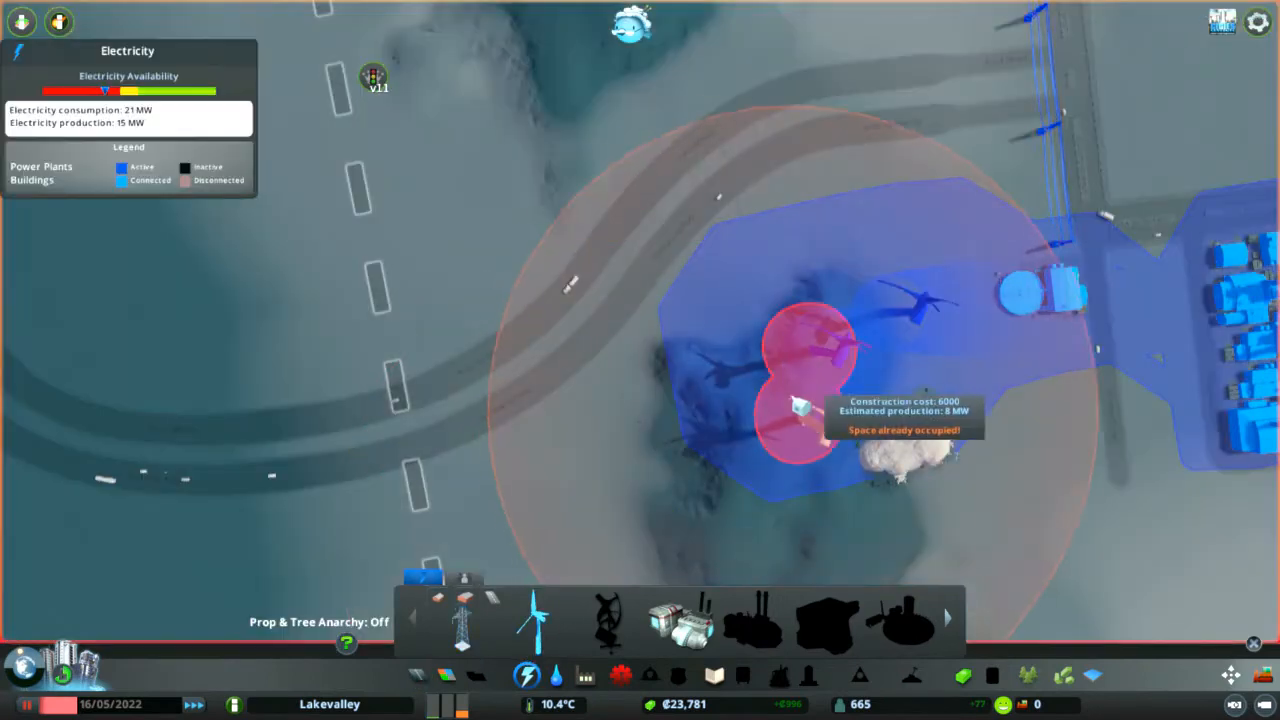
mouse_move(744, 396)
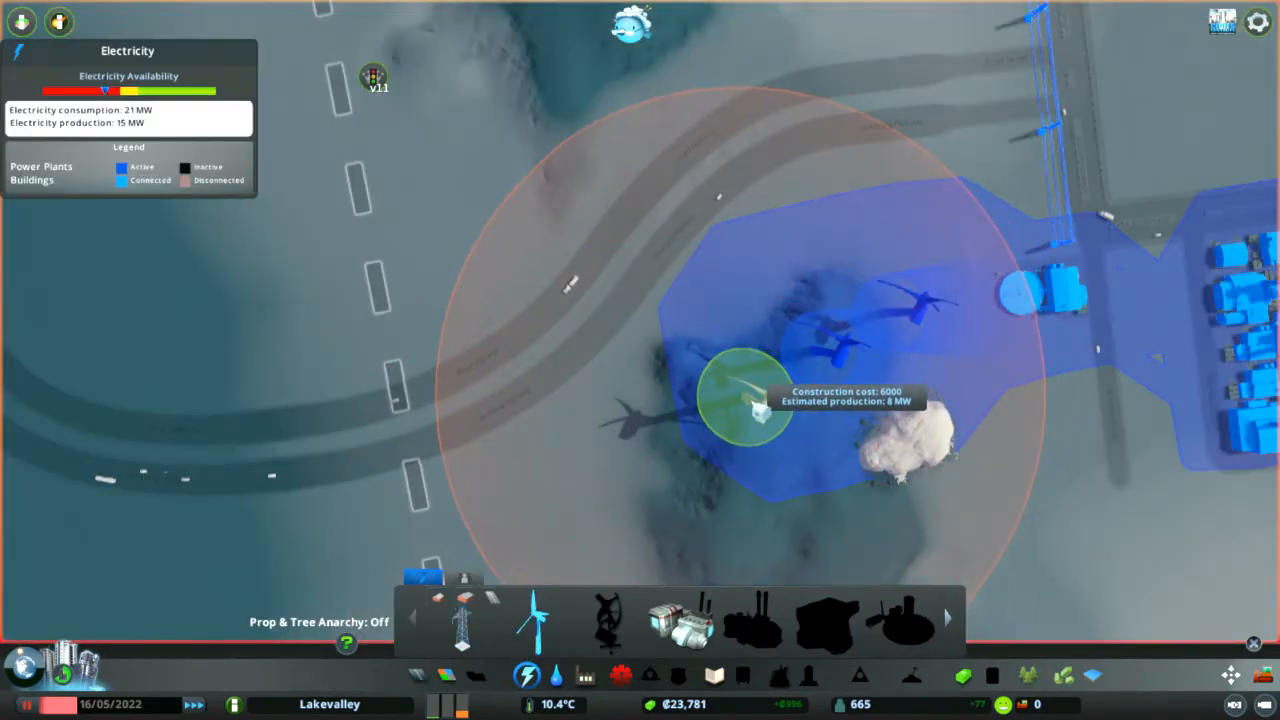
left_click(744, 396)
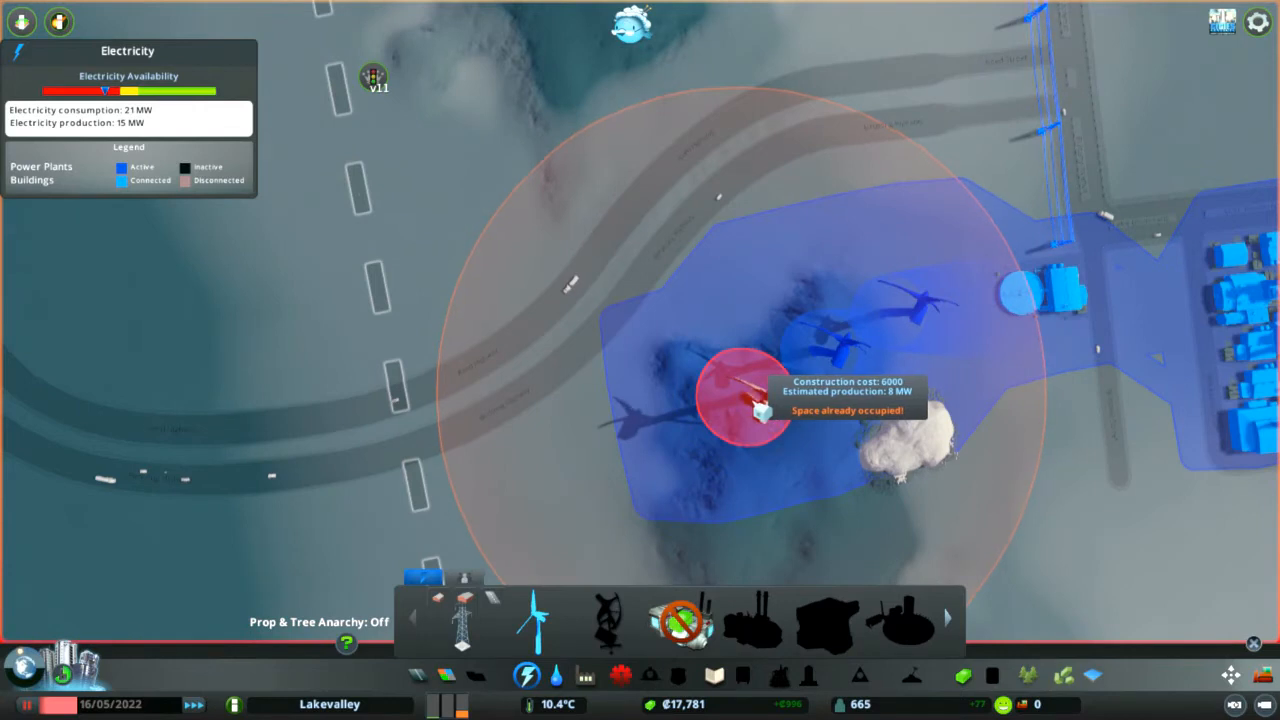
mouse_move(756, 486)
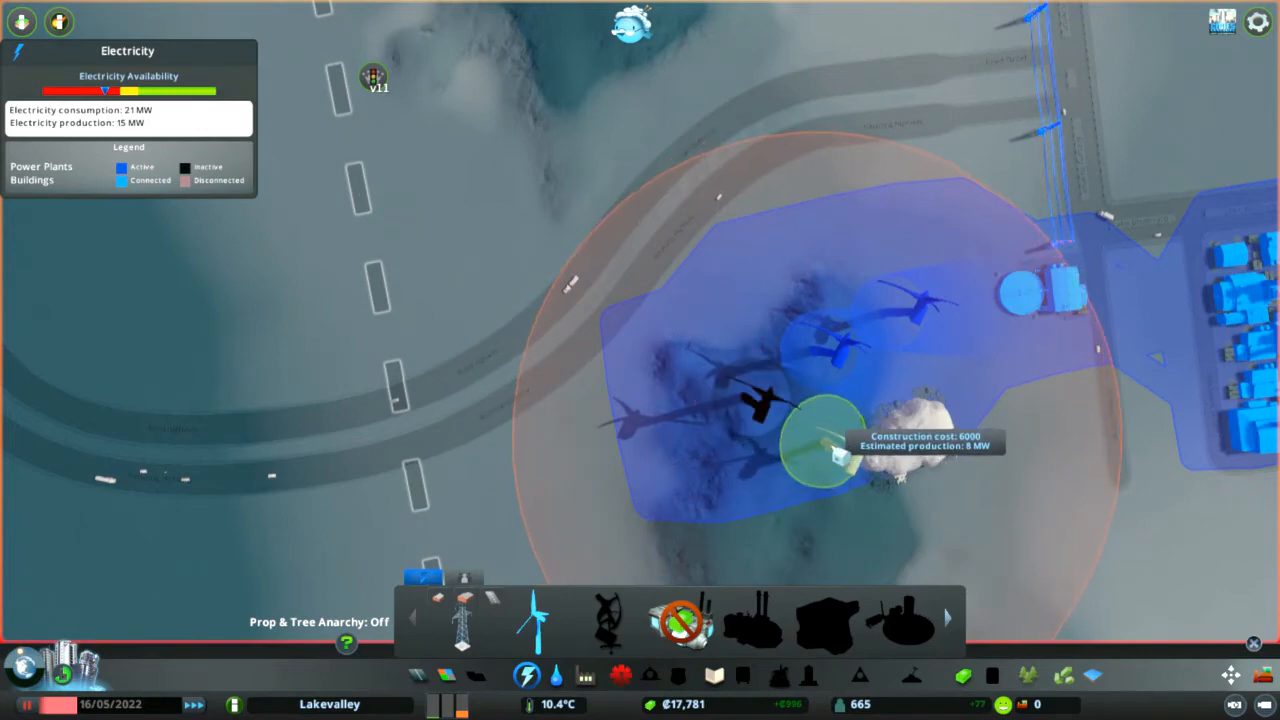
left_click(824, 440)
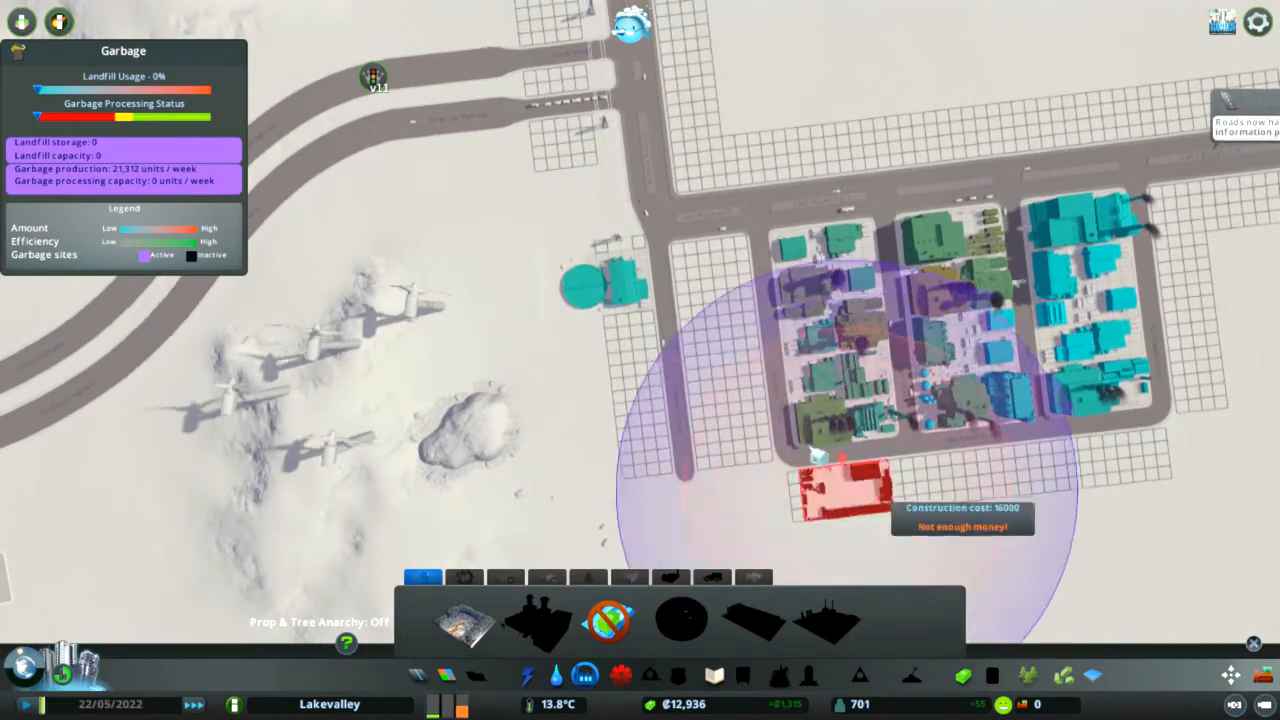
mouse_move(600, 290)
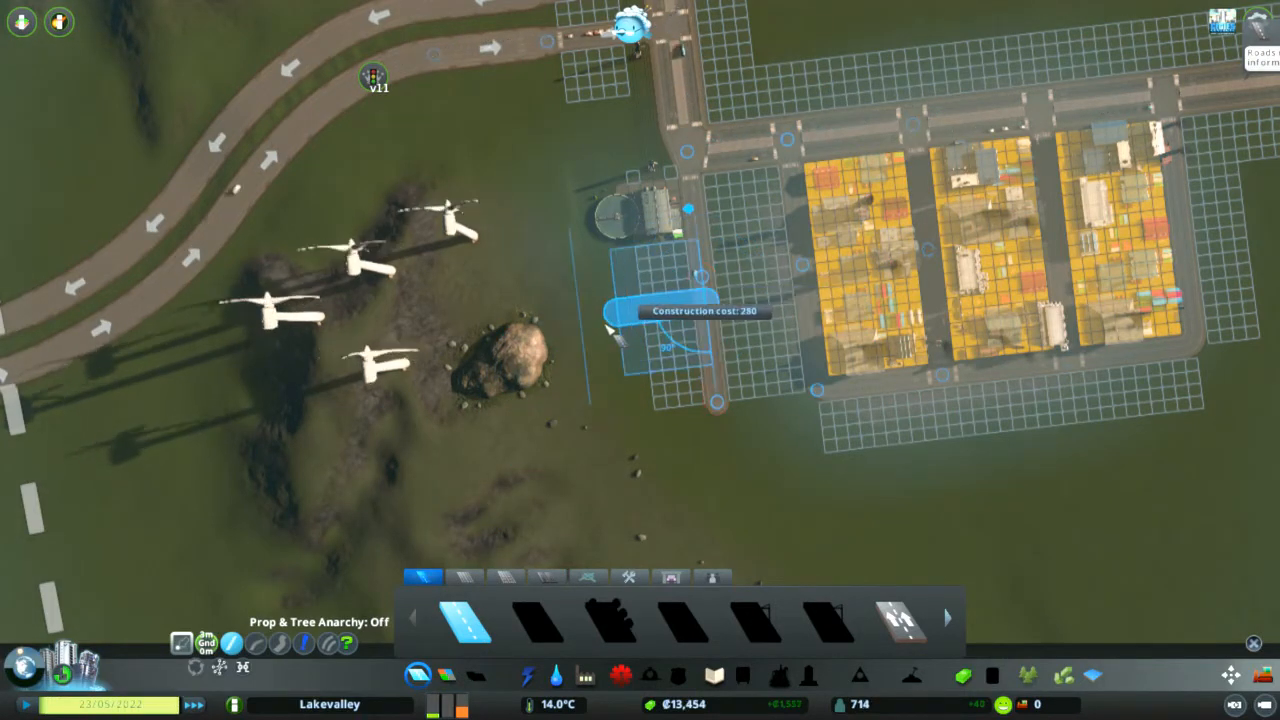
Step: Run a water pipe toward the rocky outcrop and zone empty blocks for housing
left_click(670, 320)
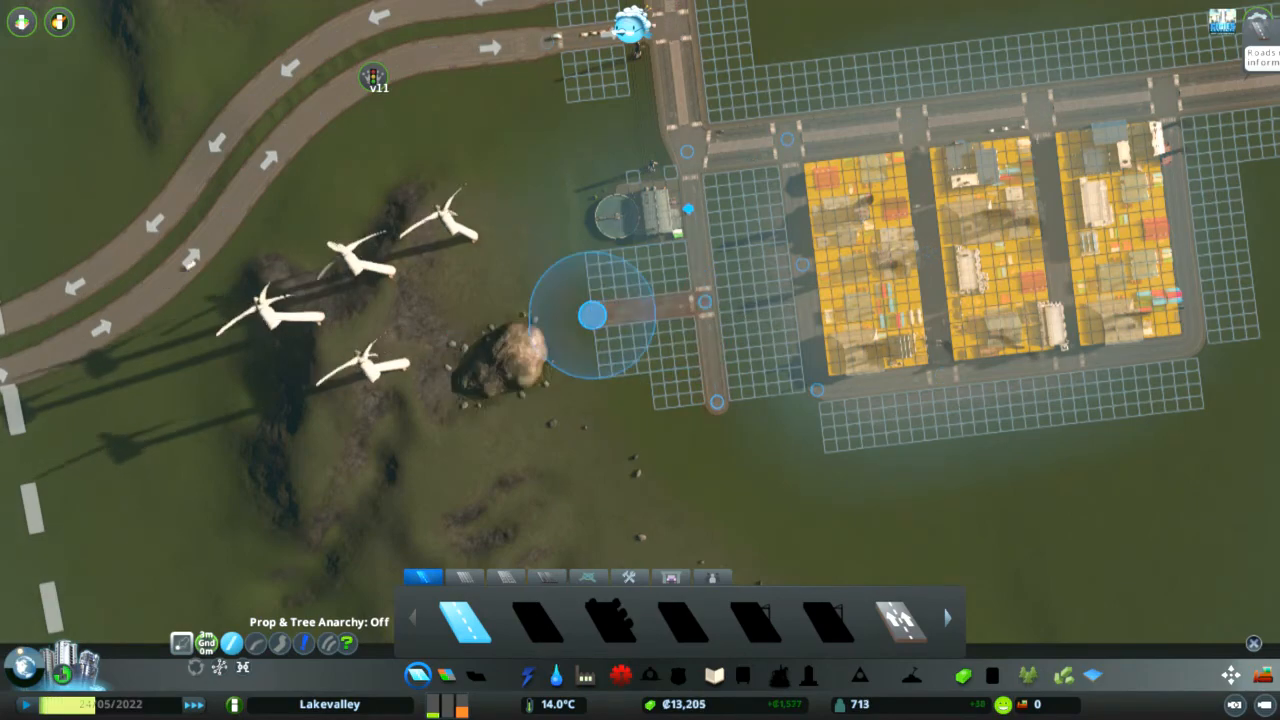
left_click(584, 676)
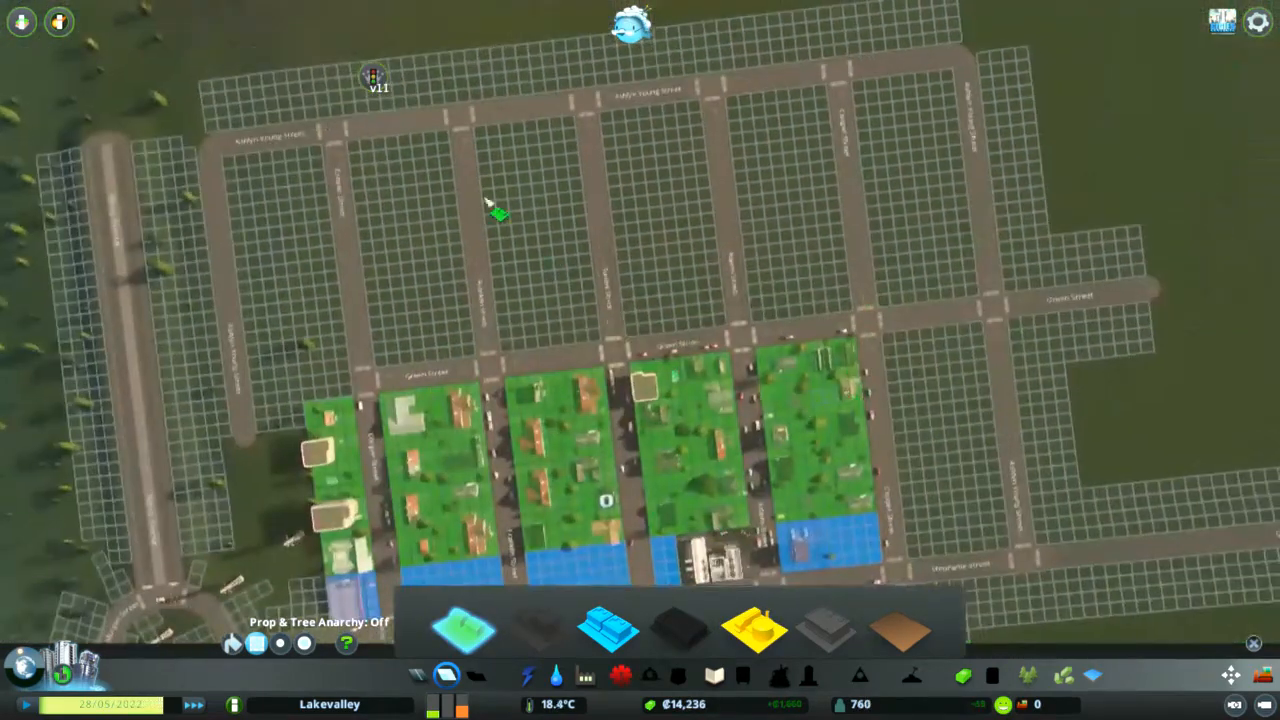
left_click_drag(490, 204, 620, 376)
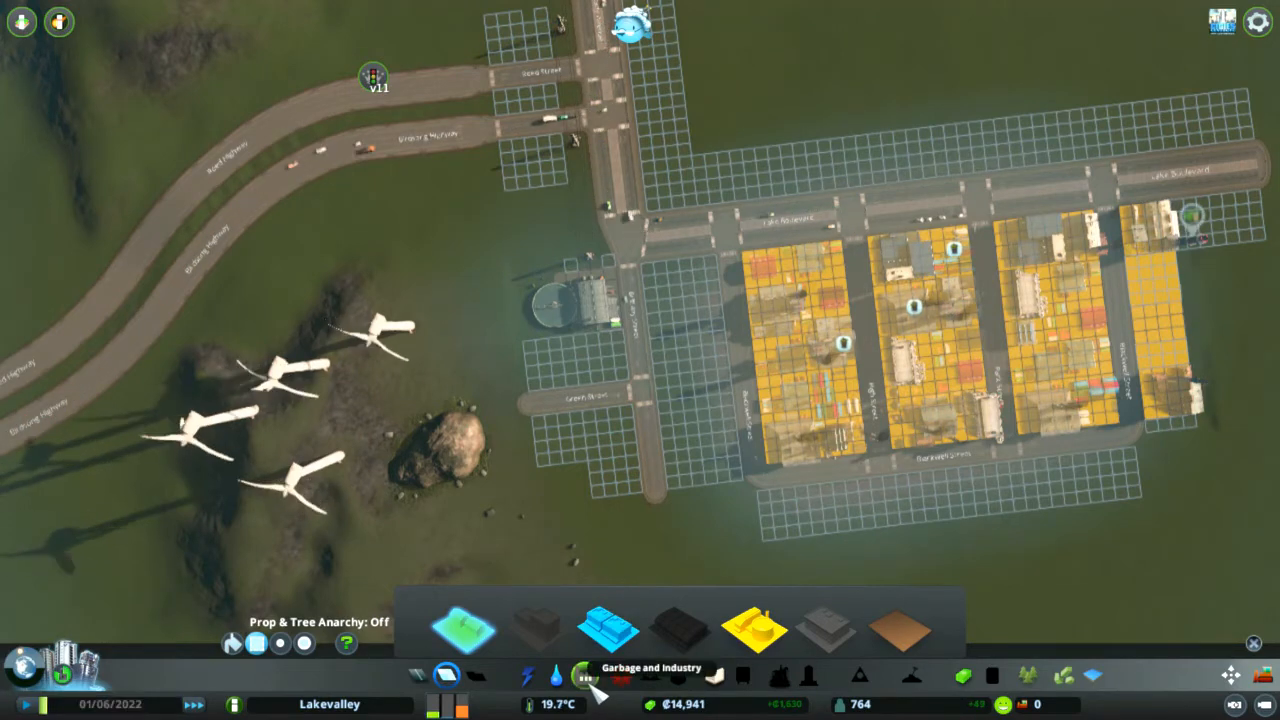
Step: Place a Landfill Site beside the road next to the industrial blocks, leaving ₡725
left_click(588, 676)
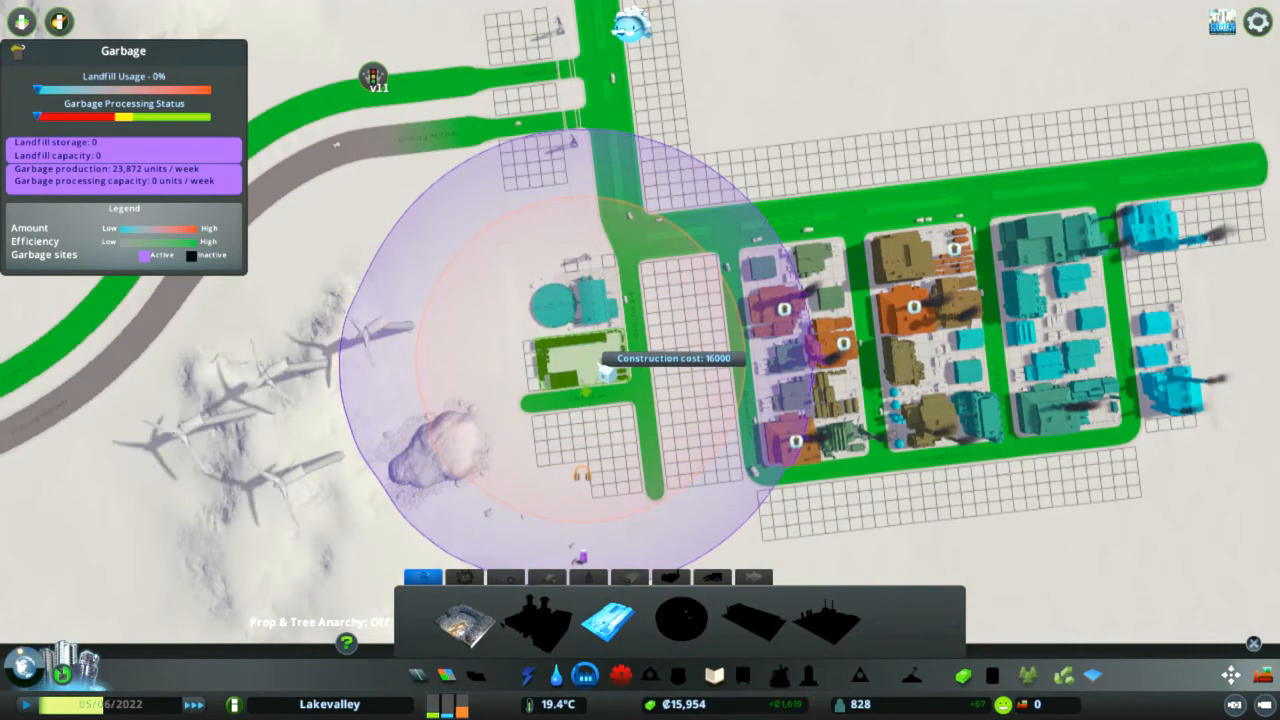
left_click(580, 360)
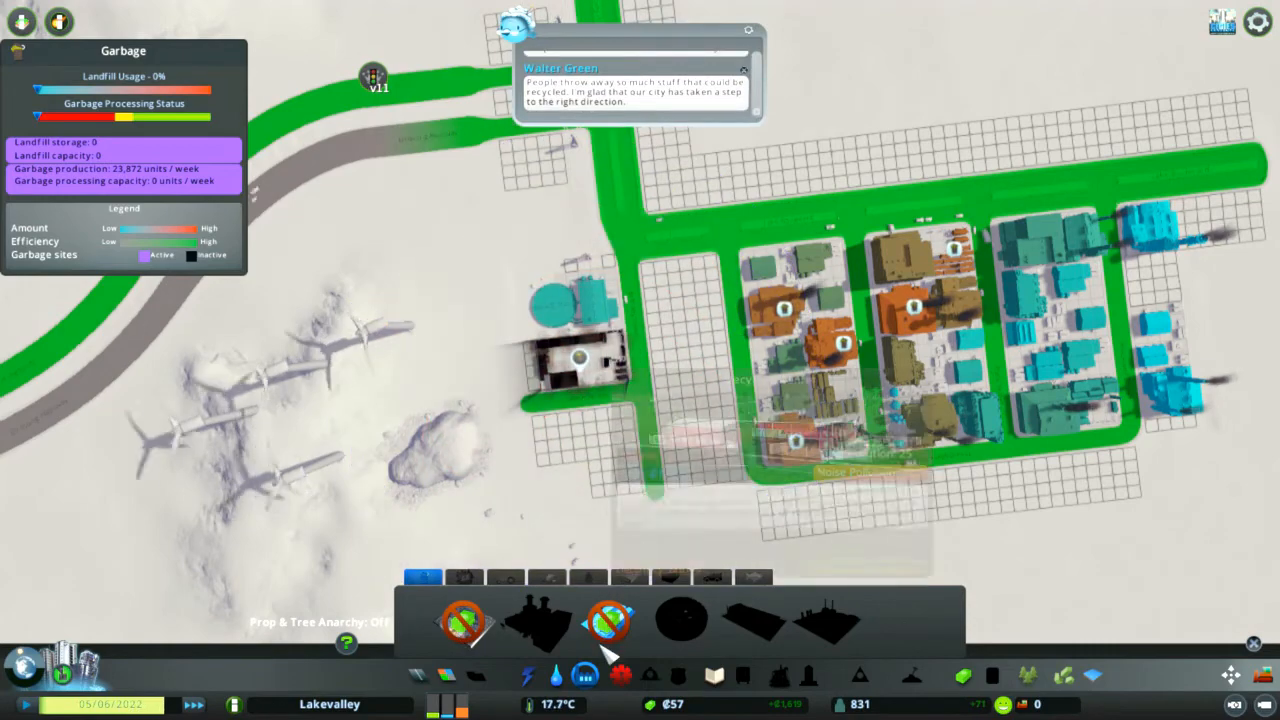
left_click(570, 370)
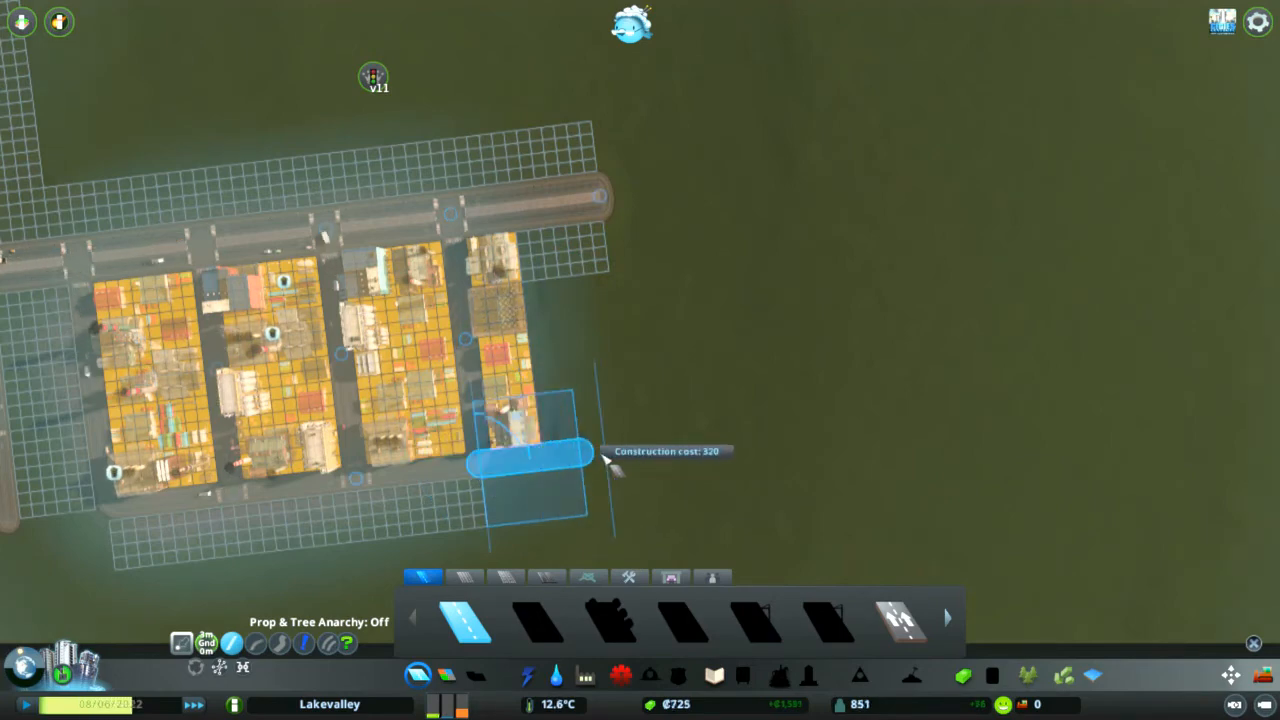
Step: Lay a short two-lane road at the industrial corner; a longer ₡809 run exceeds the ₡629 funds
left_click_drag(530, 460, 596, 196)
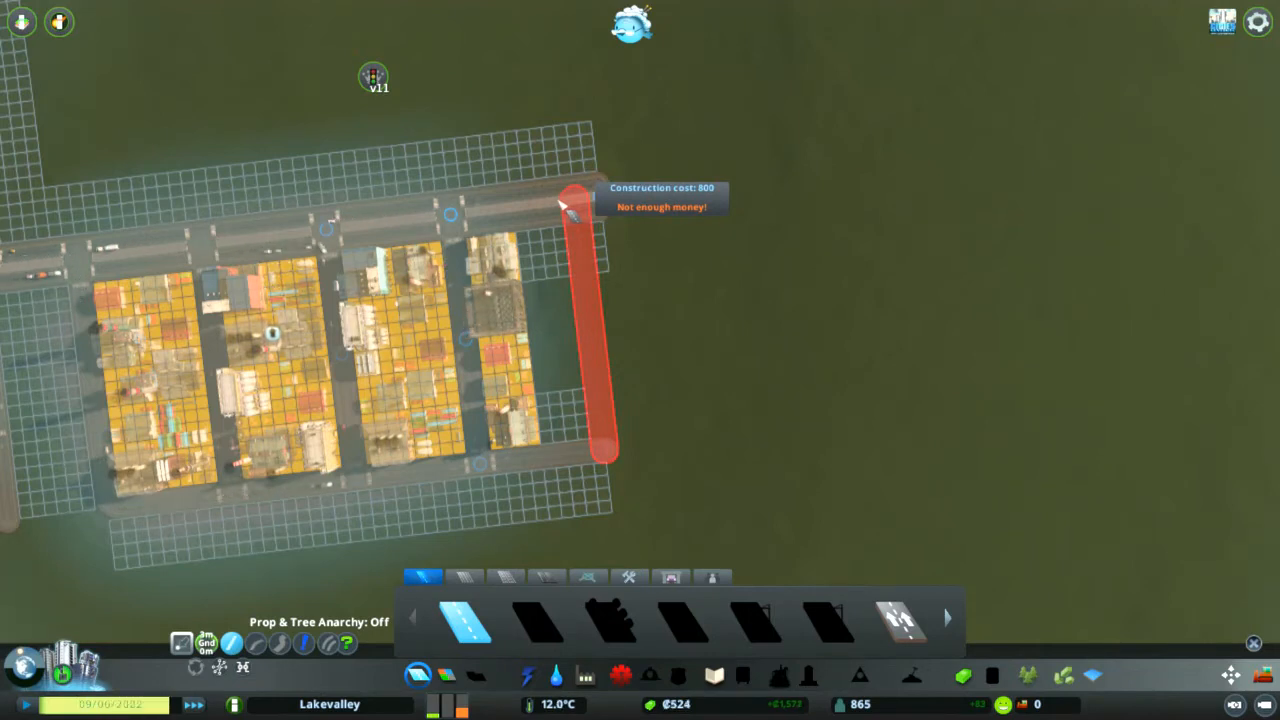
left_click(632, 24)
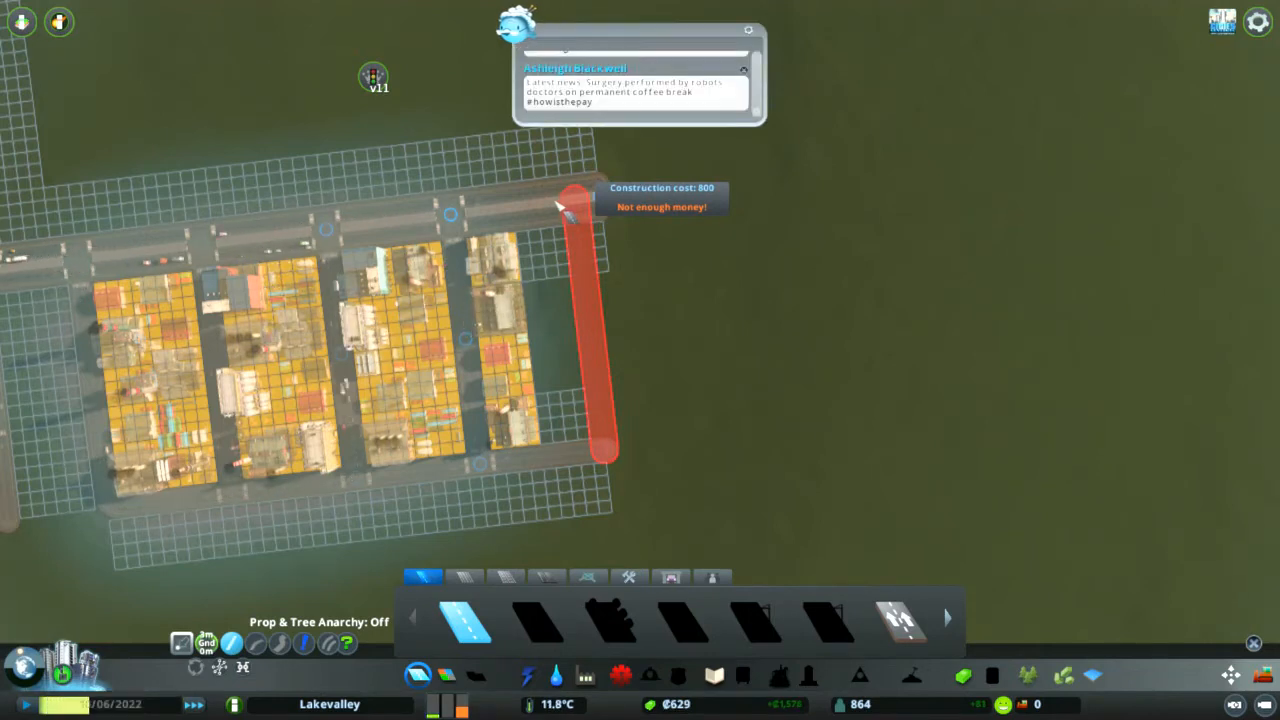
mouse_move(570, 240)
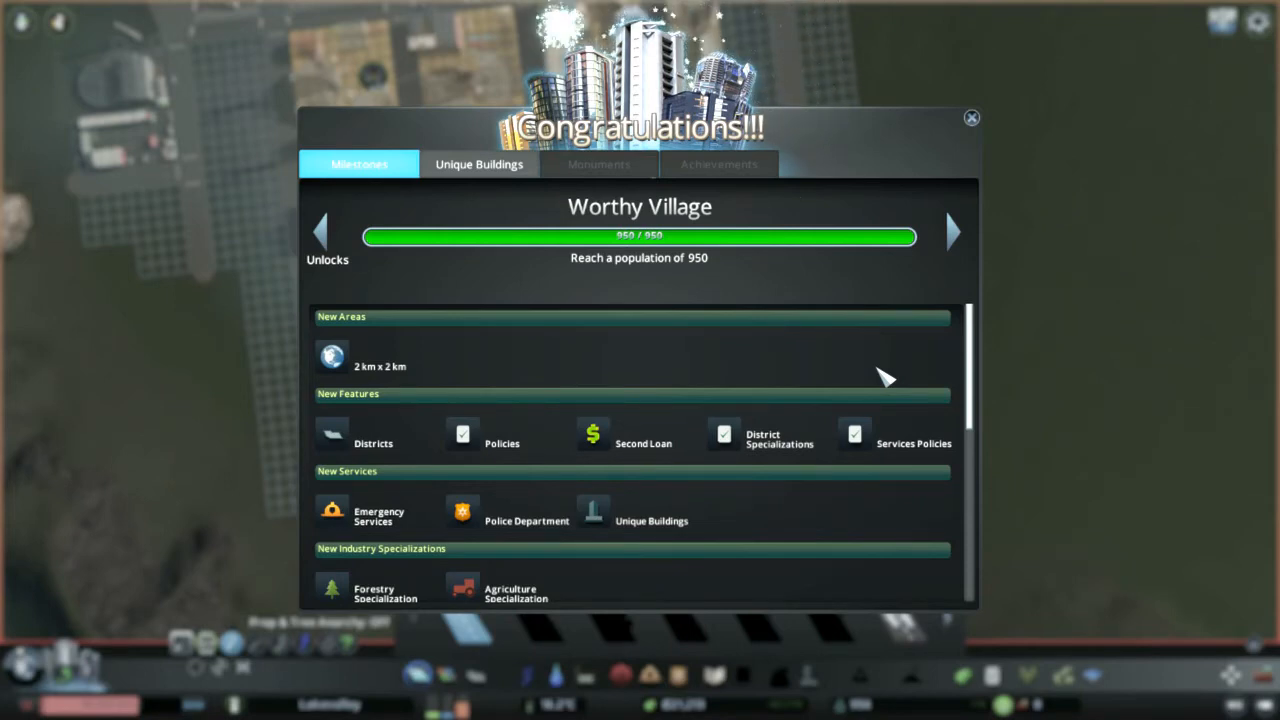
mouse_move(616, 364)
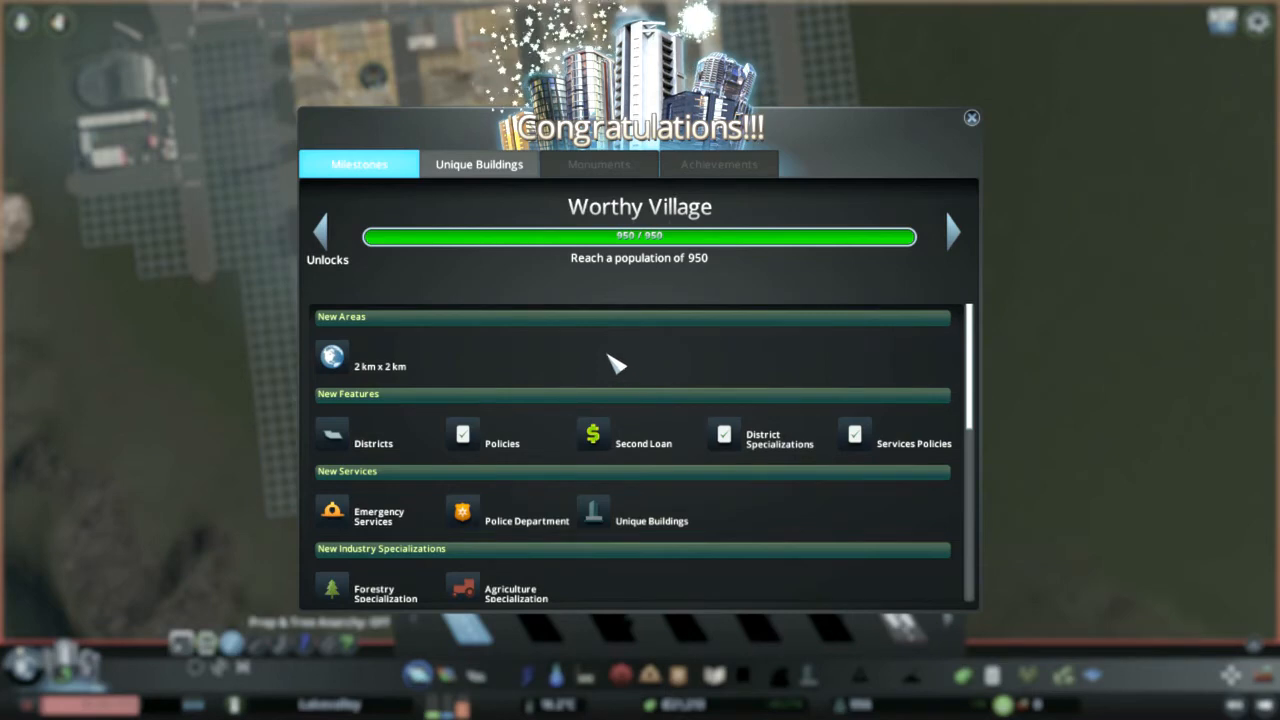
mouse_move(804, 444)
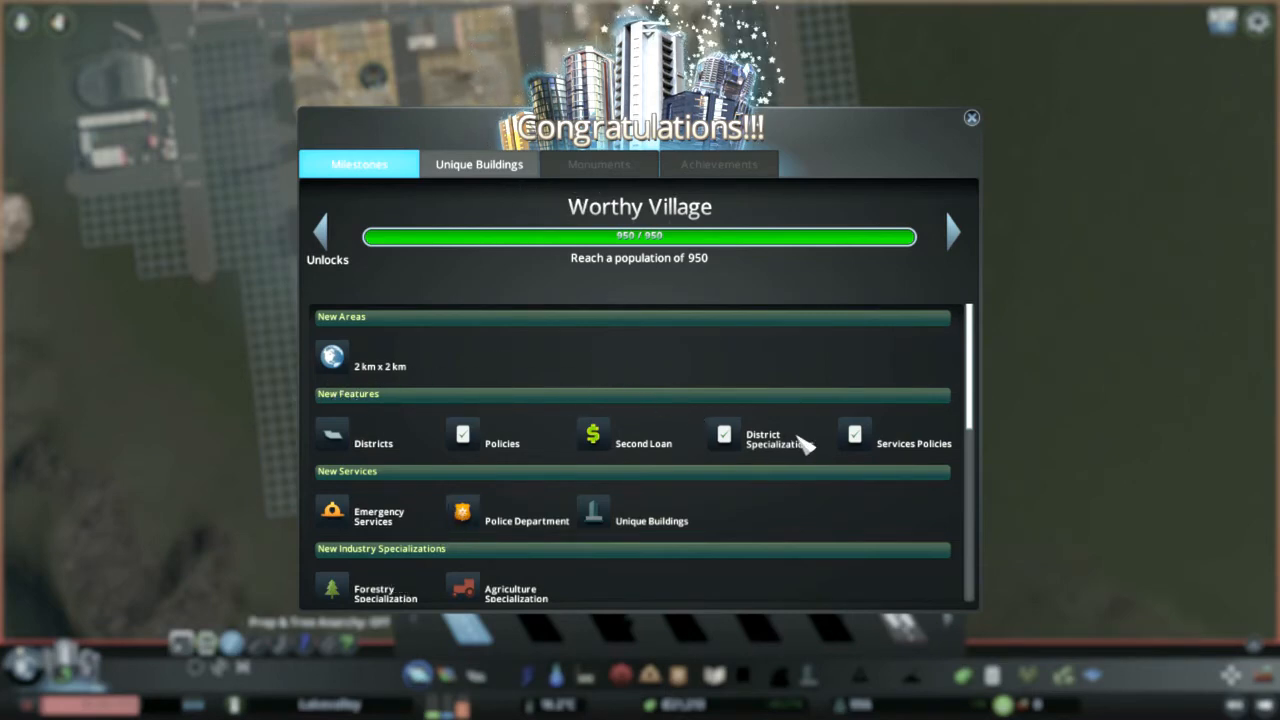
Step: Scroll through the Worthy Village unlock list and dismiss the congratulations window
scroll("down", 3)
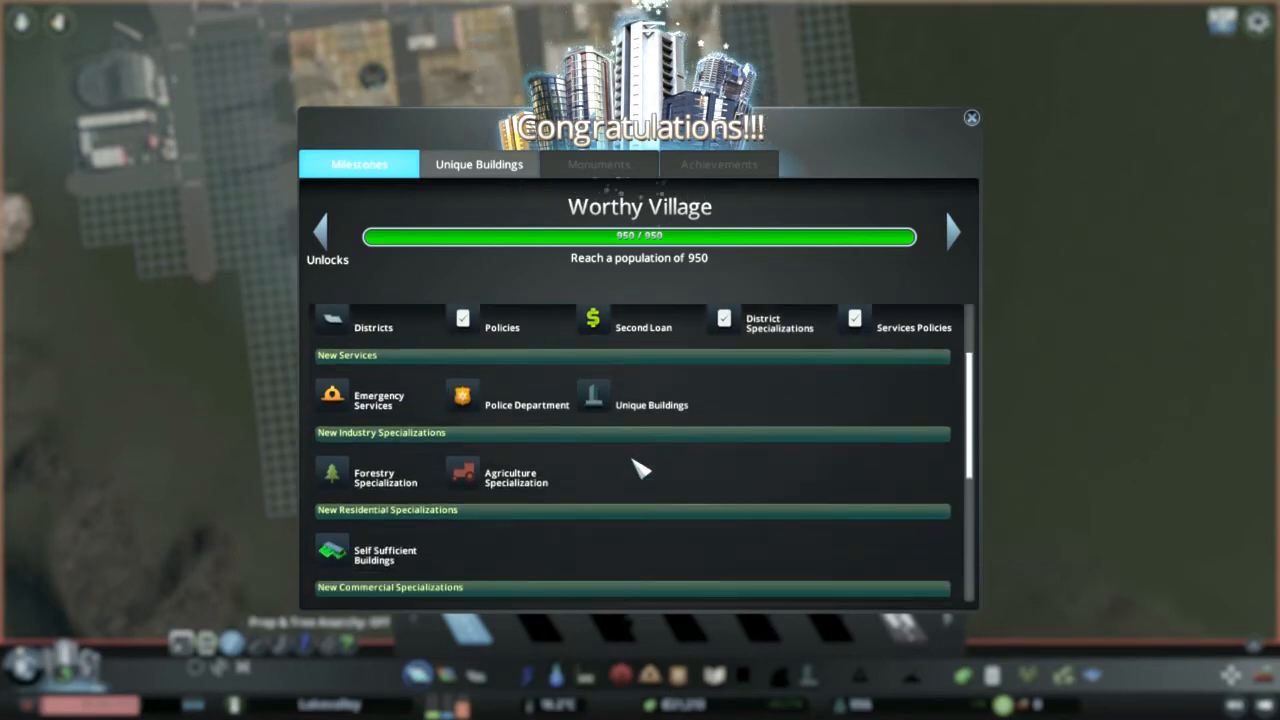
scroll("down", 3)
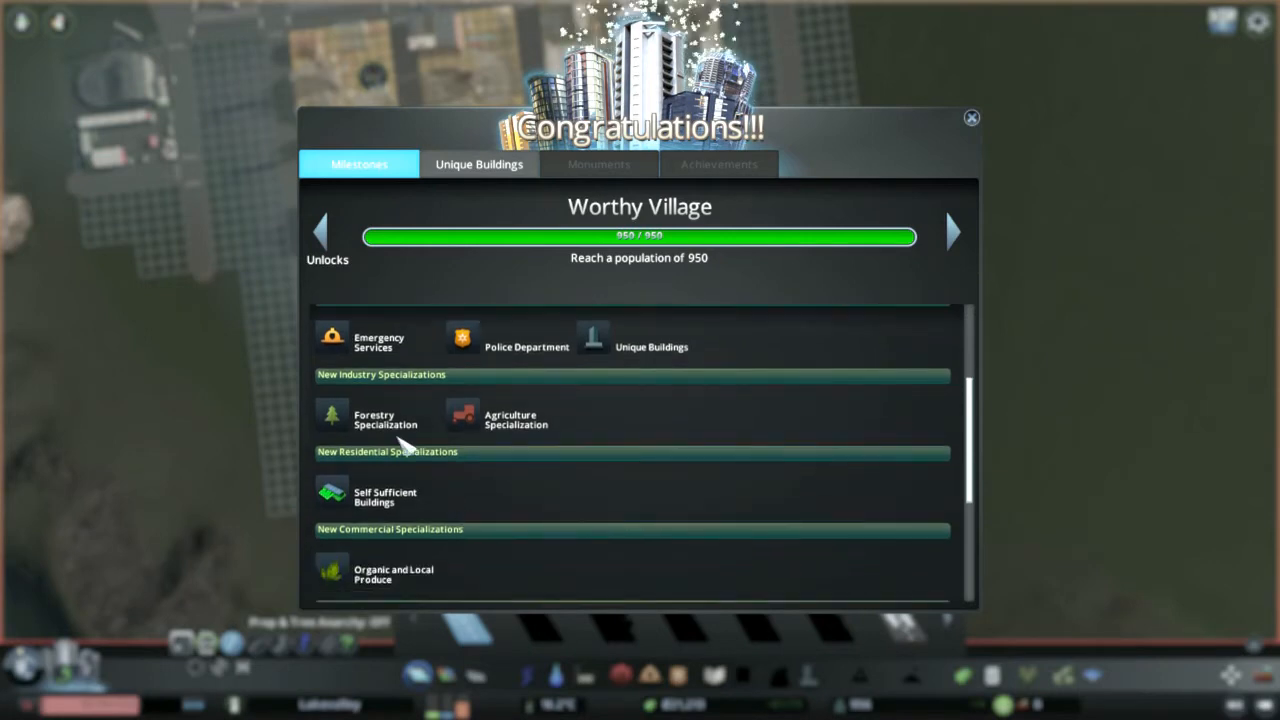
scroll("down", 3)
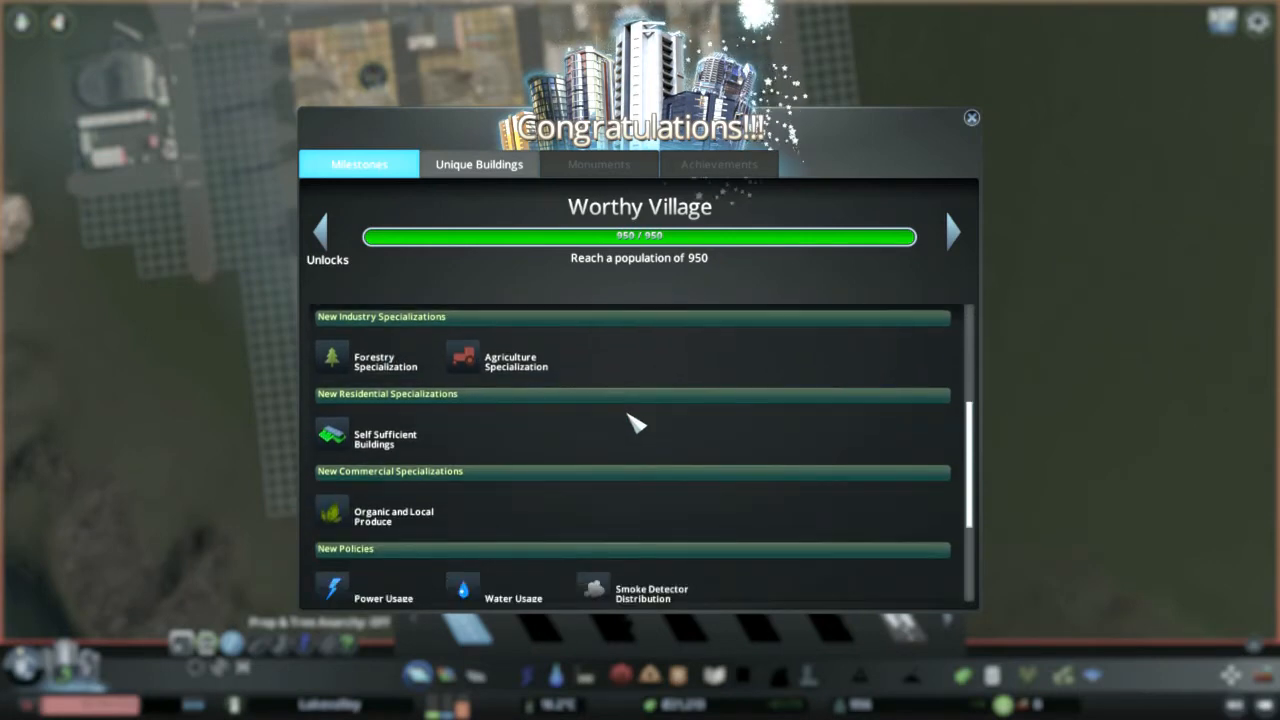
scroll("down", 3)
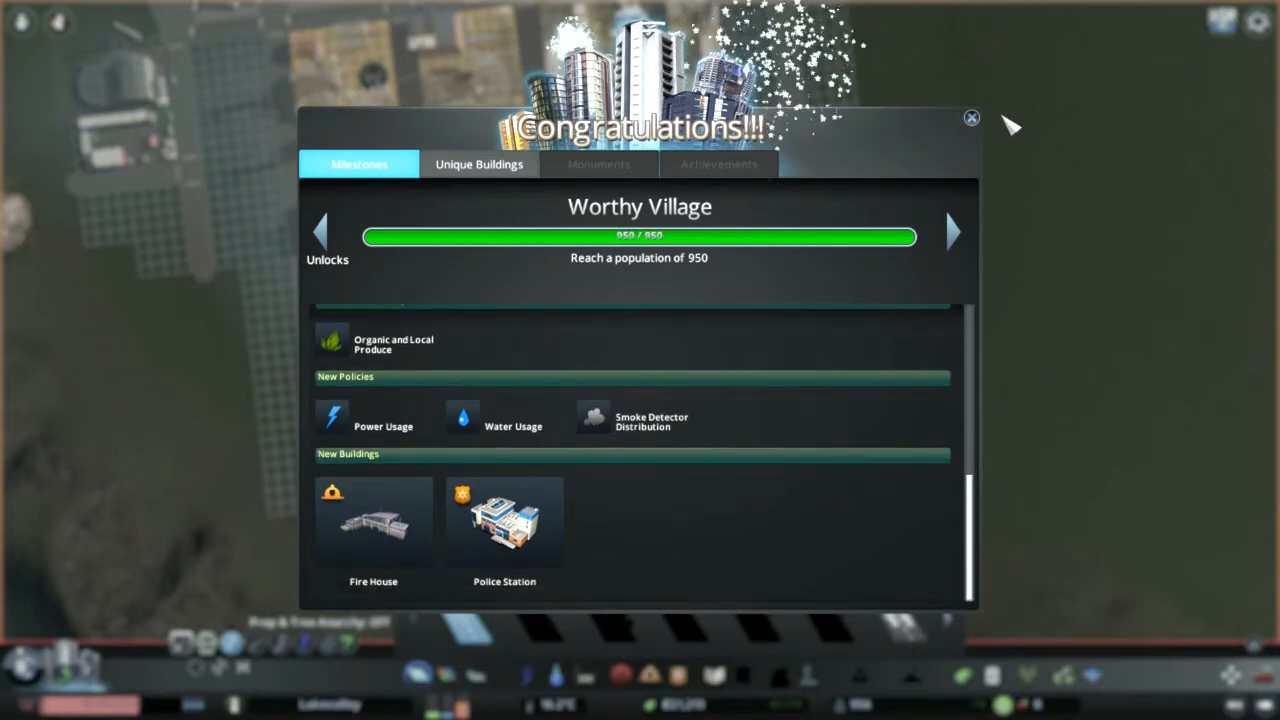
left_click(968, 118)
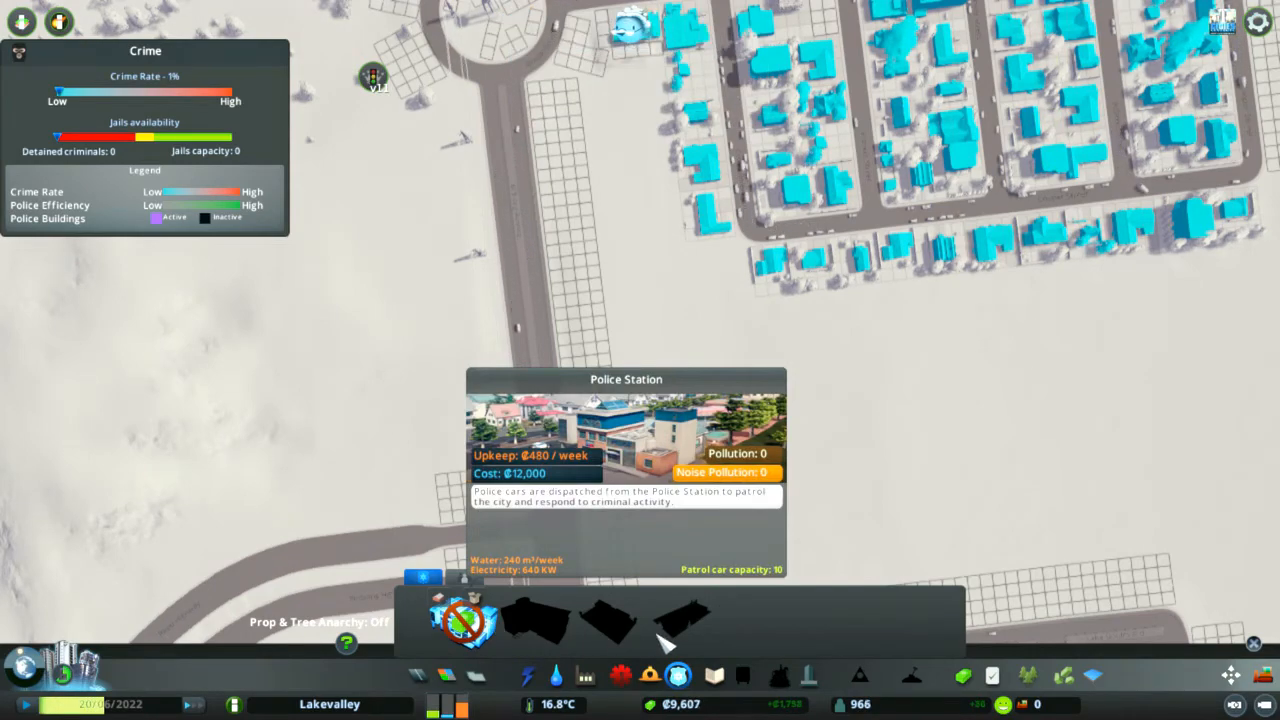
Step: Bring up the city's economy overview showing ₡4,358 income against ₡2,600 expenses
left_click(962, 676)
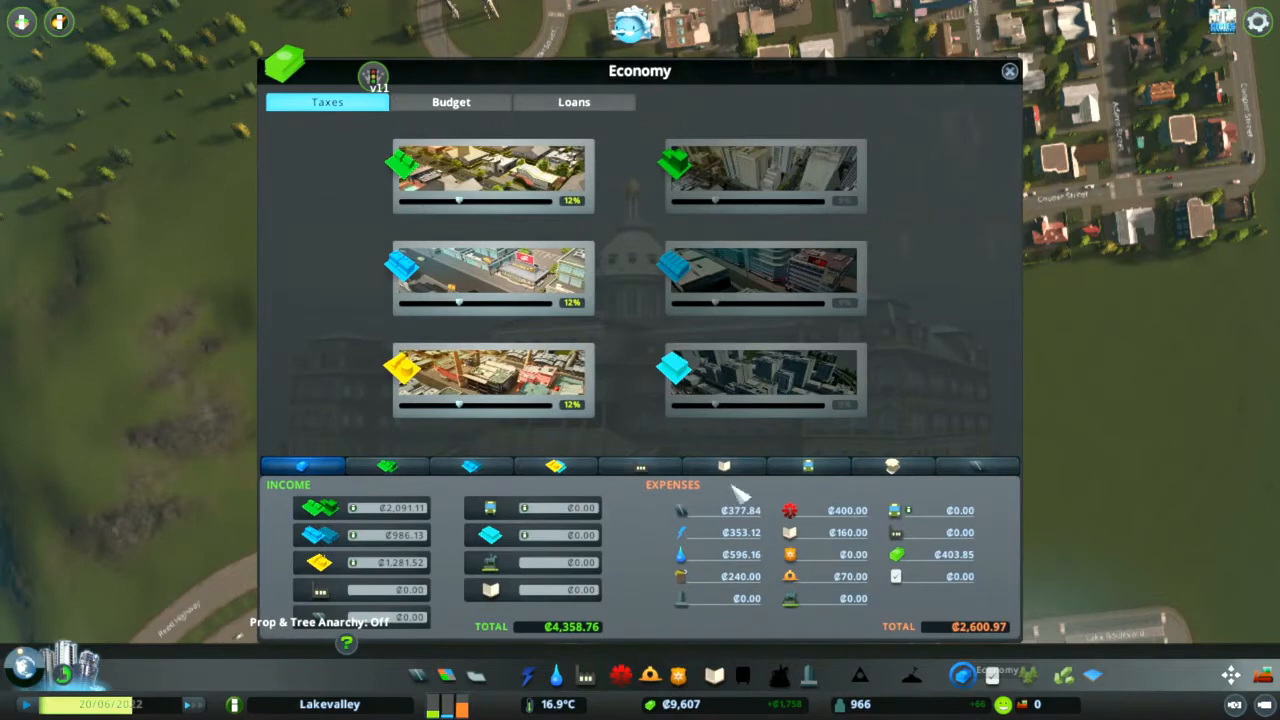
Step: Take the ₡60,000 Global Credit Inc. loan, repay the Silver Sunset Bank loan, and close Economy
left_click(574, 100)
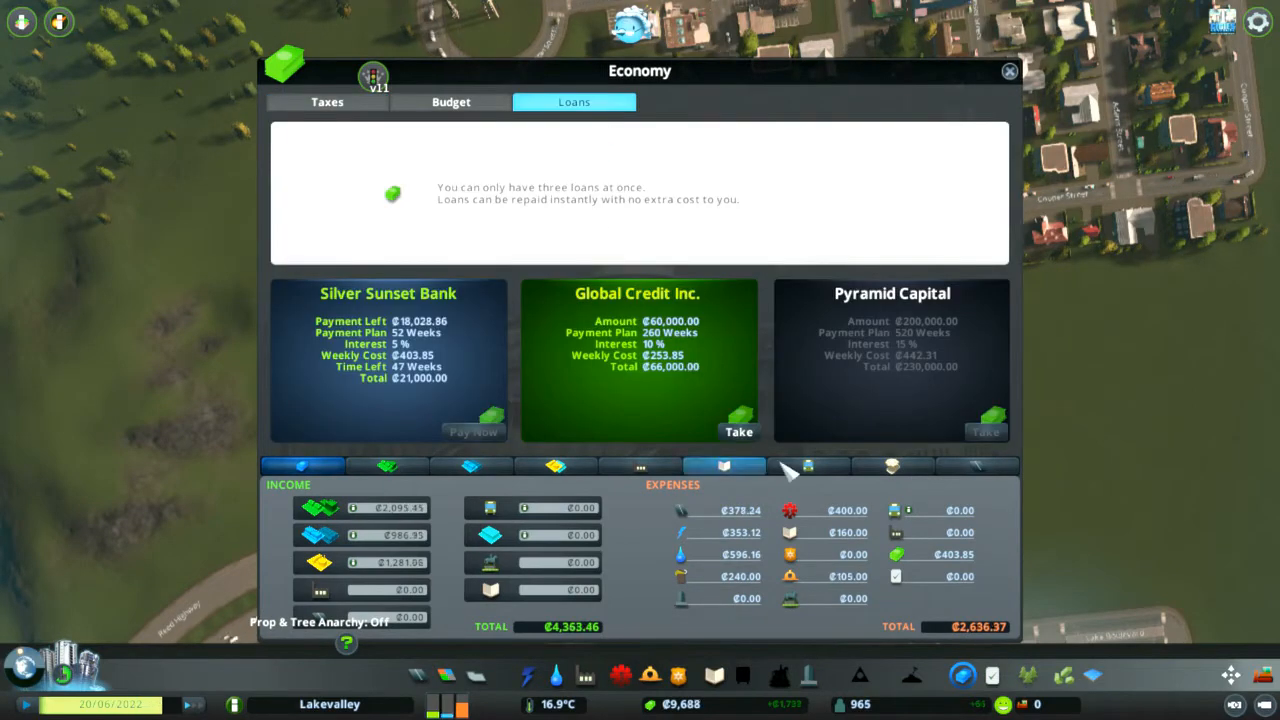
left_click(738, 432)
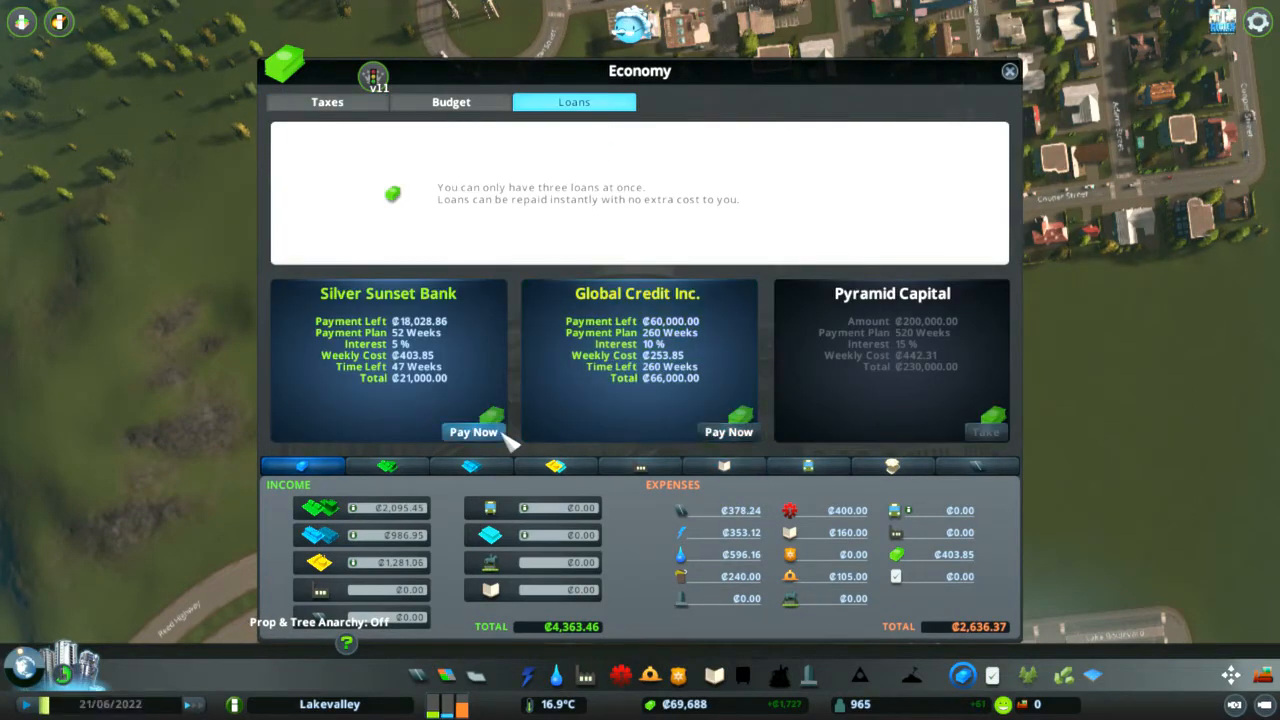
left_click(472, 432)
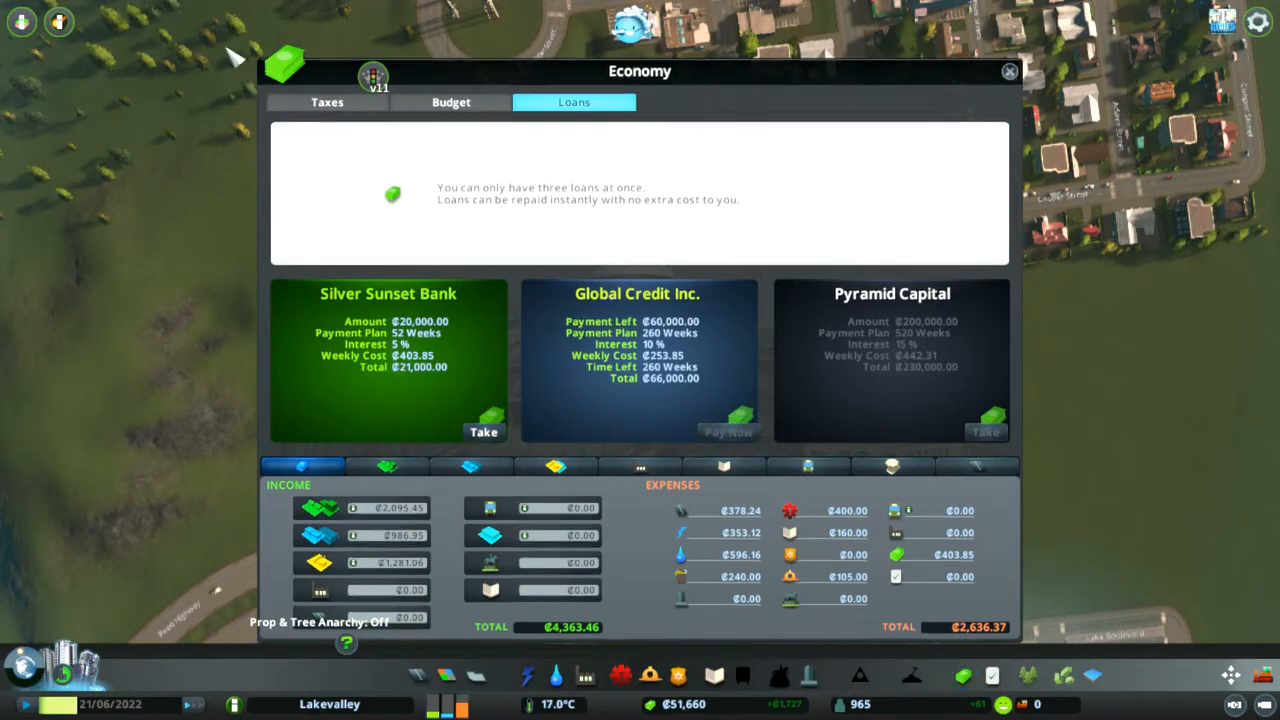
left_click(1008, 72)
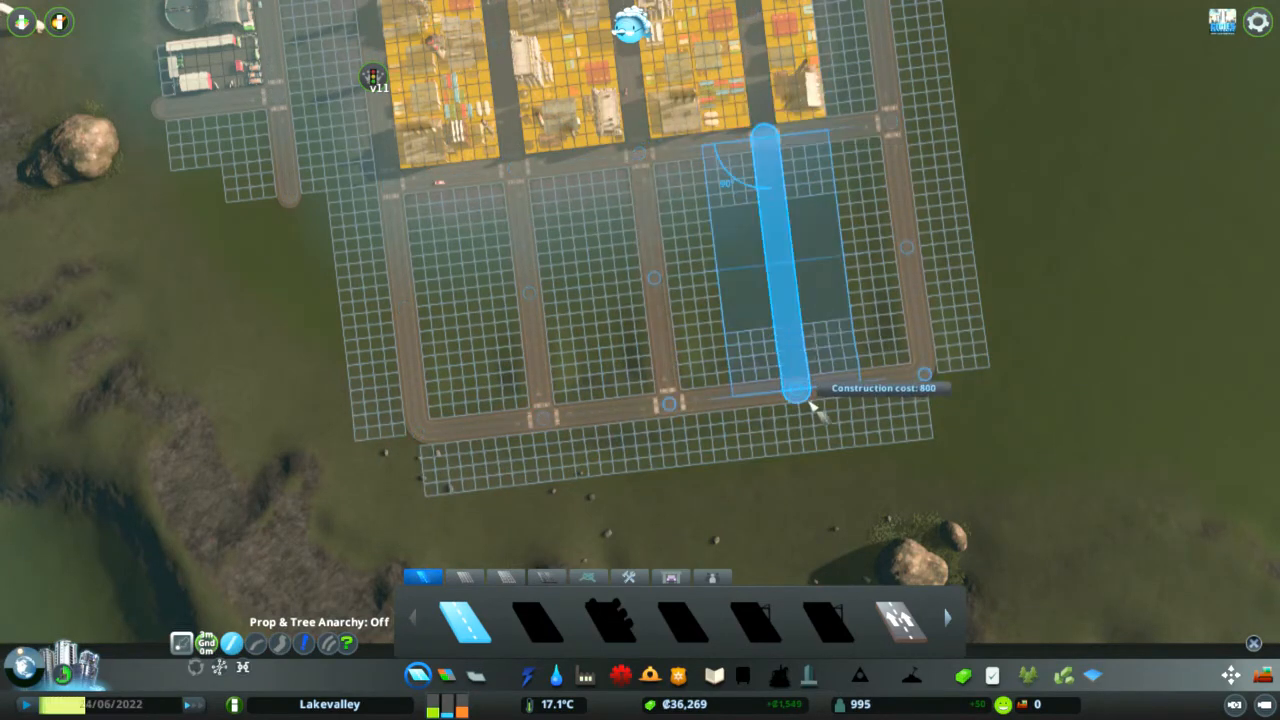
Step: Build a road splitting the lower block and one above the residential area, then zone housing along the eastern streets
left_click(556, 676)
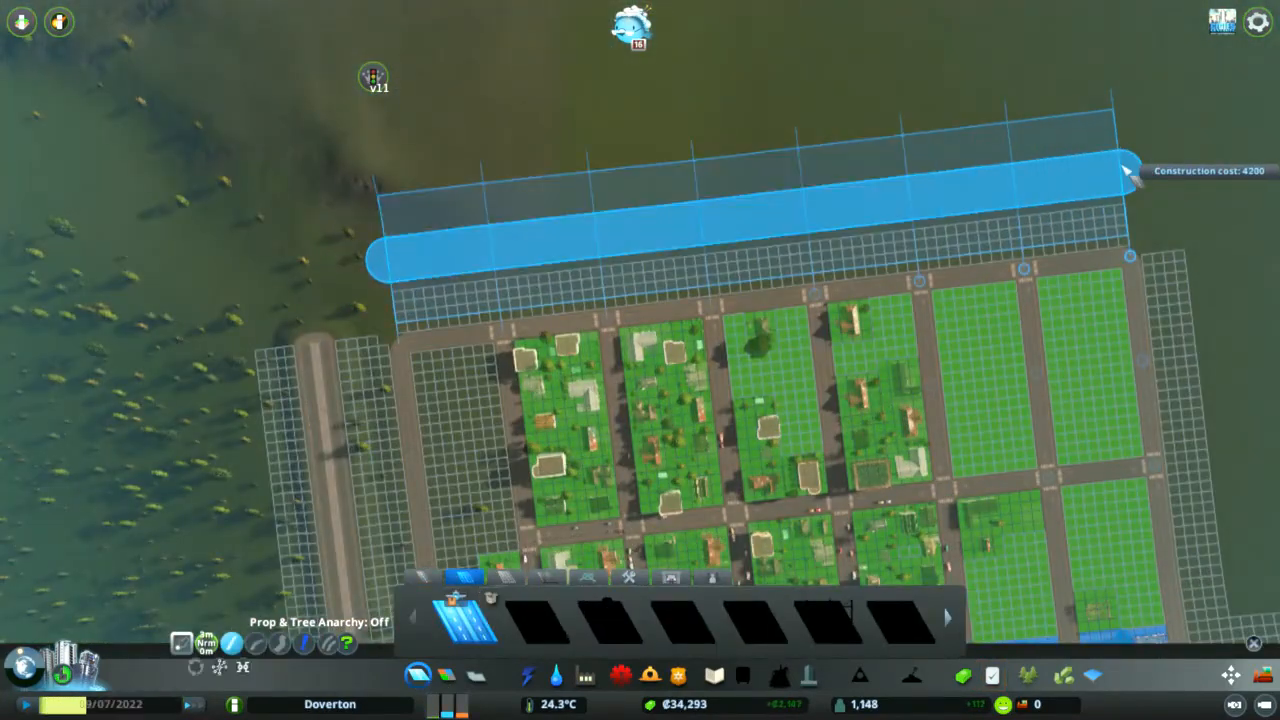
left_click(1124, 170)
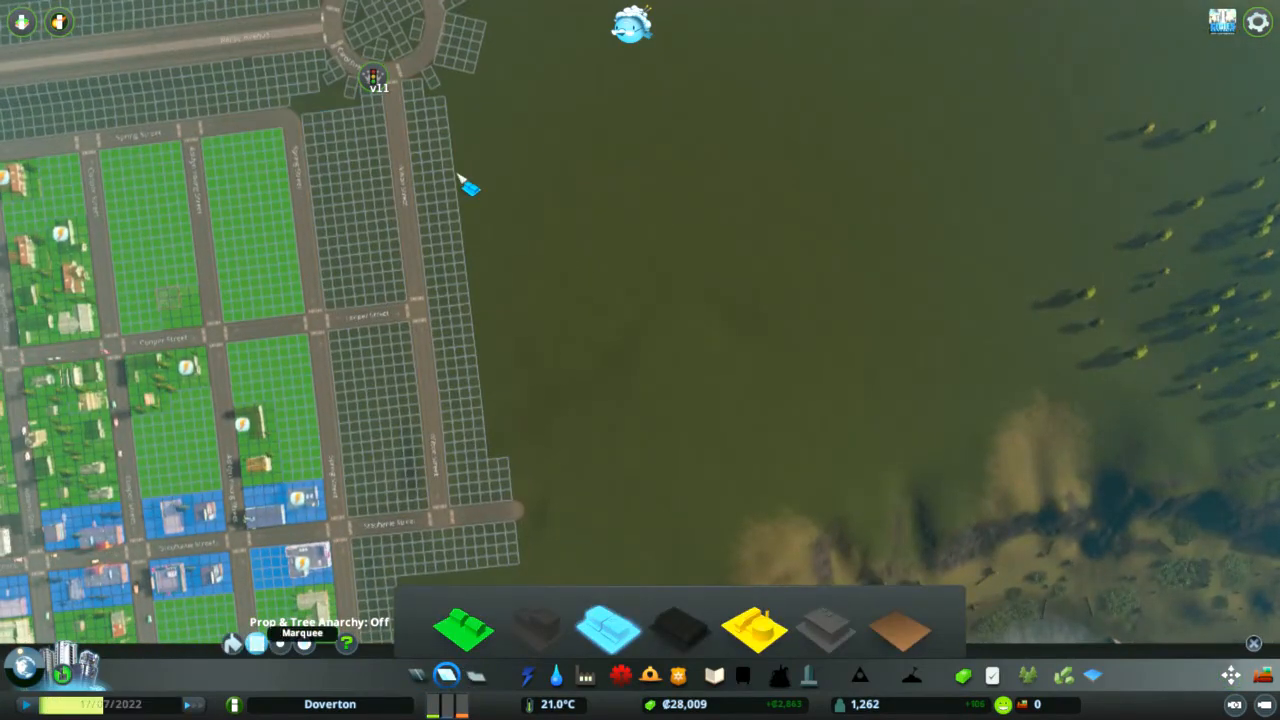
left_click_drag(460, 180, 370, 490)
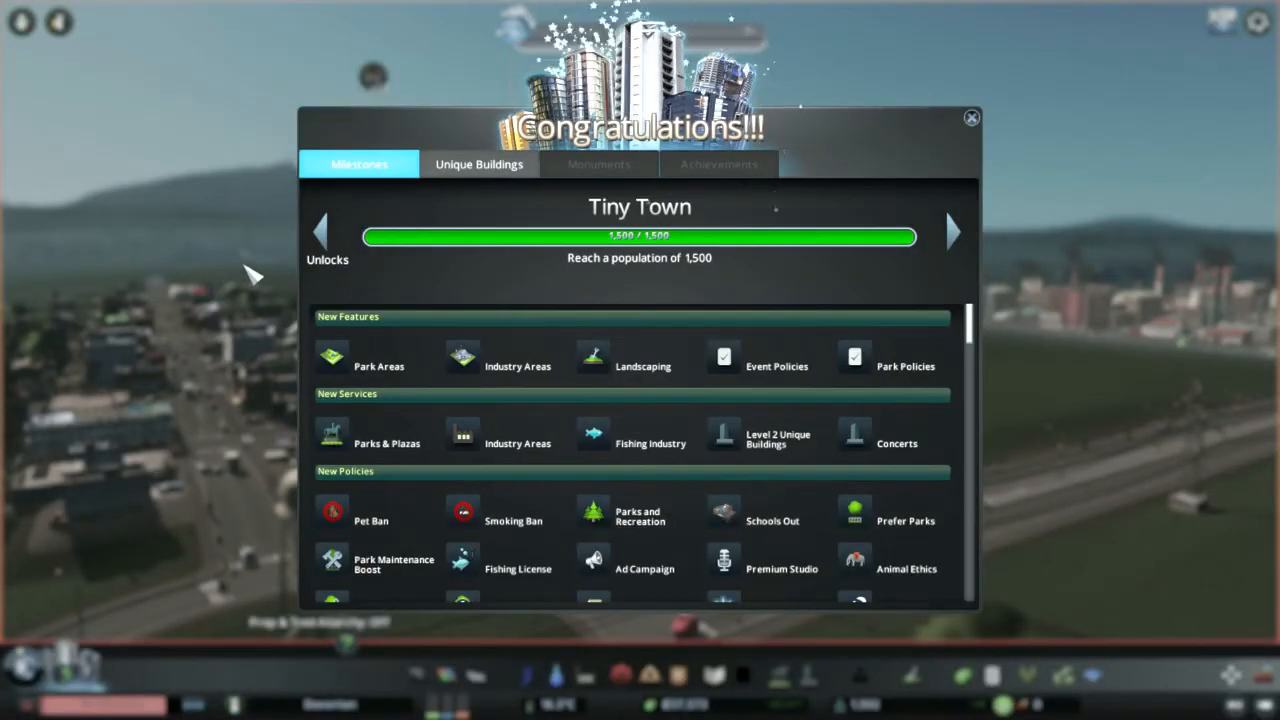
mouse_move(304, 452)
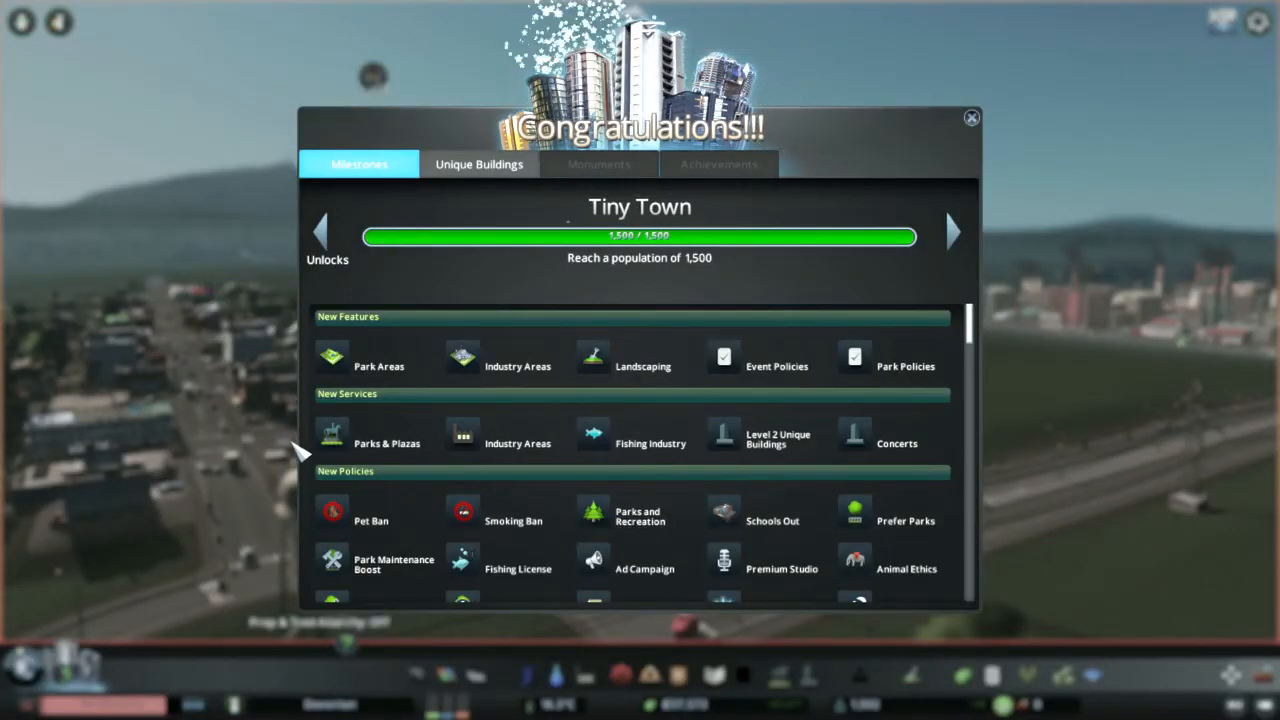
mouse_move(398, 404)
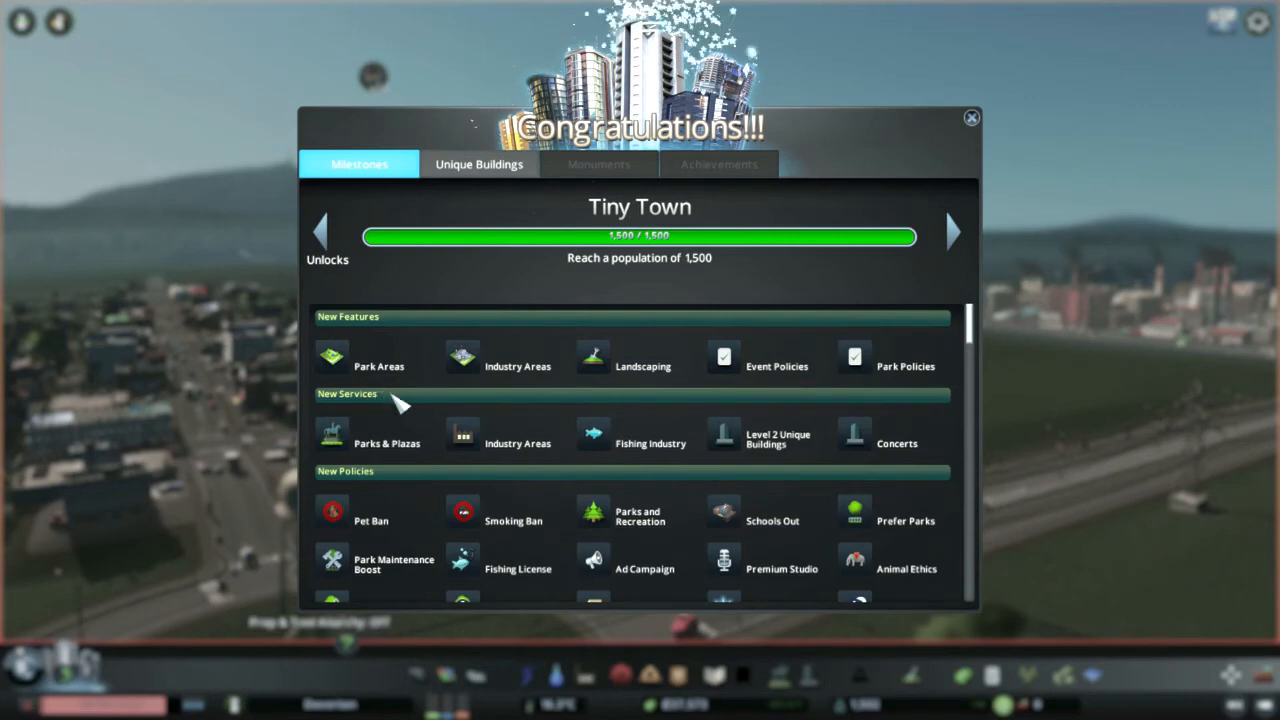
mouse_move(576, 456)
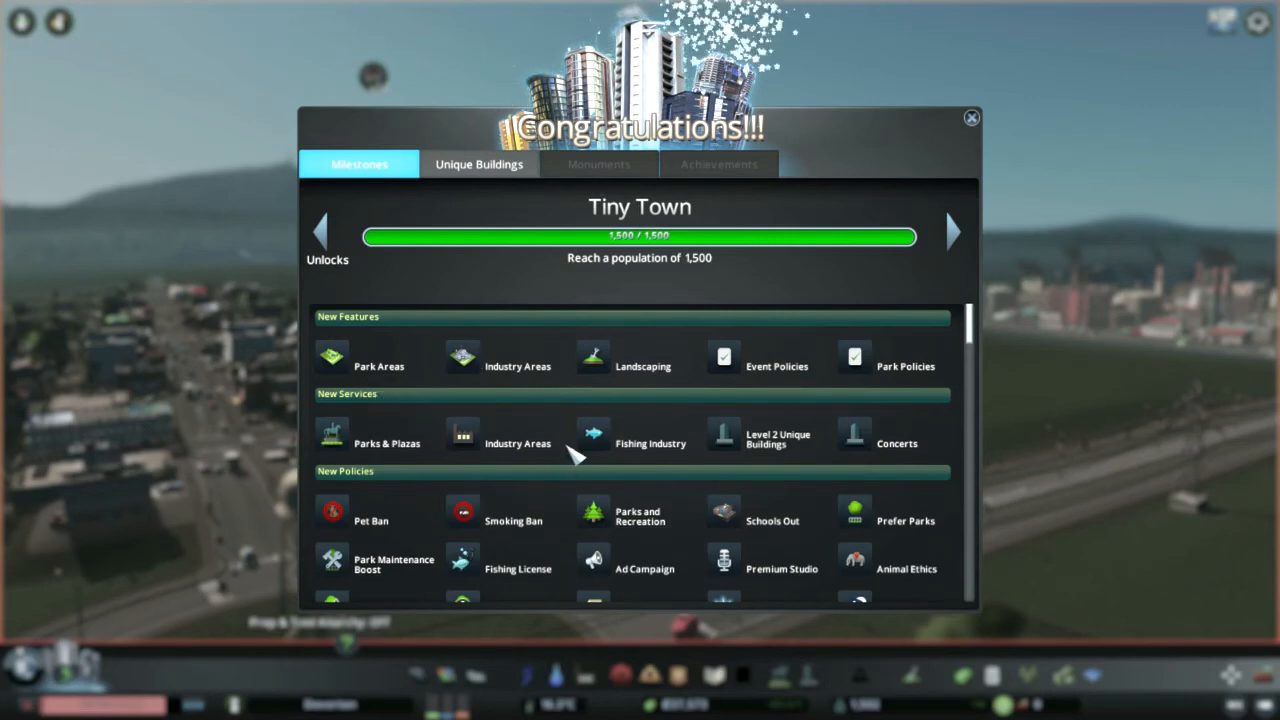
mouse_move(744, 424)
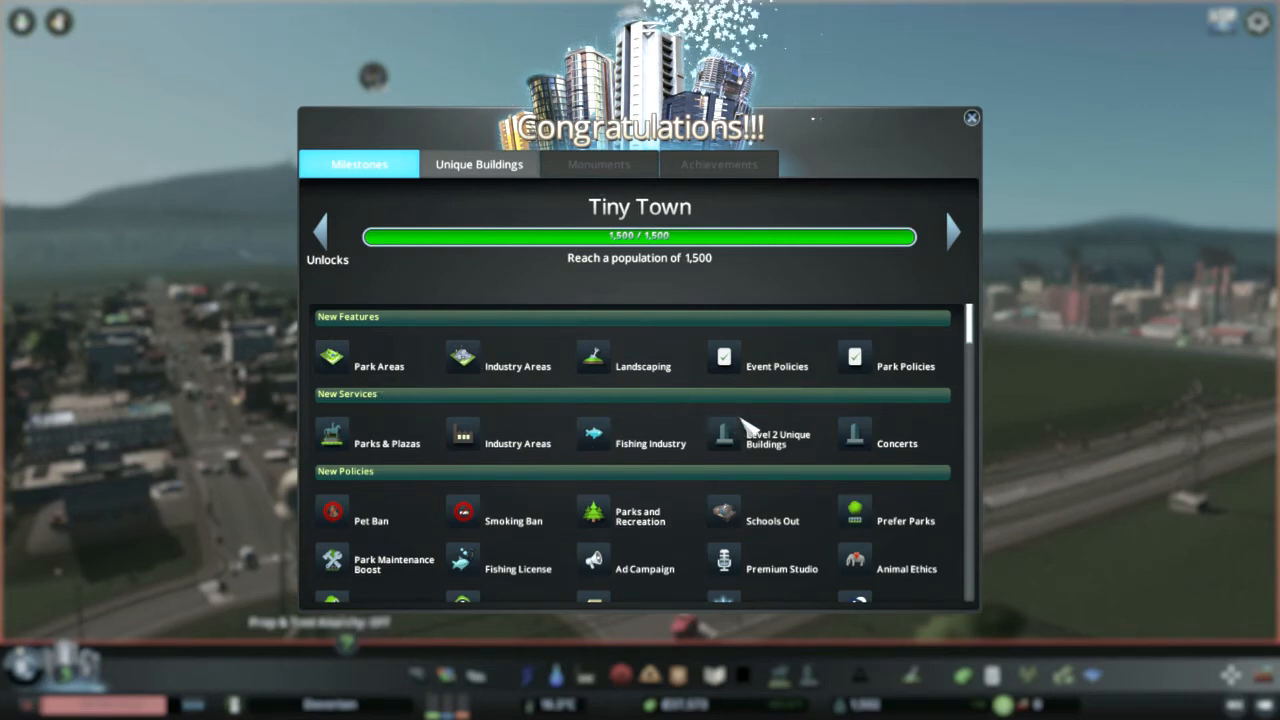
mouse_move(620, 470)
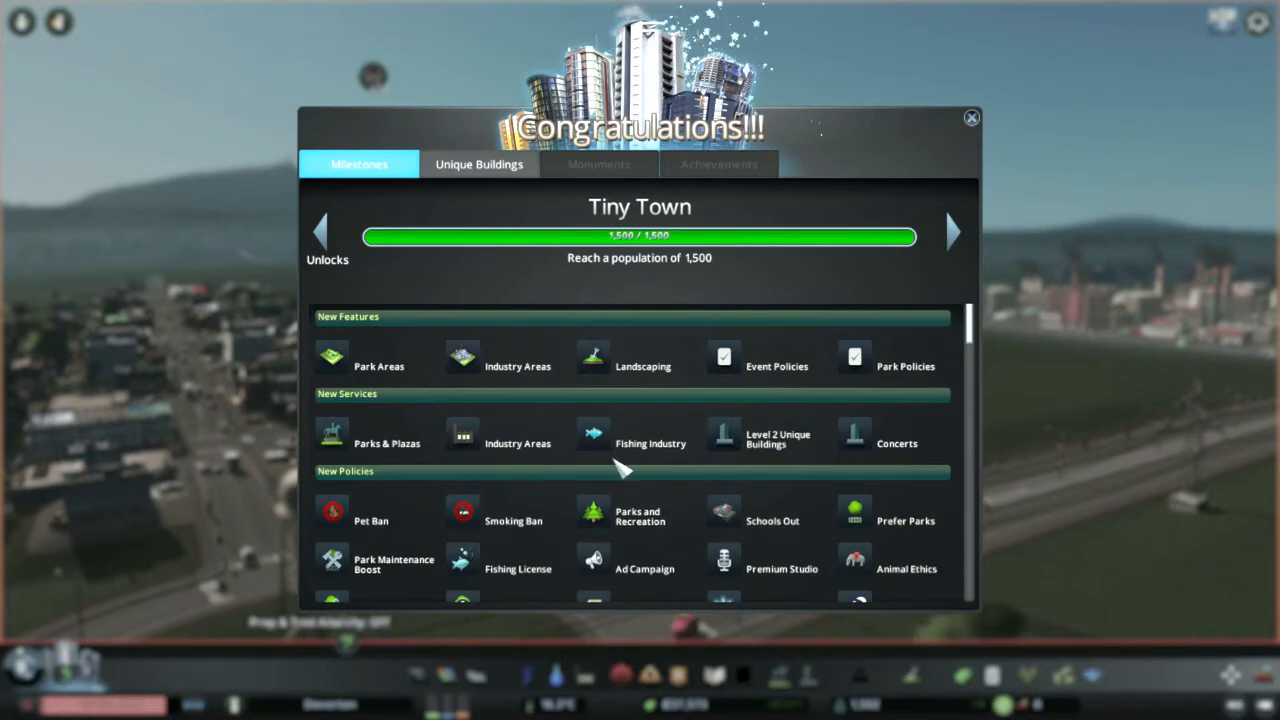
Step: Scroll through the Tiny Town unlock list and close the congratulations window
scroll("down", 3)
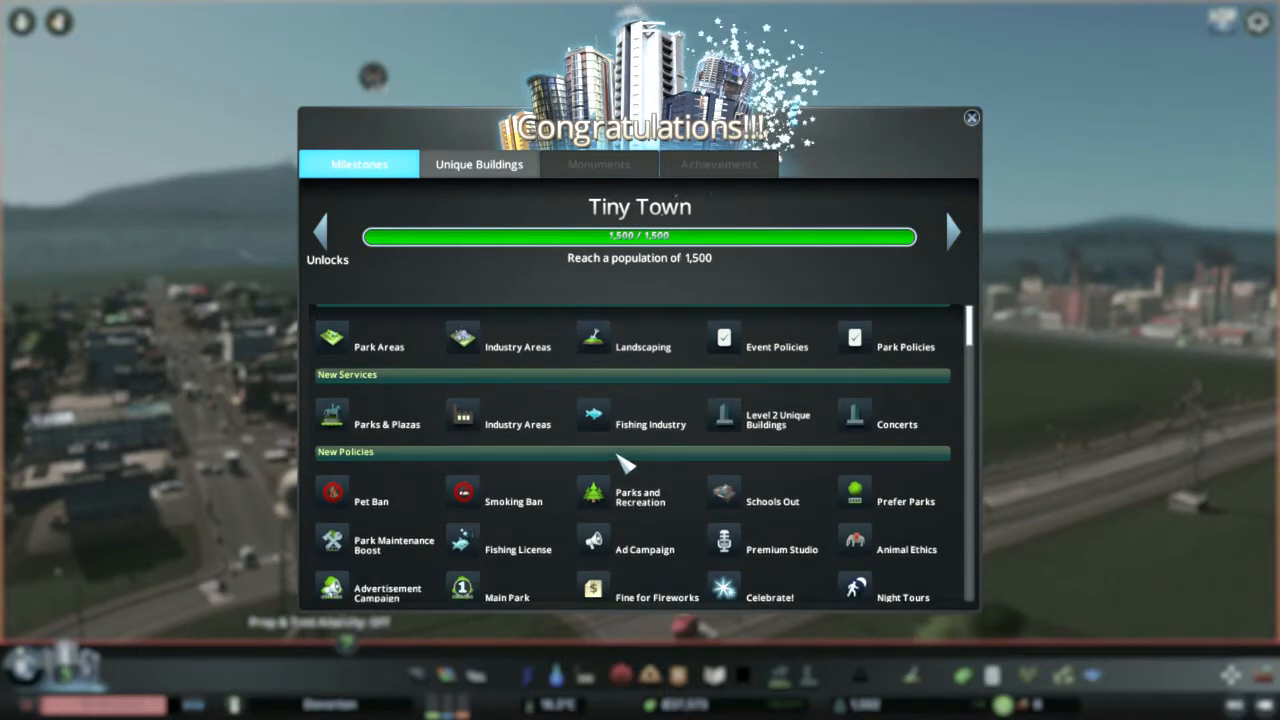
scroll("down", 3)
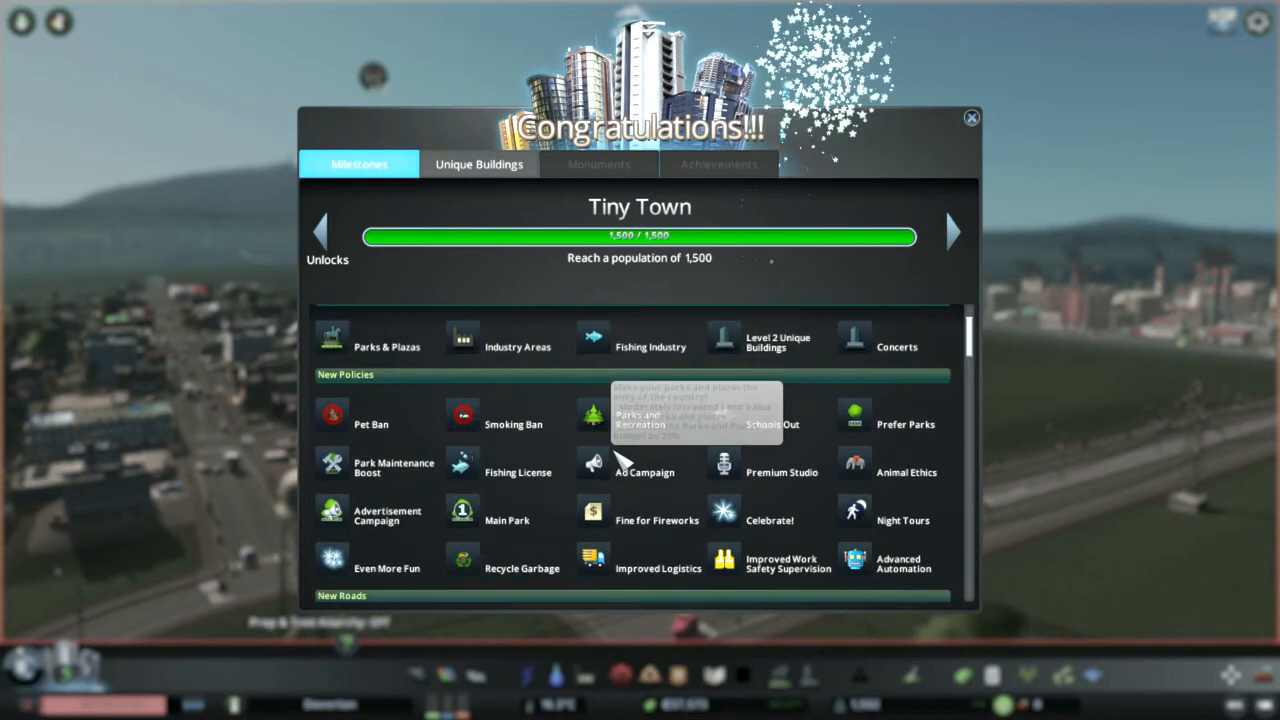
scroll("down", 3)
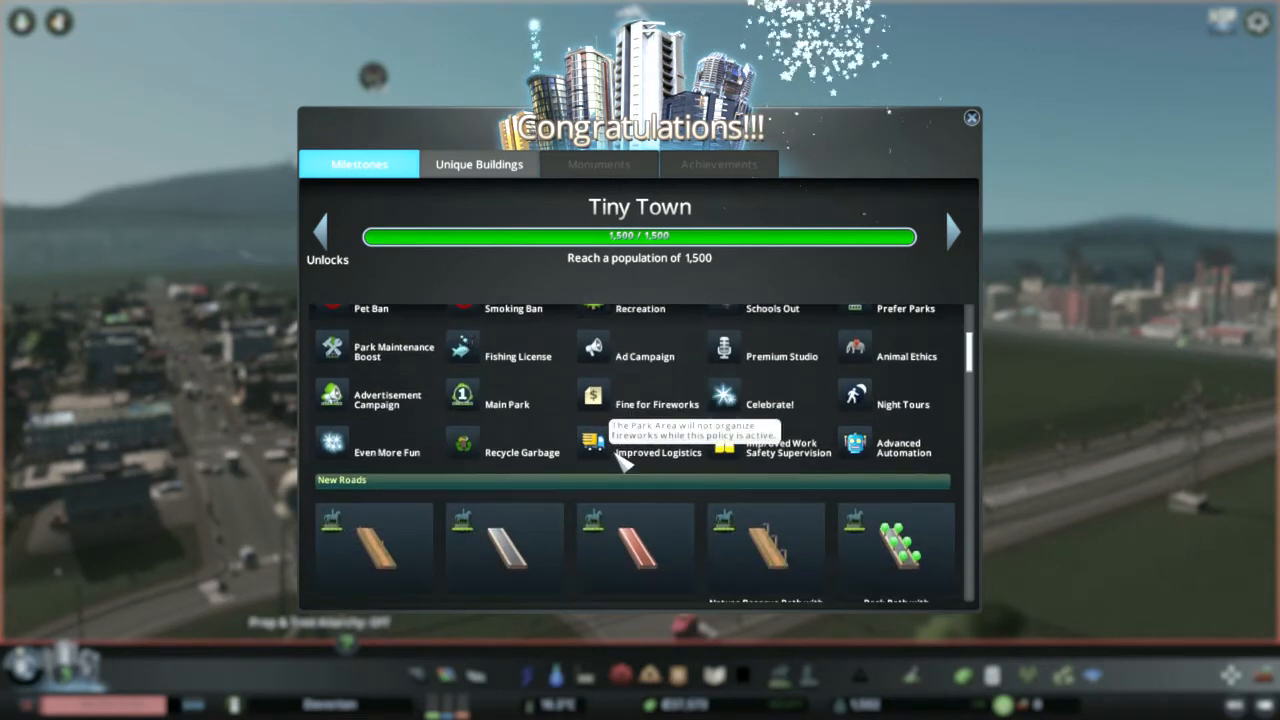
scroll("down", 3)
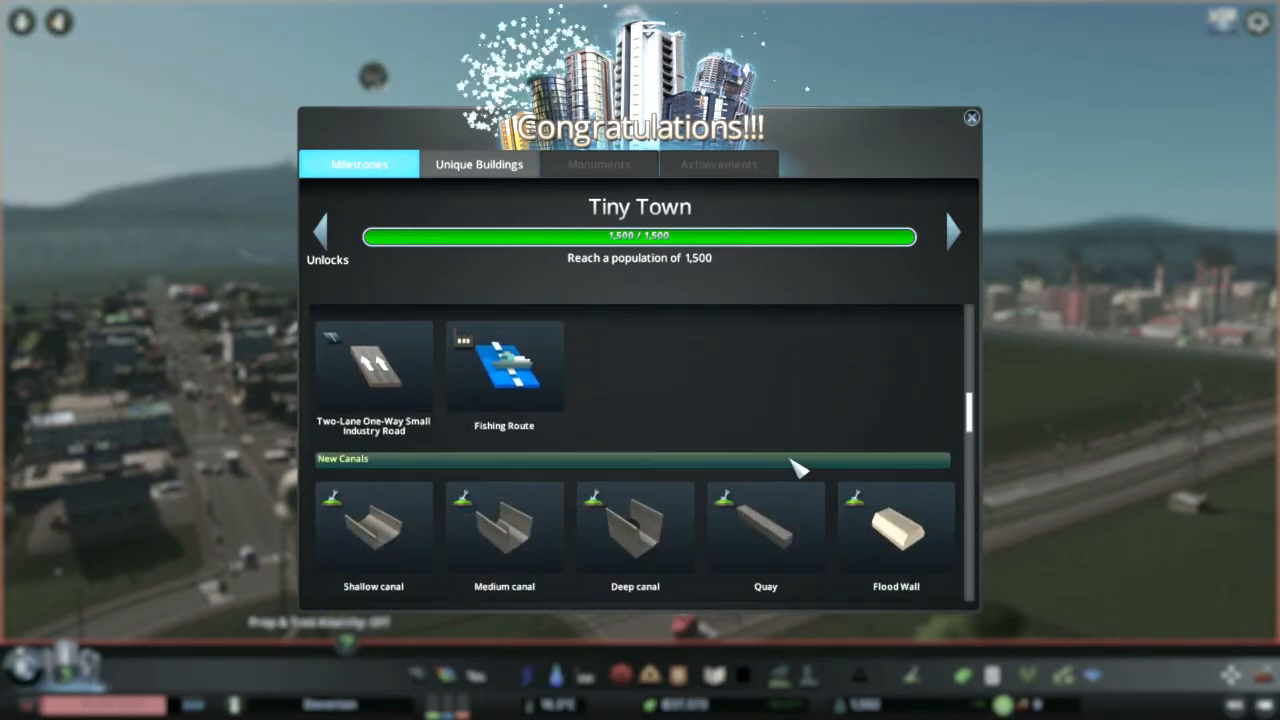
scroll("down", 3)
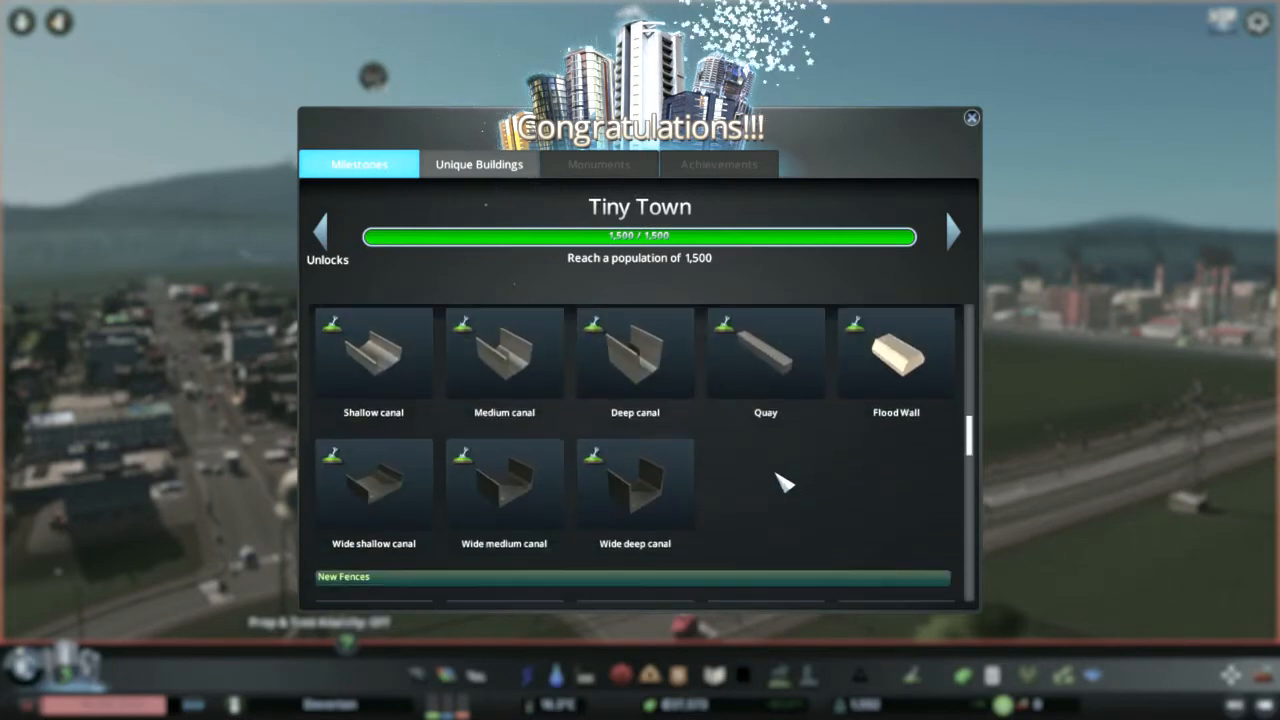
scroll("down", 3)
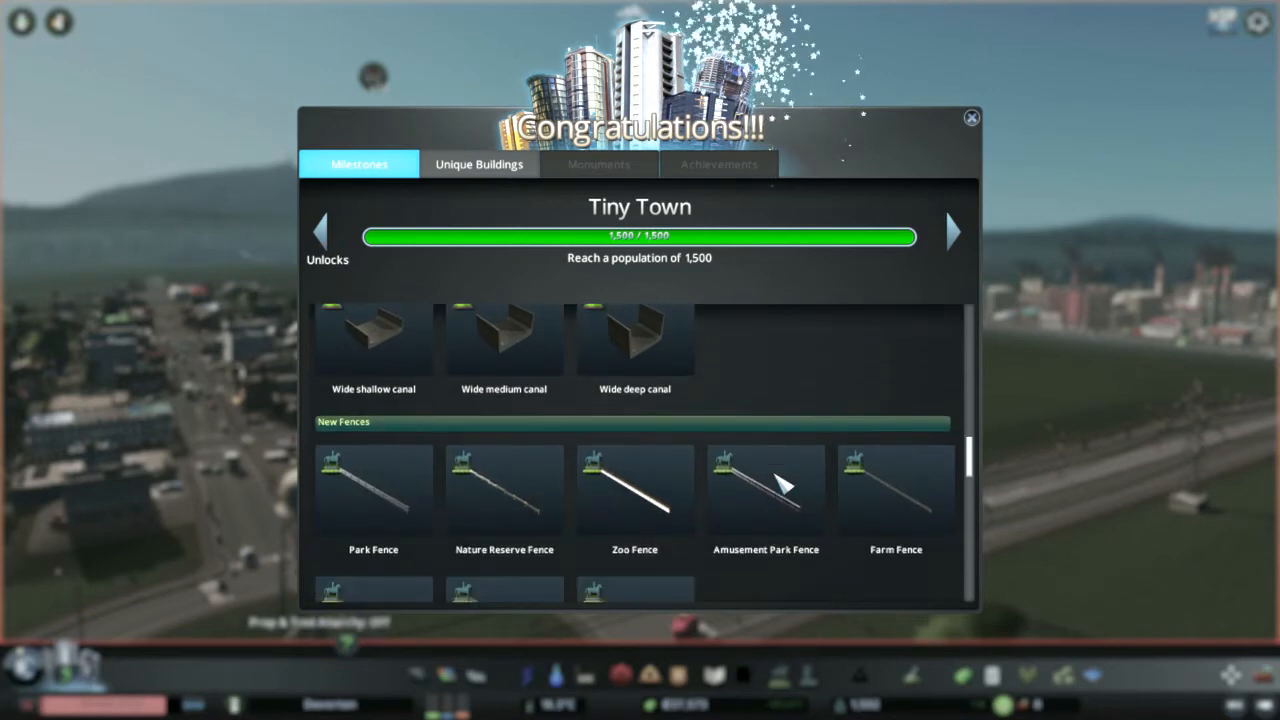
scroll("down", 3)
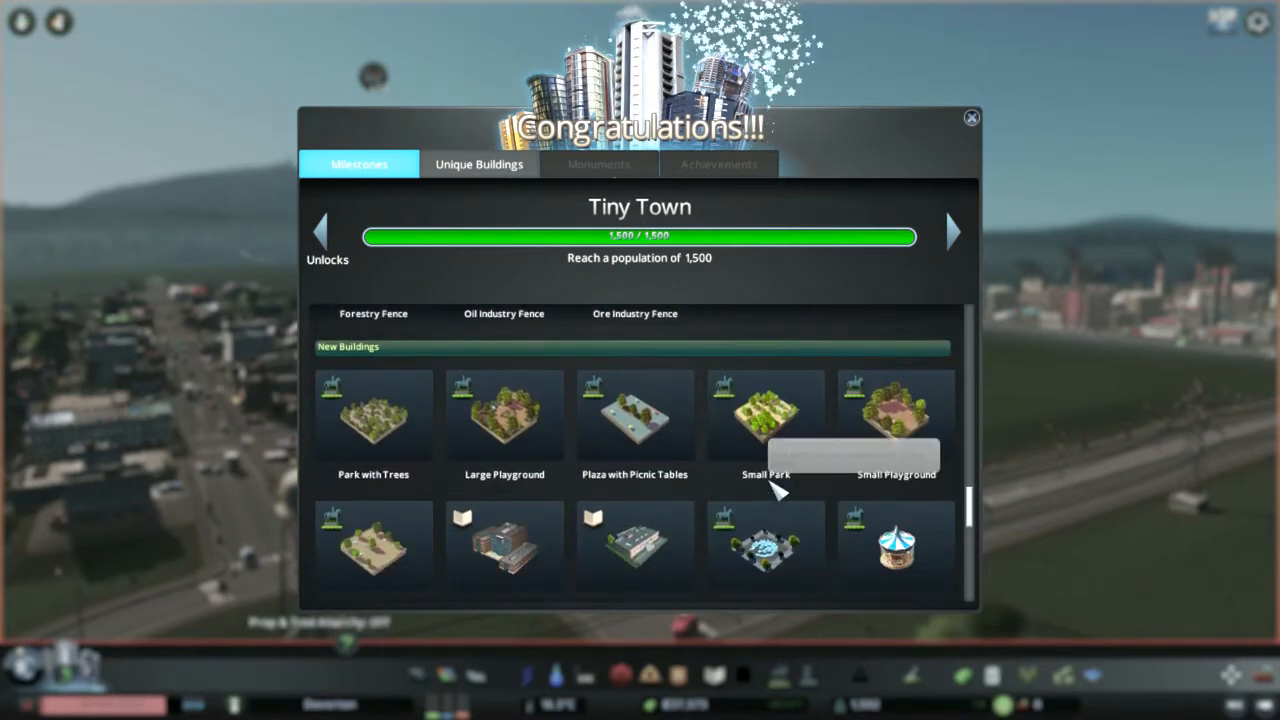
scroll("down", 3)
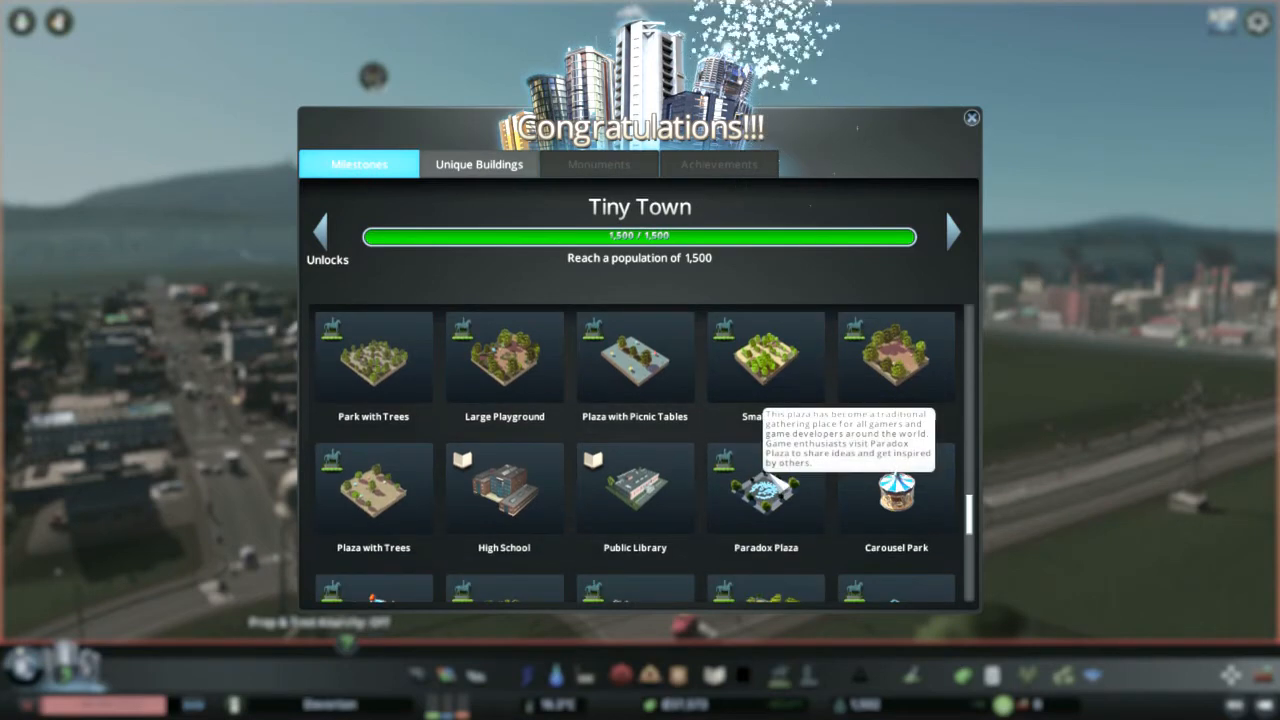
scroll("down", 3)
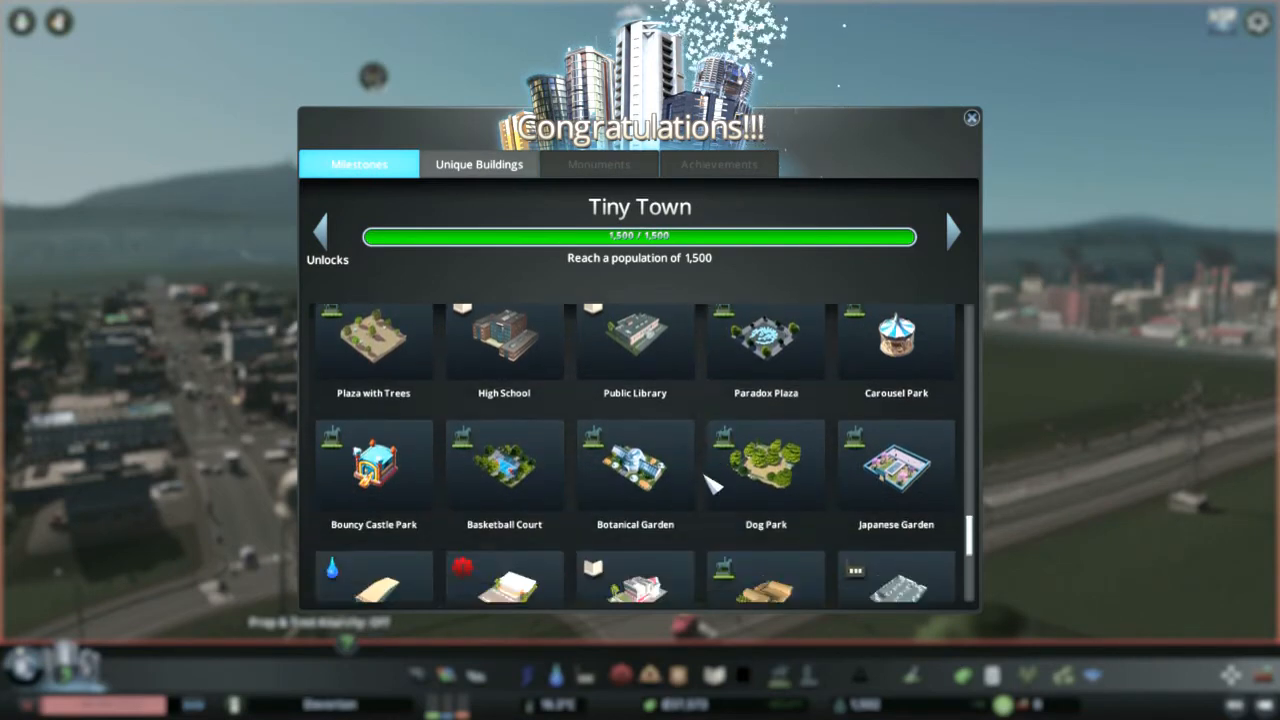
scroll("down", 3)
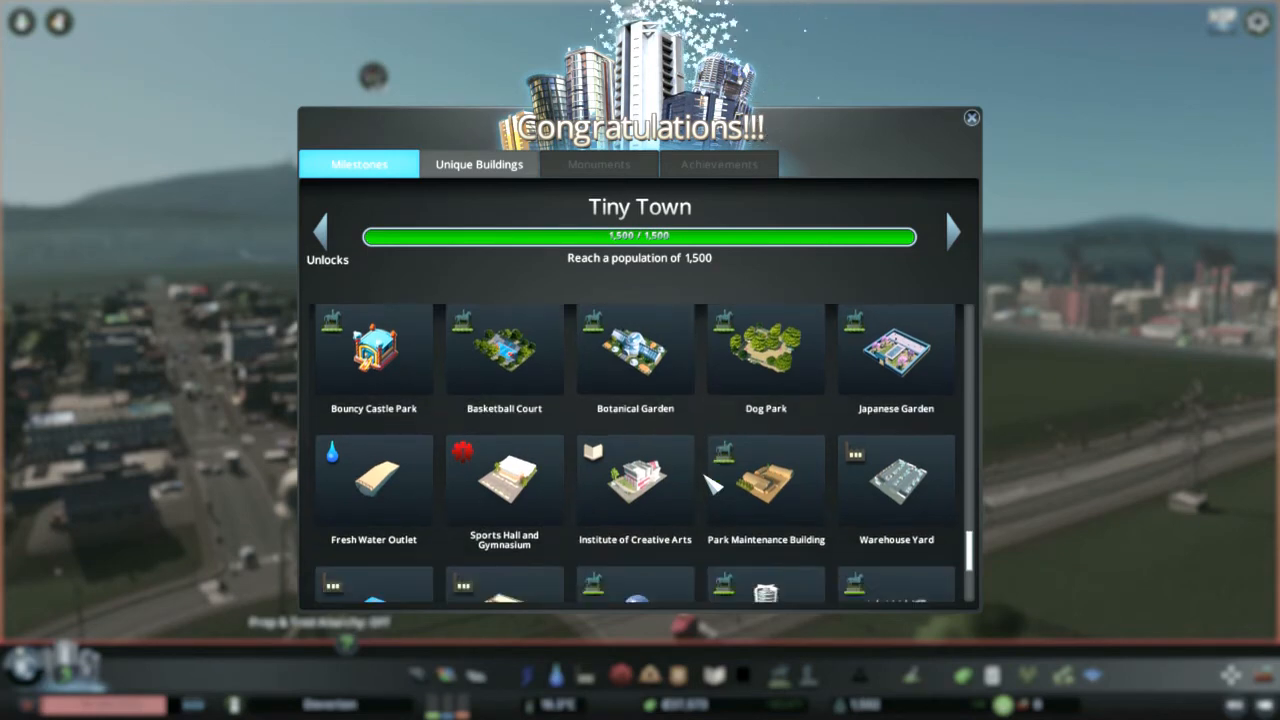
scroll("down", 3)
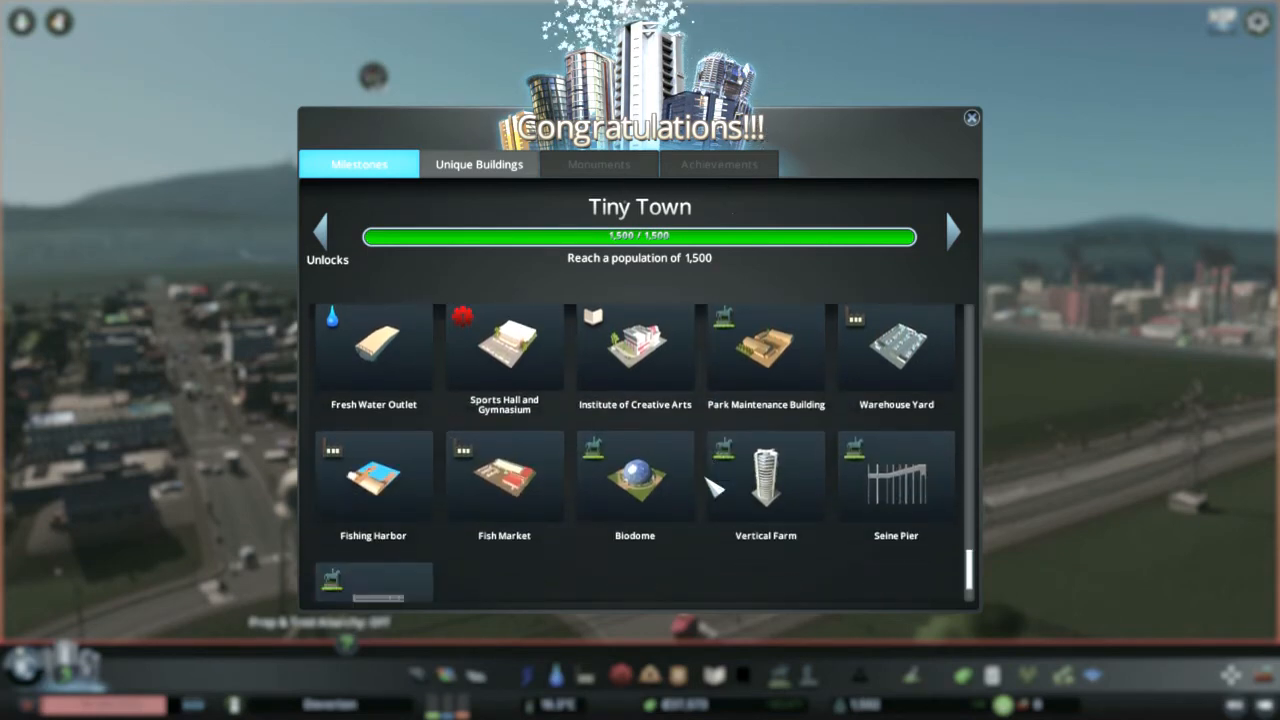
left_click(968, 118)
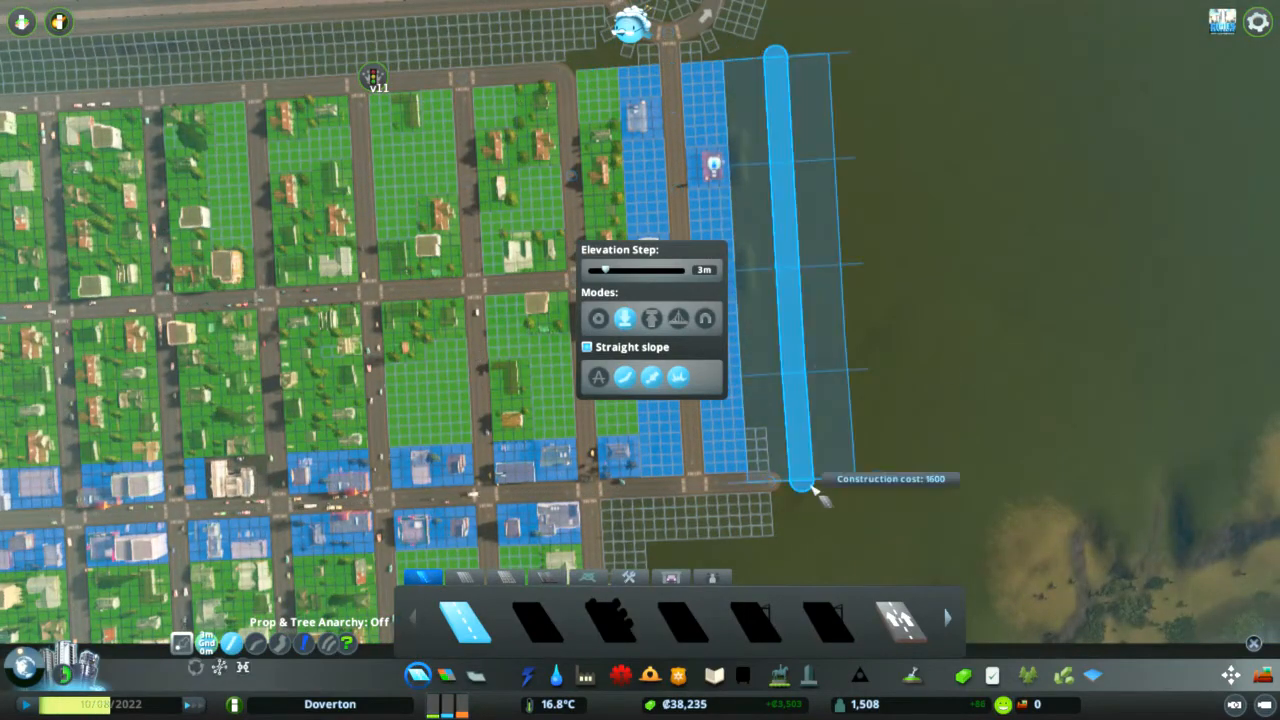
Step: Place a quay along the water's edge east of the blue zoned blocks
left_click(556, 676)
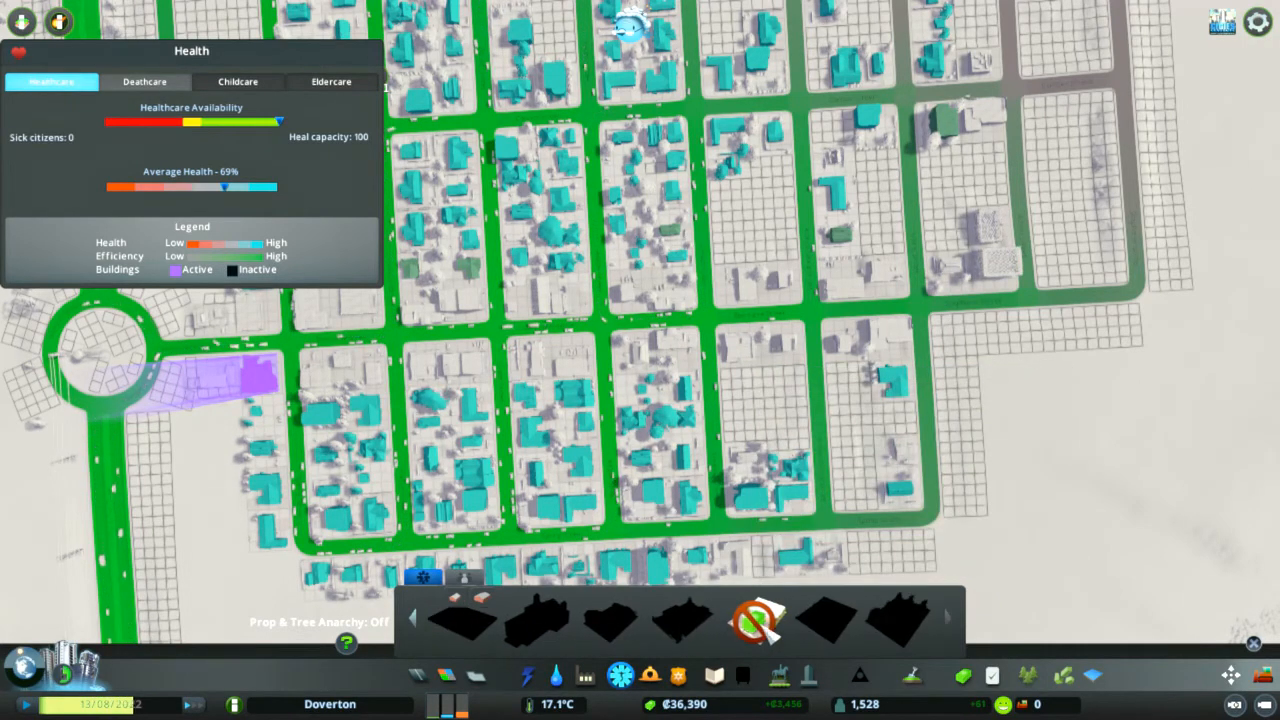
mouse_move(756, 620)
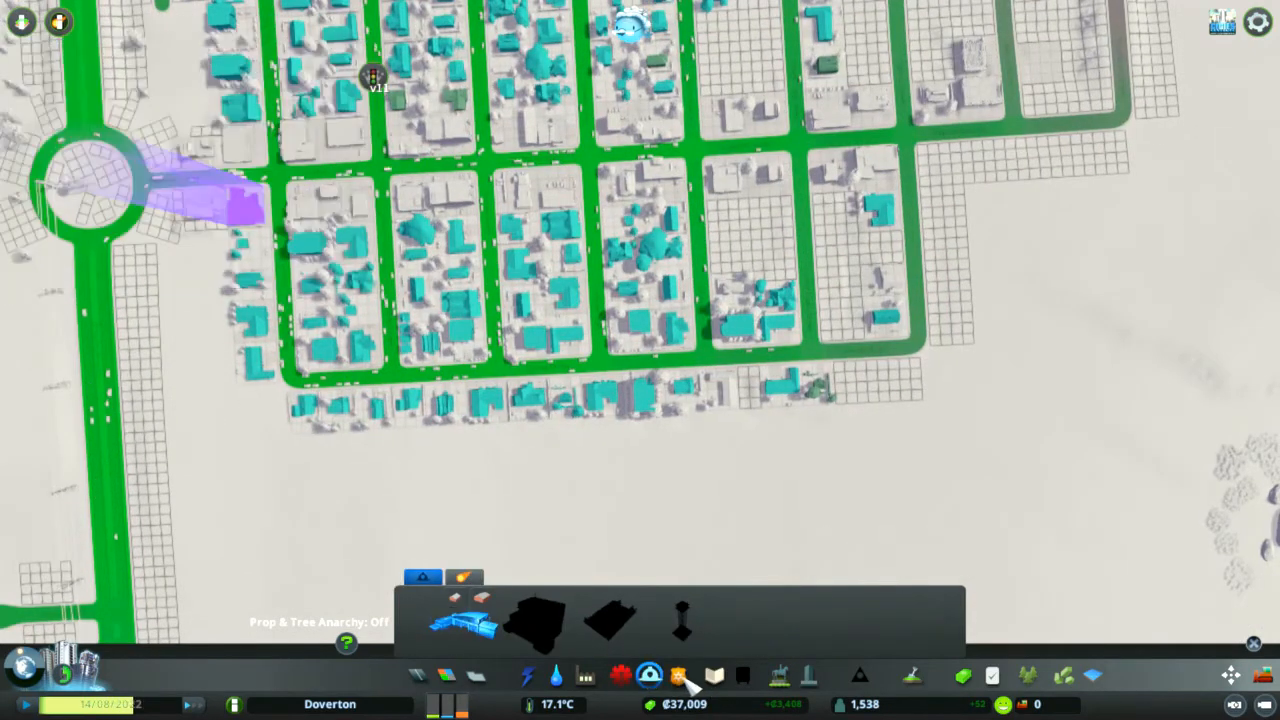
Step: Review education building coverage and select the ₡24,900 high school to place
left_click(714, 676)
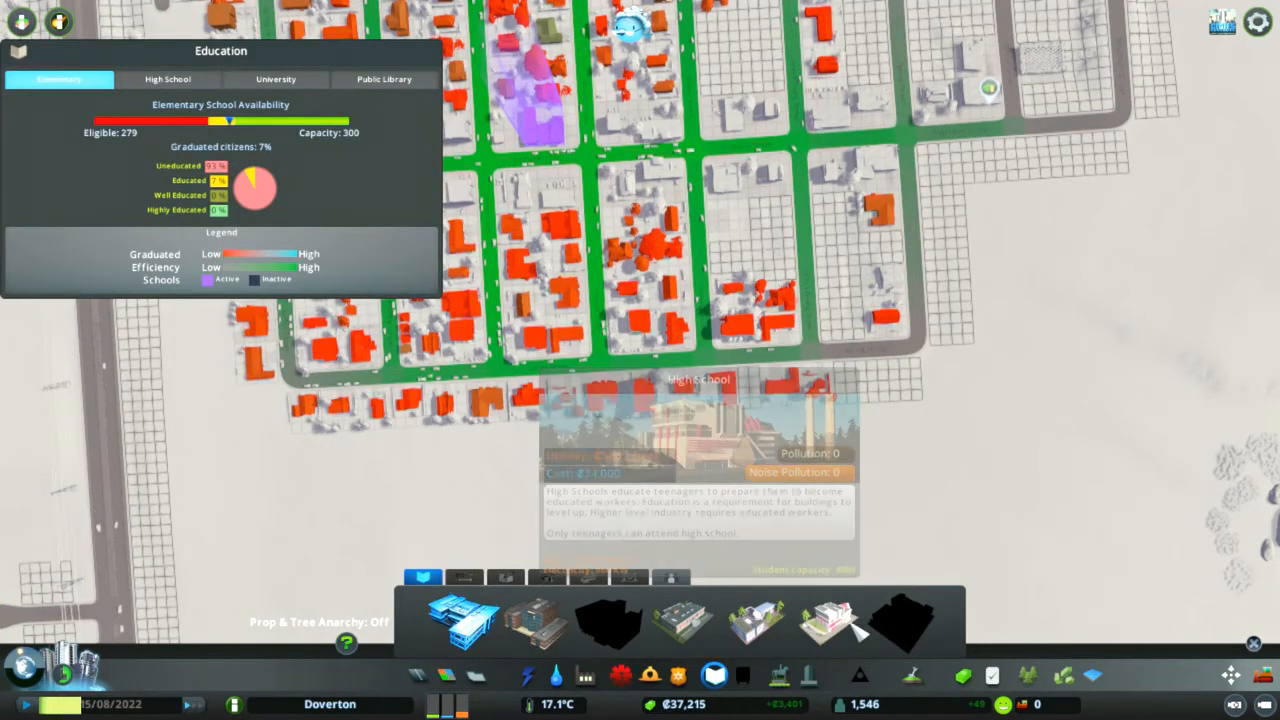
mouse_move(900, 620)
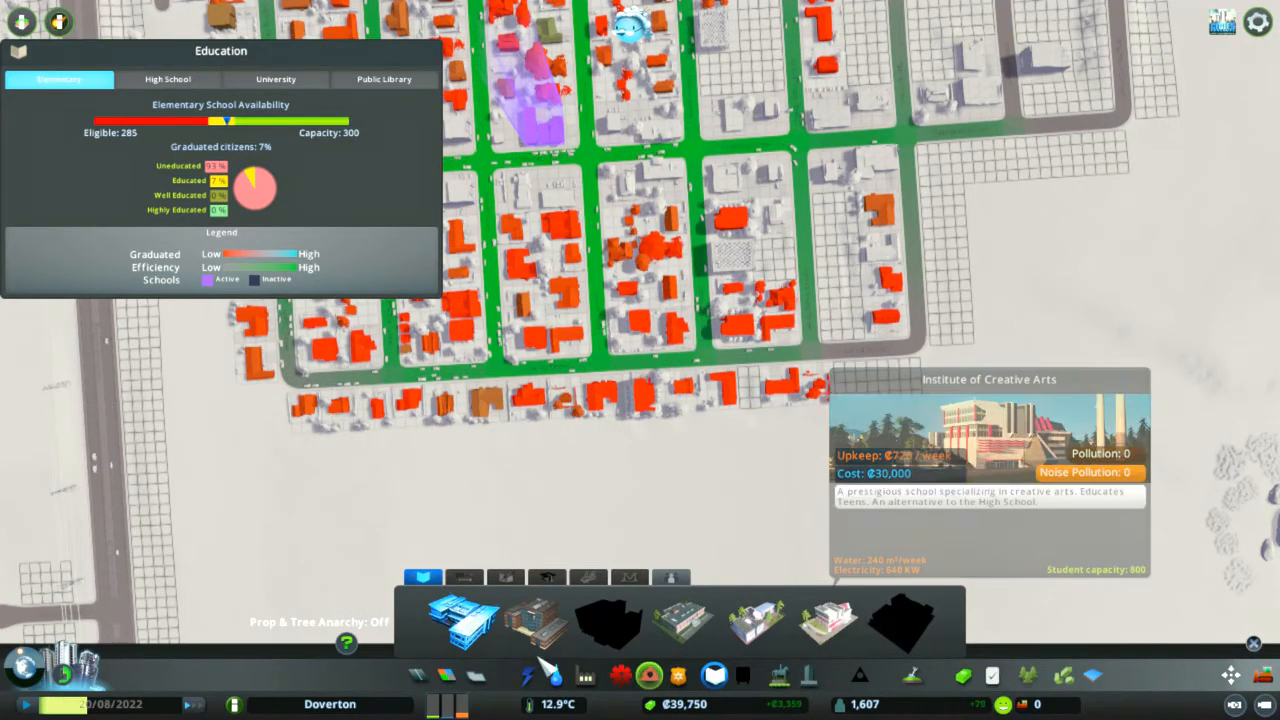
left_click(168, 80)
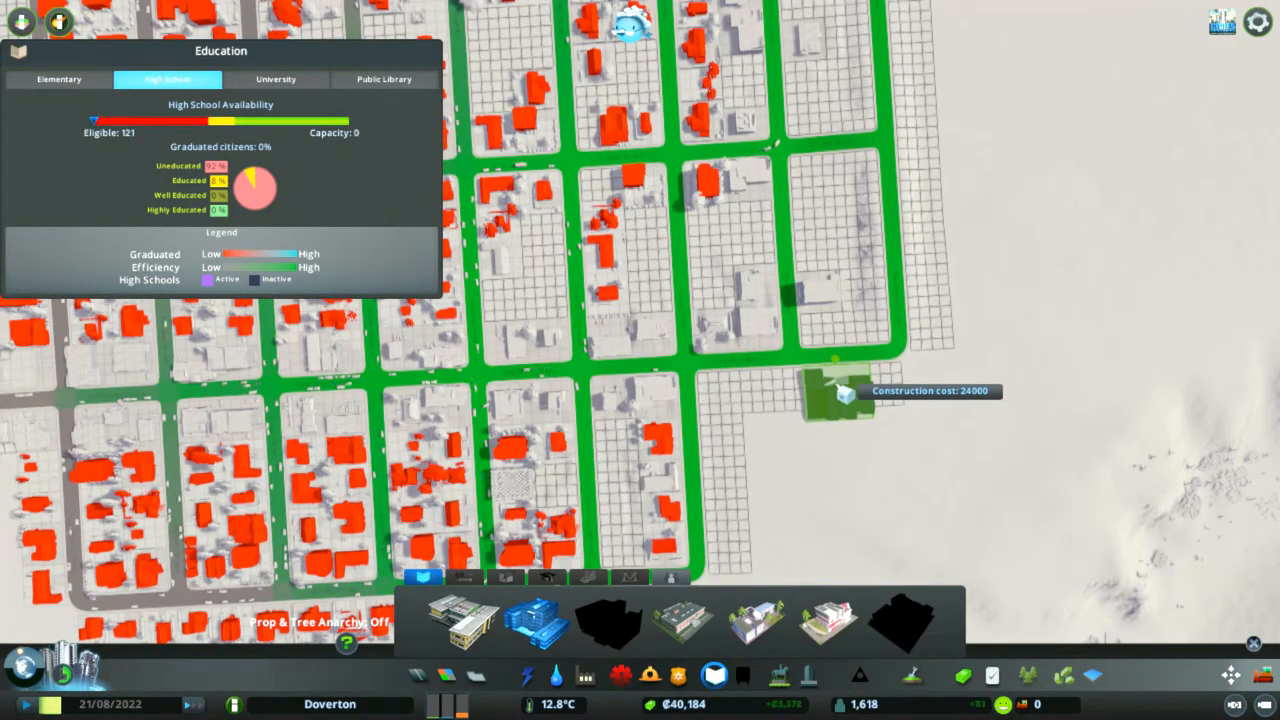
mouse_move(756, 400)
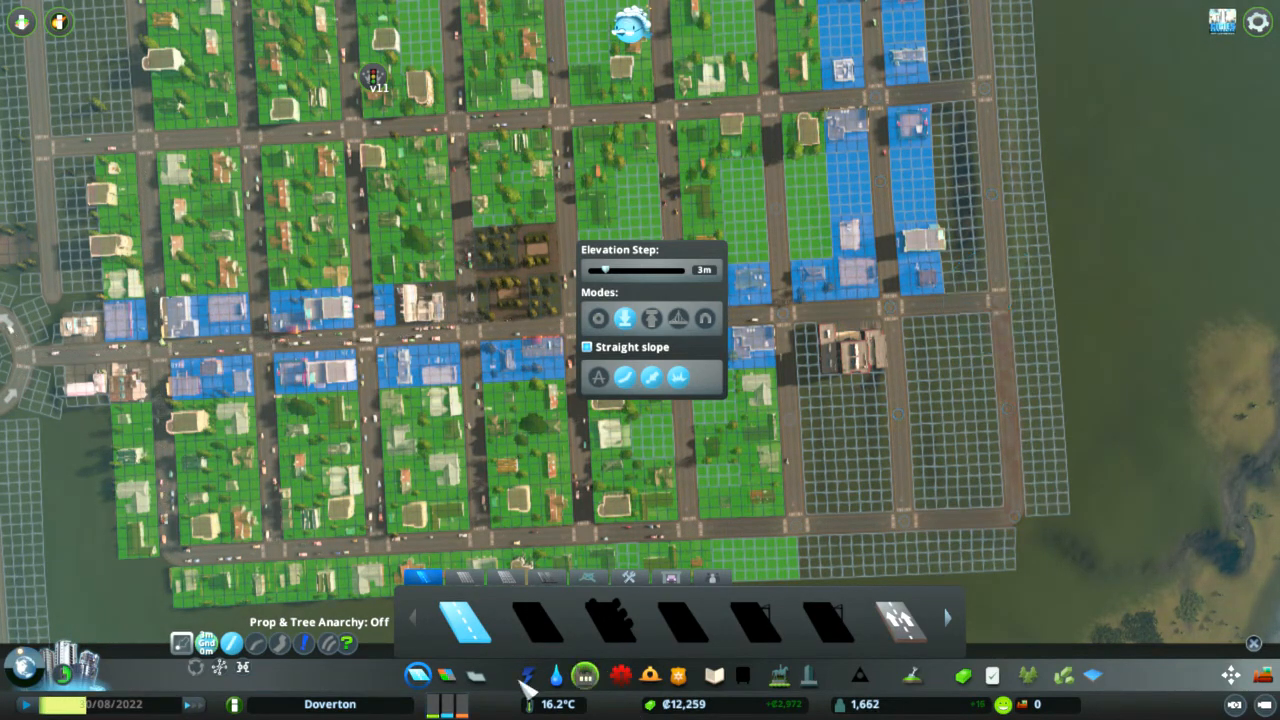
Step: Exit the Roads tool and dismiss the 'Build an Industry Area' notification
left_click(554, 676)
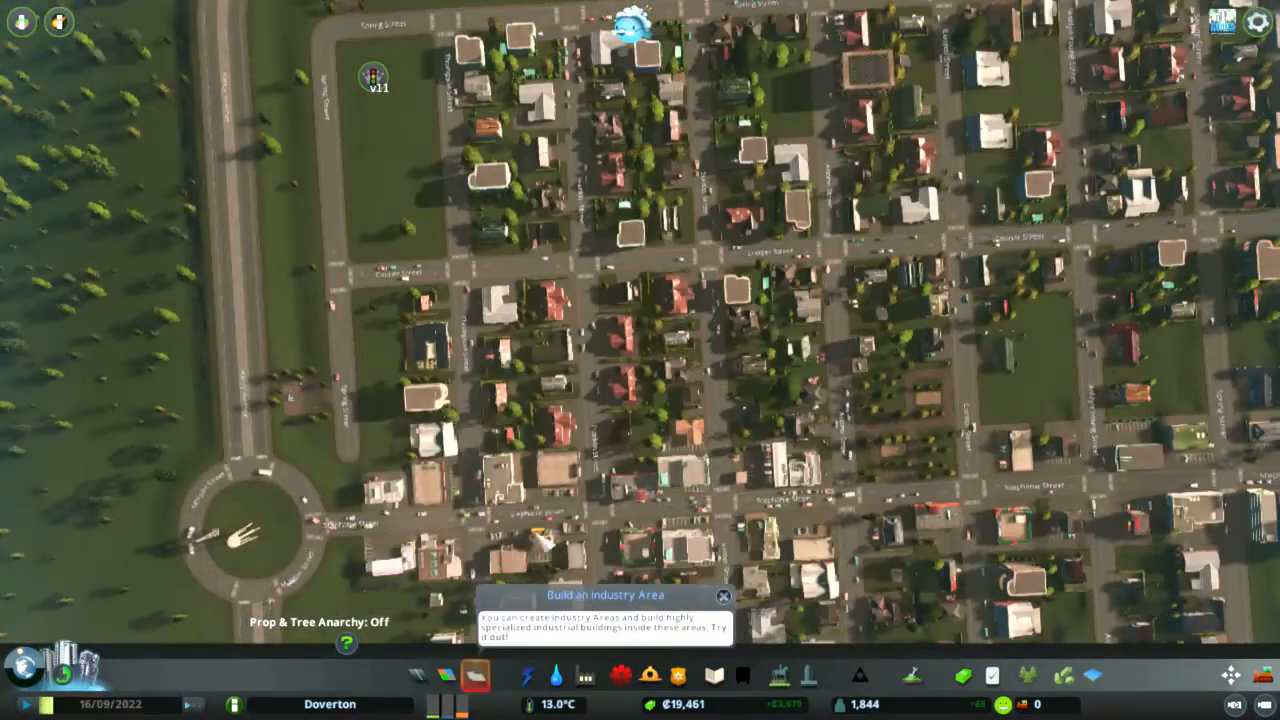
left_click(476, 676)
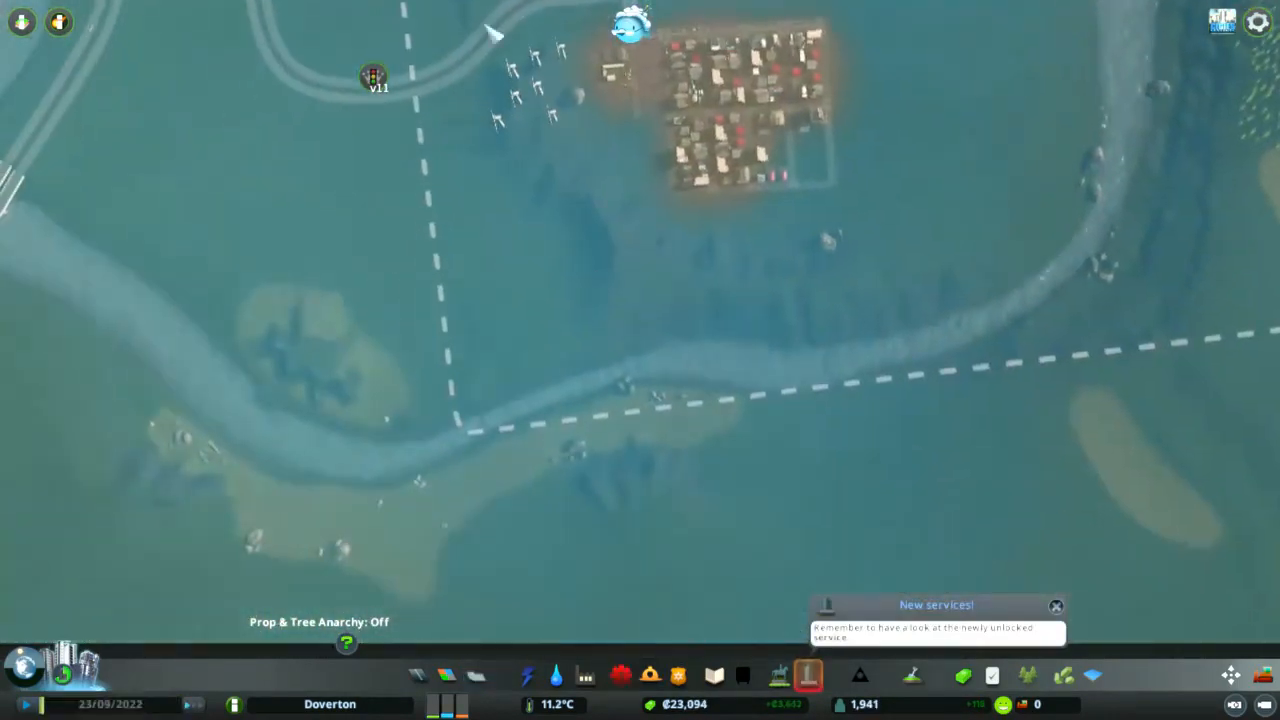
Step: Dismiss the 'New services!' notification
left_click(528, 676)
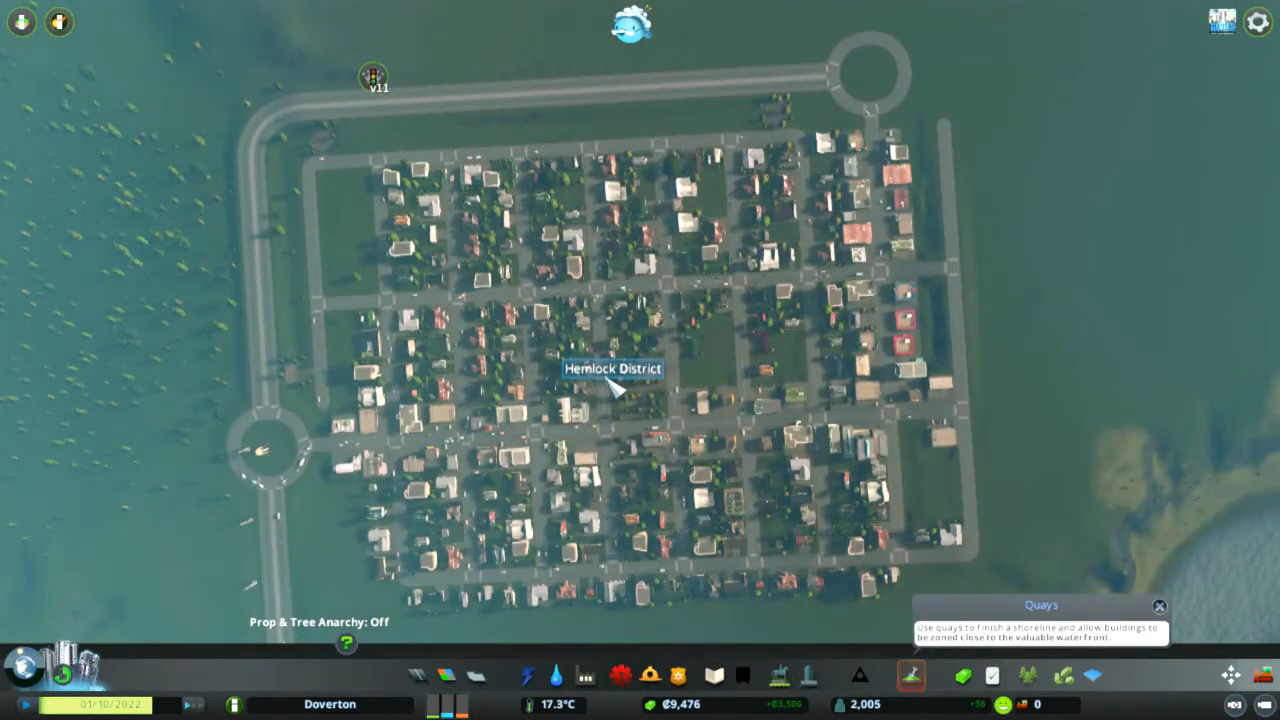
Step: Rename Hemlock District to 'Florence Square' from its district panel
left_click(612, 368)
type("Flor")
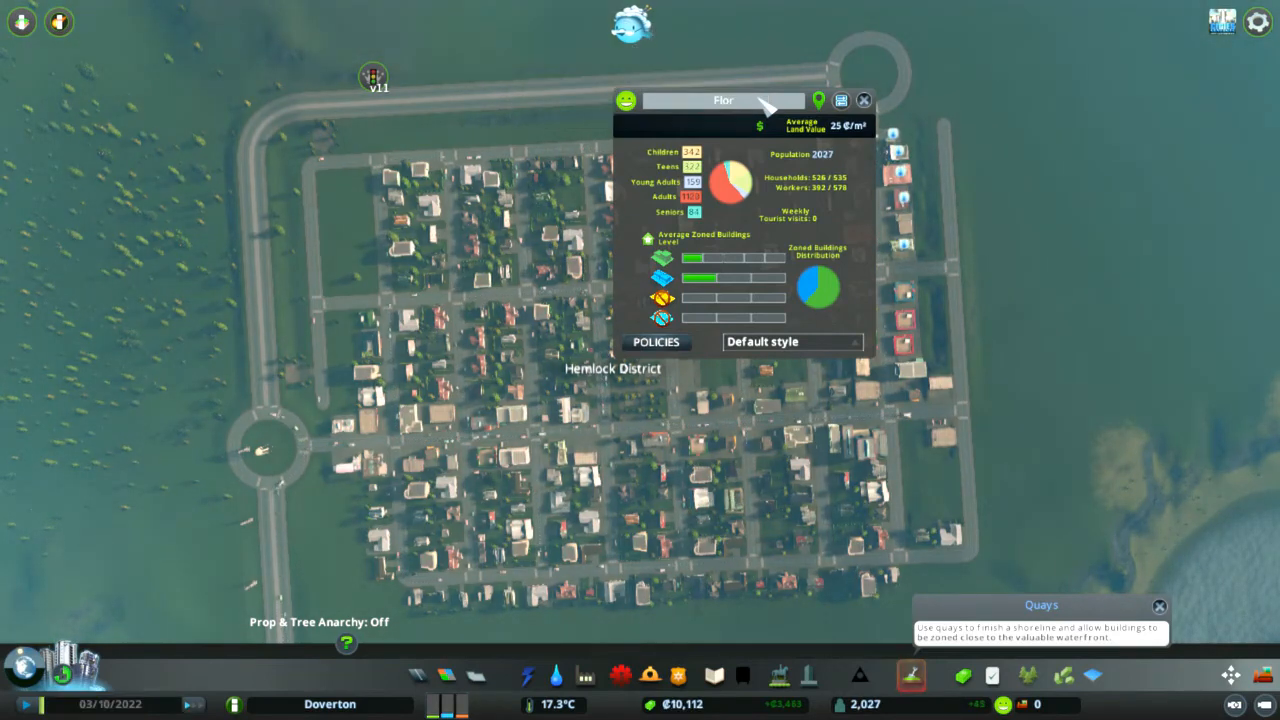
type("ence Square")
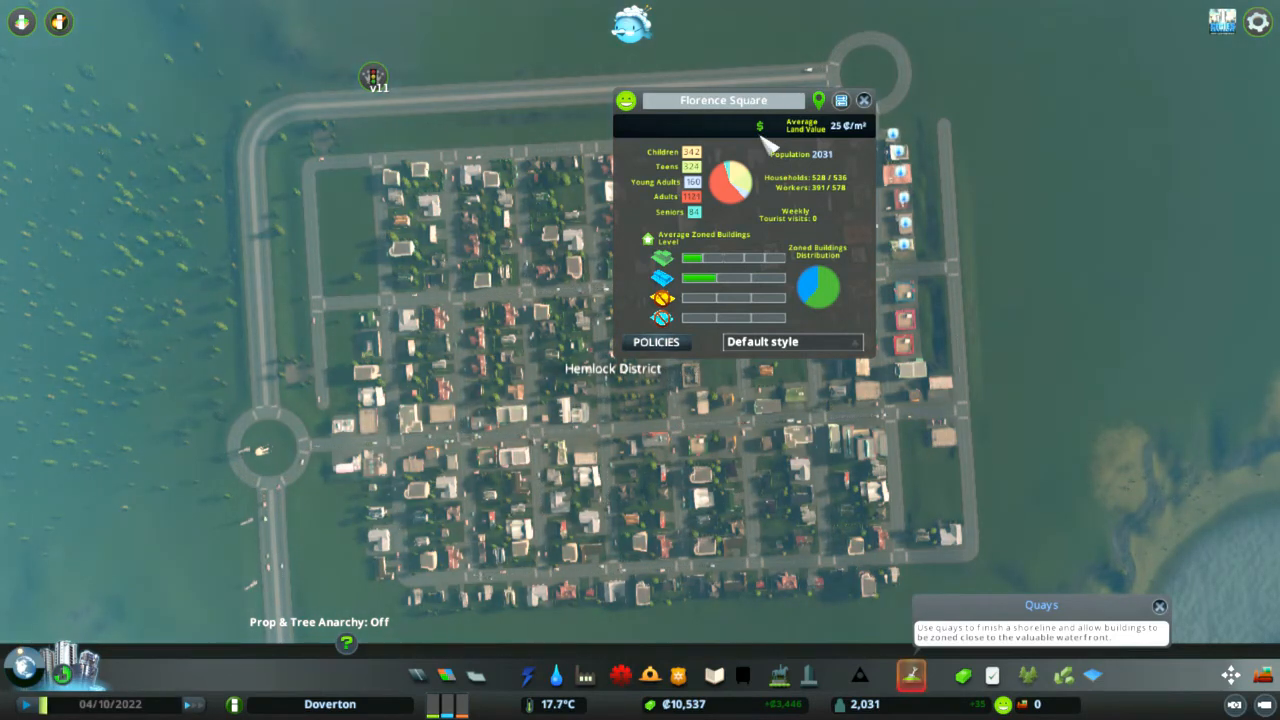
mouse_move(740, 280)
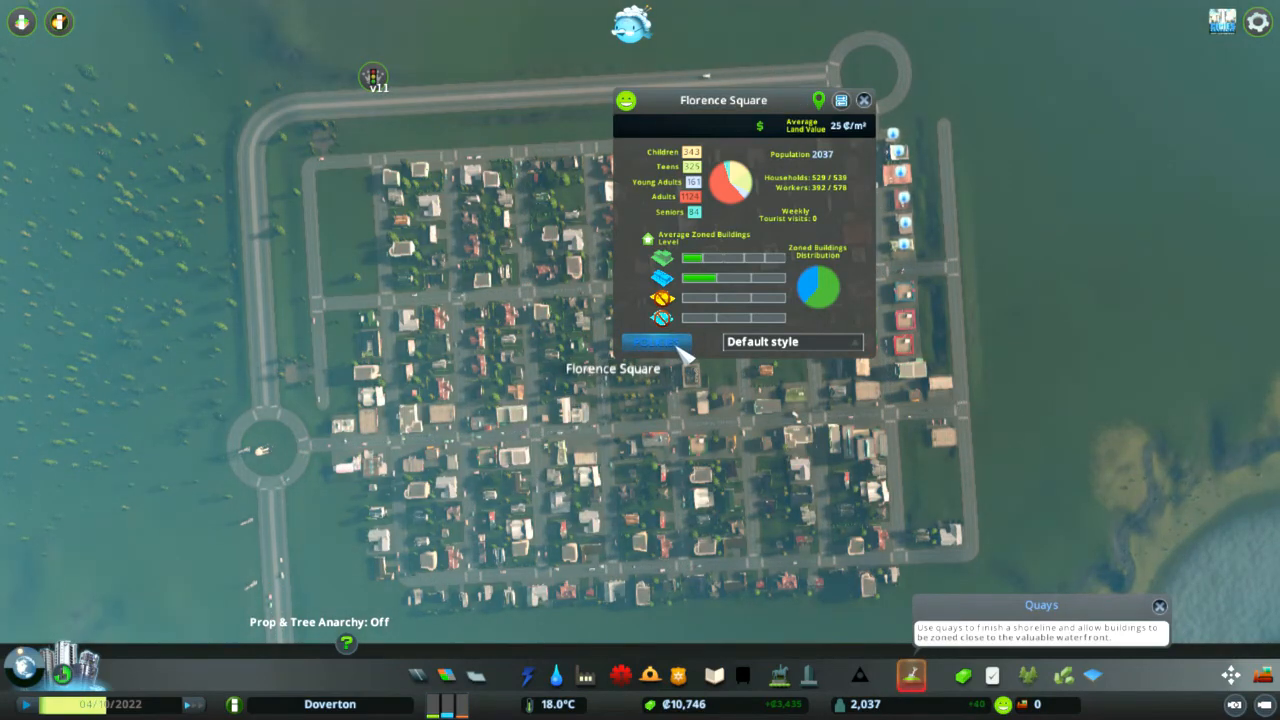
Step: Review the district policies available for Florence Square
left_click(656, 340)
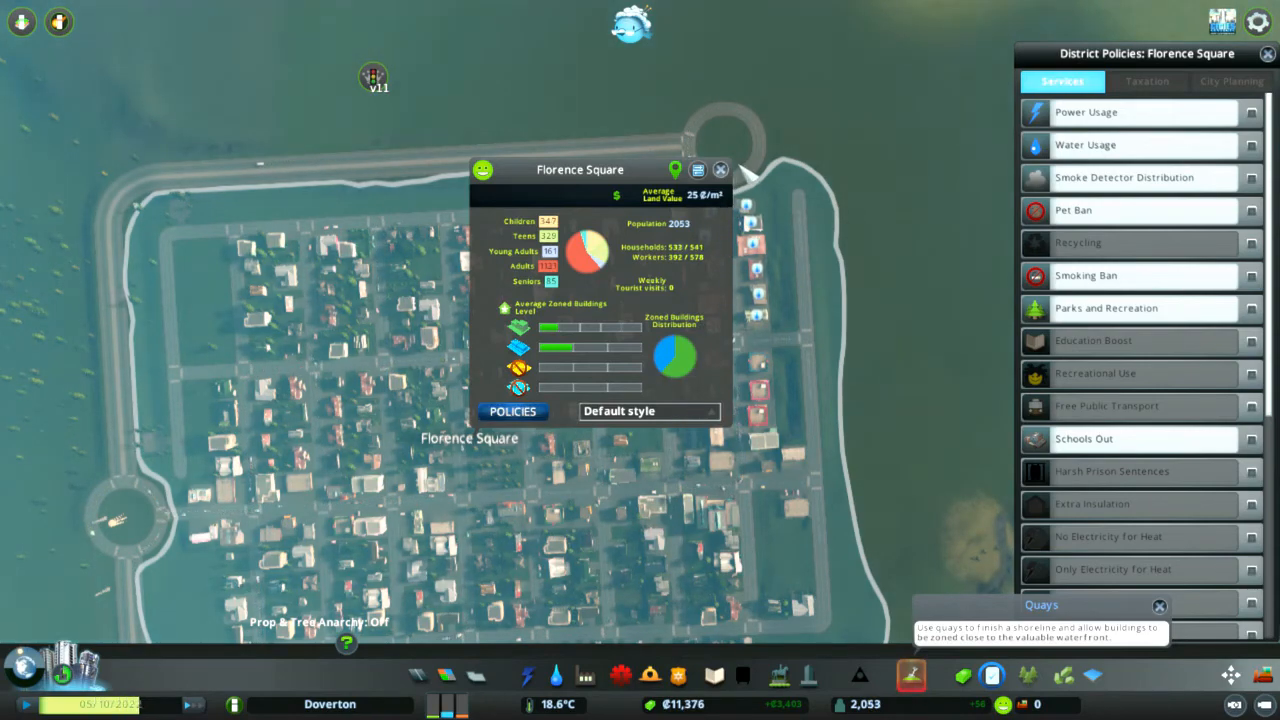
left_click(720, 168)
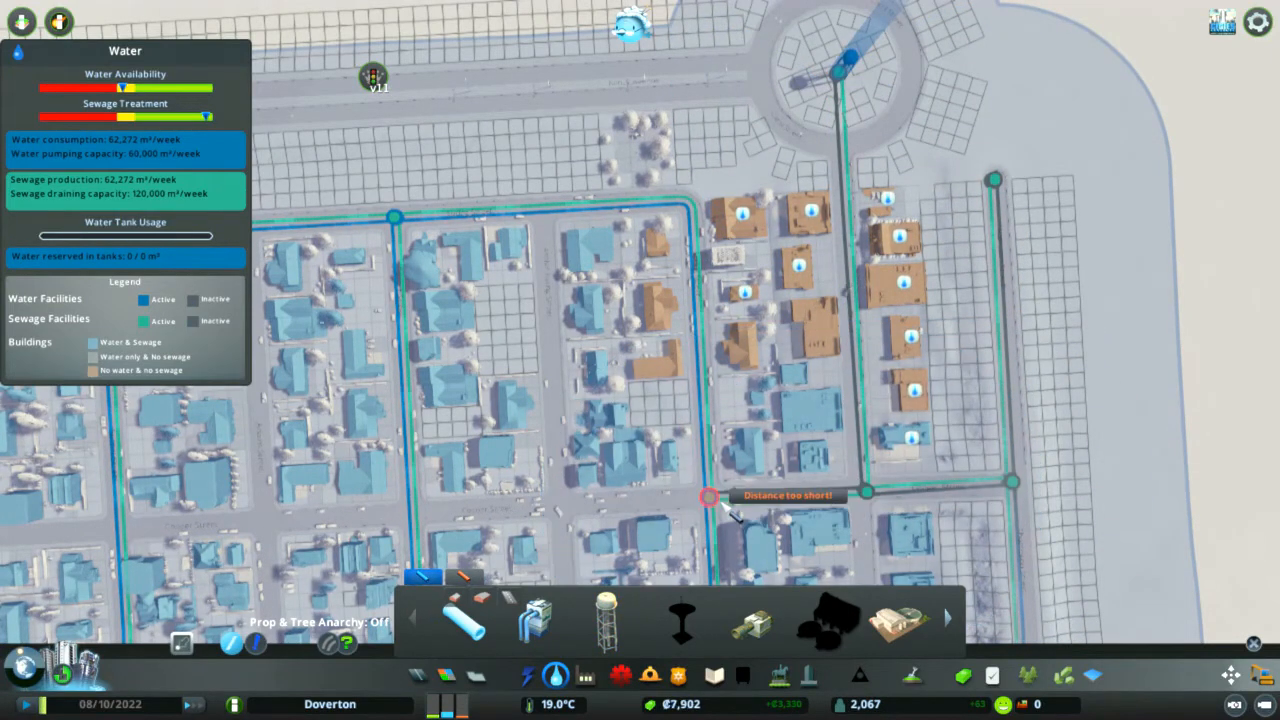
Step: Lay a water pipe along the streets to the unserved north-east houses
left_click(710, 496)
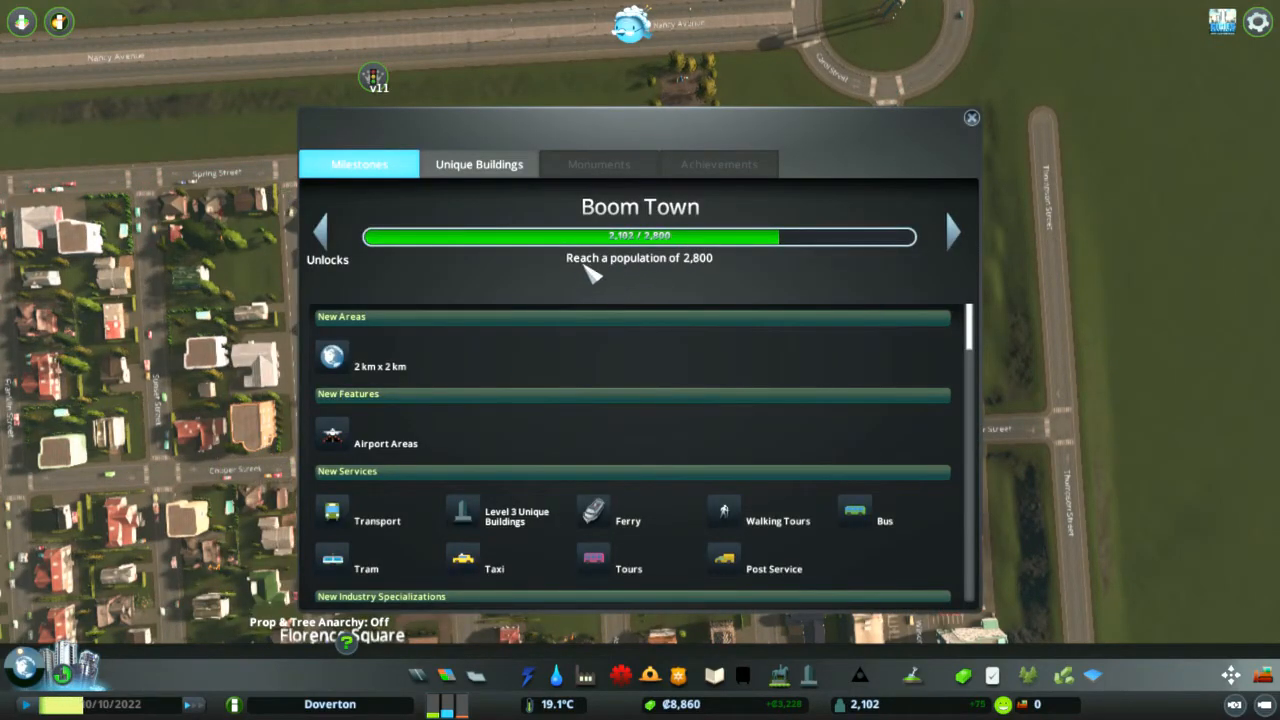
mouse_move(756, 550)
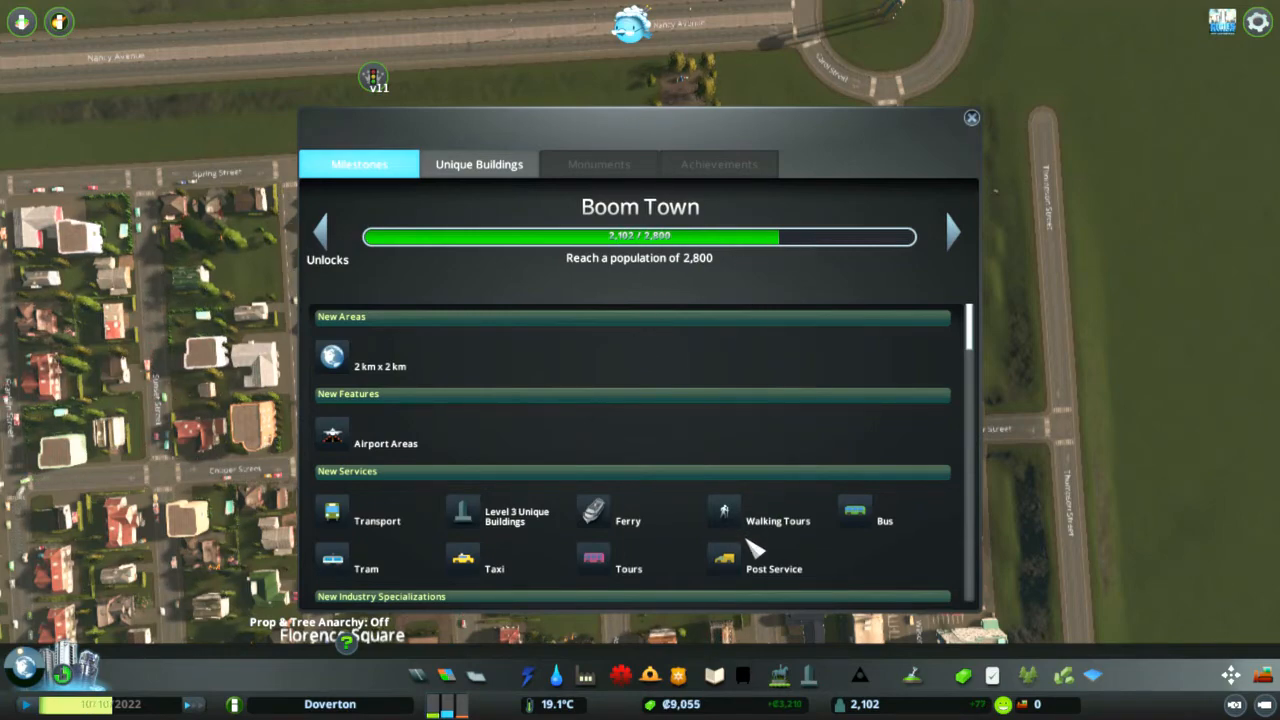
Step: Scroll through the Boom Town milestone unlocks and close the milestones window
scroll("down", 3)
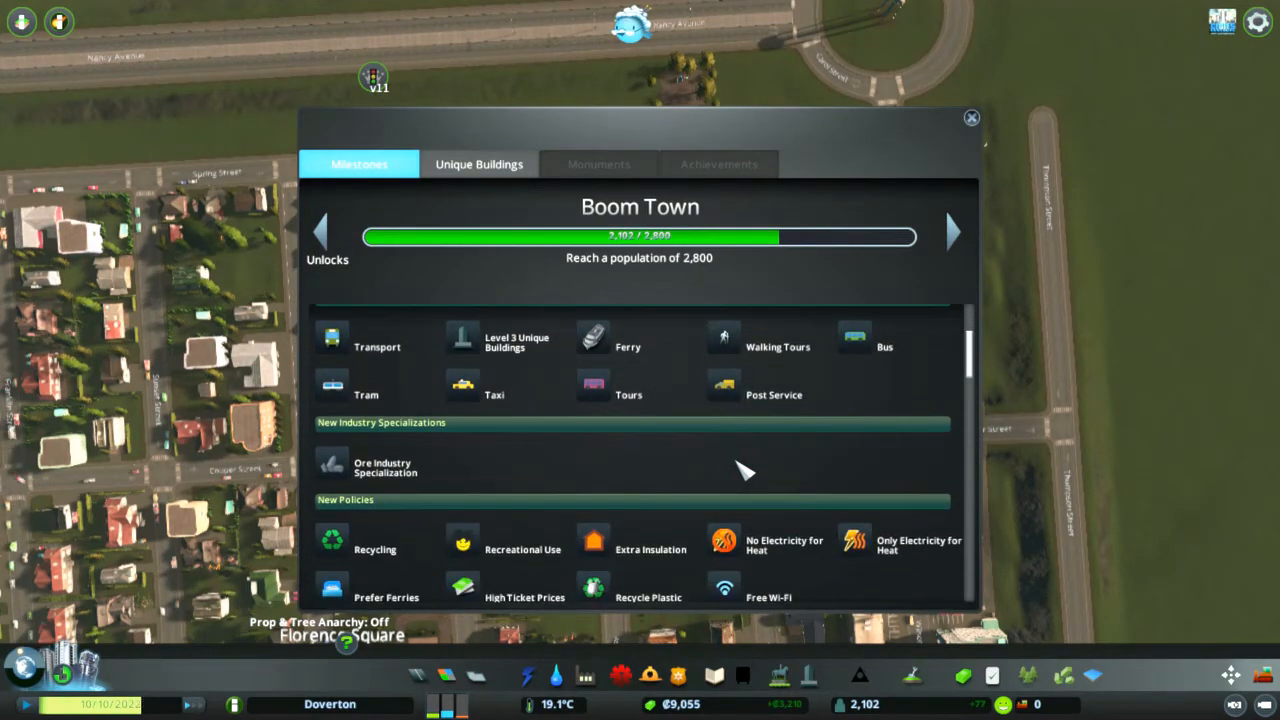
left_click(970, 118)
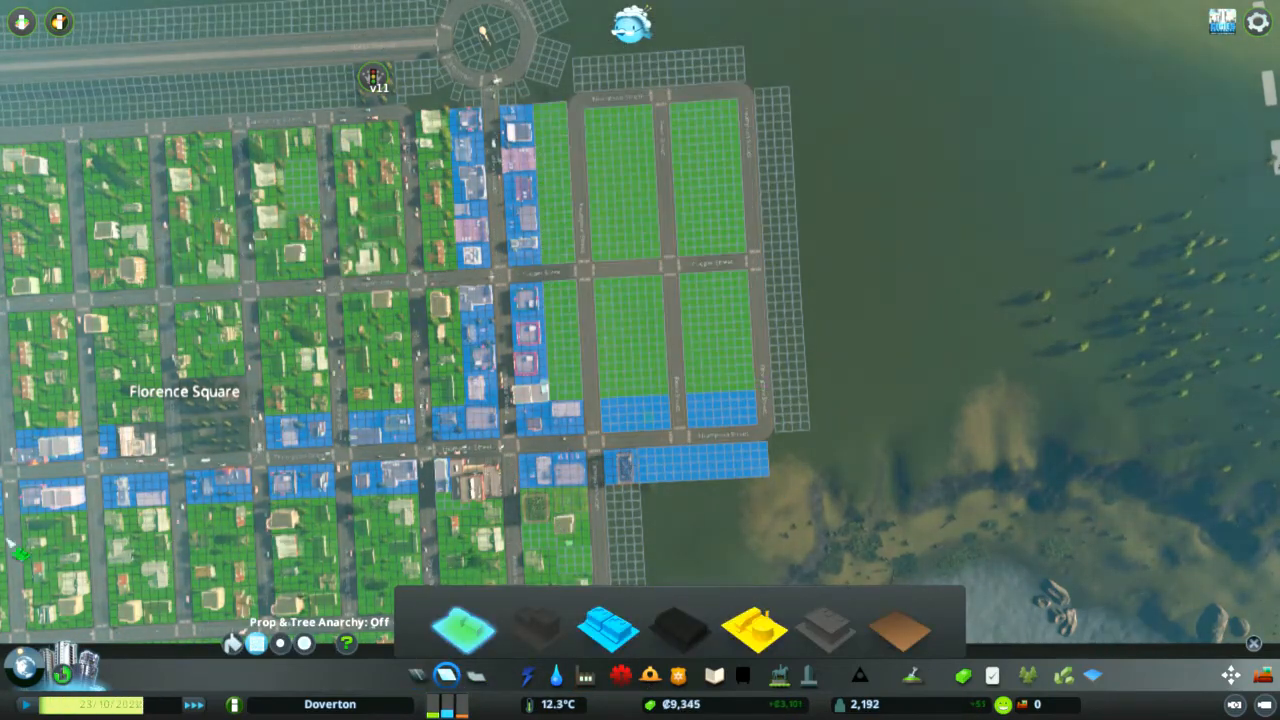
Step: Add residential zoning to the new shoreline blocks
left_click(556, 676)
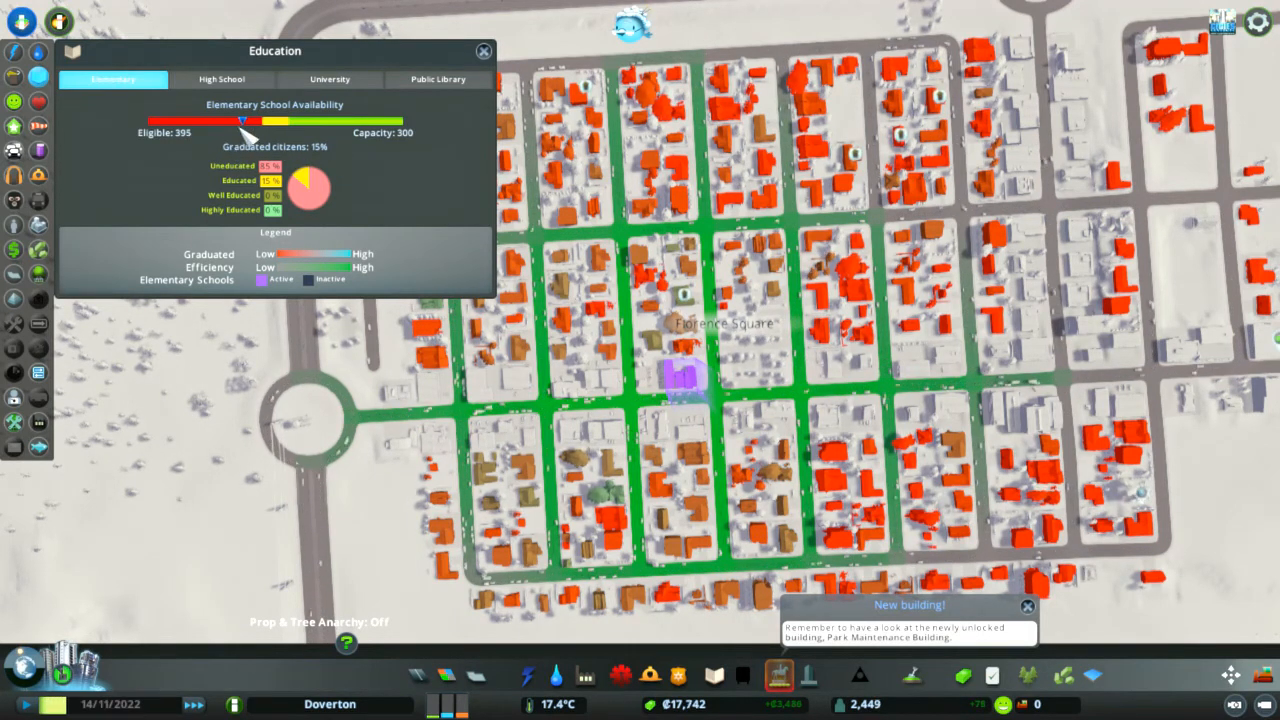
Step: Check high school and elementary school coverage in the Education view, then return to the city view
left_click(220, 80)
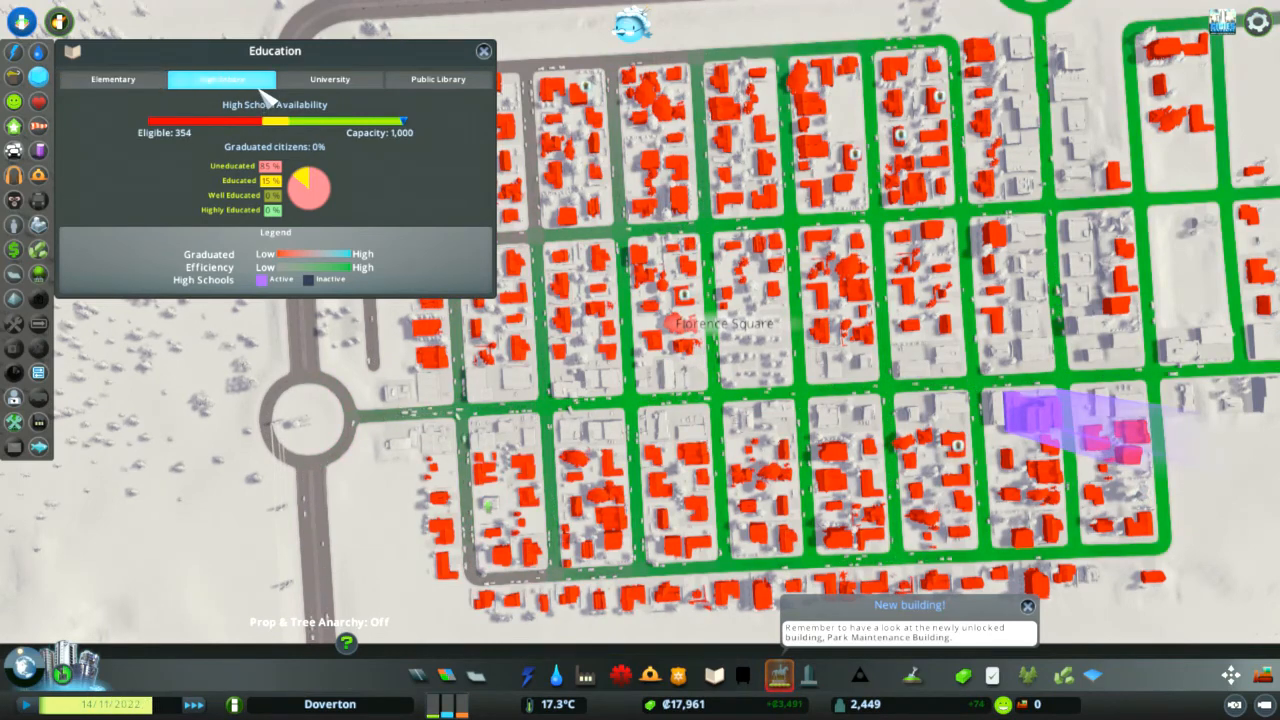
left_click(330, 80)
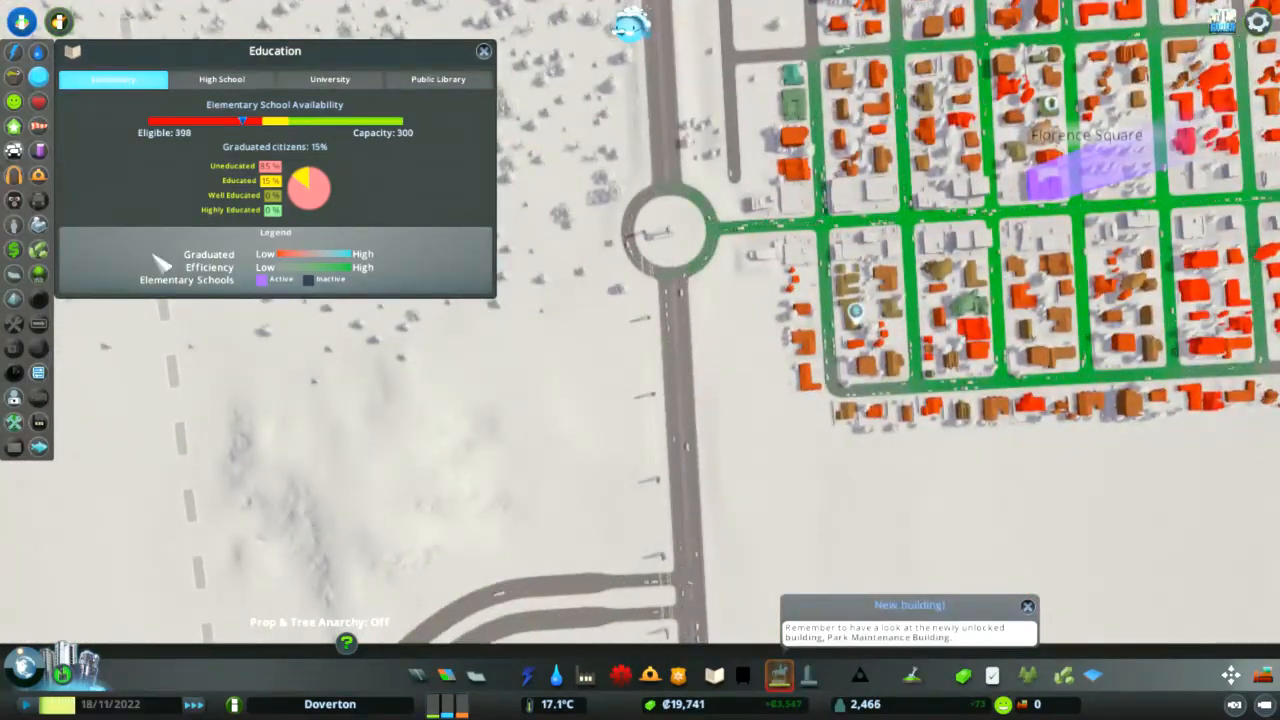
left_click(14, 126)
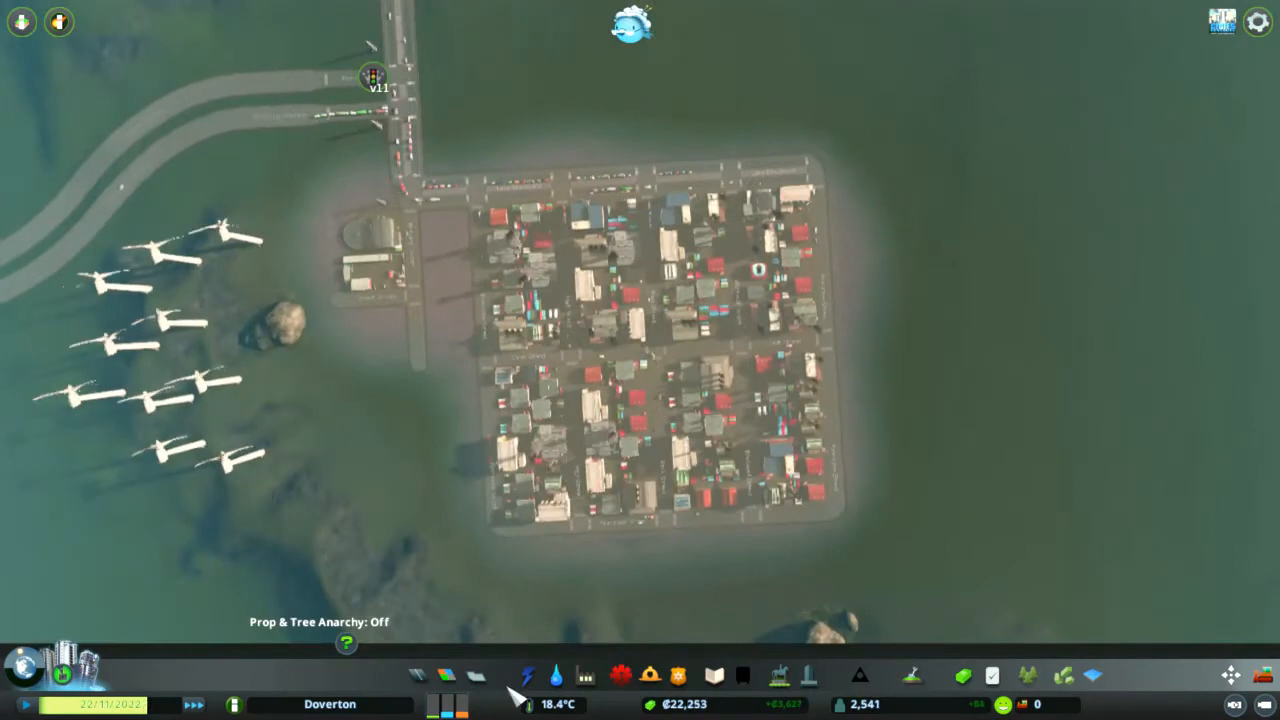
Step: Select a ₡16,000 garbage facility to place beside the island district
left_click(586, 676)
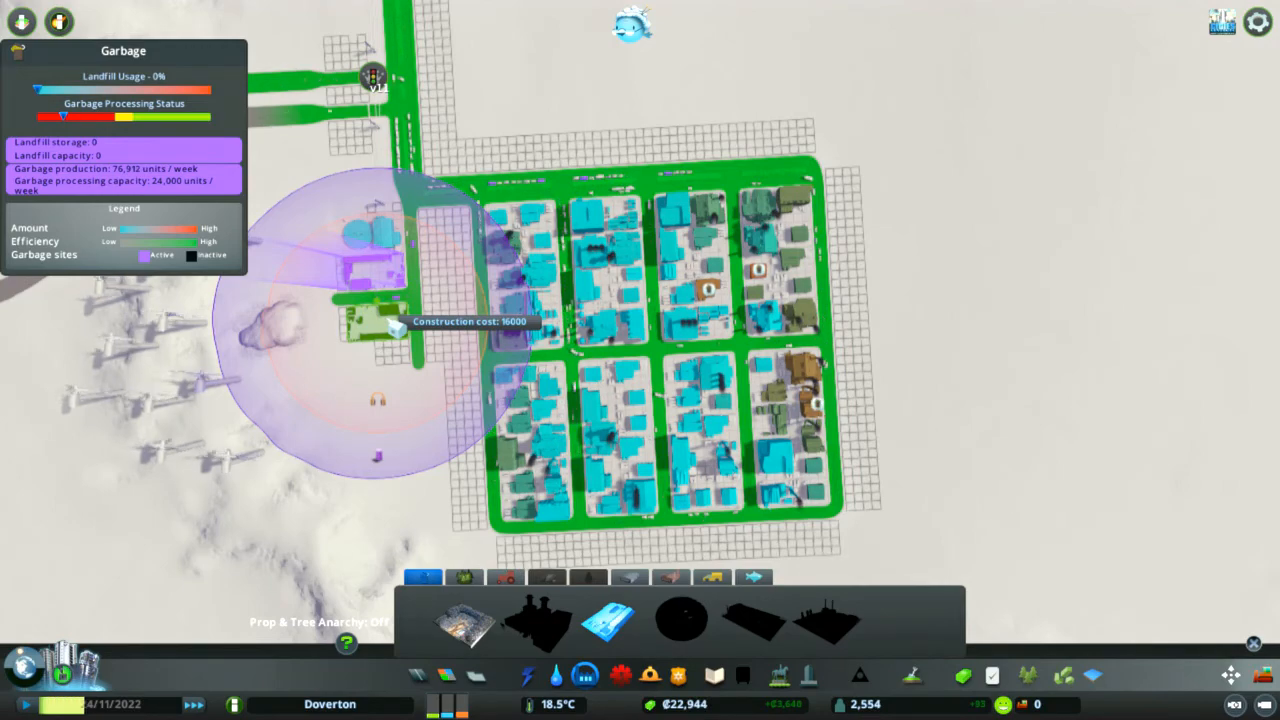
mouse_move(610, 620)
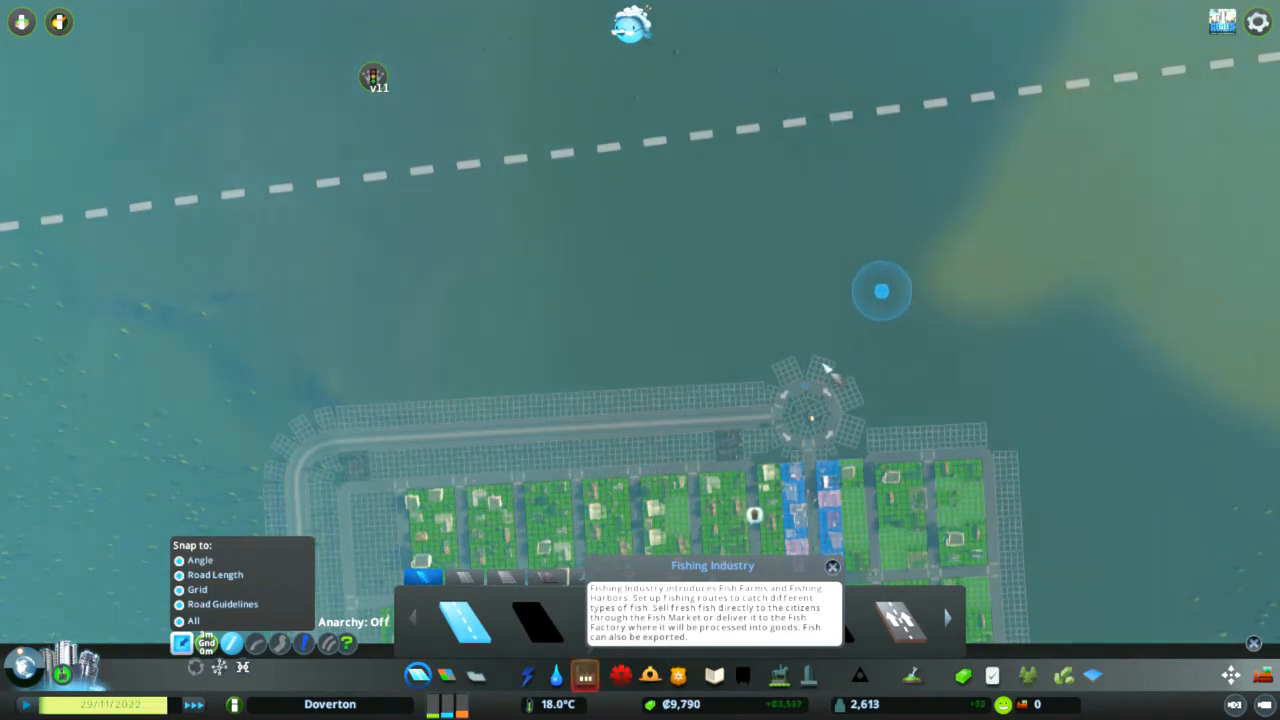
mouse_move(640, 270)
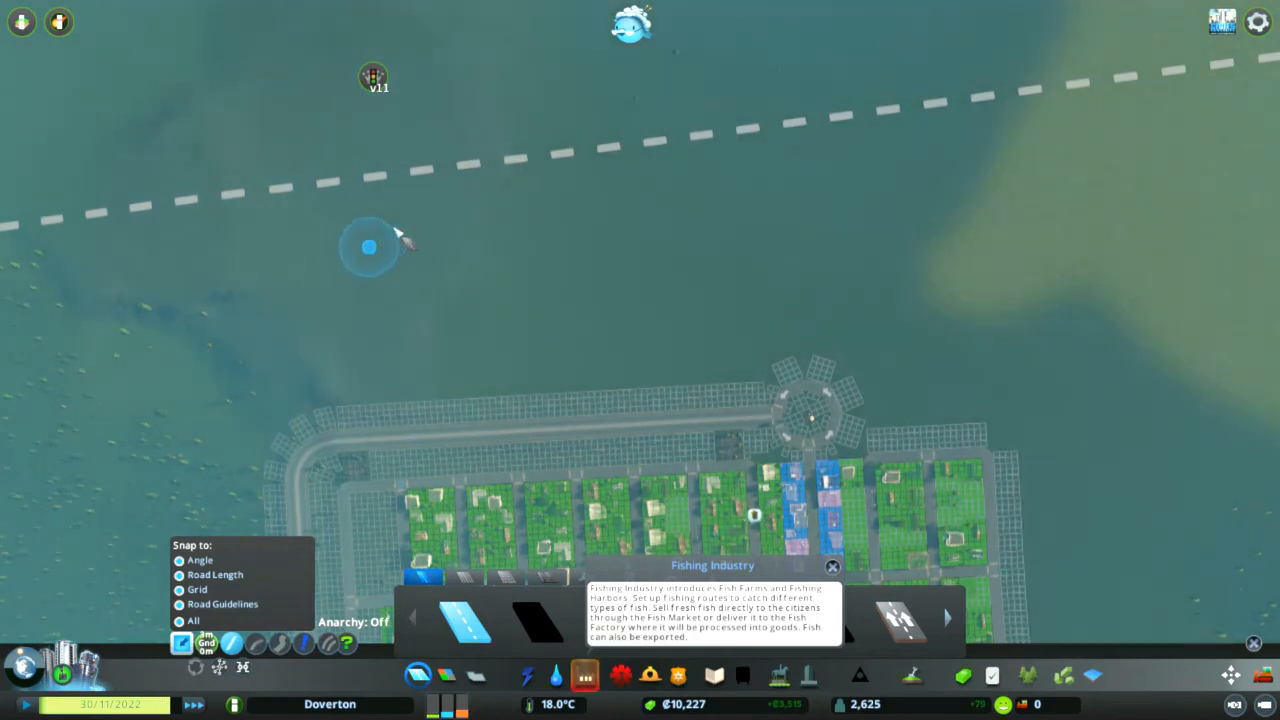
mouse_move(724, 332)
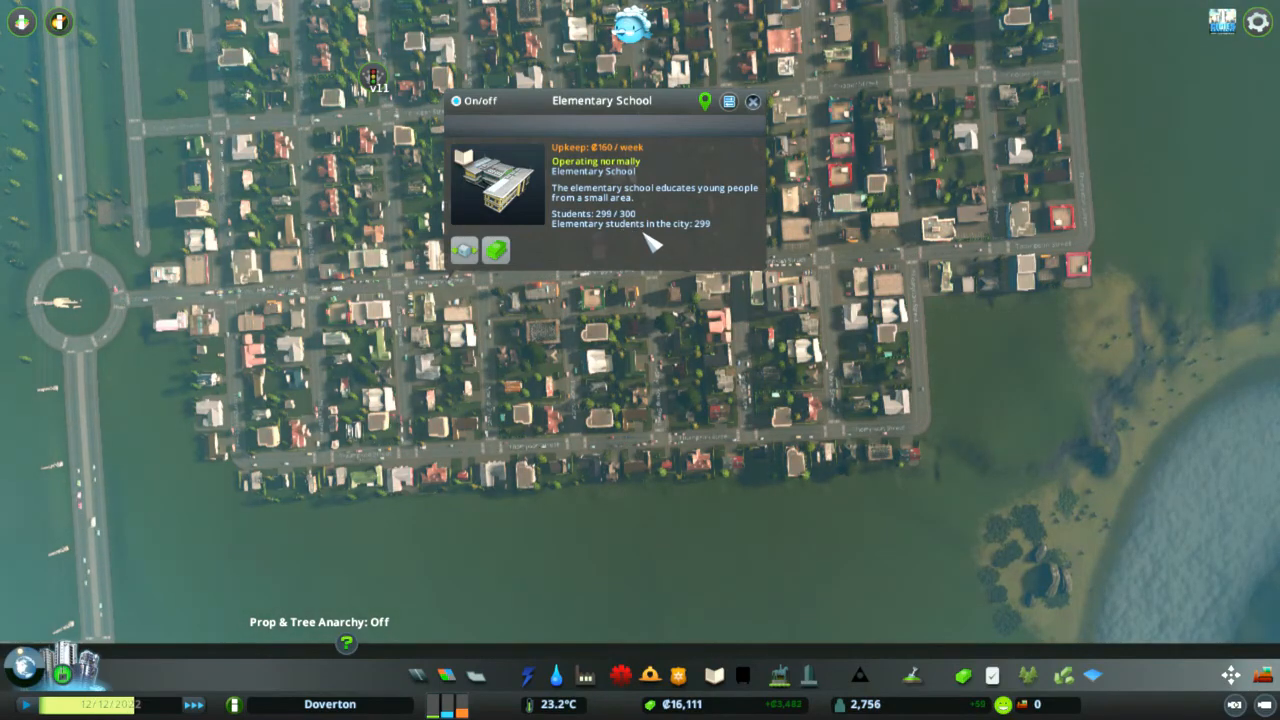
Step: Close the school details and draw a straight road east from the industrial grid over the water
left_click(752, 100)
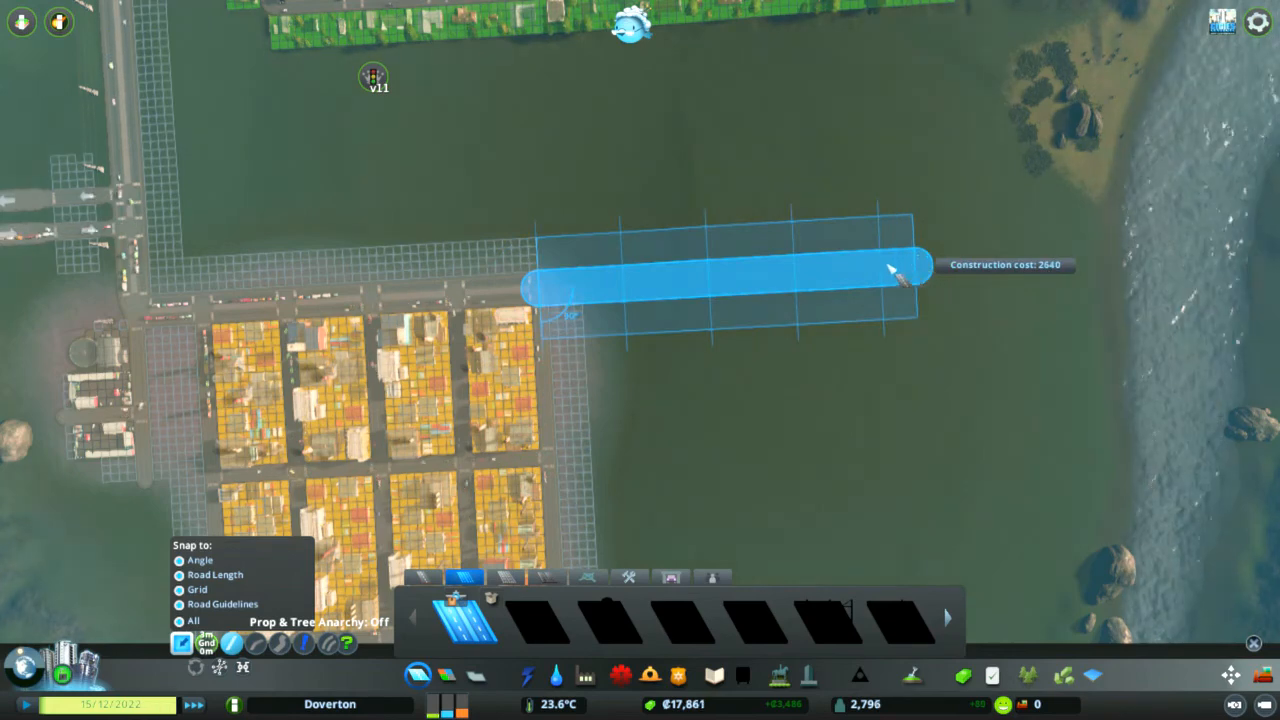
left_click(896, 268)
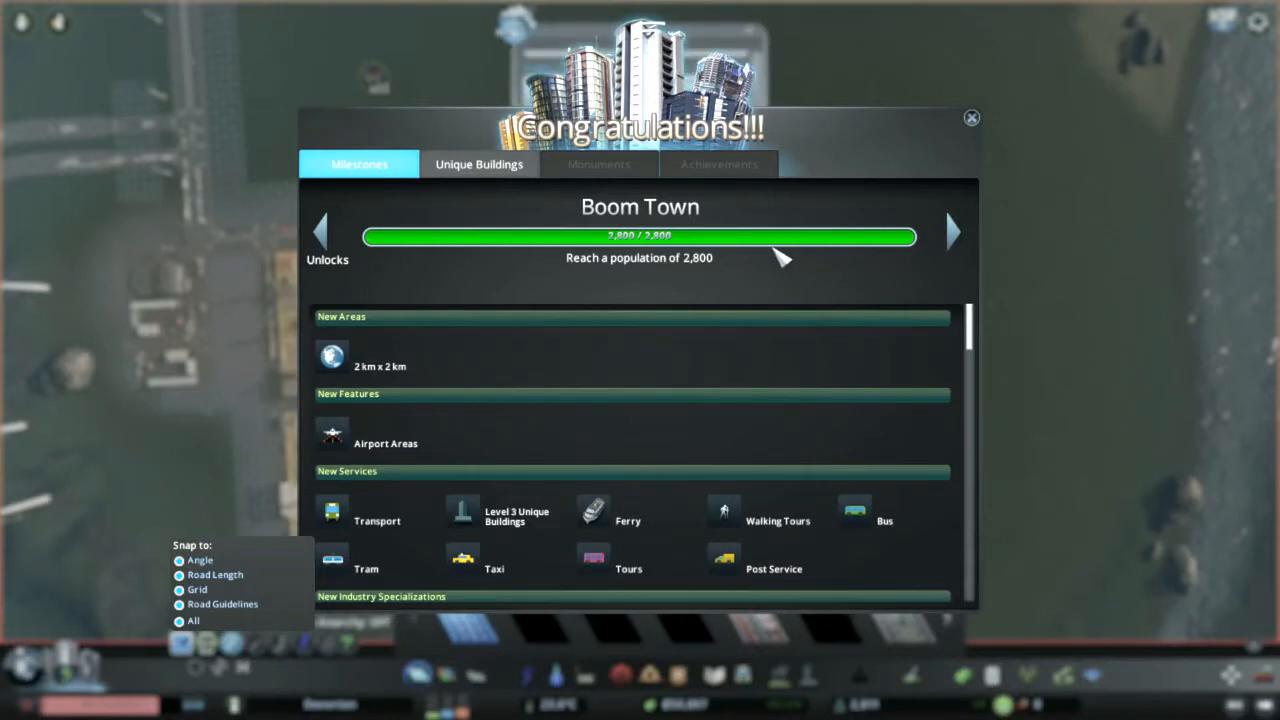
mouse_move(810, 348)
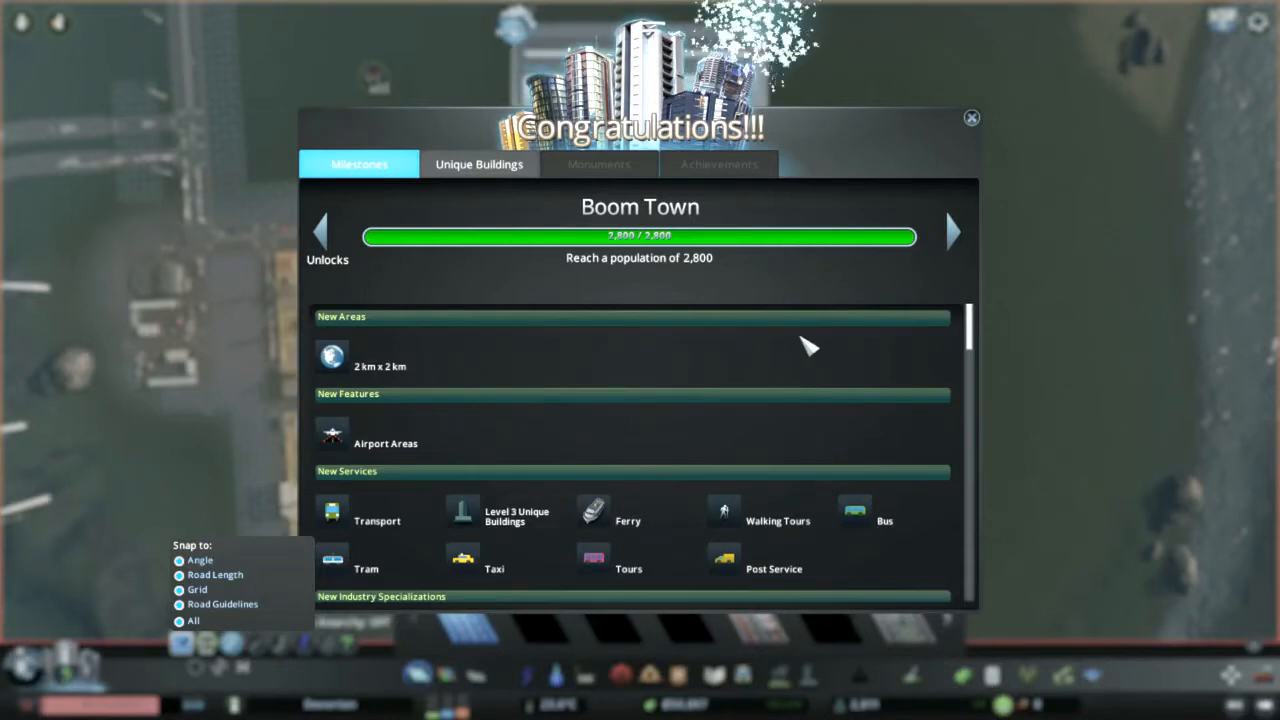
Step: Review the full Boom Town unlock list and dismiss the congratulations window
scroll("down", 3)
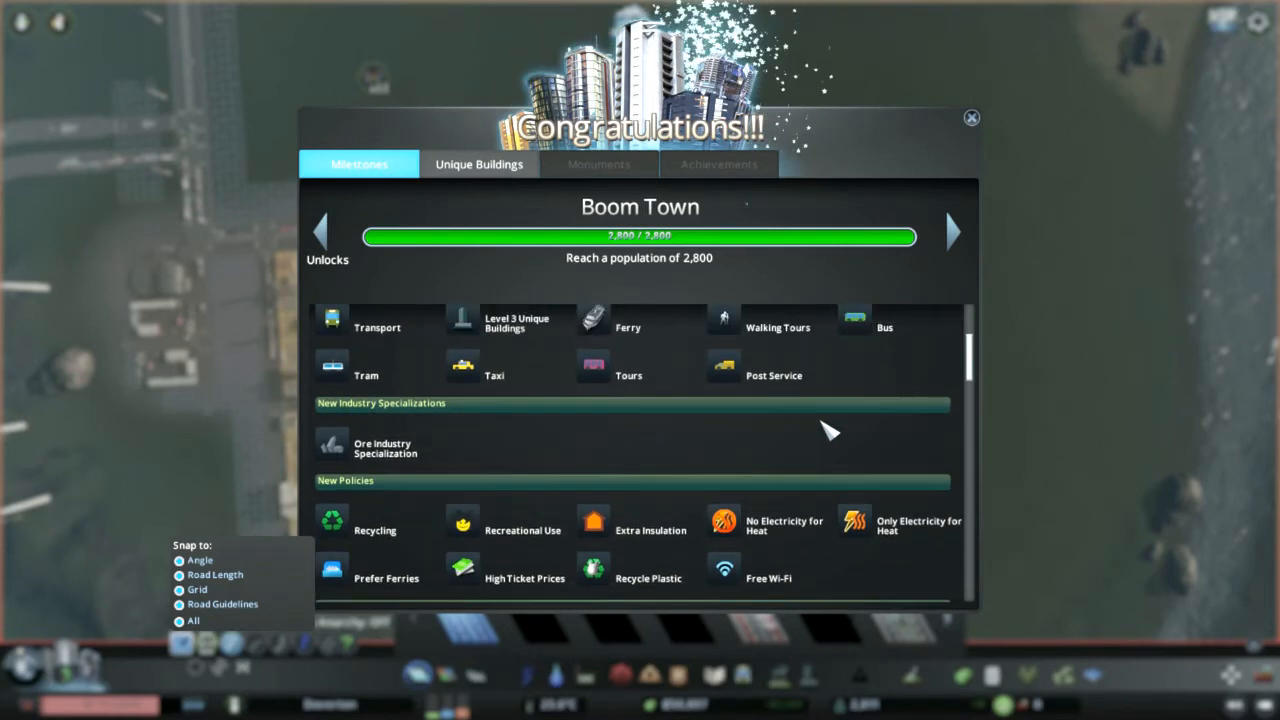
scroll("down", 3)
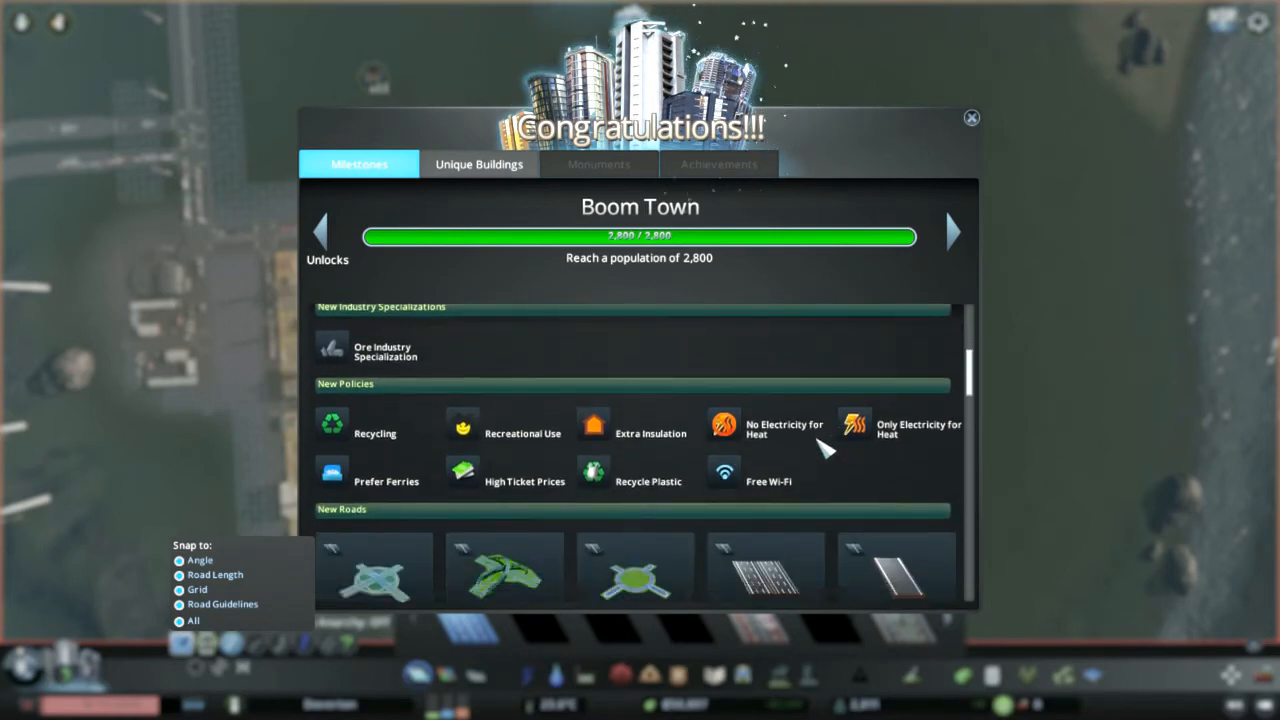
scroll("down", 3)
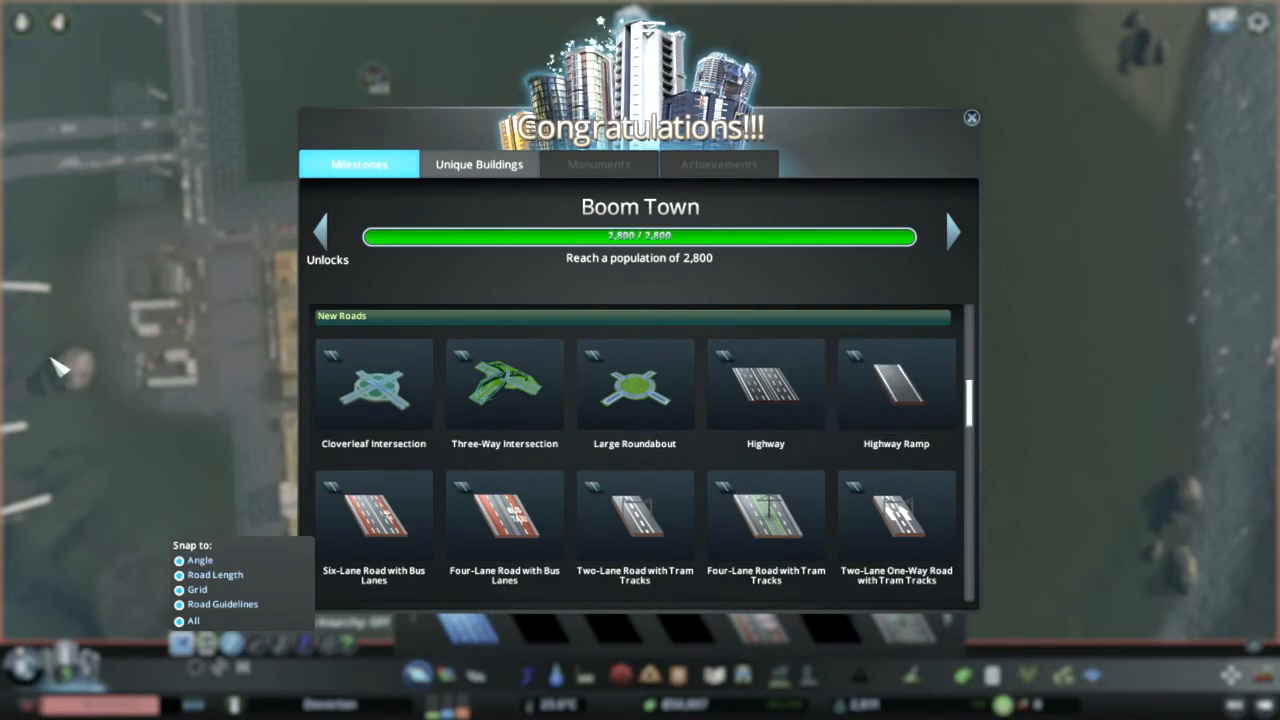
mouse_move(740, 436)
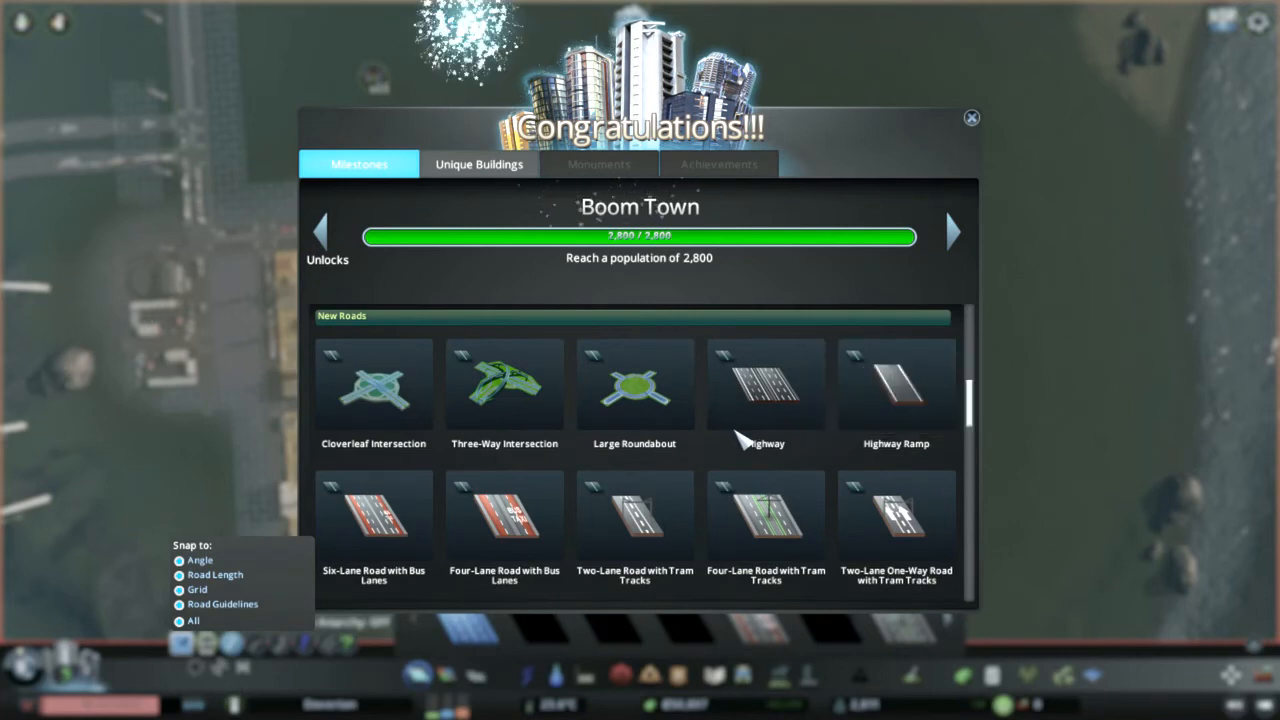
scroll("down", 3)
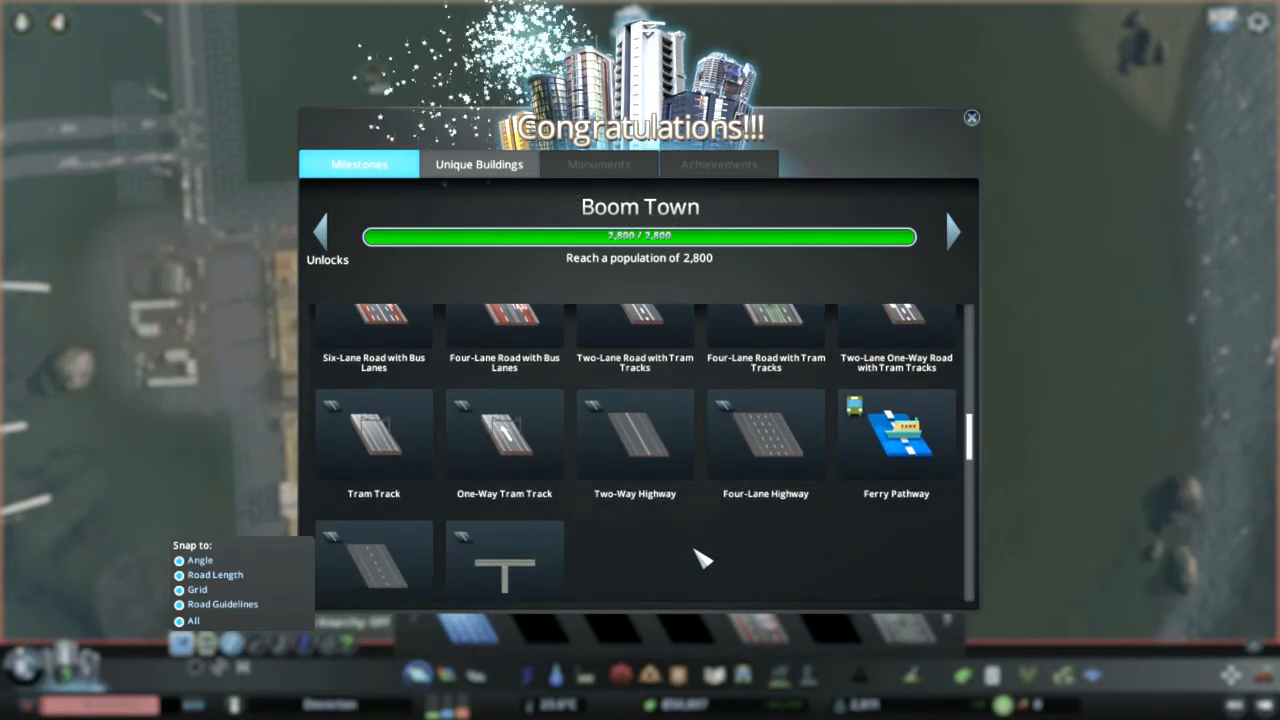
scroll("down", 3)
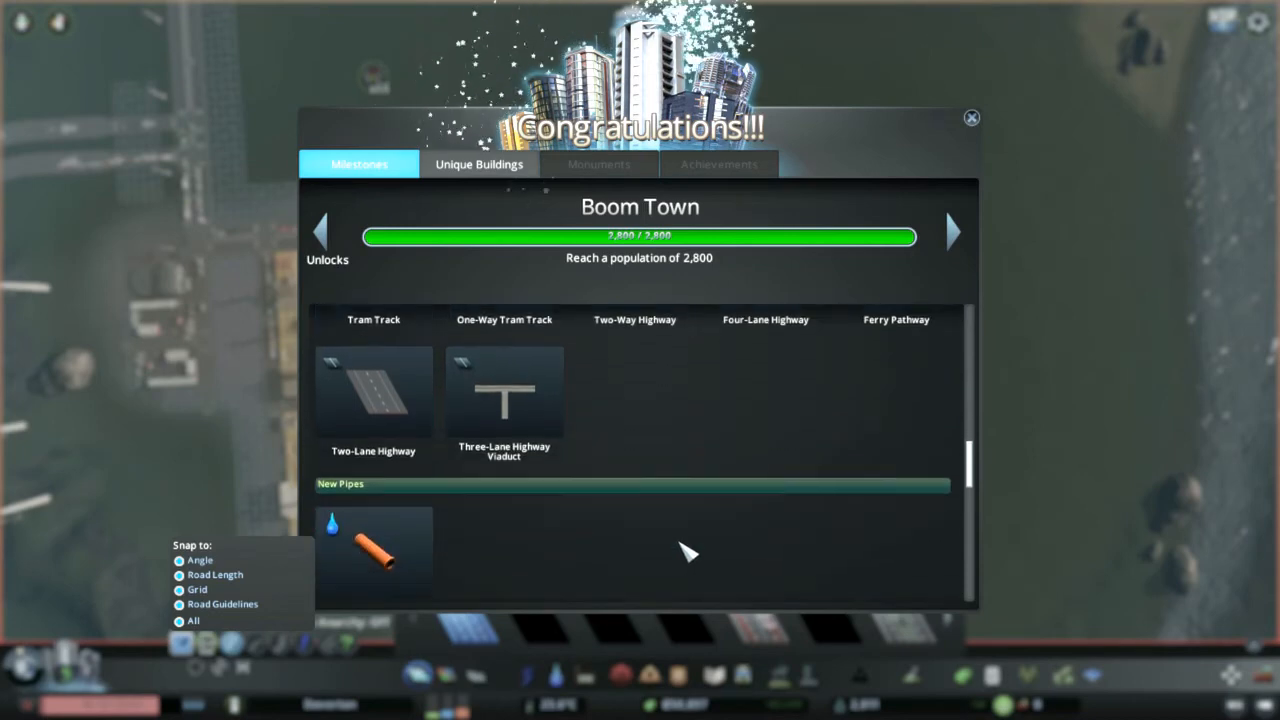
scroll("down", 3)
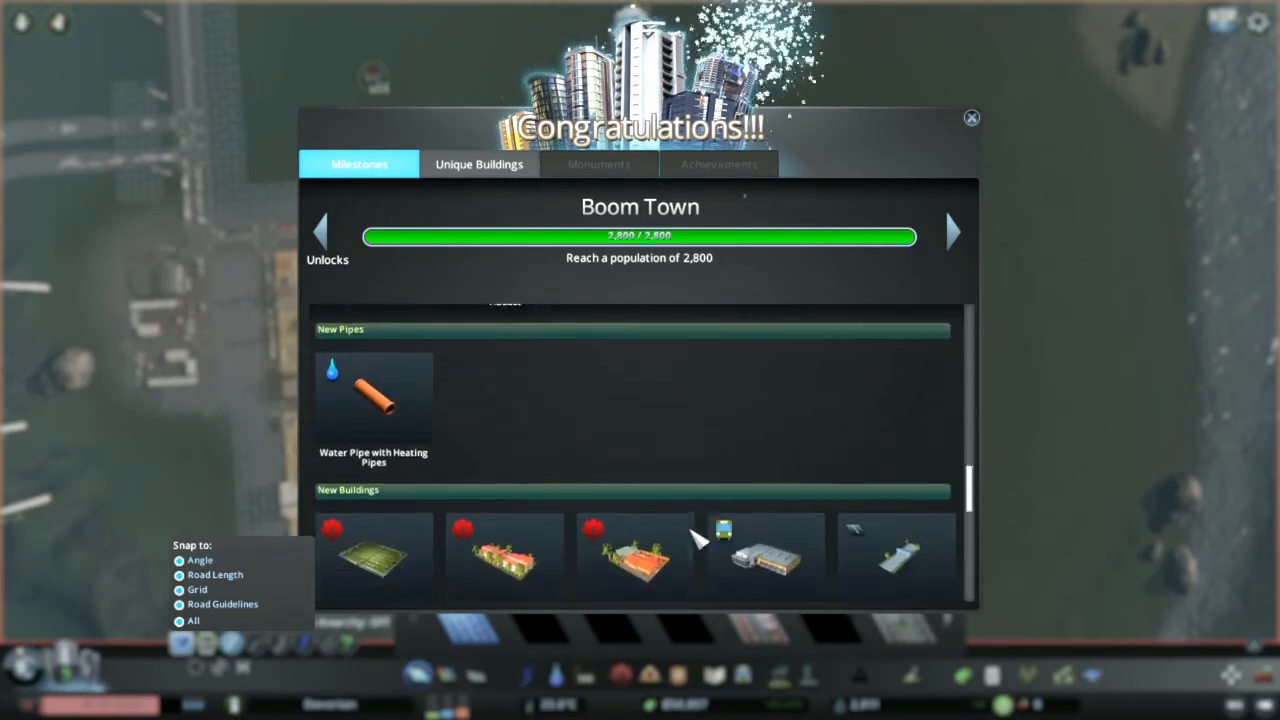
scroll("down", 3)
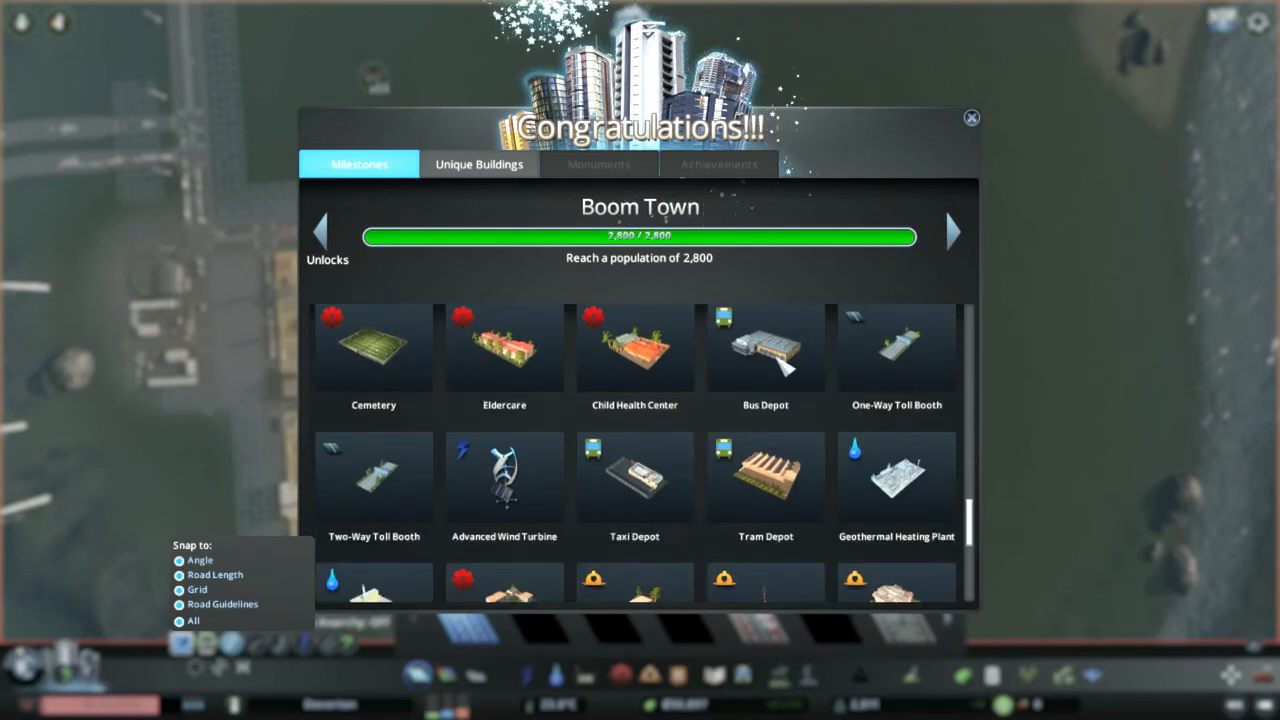
mouse_move(620, 378)
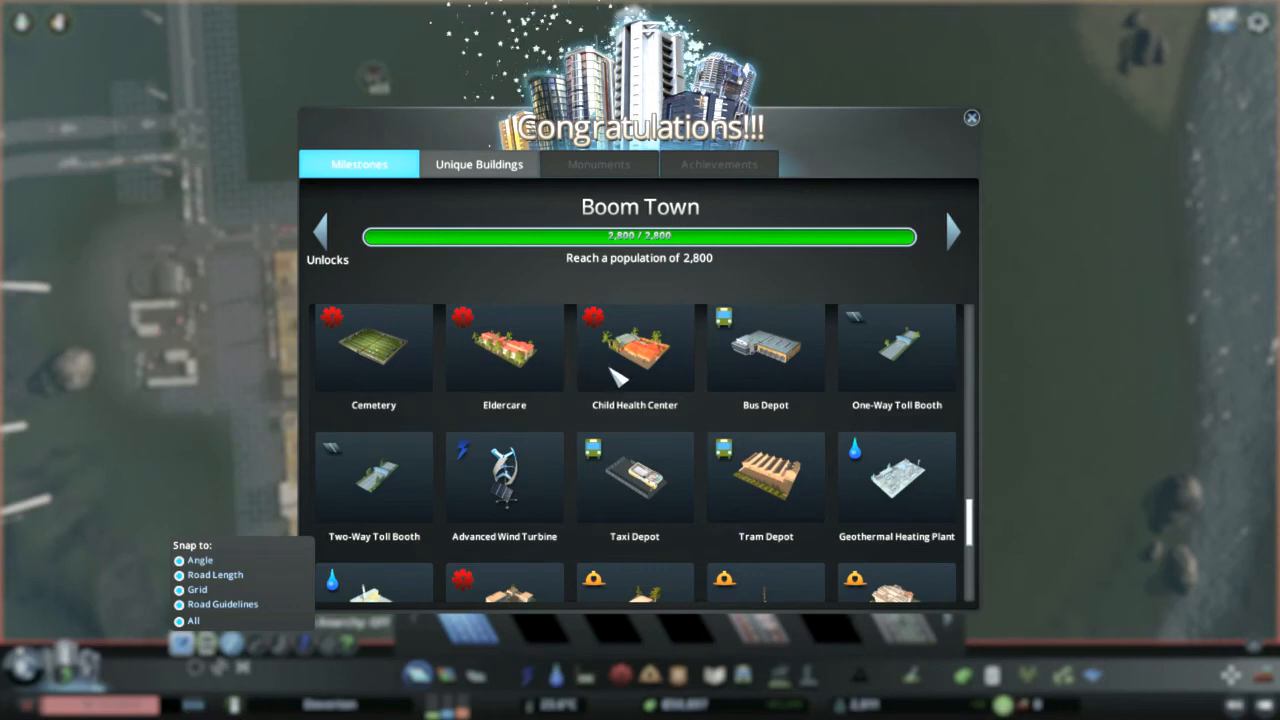
scroll("down", 3)
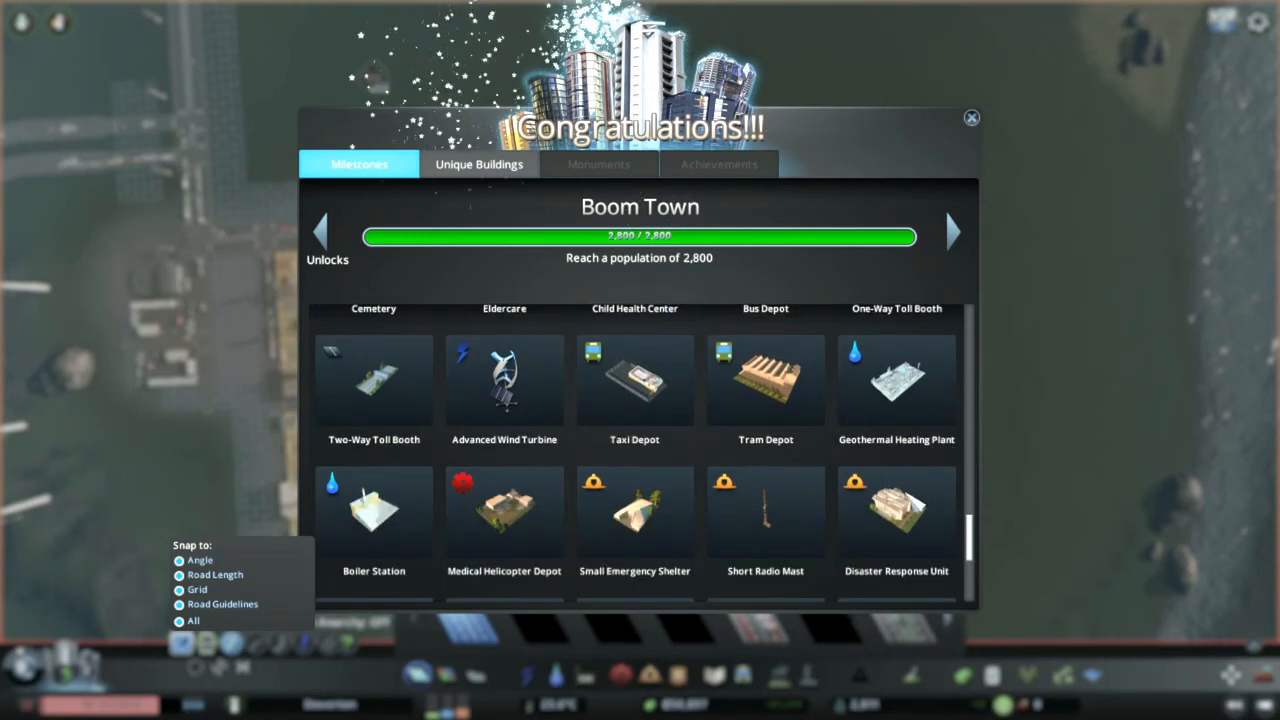
scroll("down", 3)
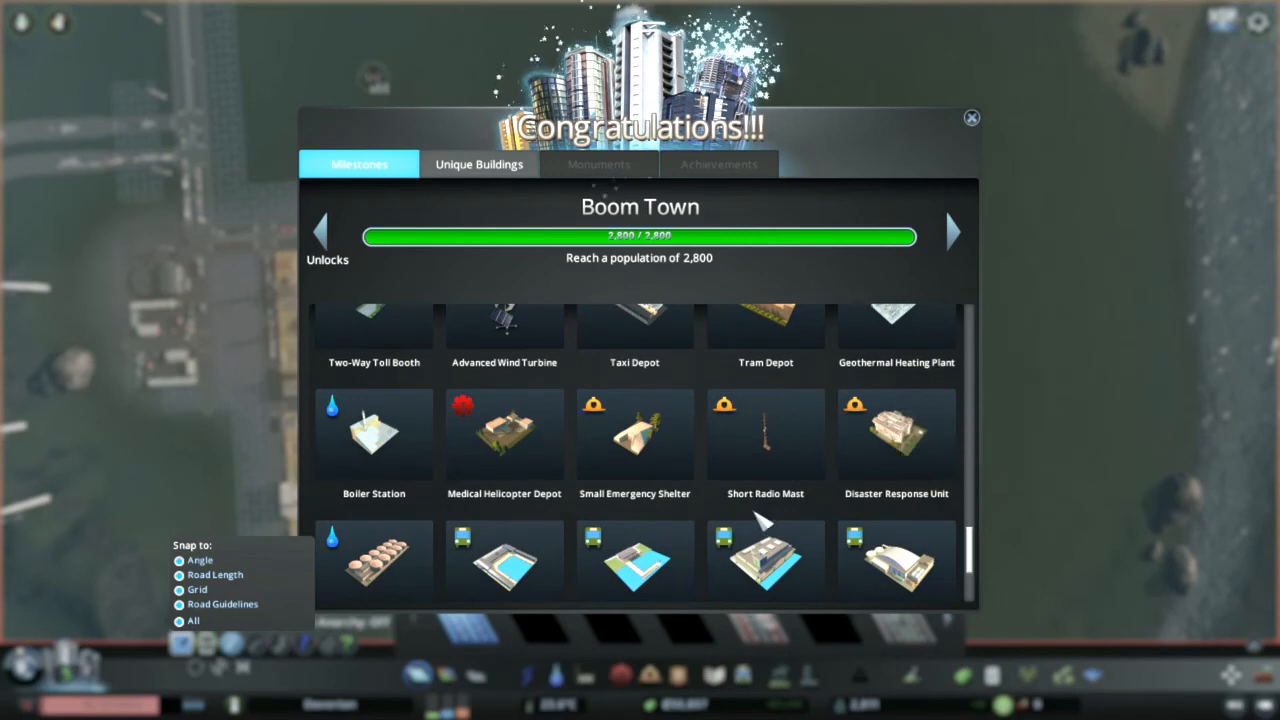
scroll("down", 3)
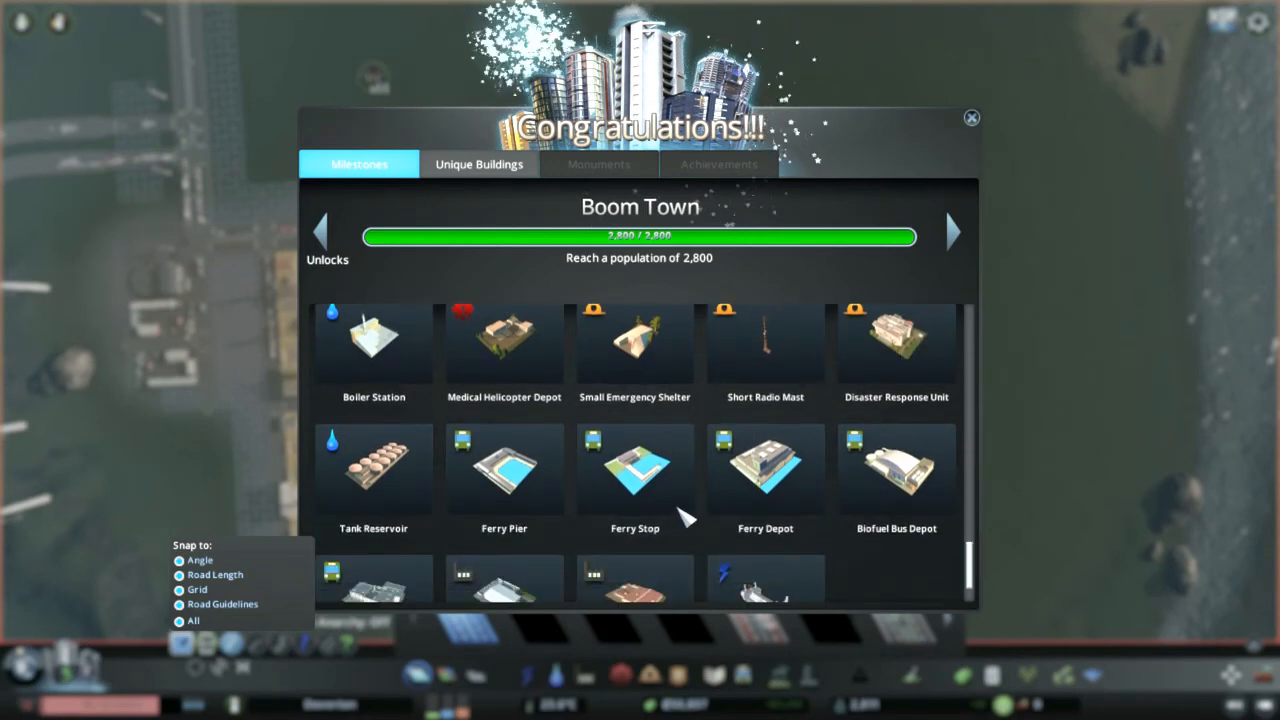
scroll("down", 3)
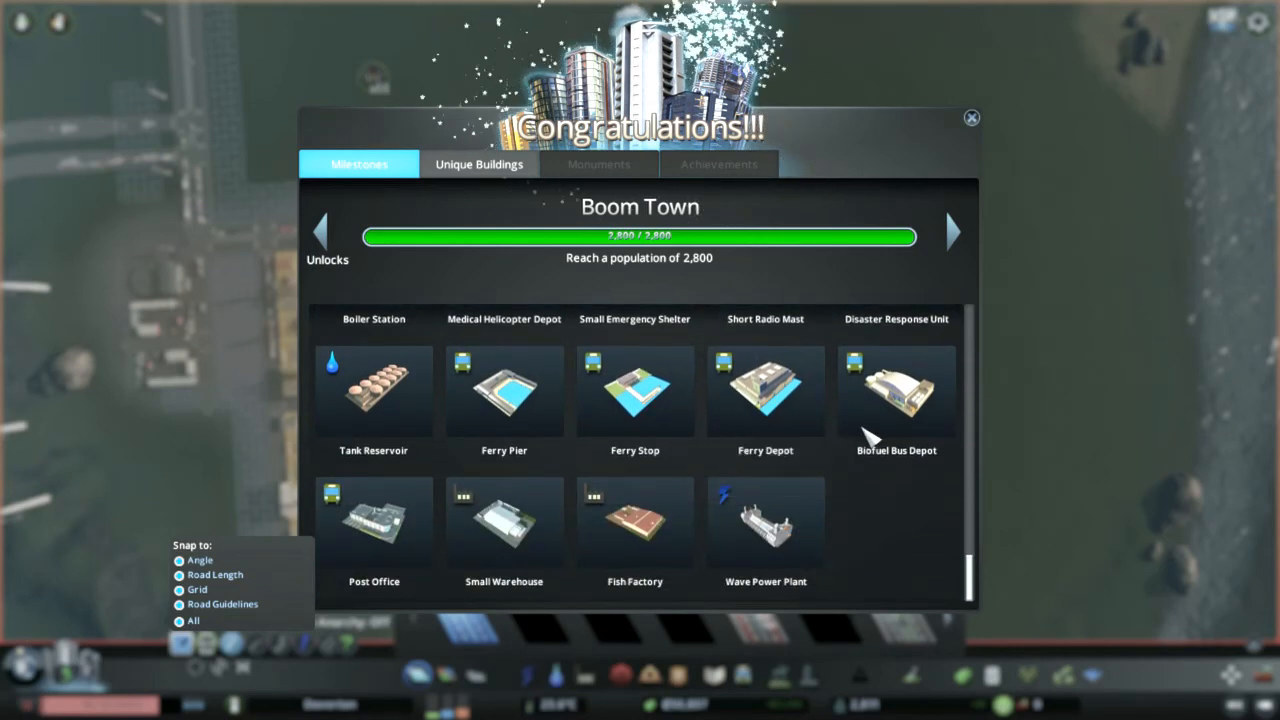
left_click(970, 118)
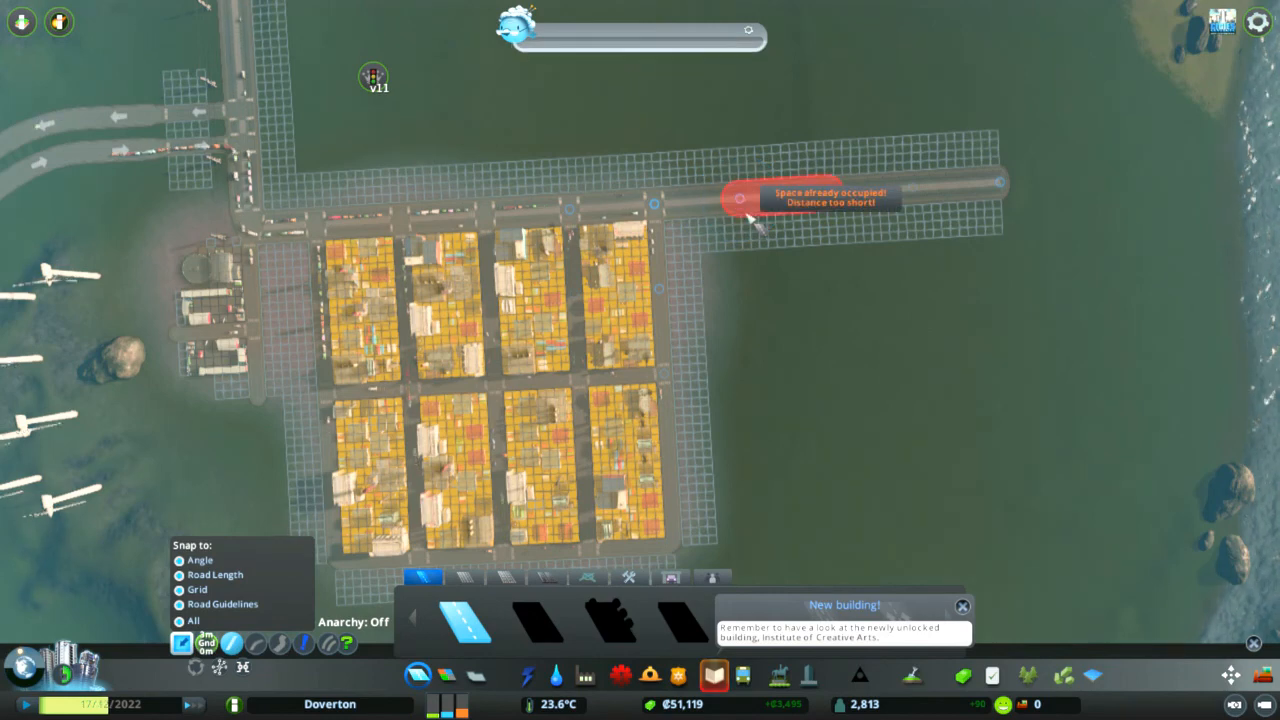
Step: Lay grid roads dividing the water-road extension into blocks, checking water coverage before resuming road building
left_click_drag(756, 210, 760, 544)
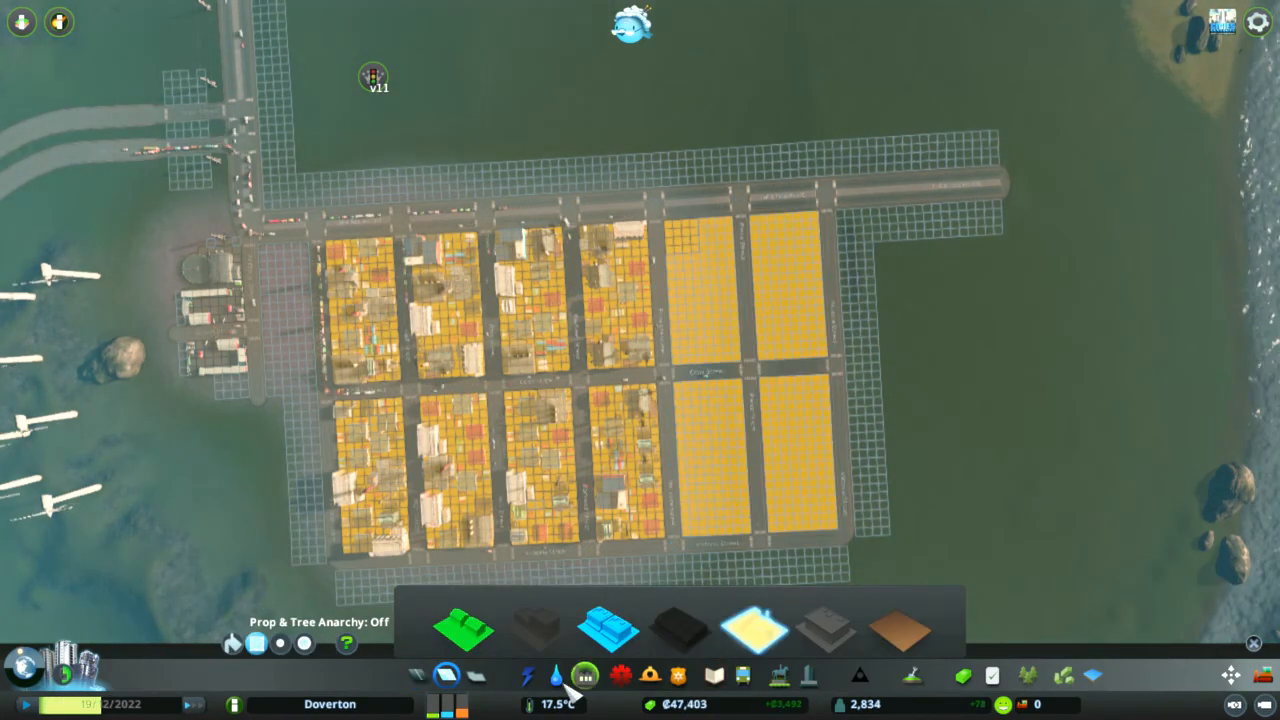
left_click(556, 676)
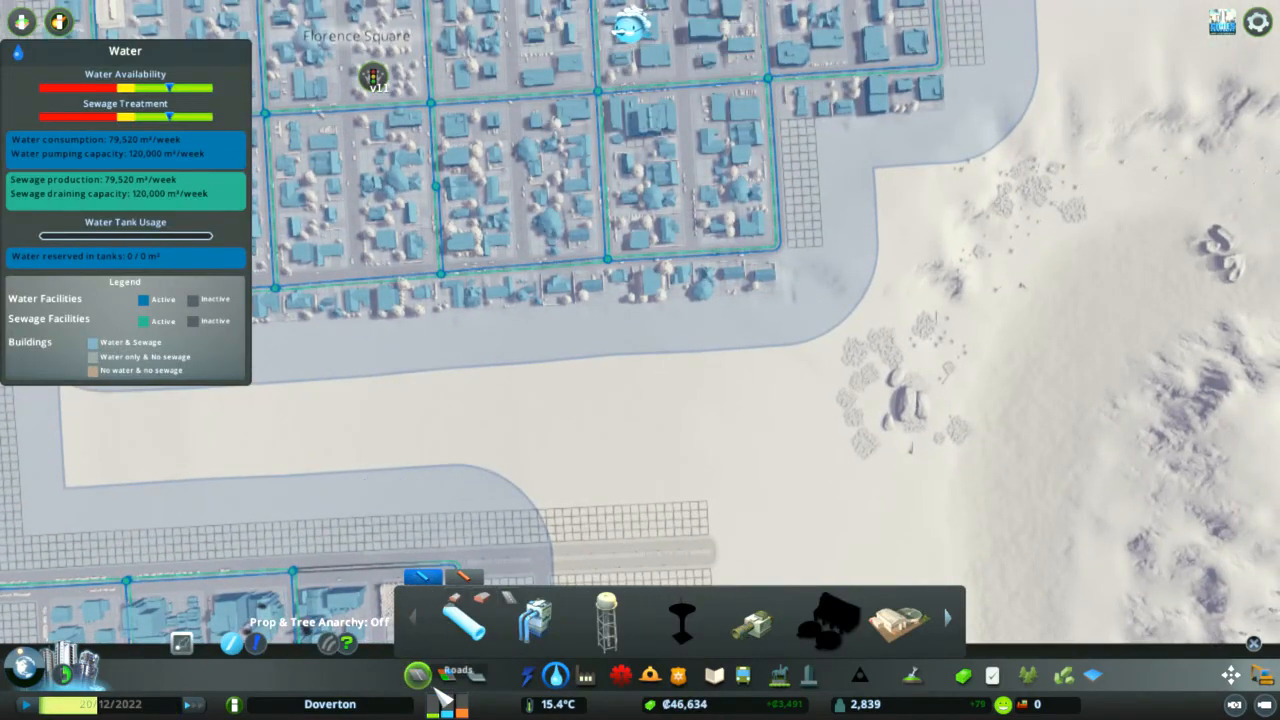
left_click(456, 676)
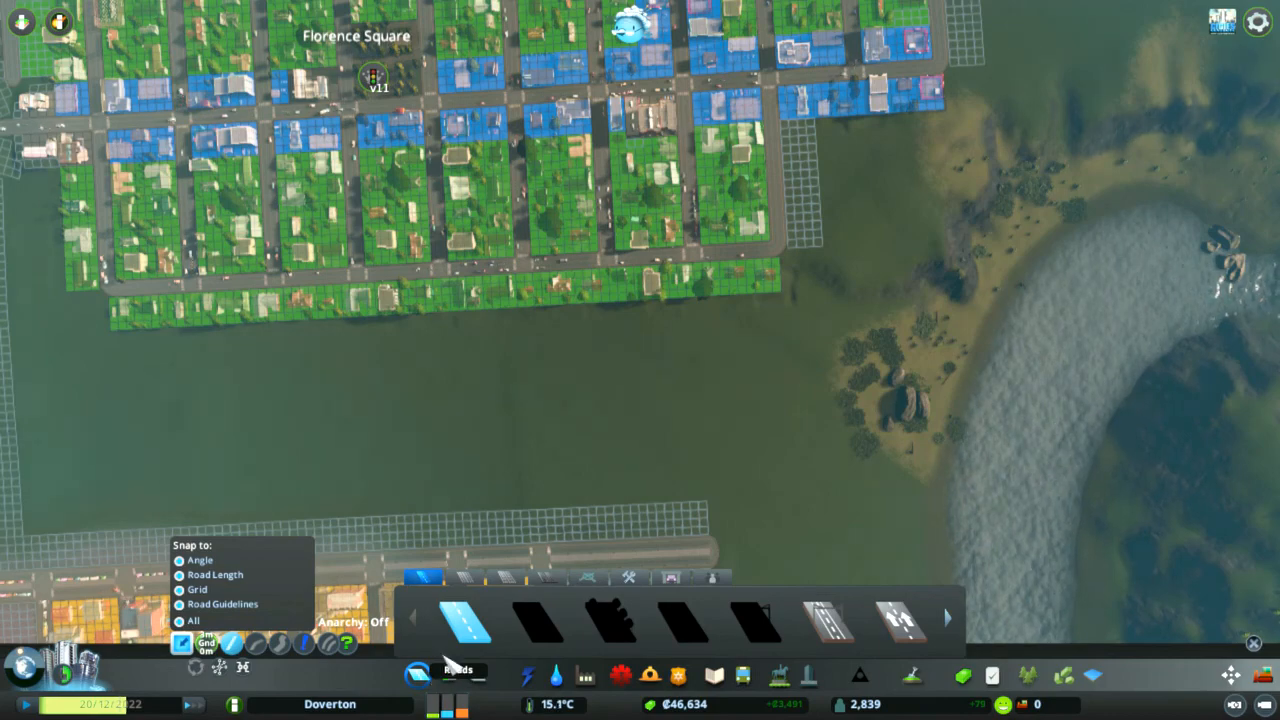